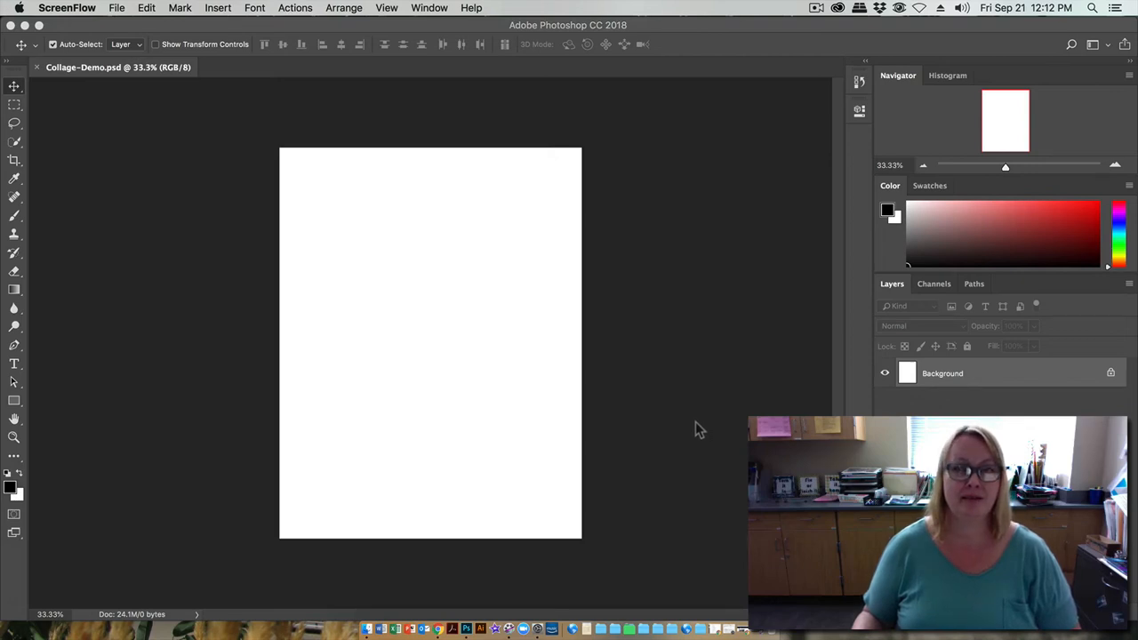
mouse_move(680, 396)
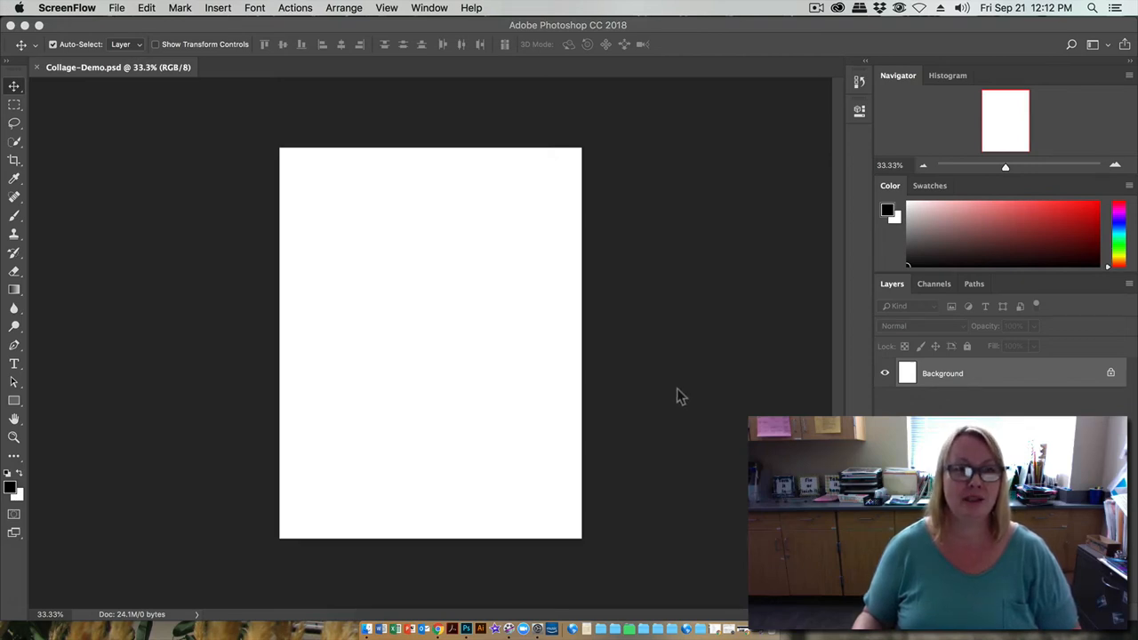
Search Google Images for 'book pages' and scroll through the image results
click(676, 390)
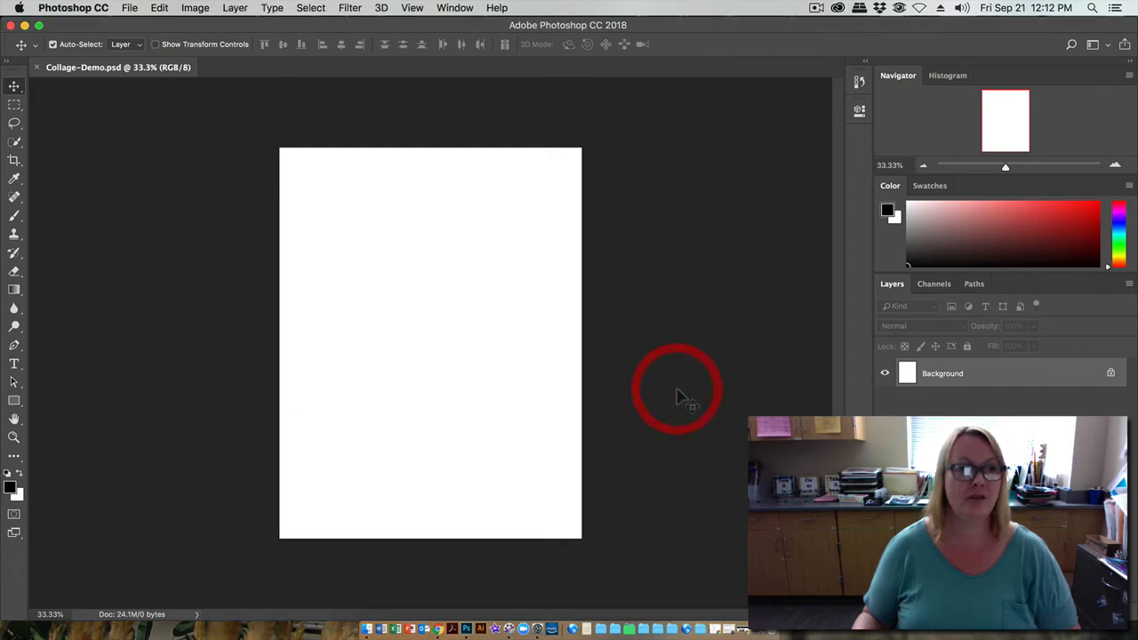
mouse_move(639, 204)
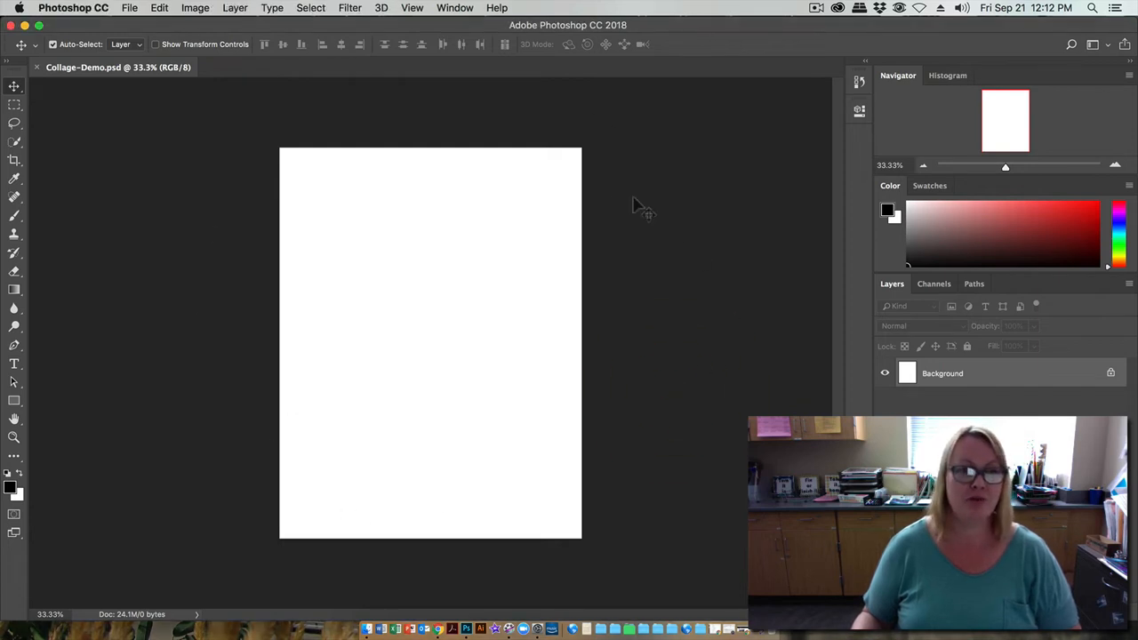
mouse_move(649, 450)
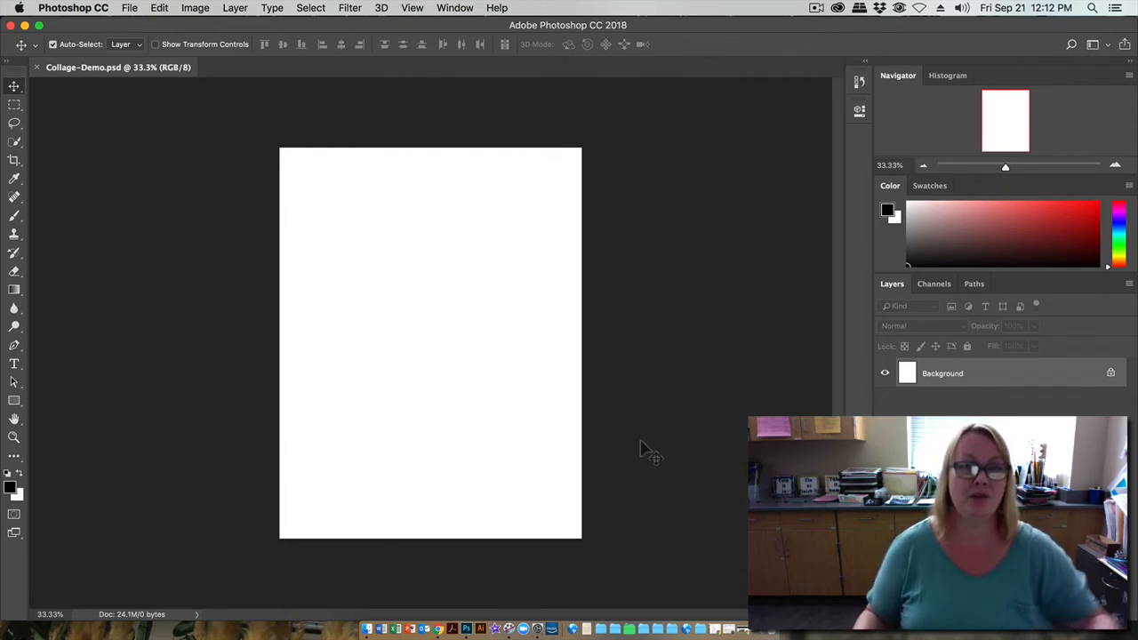
mouse_move(605, 449)
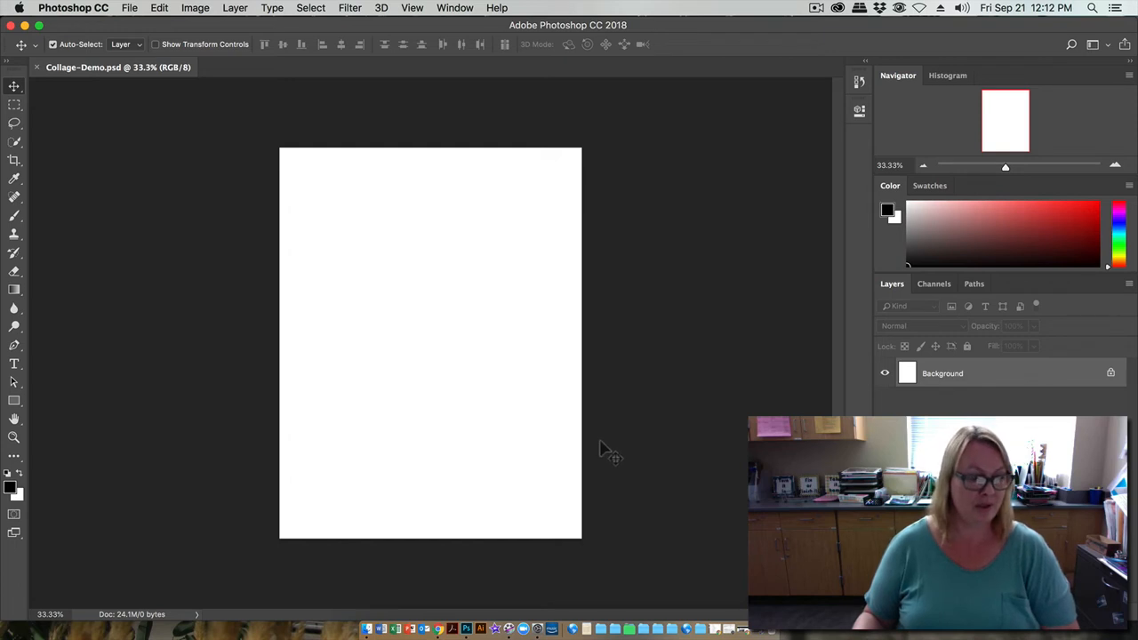
mouse_move(466, 629)
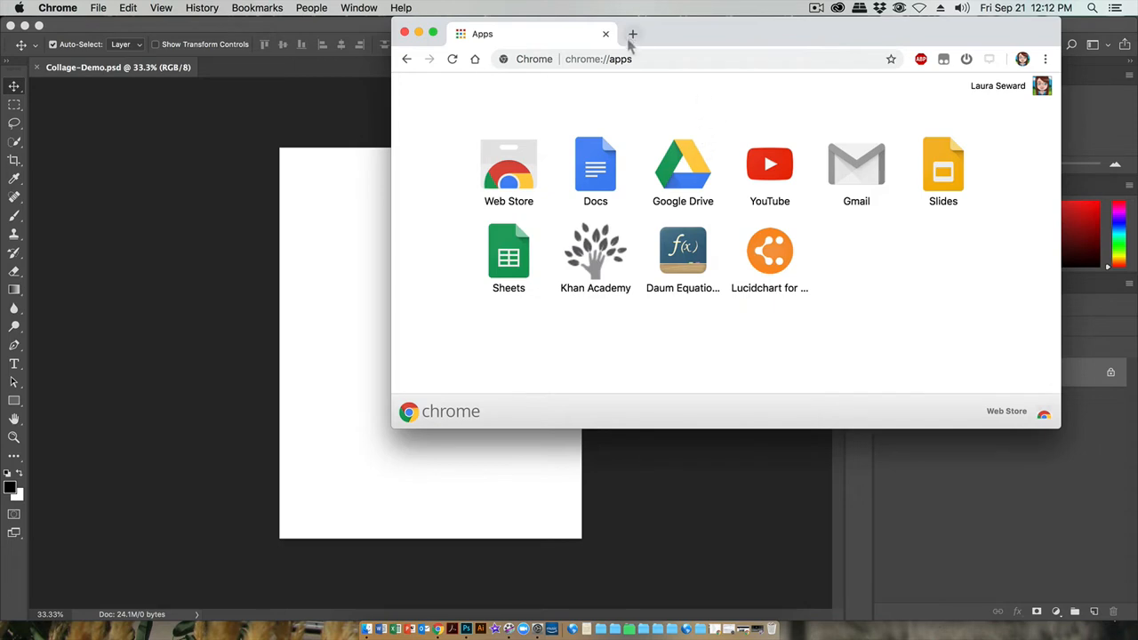
text(google)
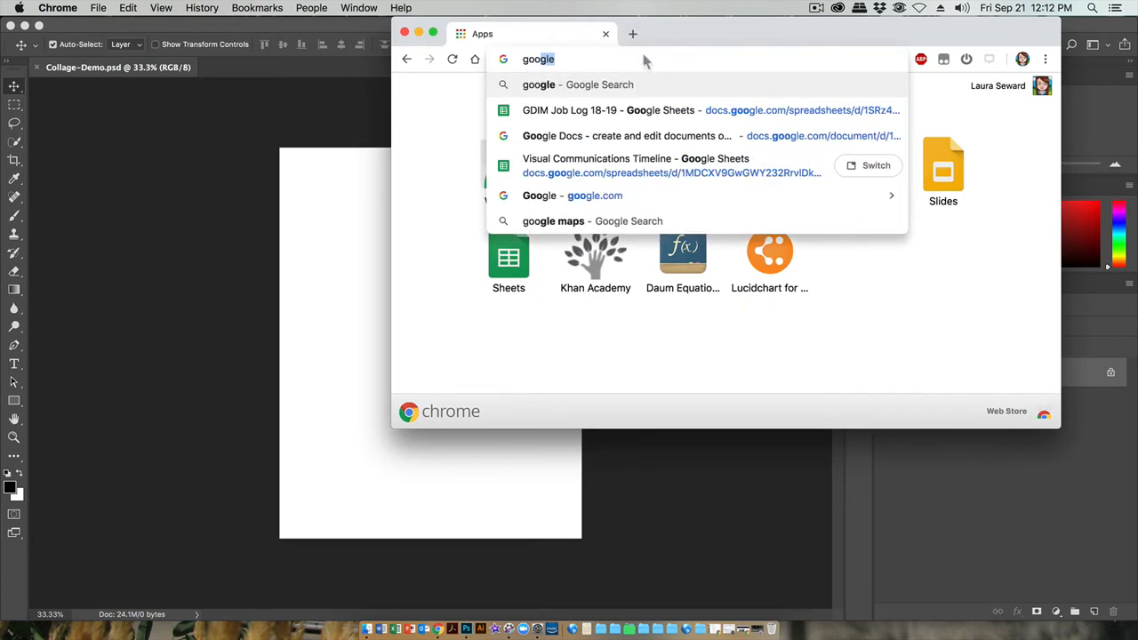
key(Return)
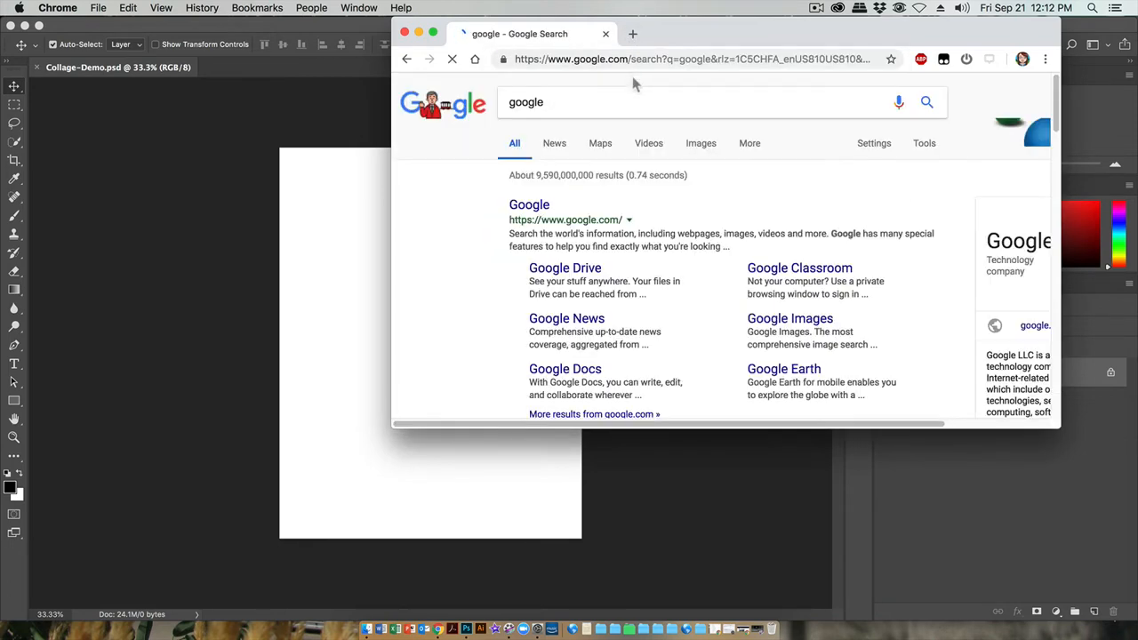
click(700, 143)
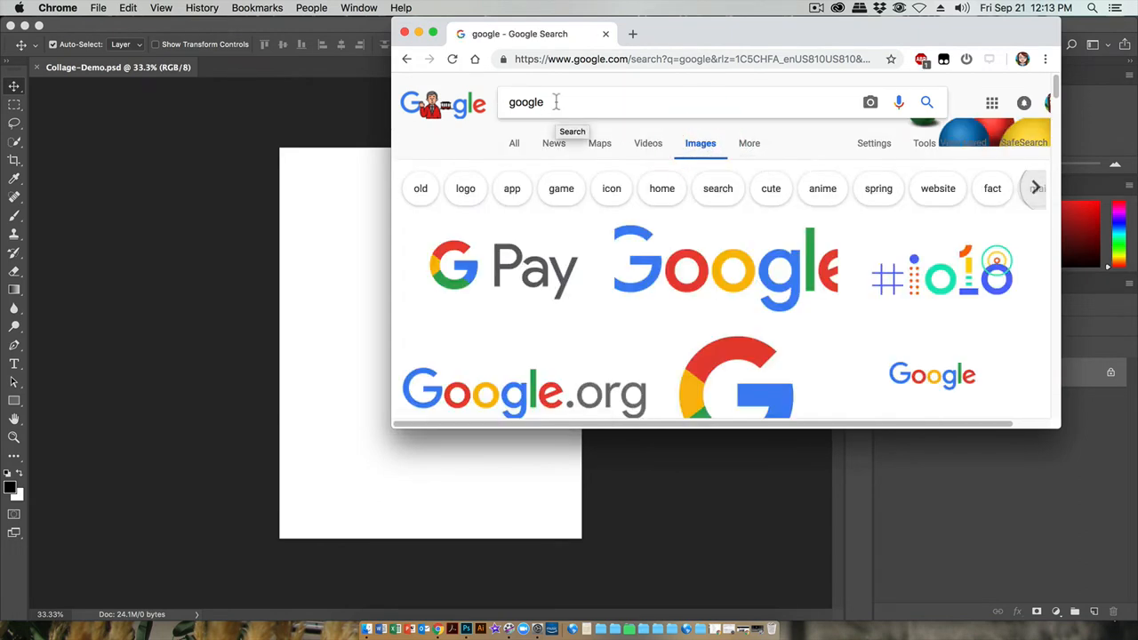
text(b)
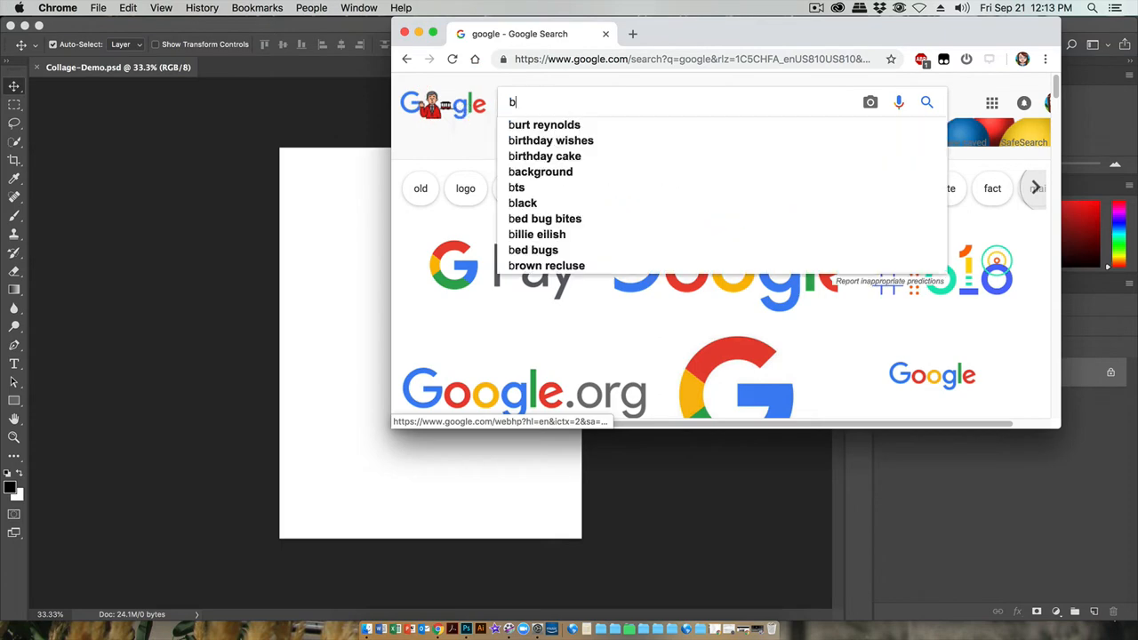
text(ook pages)
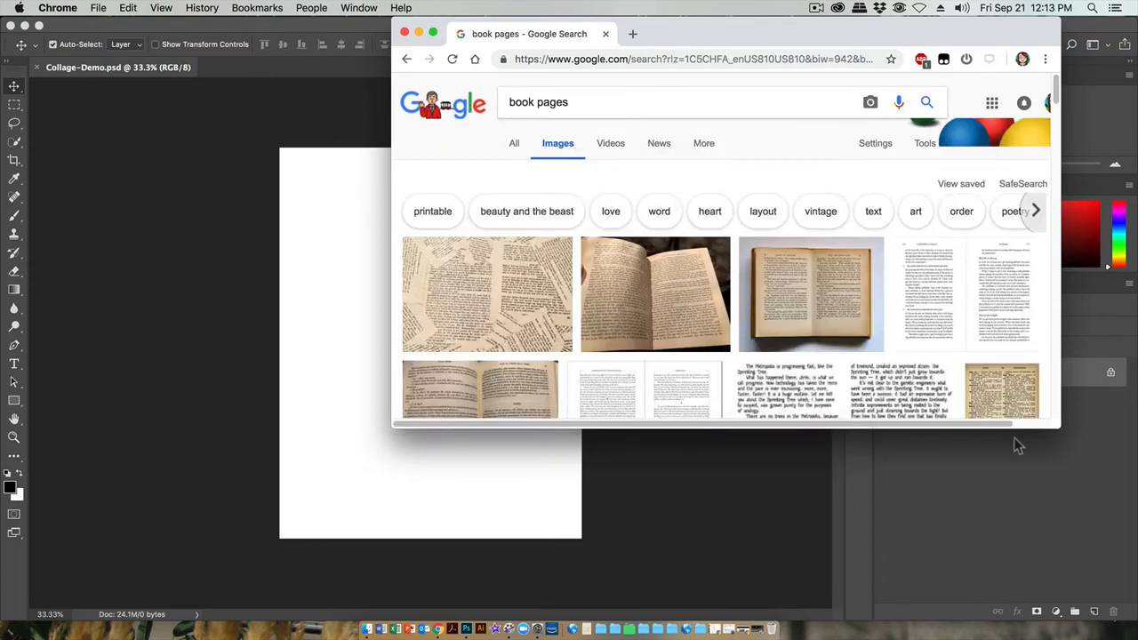
scroll(down, 3)
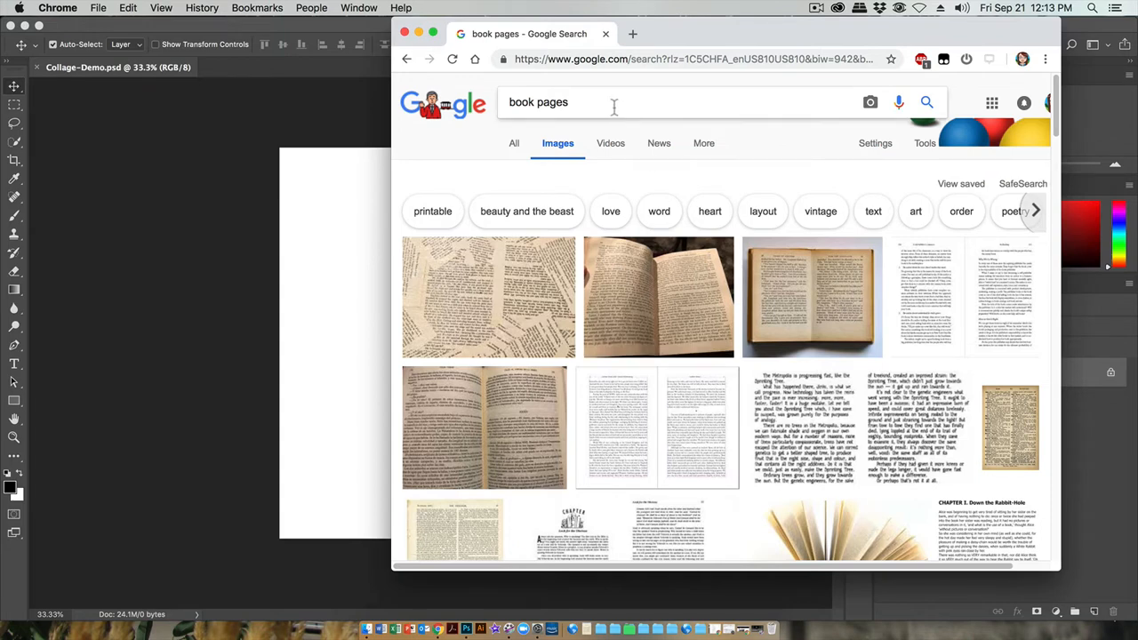
mouse_move(731, 171)
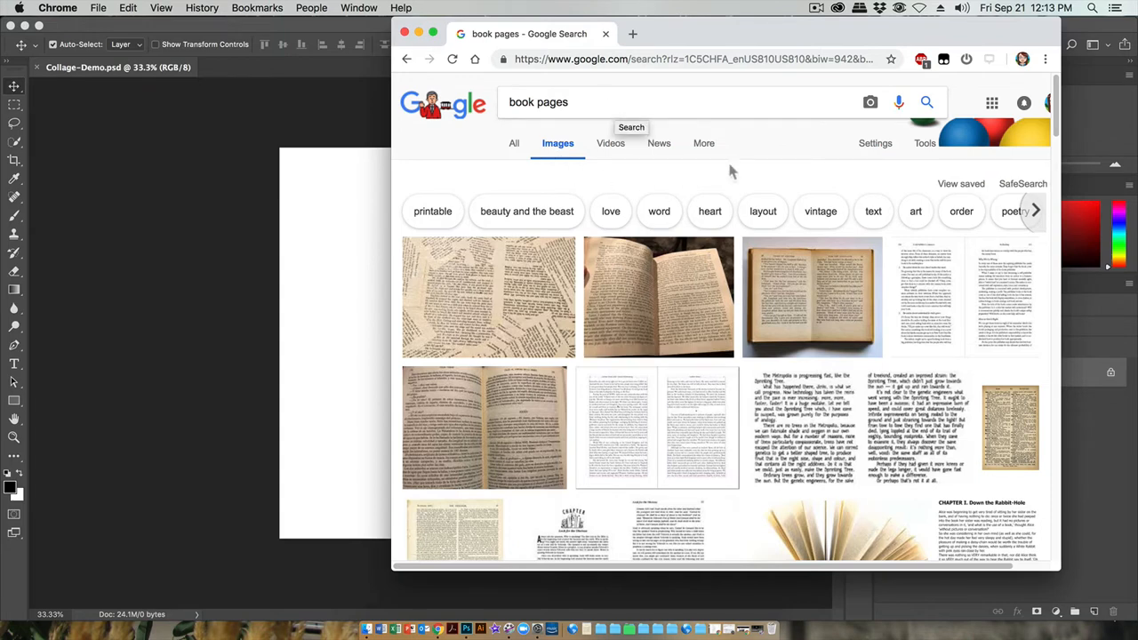
mouse_move(429, 182)
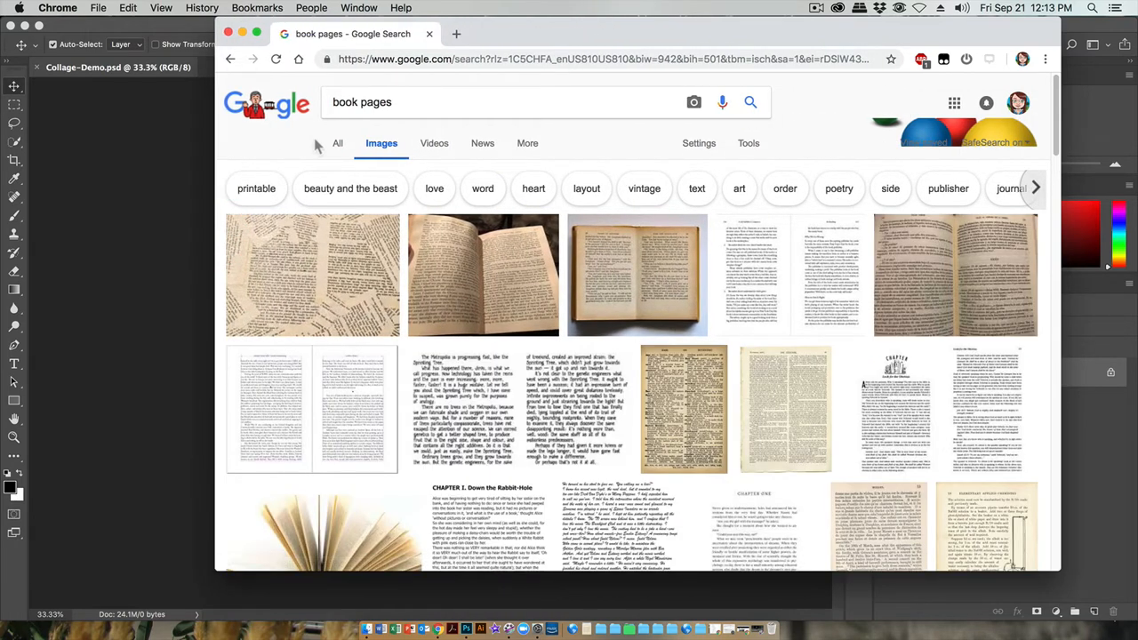
mouse_move(334, 142)
text(+)
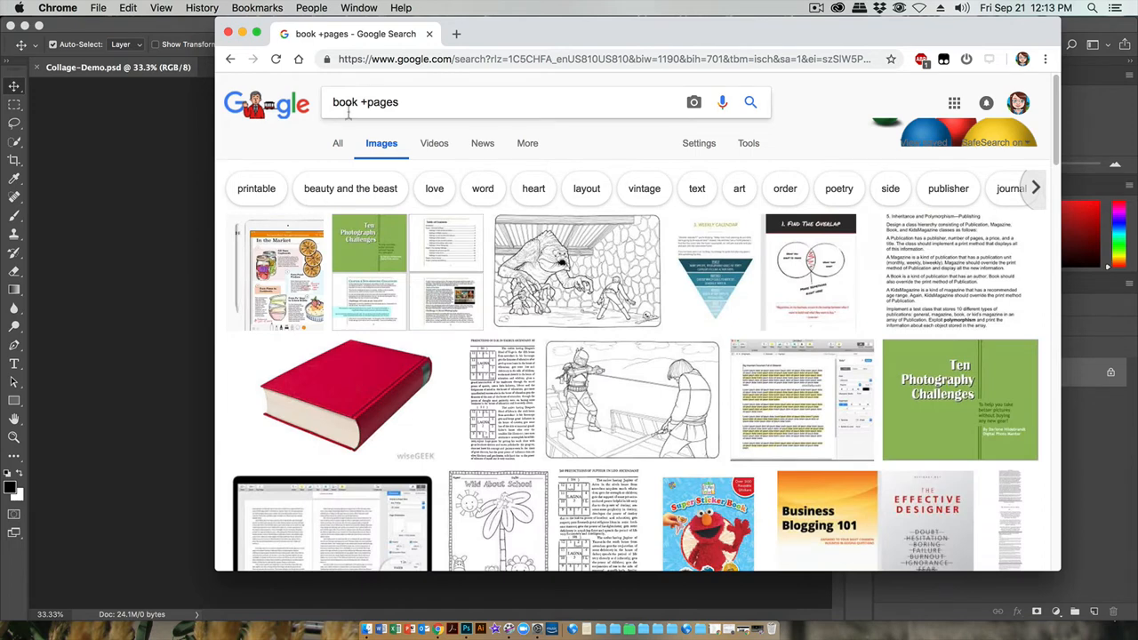
mouse_move(380, 122)
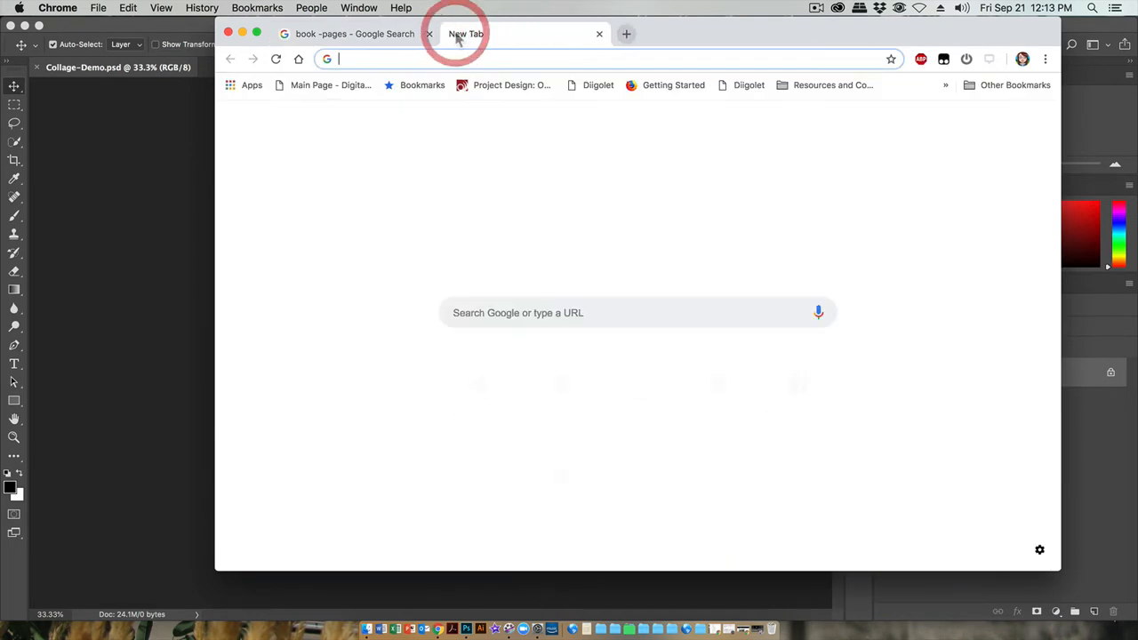
Search Google Images for 'justin timberlake meme' in the new tab and browse the results
text(justin timberlake meme)
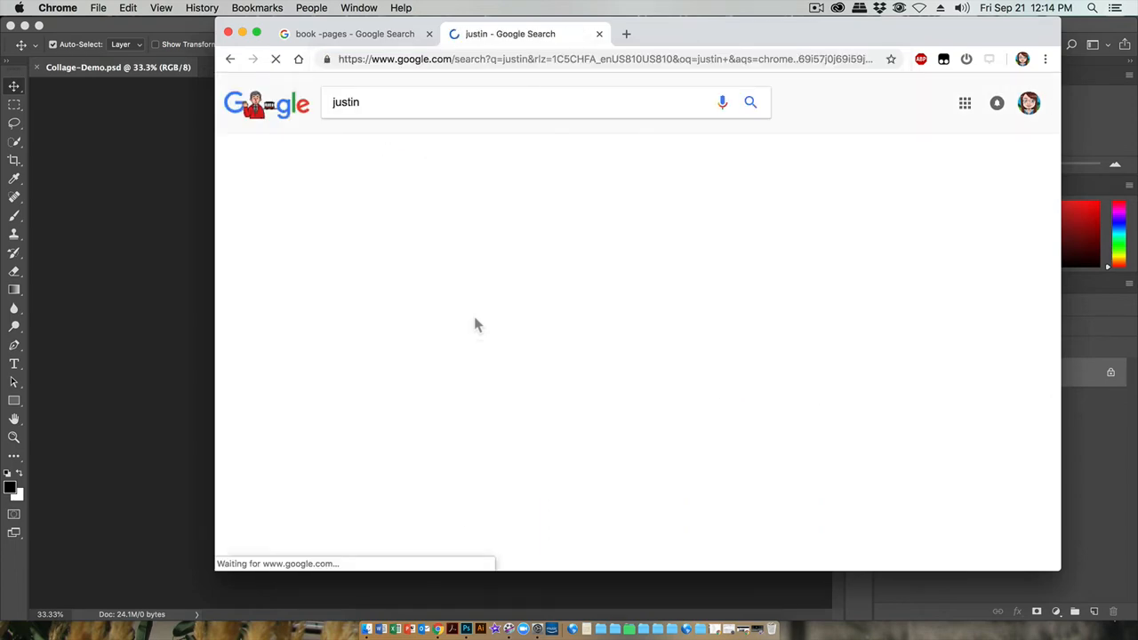
click(427, 144)
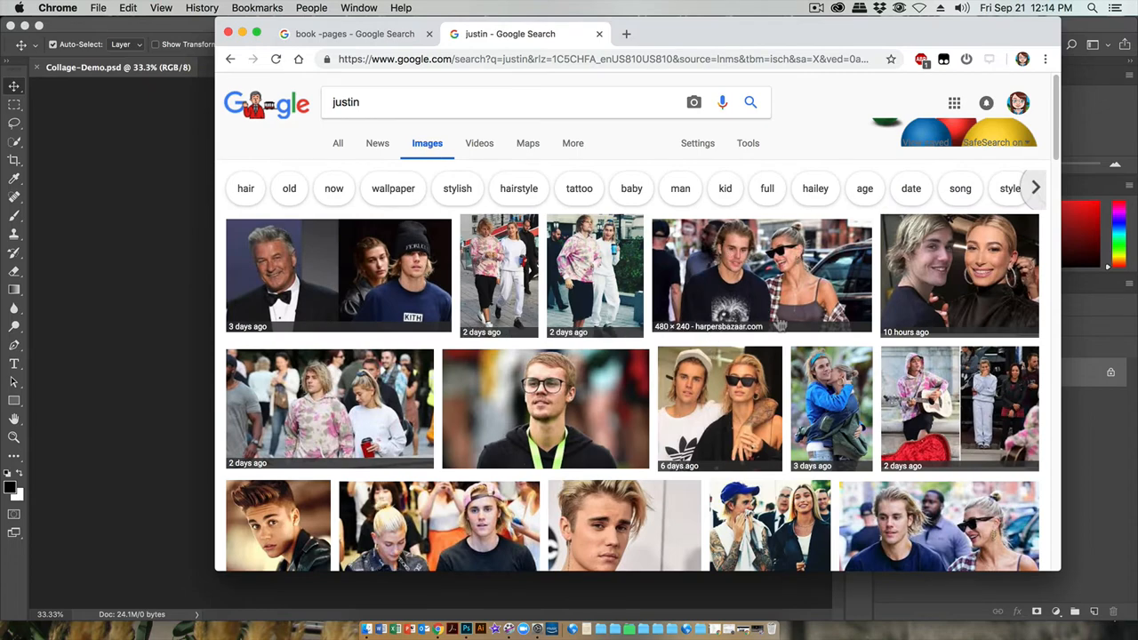
scroll(down, 3)
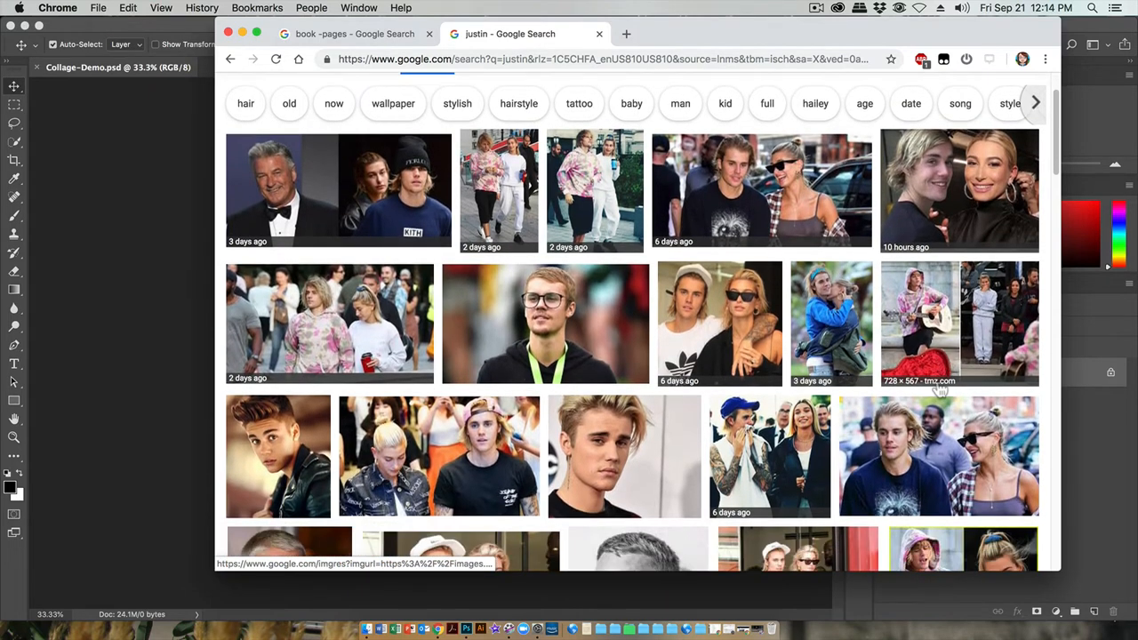
scroll(up, 3)
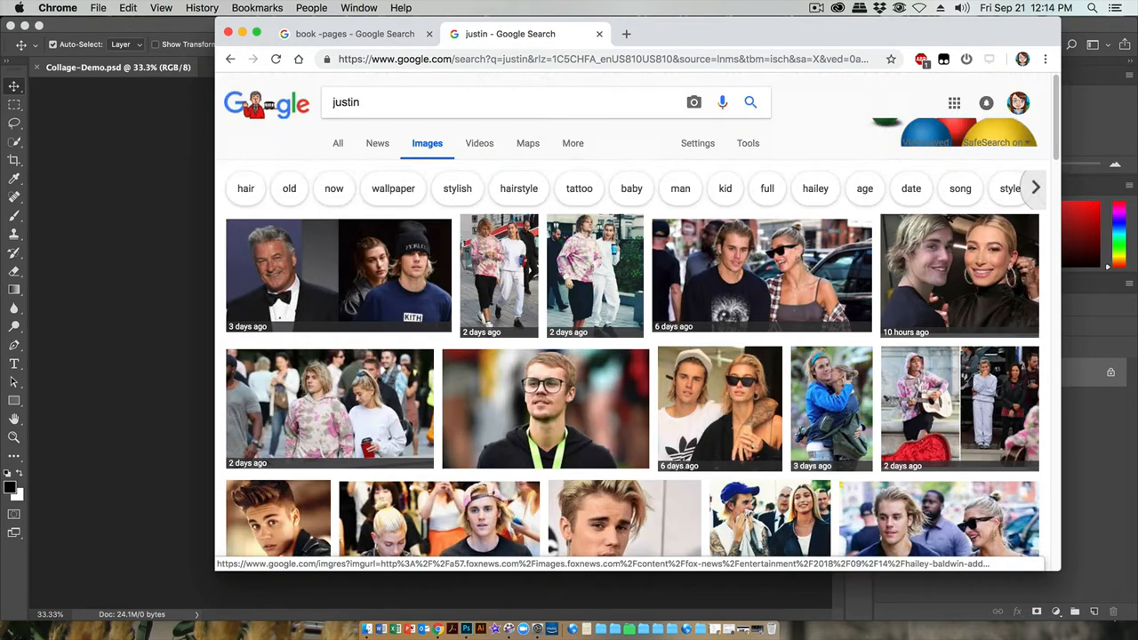
Refine the query to 'justin -bieber', then 'justin +timberlake', and scroll the results
click(384, 102)
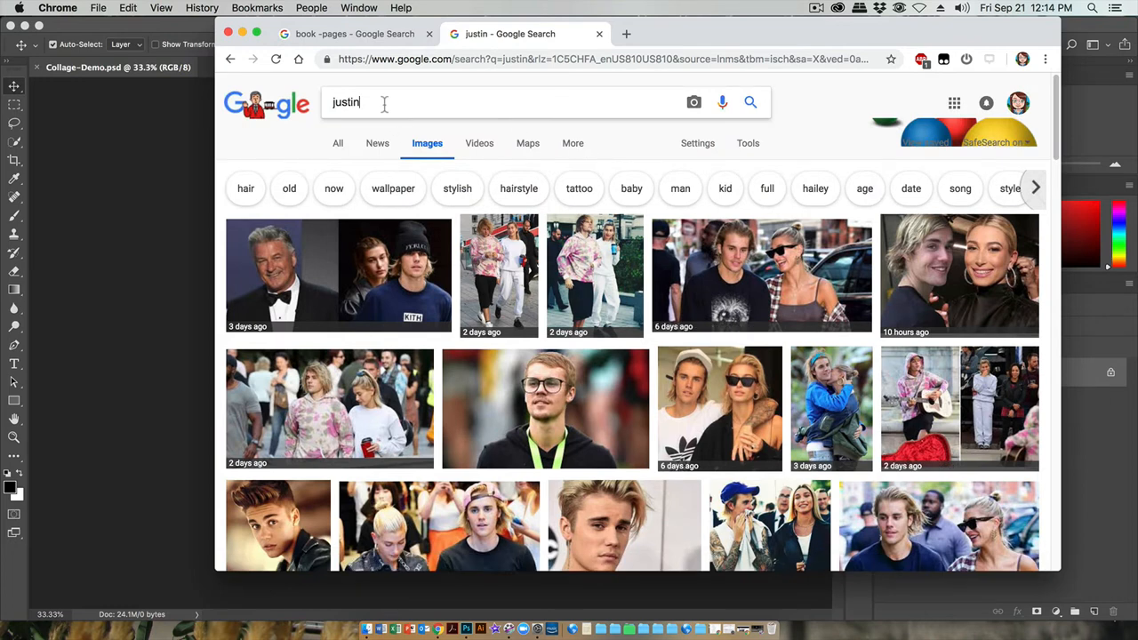
text(_be)
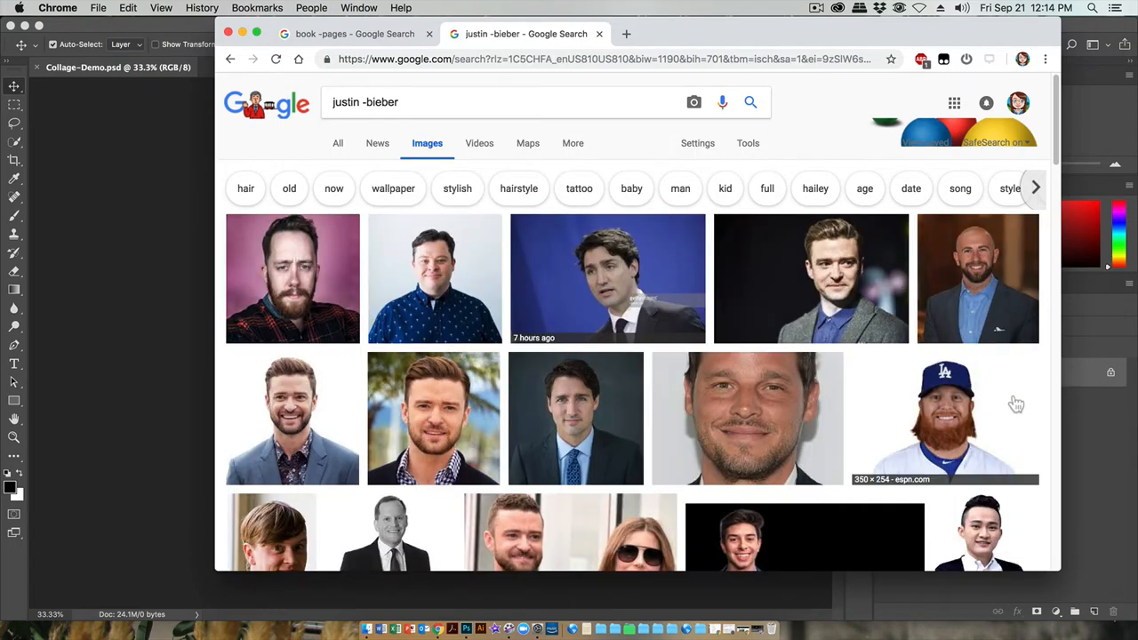
mouse_move(518, 188)
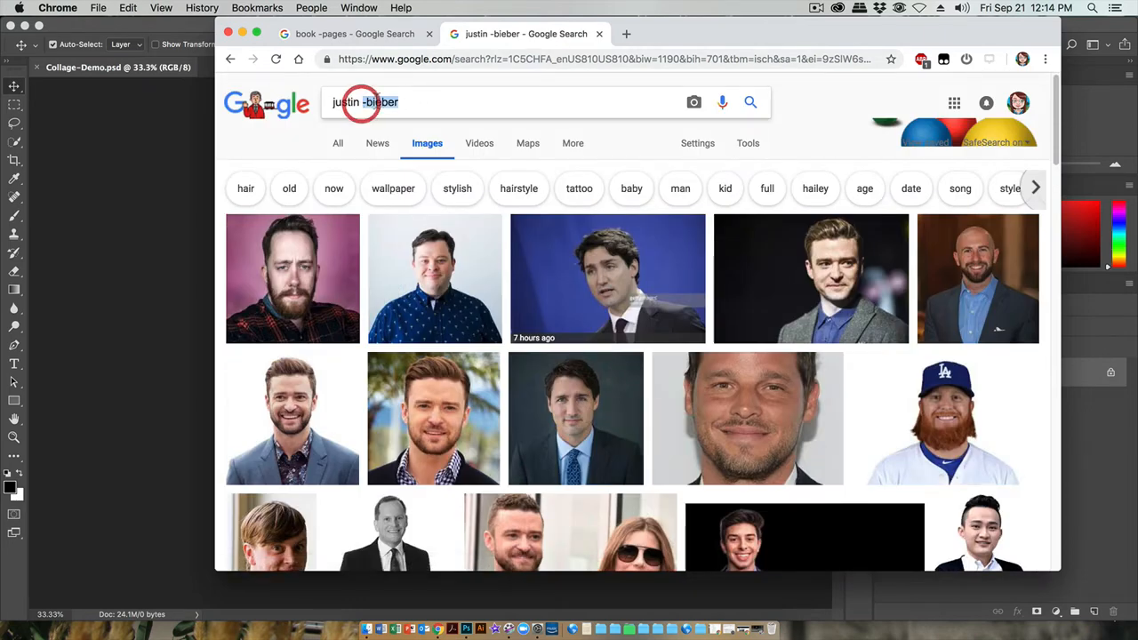
text(+timberlake)
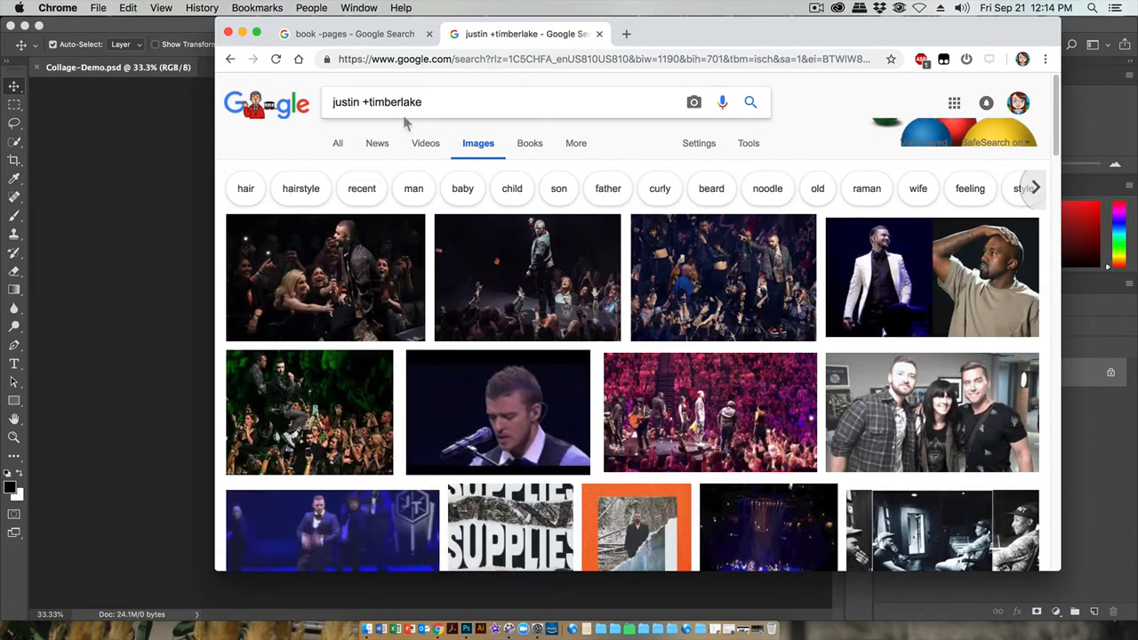
scroll(down, 3)
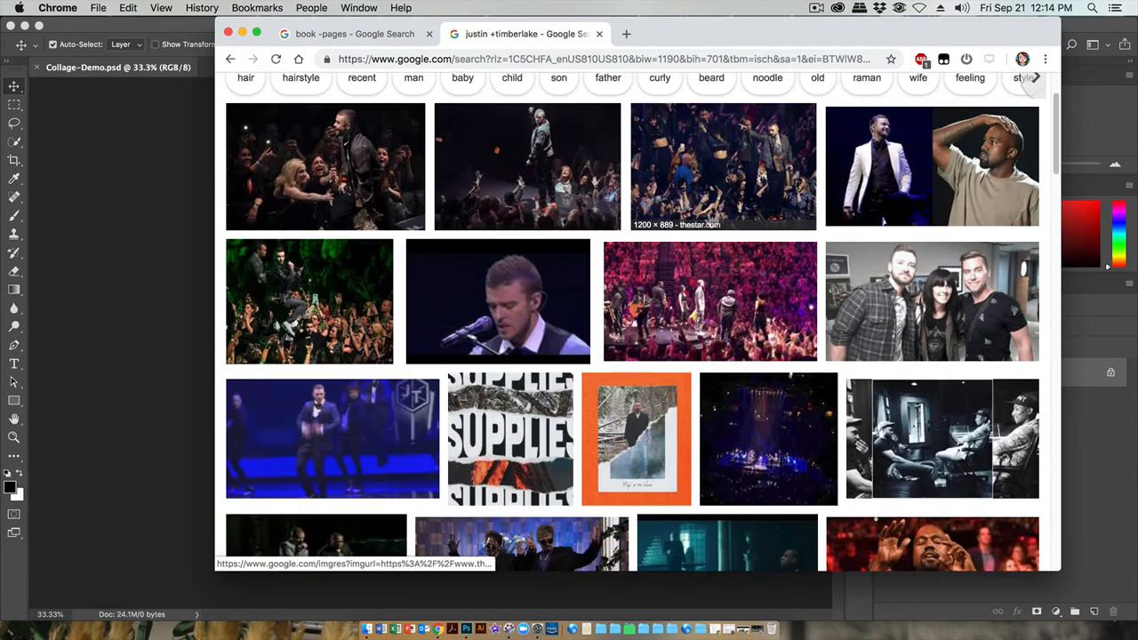
scroll(down, 3)
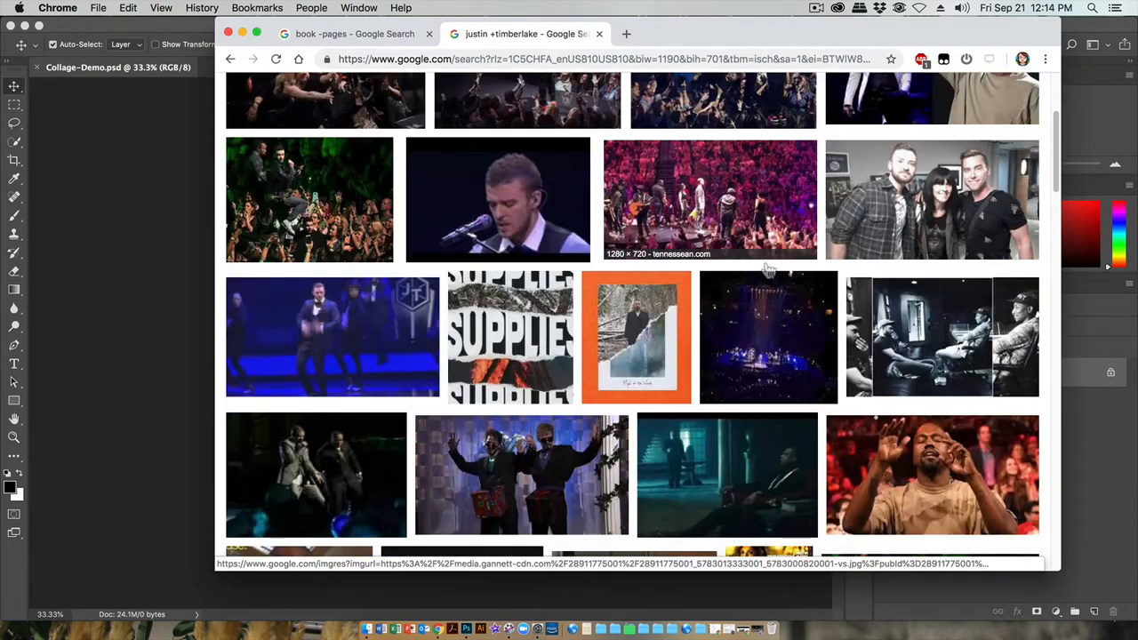
scroll(down, 3)
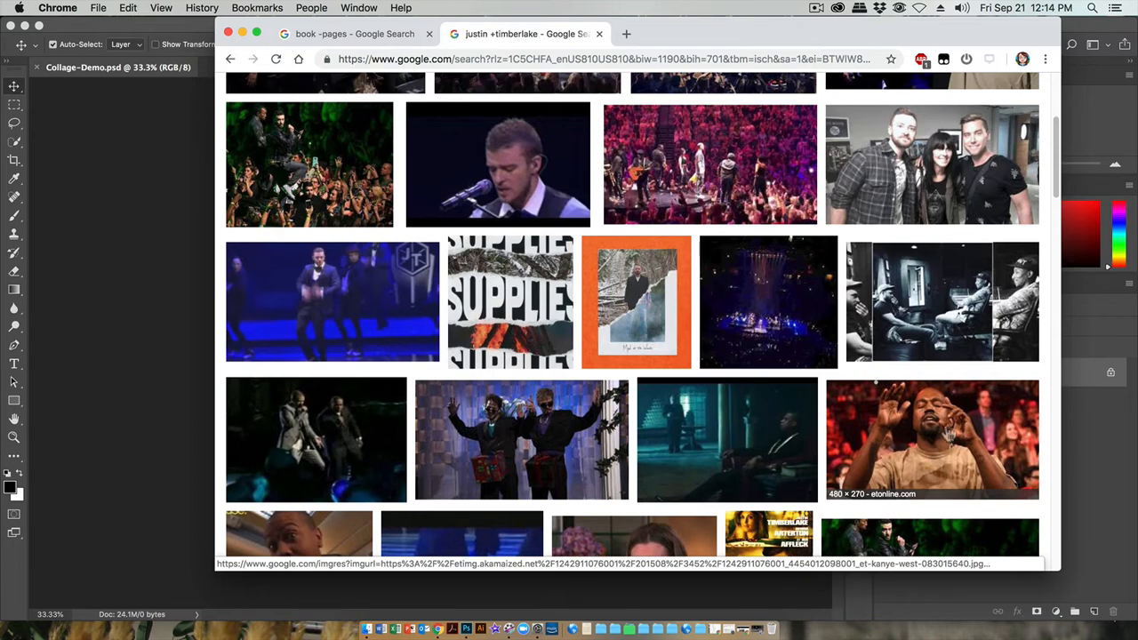
scroll(up, 3)
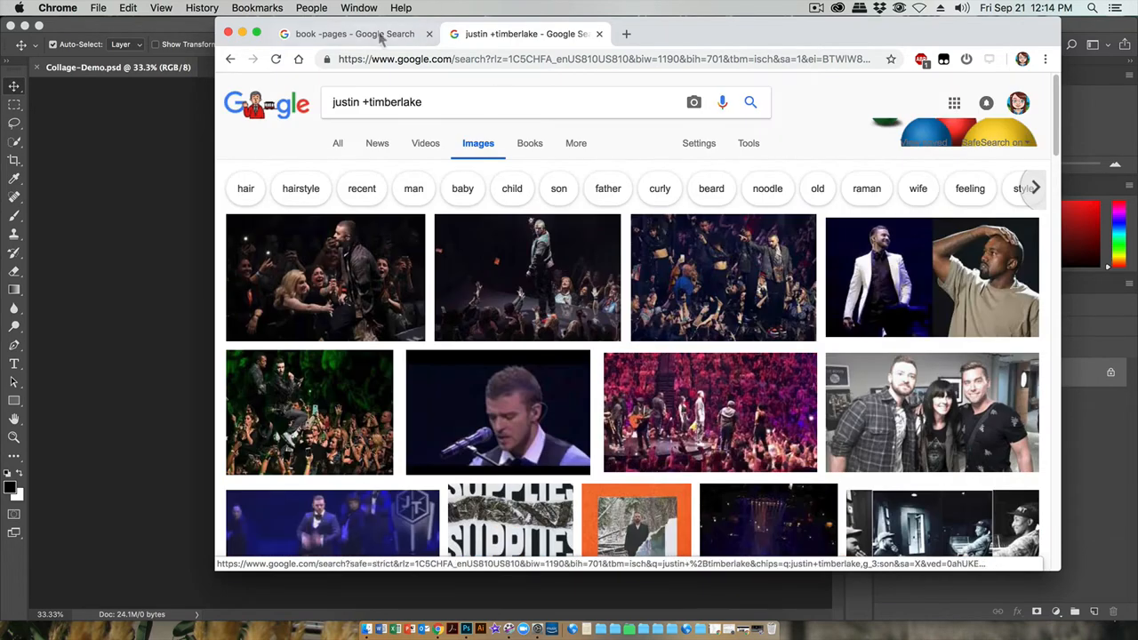
On the book pages tab, reveal the Size, Color, Usage rights, Type and Time filters
click(354, 34)
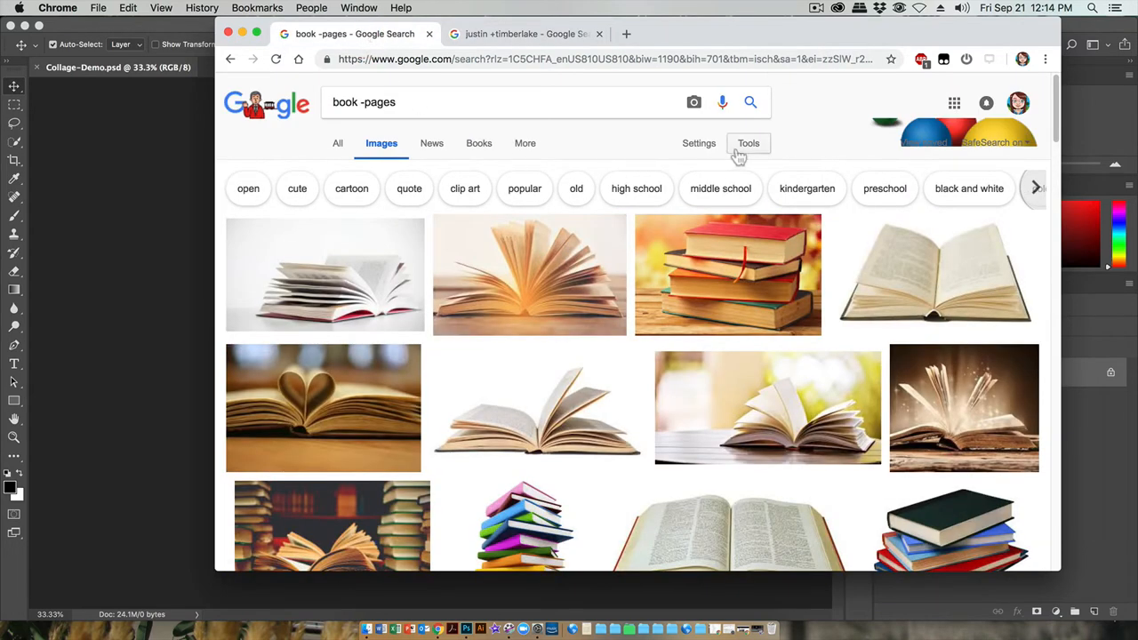
click(748, 143)
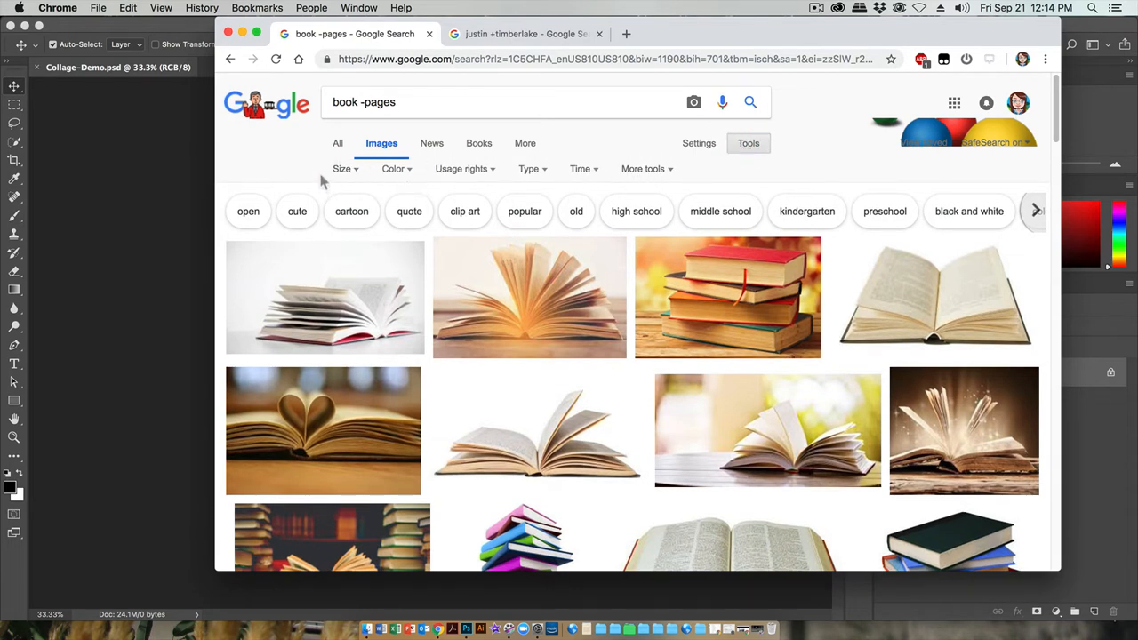
mouse_move(341, 169)
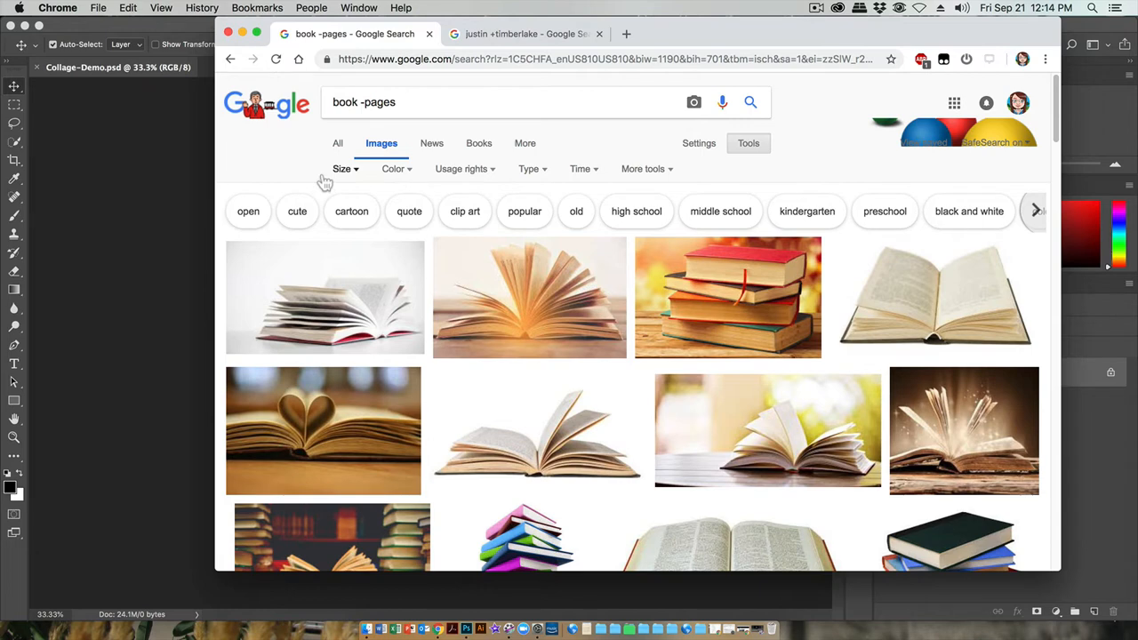
mouse_move(354, 175)
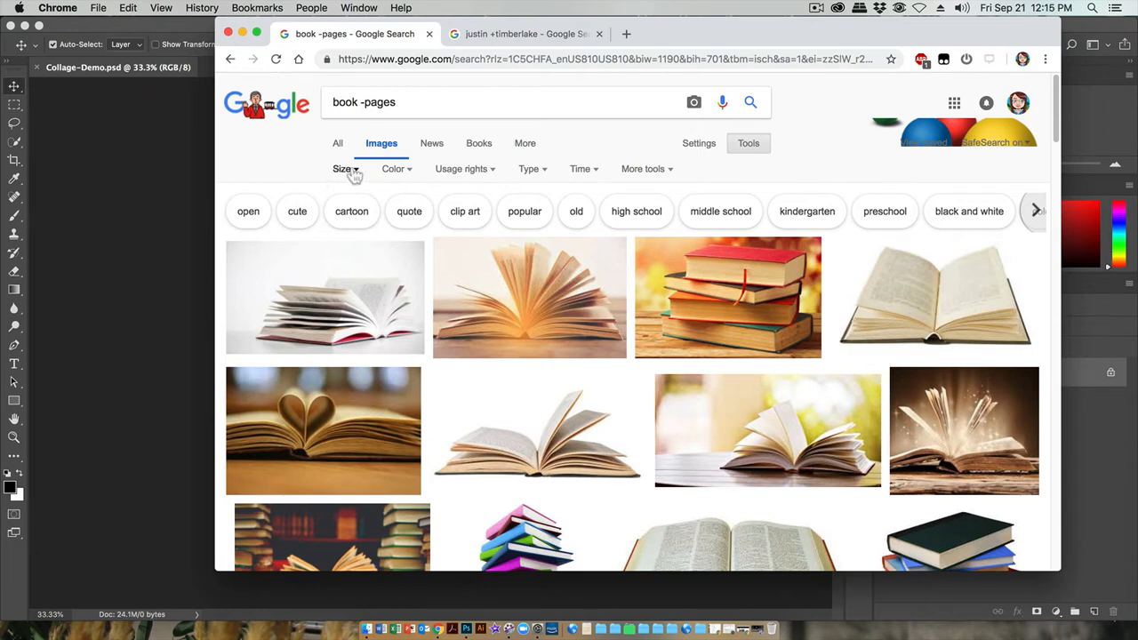
mouse_move(272, 149)
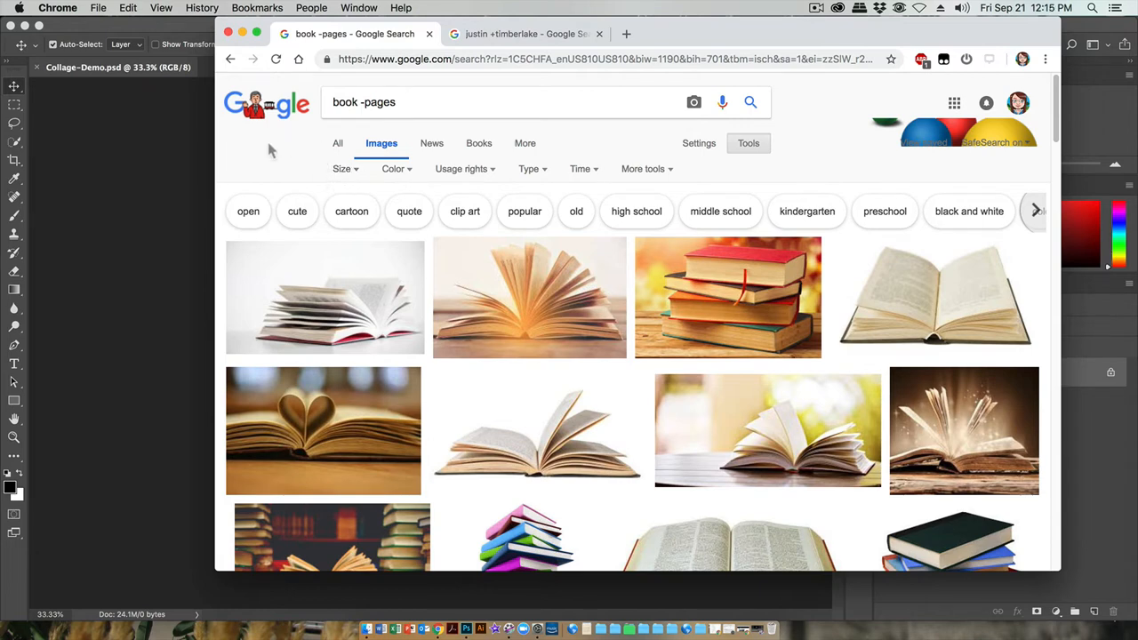
mouse_move(271, 298)
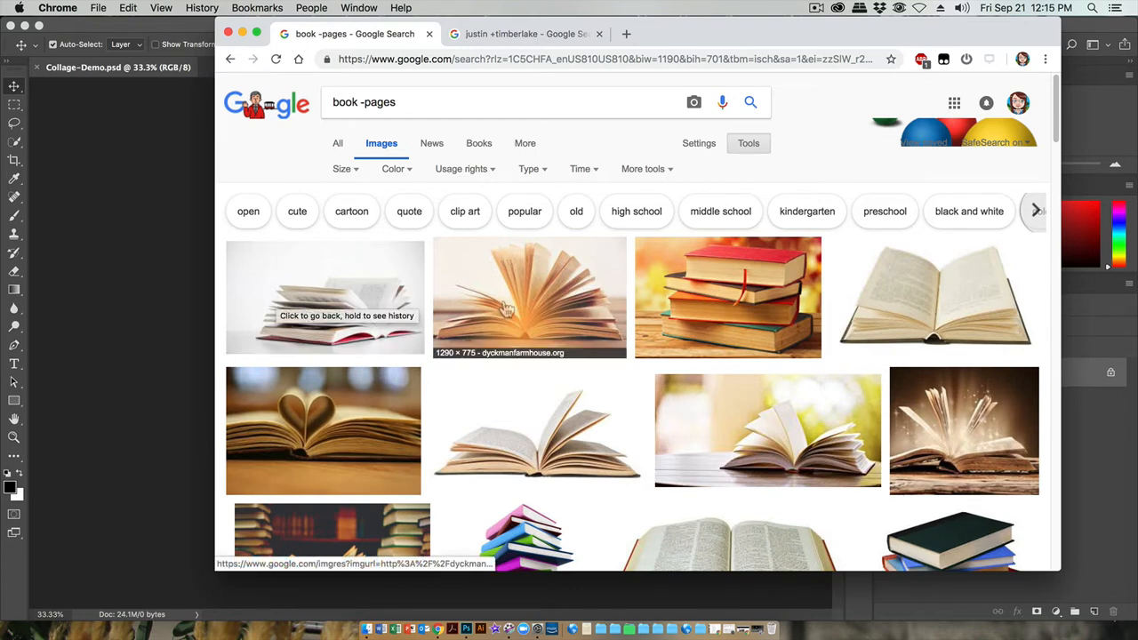
mouse_move(904, 294)
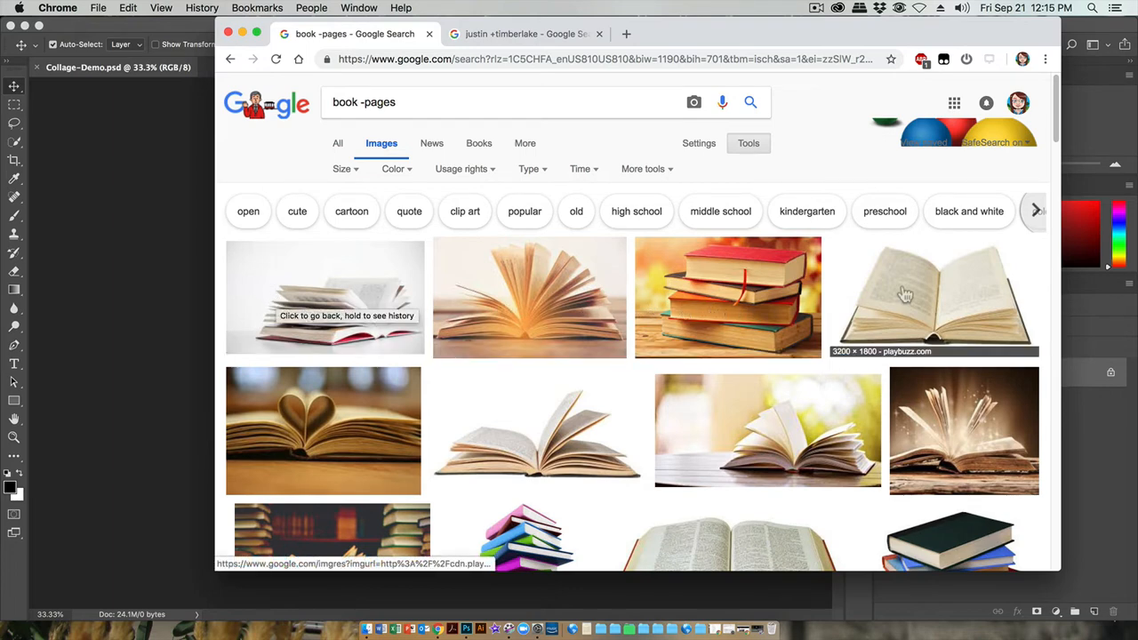
mouse_move(873, 365)
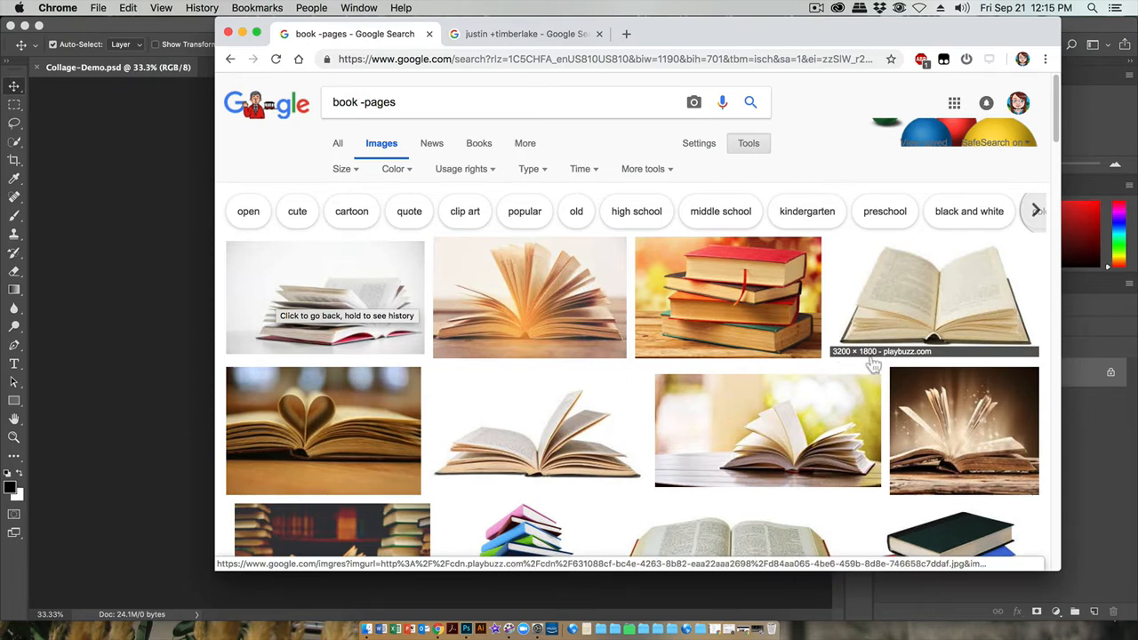
mouse_move(738, 342)
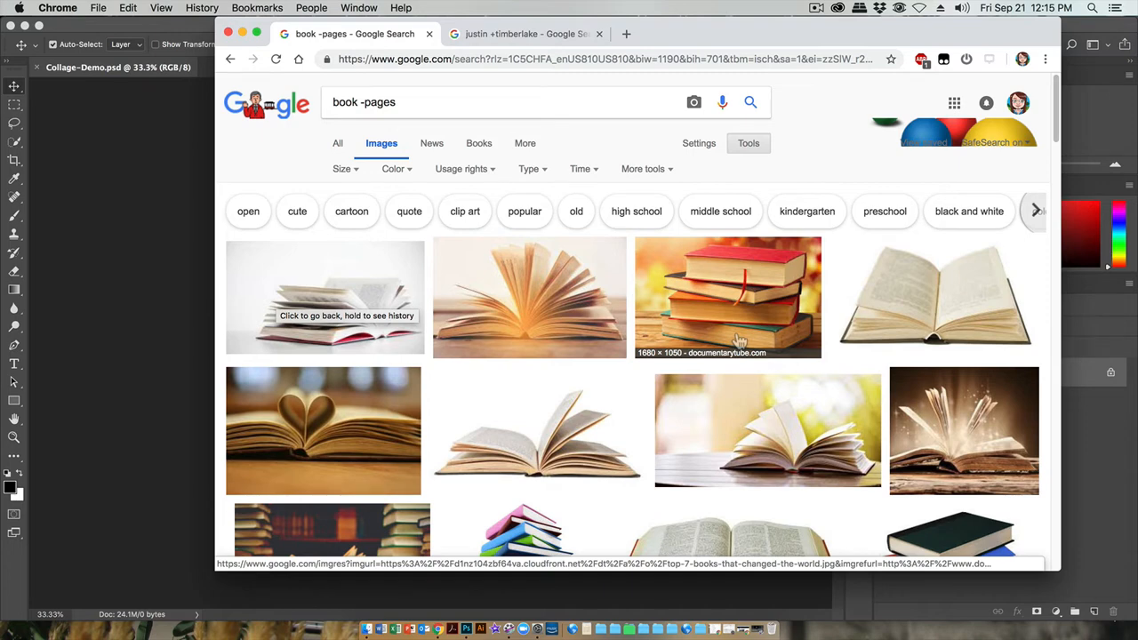
mouse_move(196, 258)
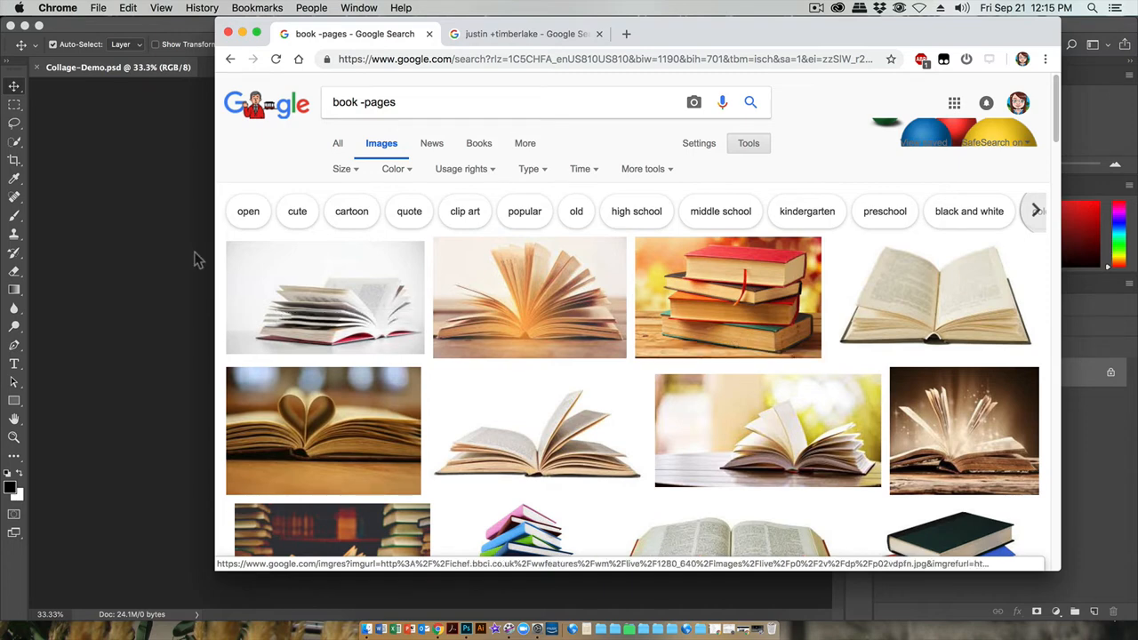
mouse_move(382, 260)
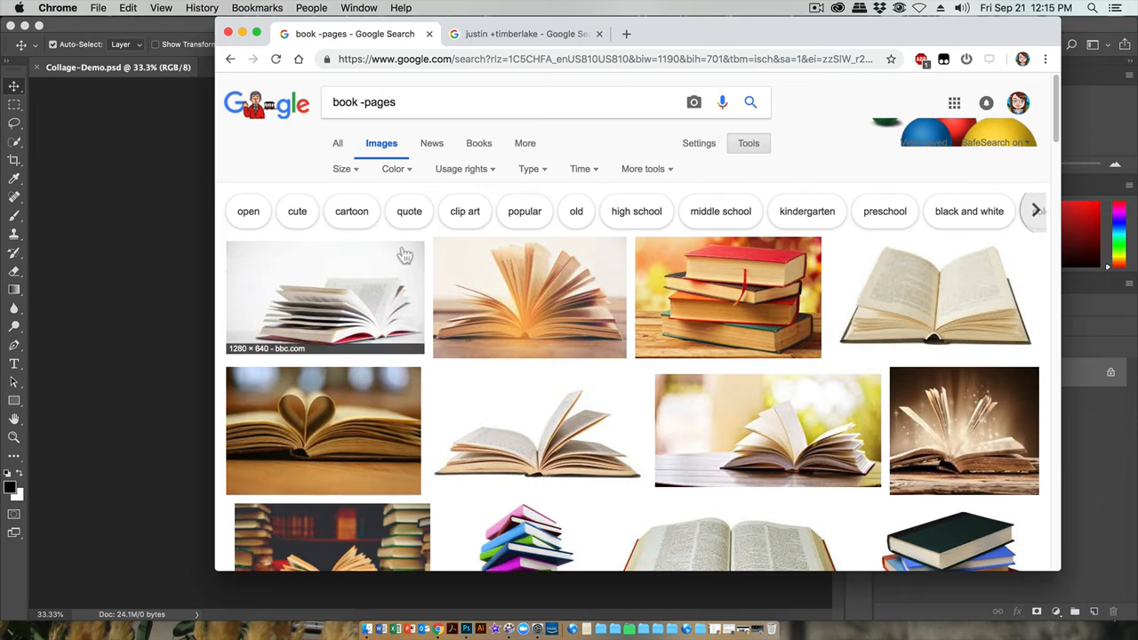
mouse_move(420, 361)
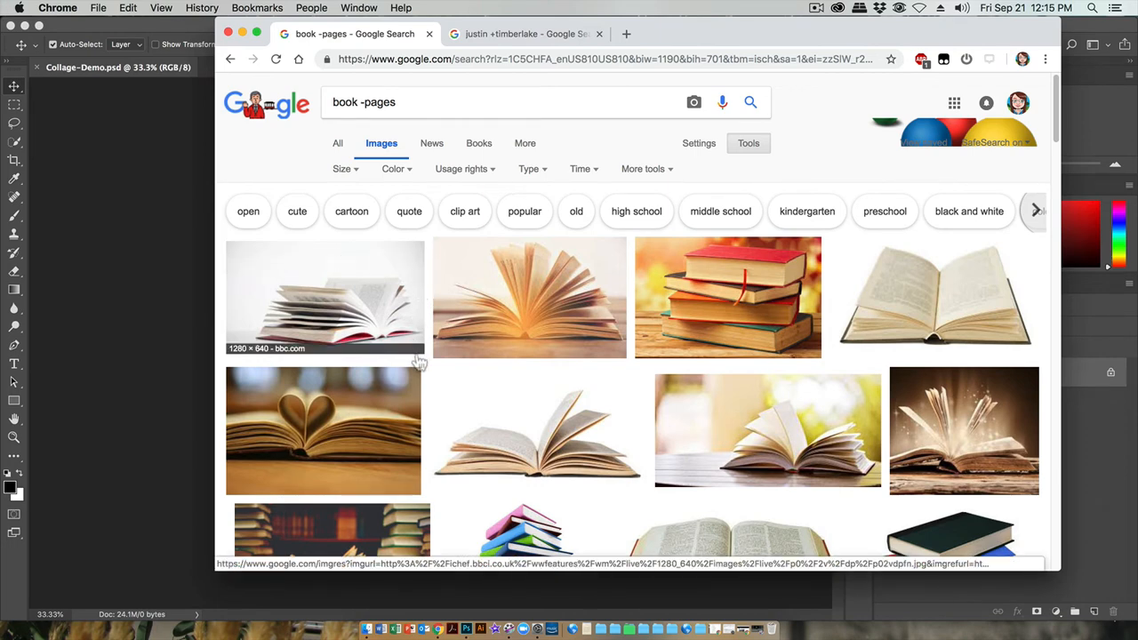
mouse_move(347, 338)
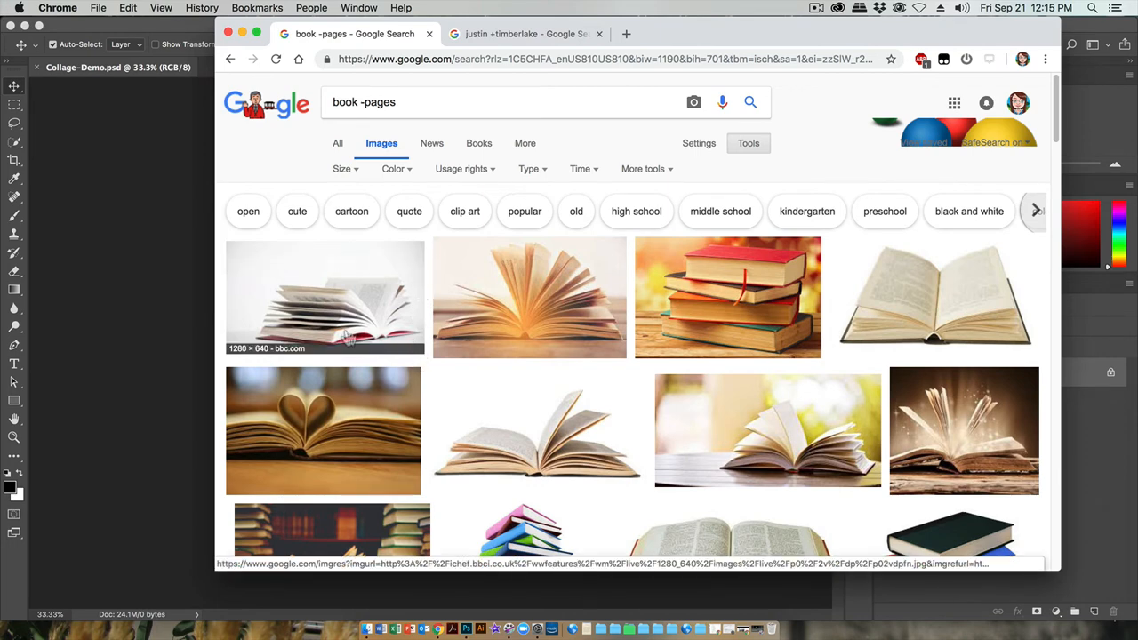
mouse_move(529, 345)
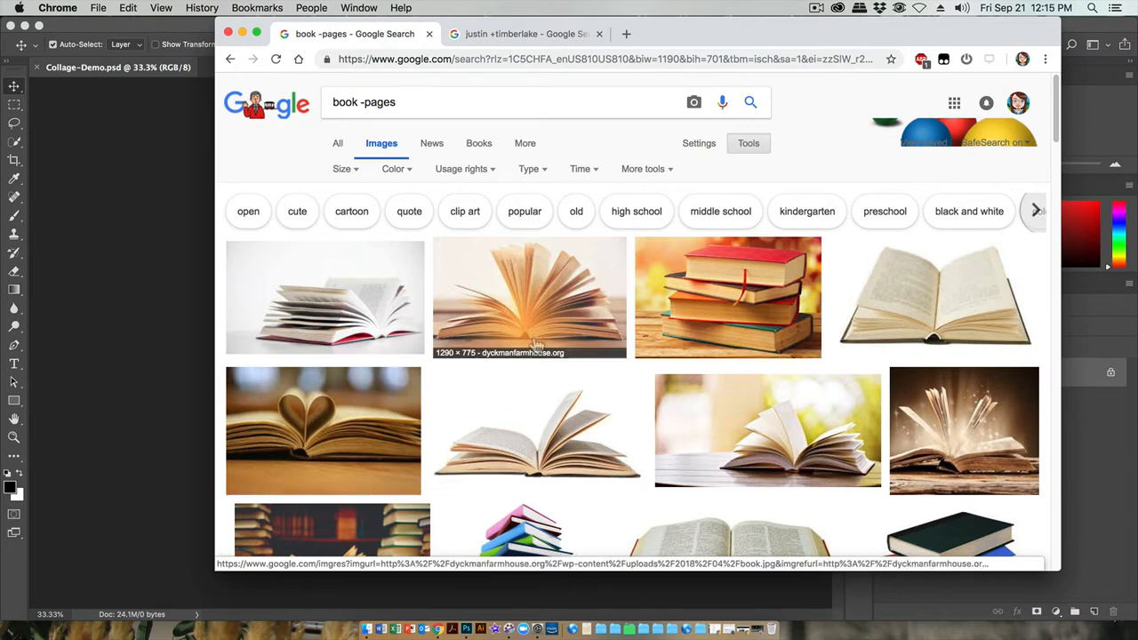
mouse_move(526, 317)
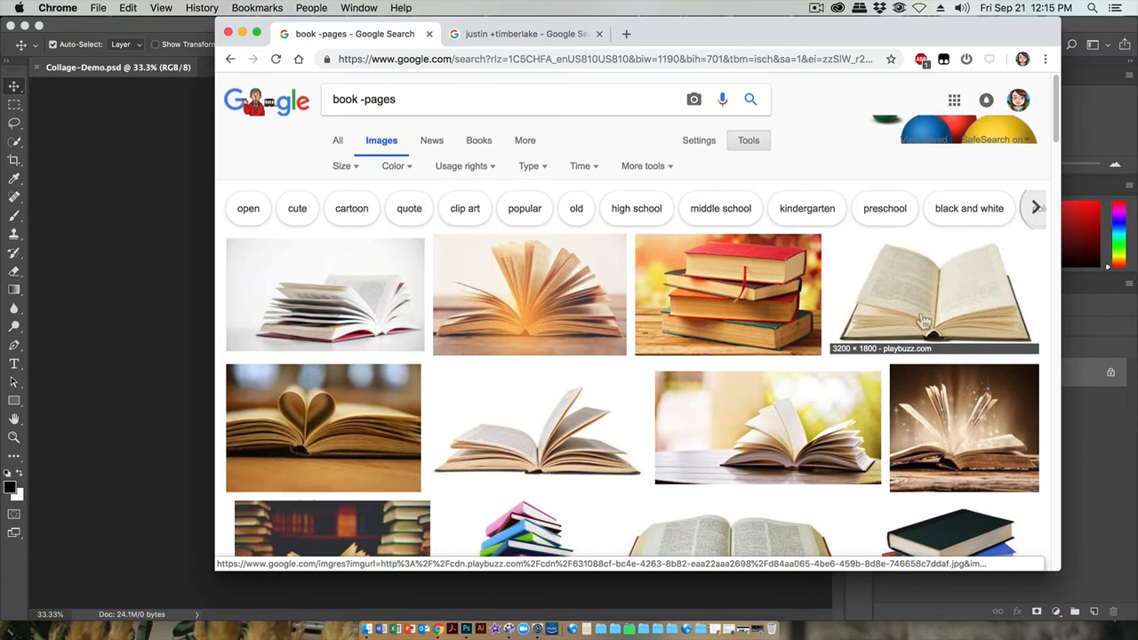
scroll(down, 3)
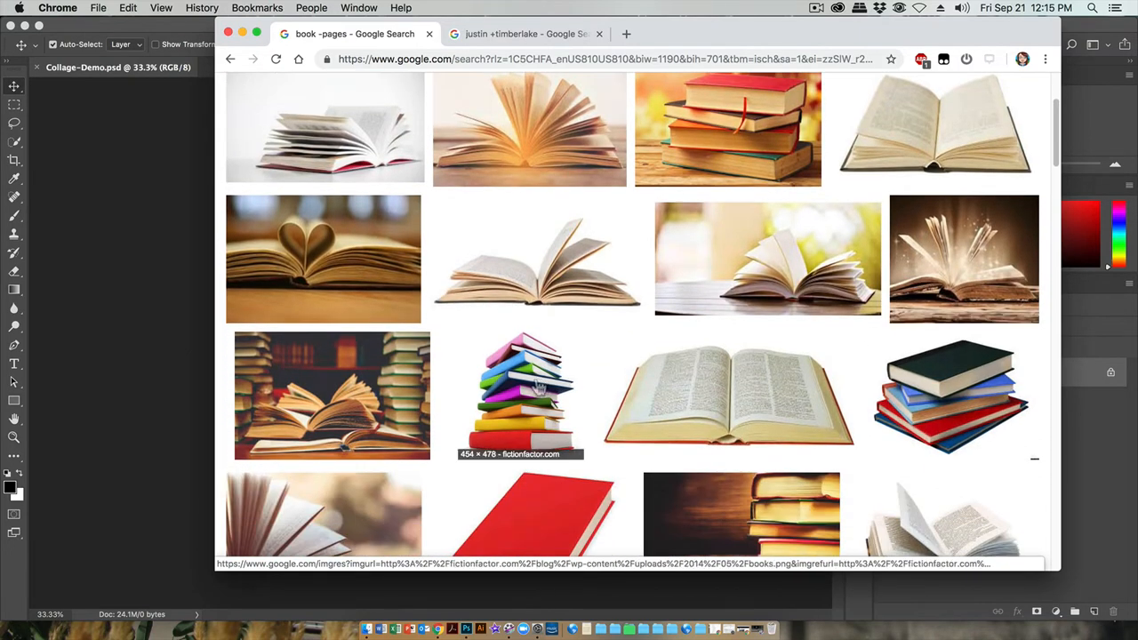
mouse_move(525, 435)
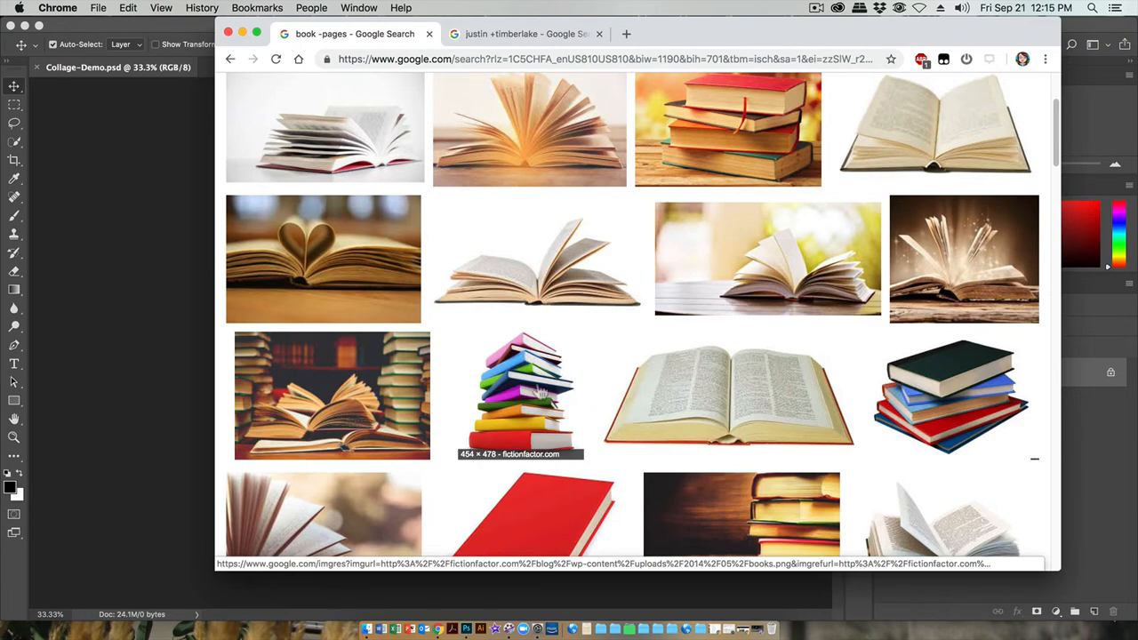
mouse_move(560, 391)
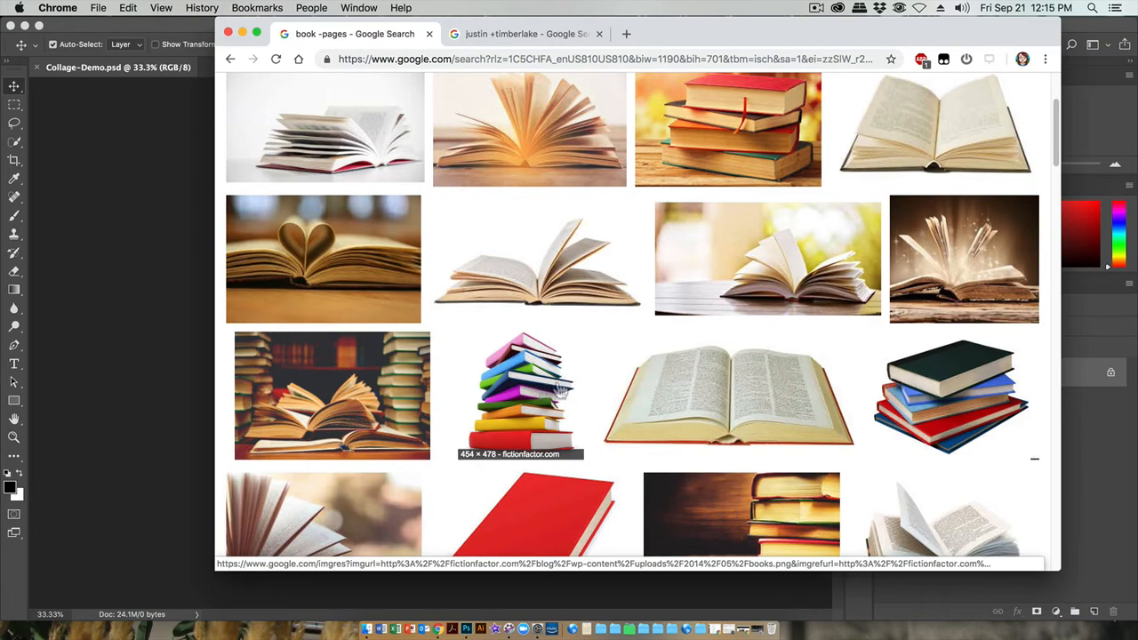
Scroll down and open the colourful stacked-books photo in the preview panel
scroll(down, 3)
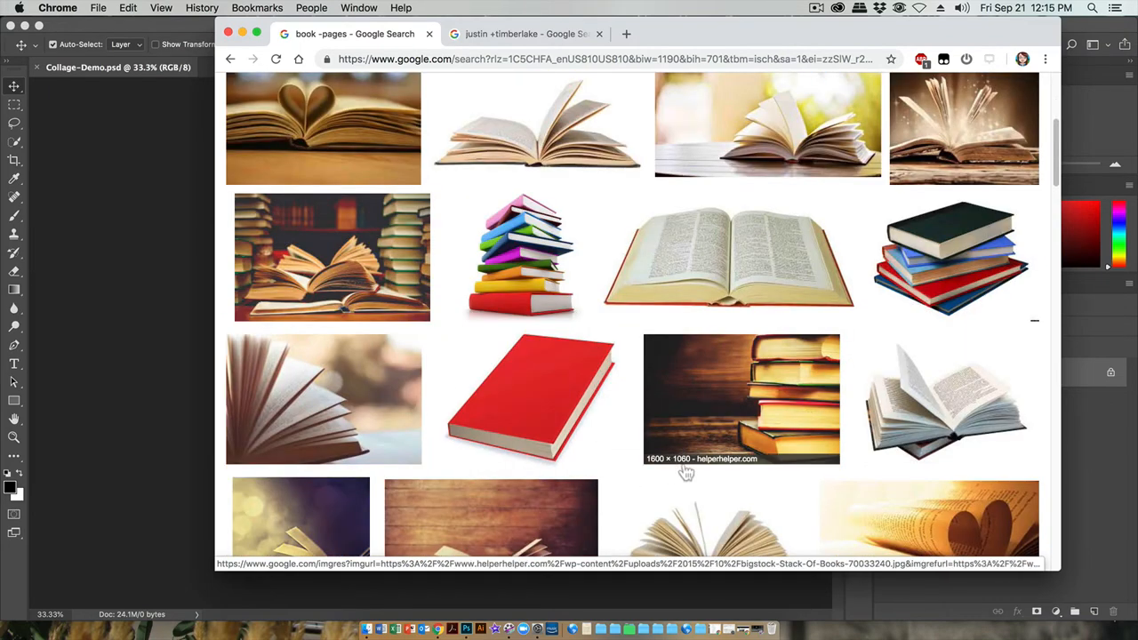
mouse_move(956, 262)
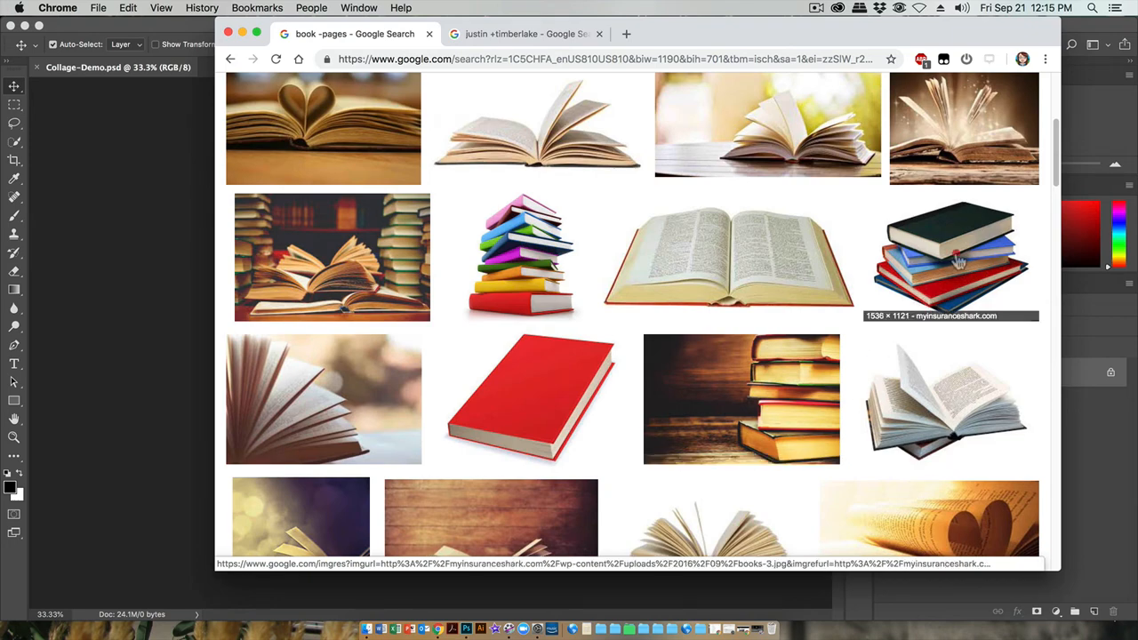
click(949, 257)
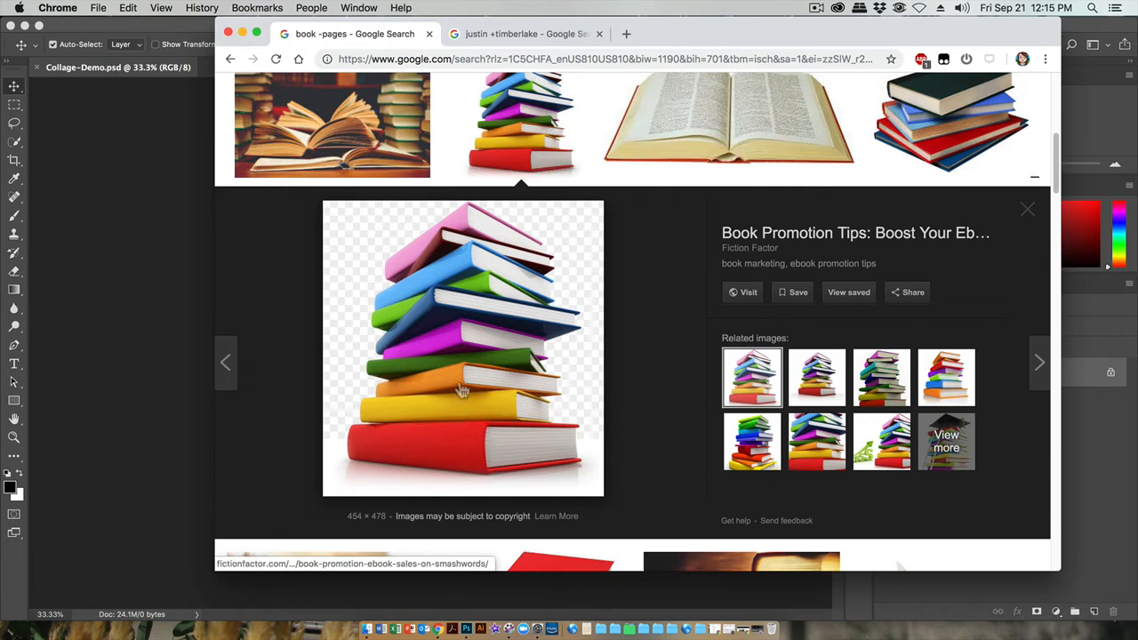
mouse_move(556, 449)
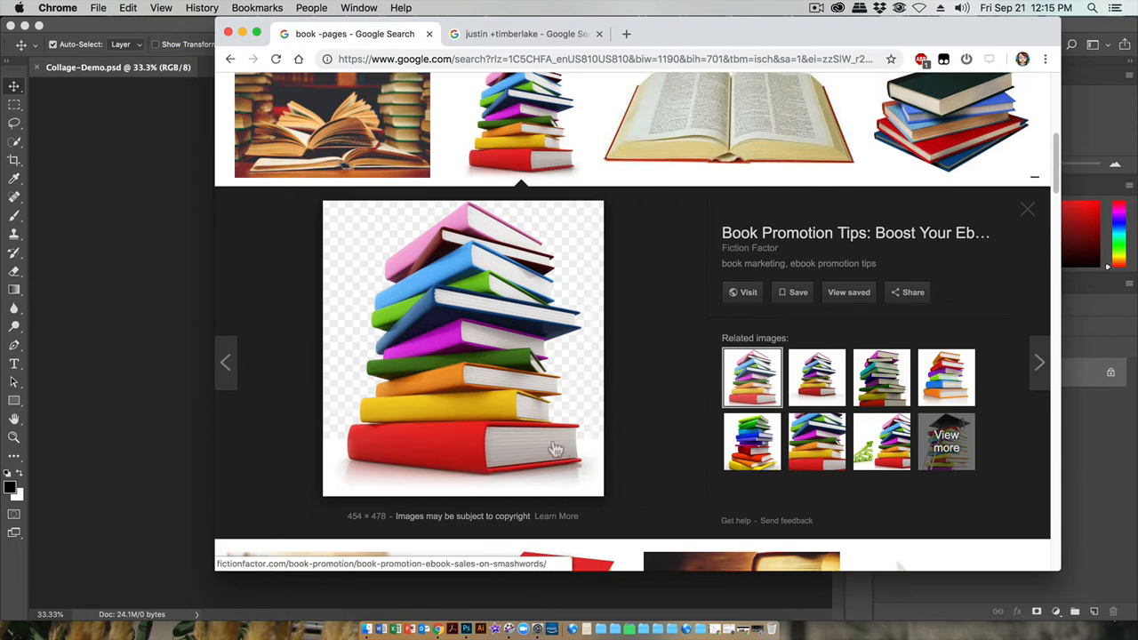
mouse_move(511, 460)
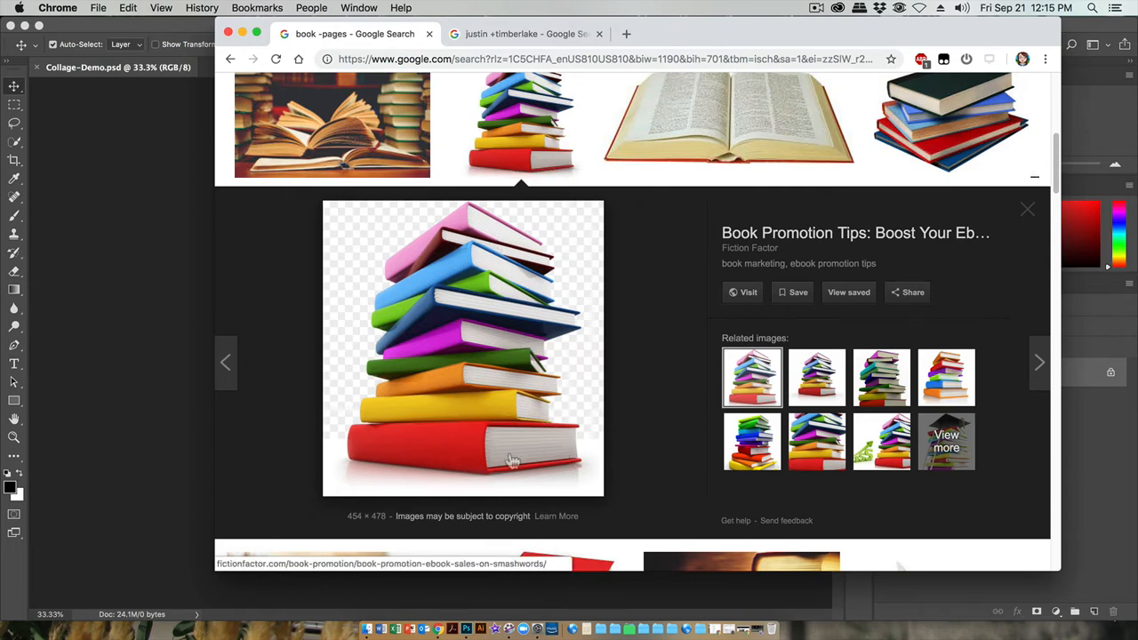
mouse_move(501, 435)
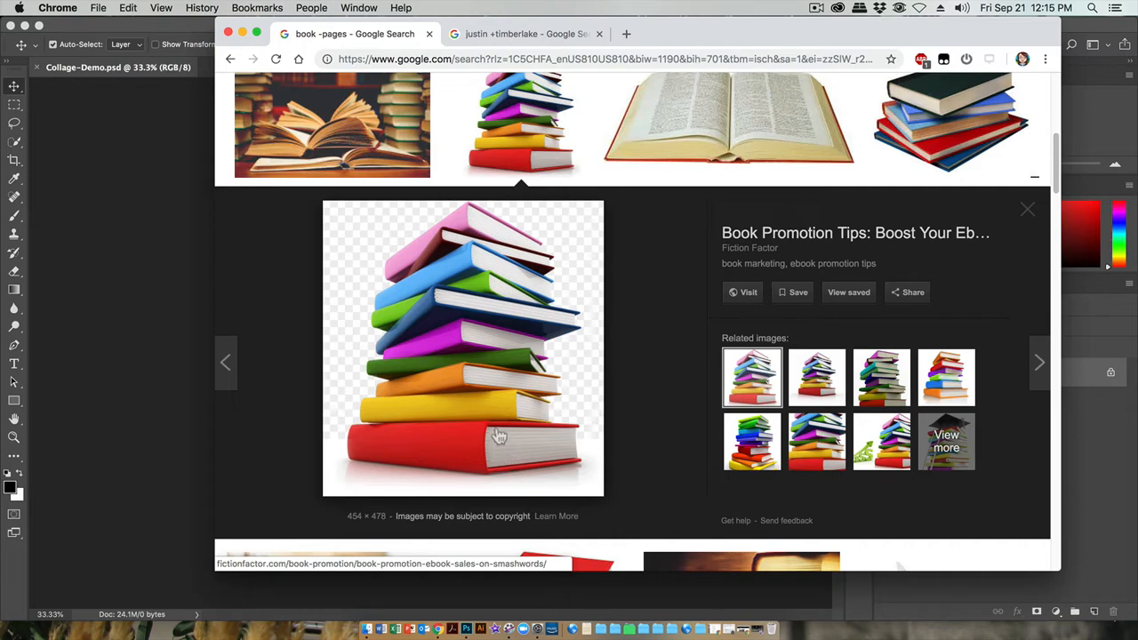
mouse_move(554, 227)
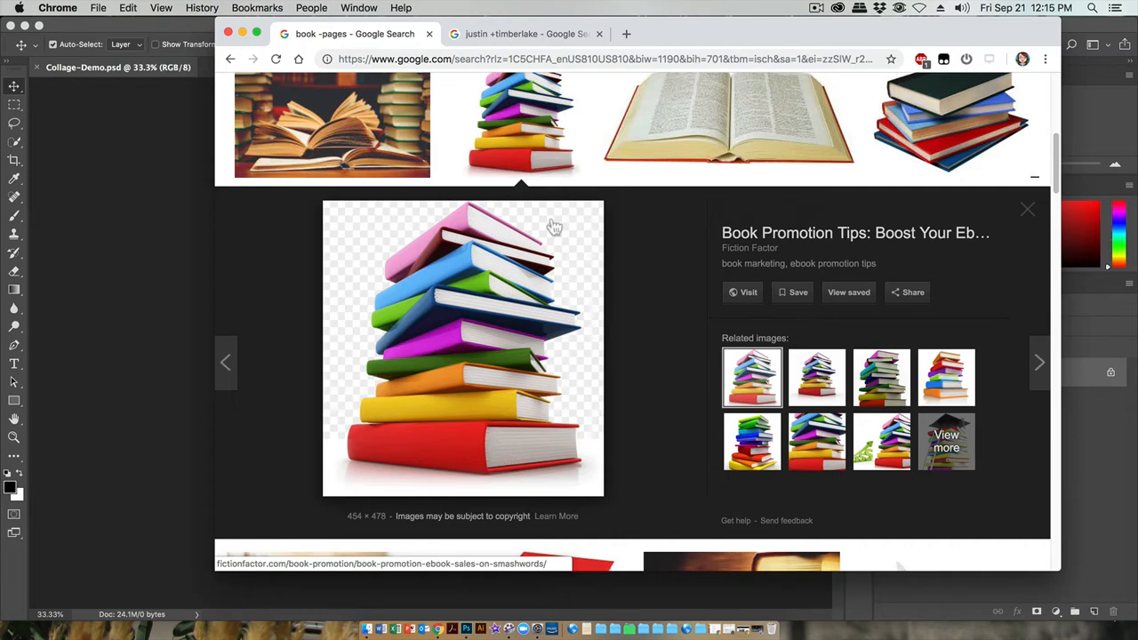
mouse_move(592, 422)
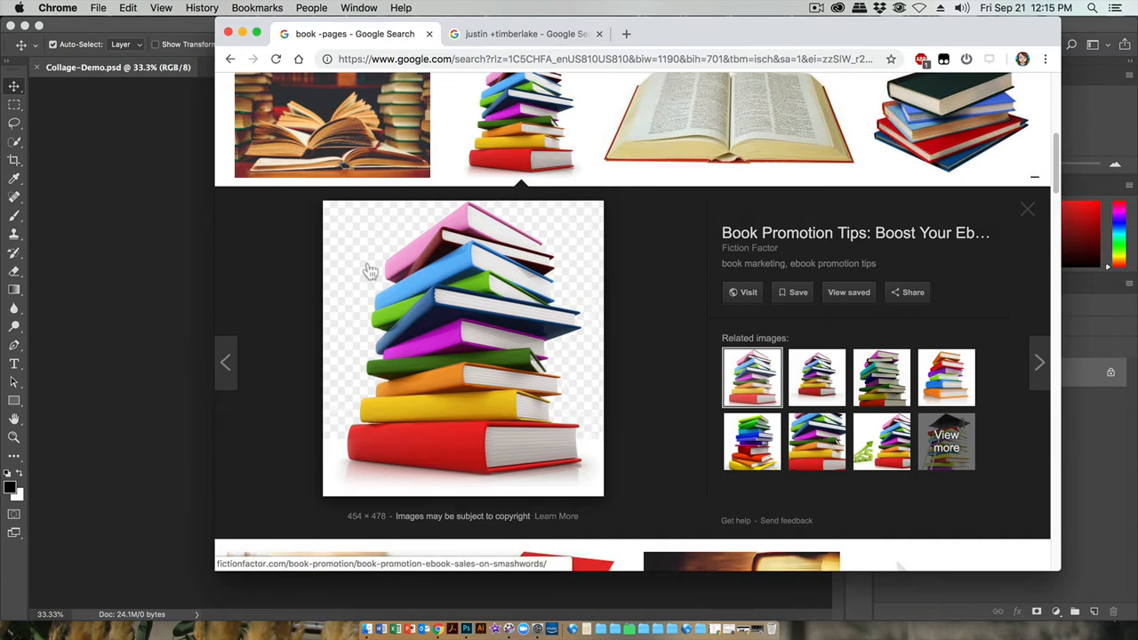
mouse_move(356, 363)
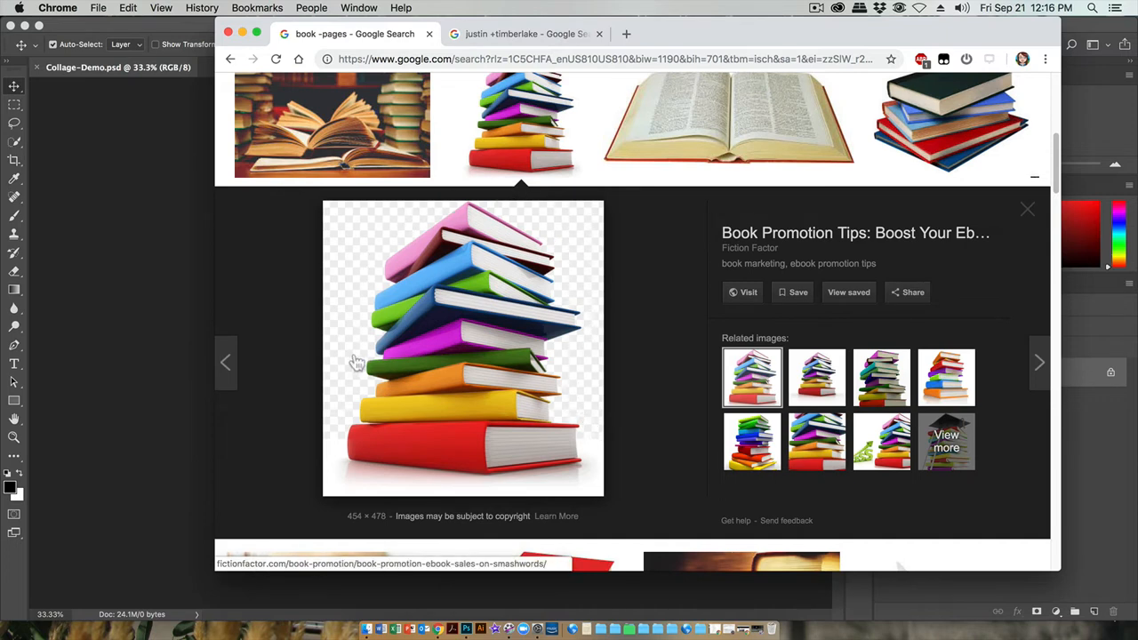
mouse_move(355, 311)
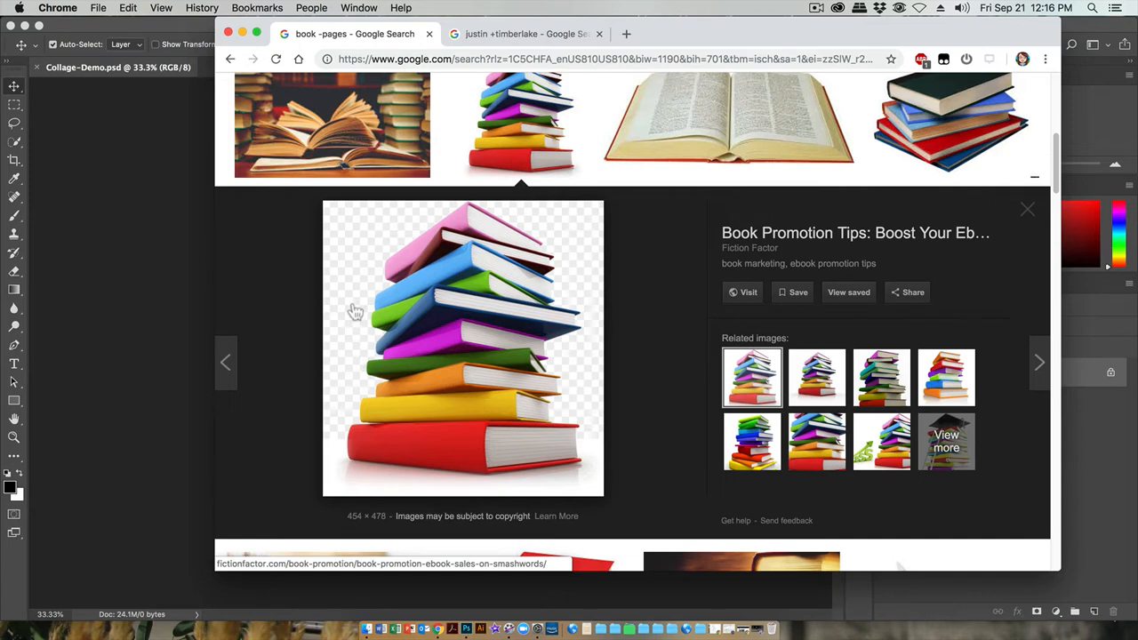
mouse_move(355, 293)
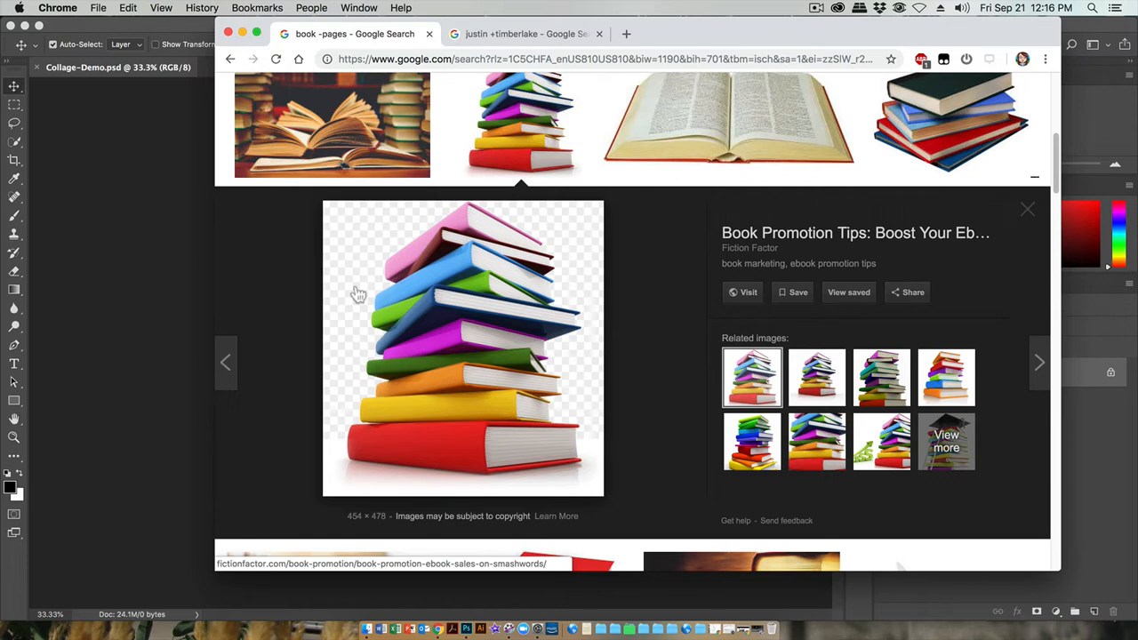
mouse_move(562, 309)
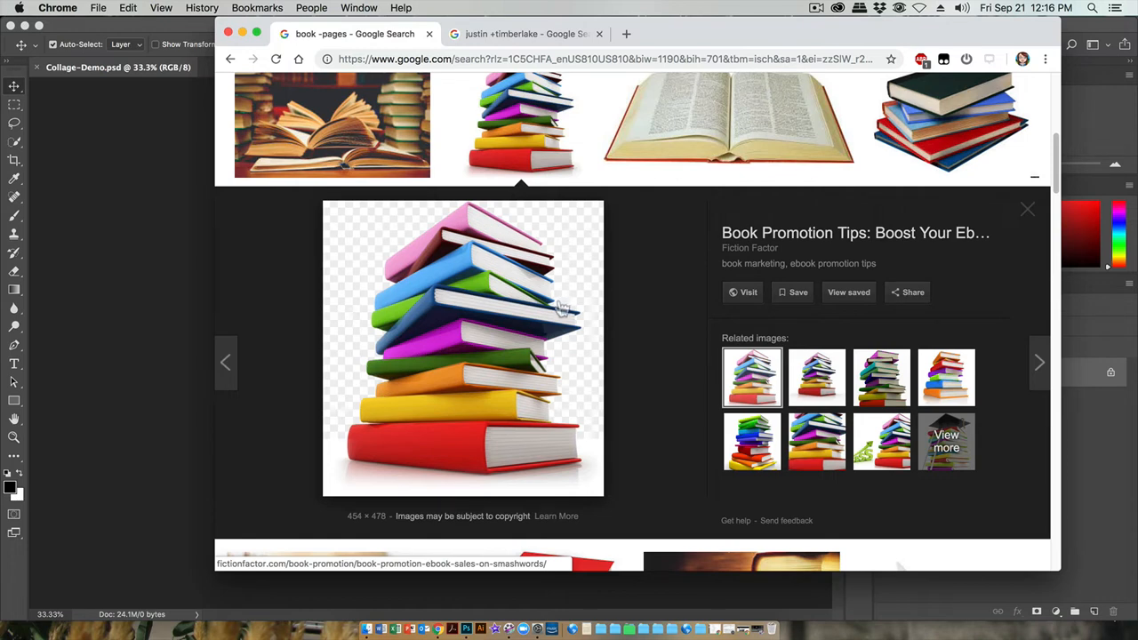
mouse_move(549, 287)
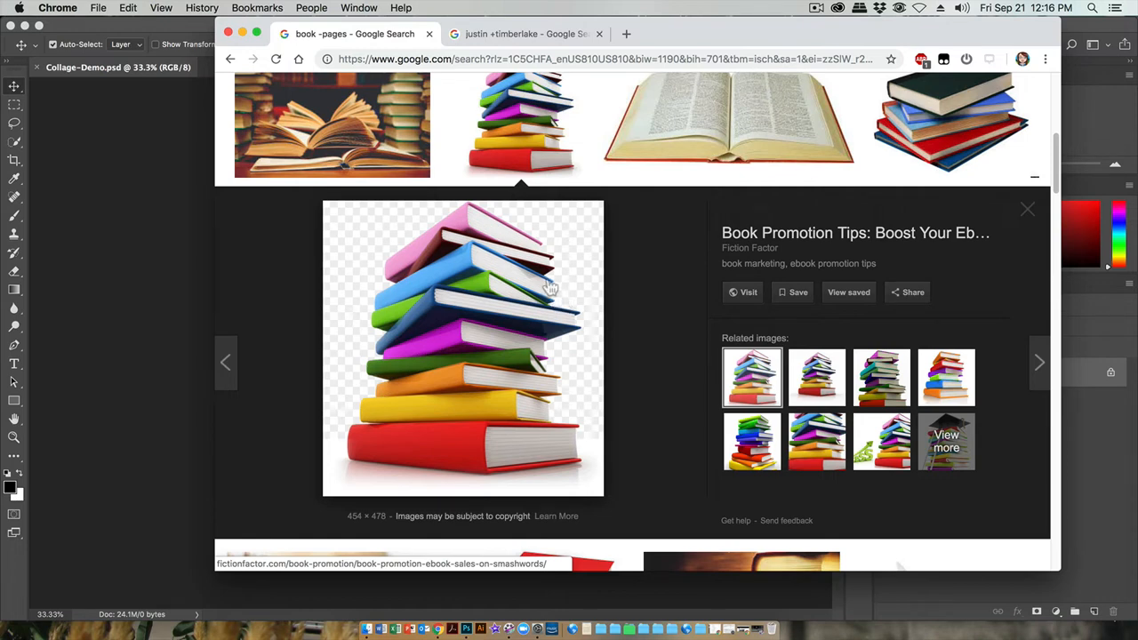
mouse_move(609, 312)
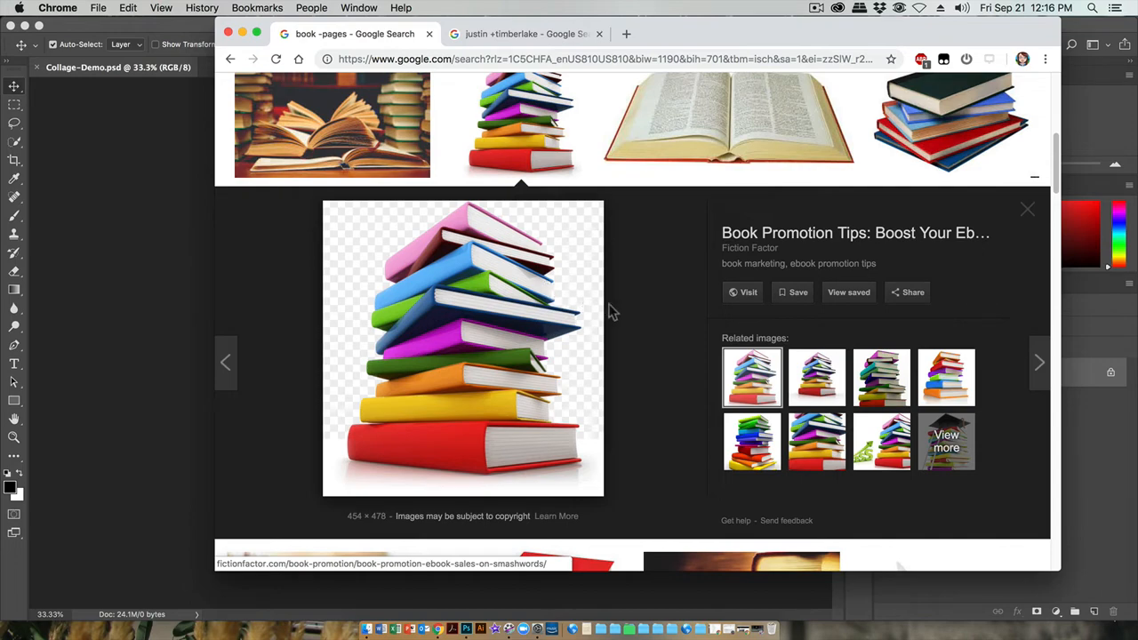
Save the heart-shaped book pages photo into the Downloads folder
click(1027, 209)
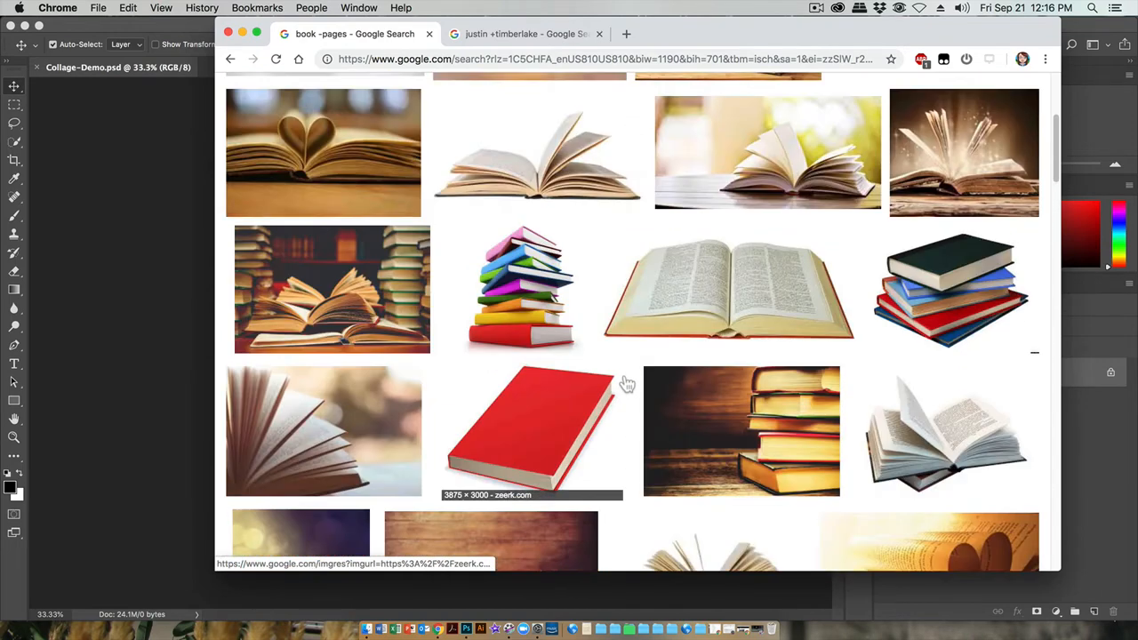
scroll(up, 3)
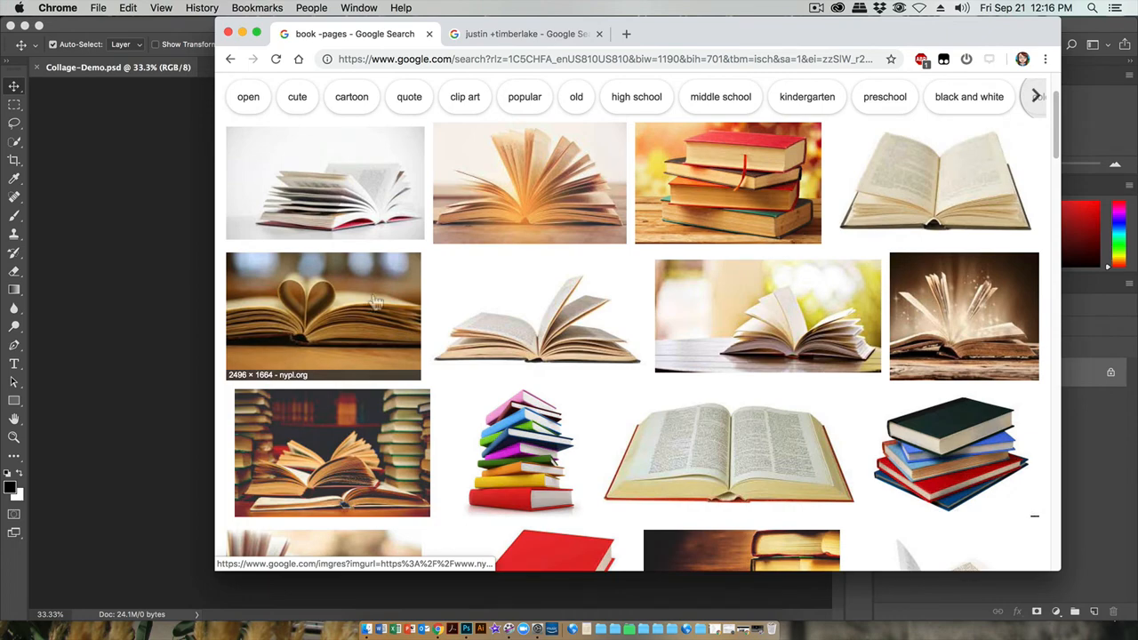
mouse_move(371, 324)
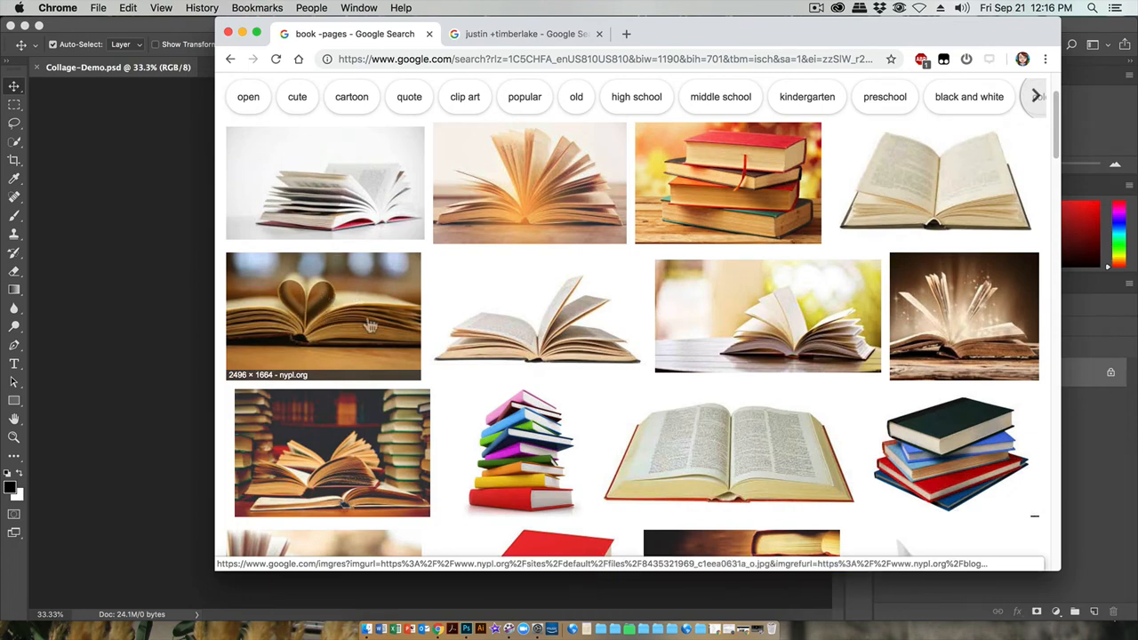
click(322, 316)
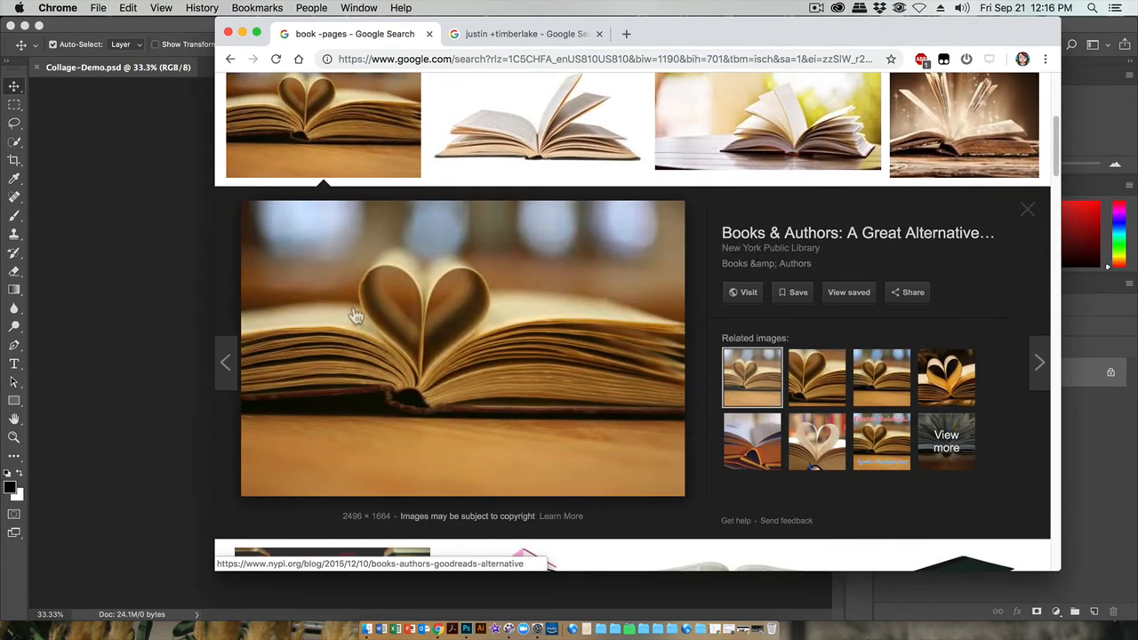
right_click(356, 316)
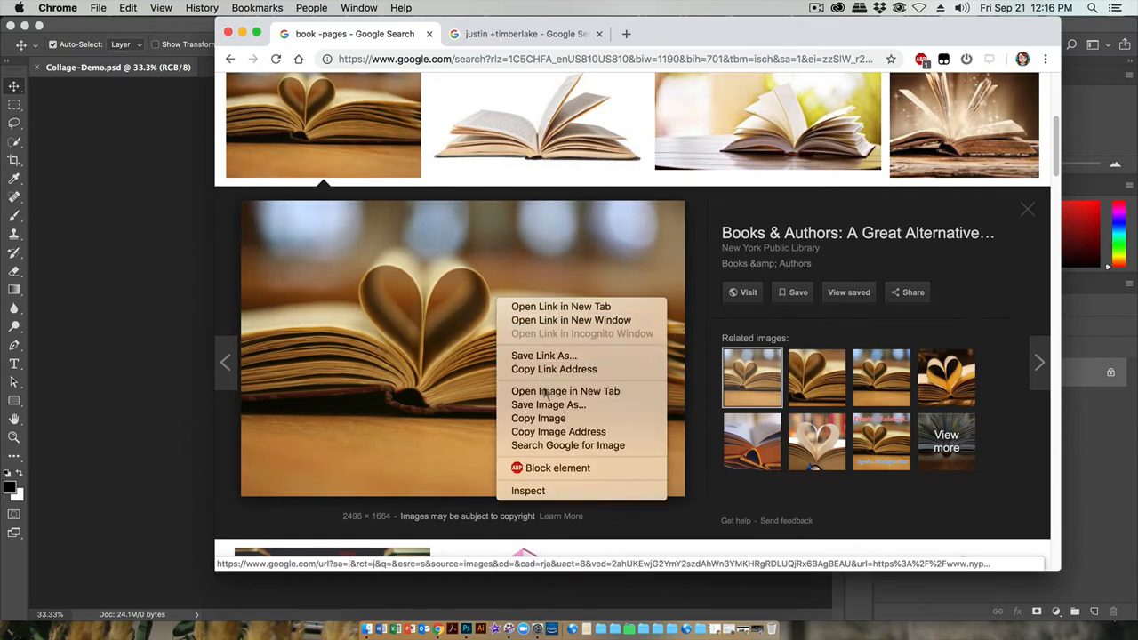
click(547, 405)
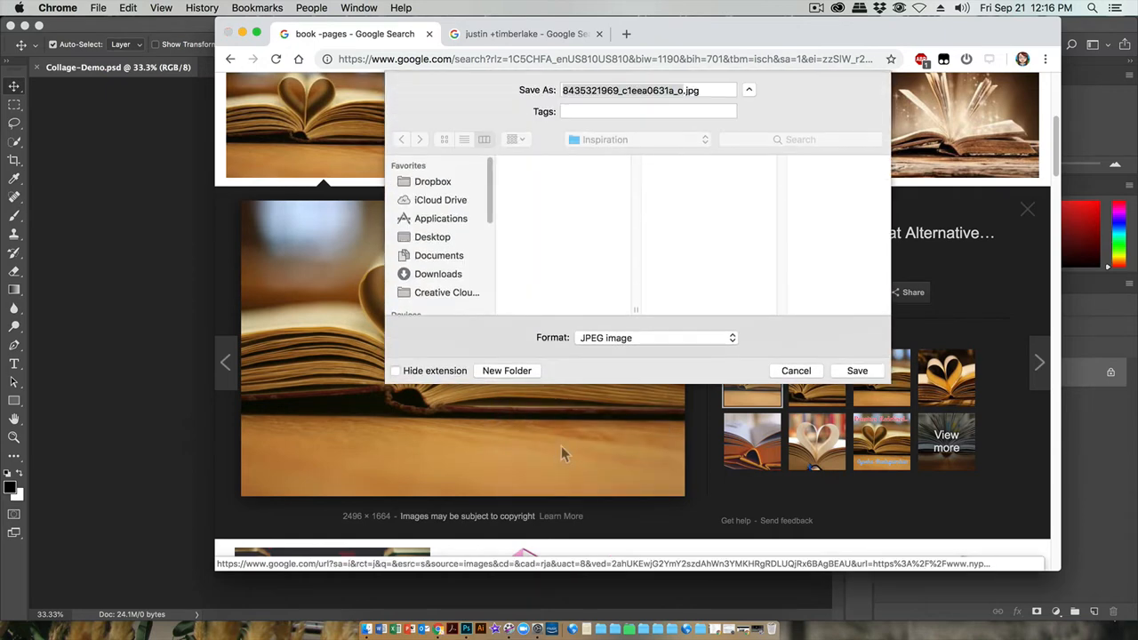
click(439, 274)
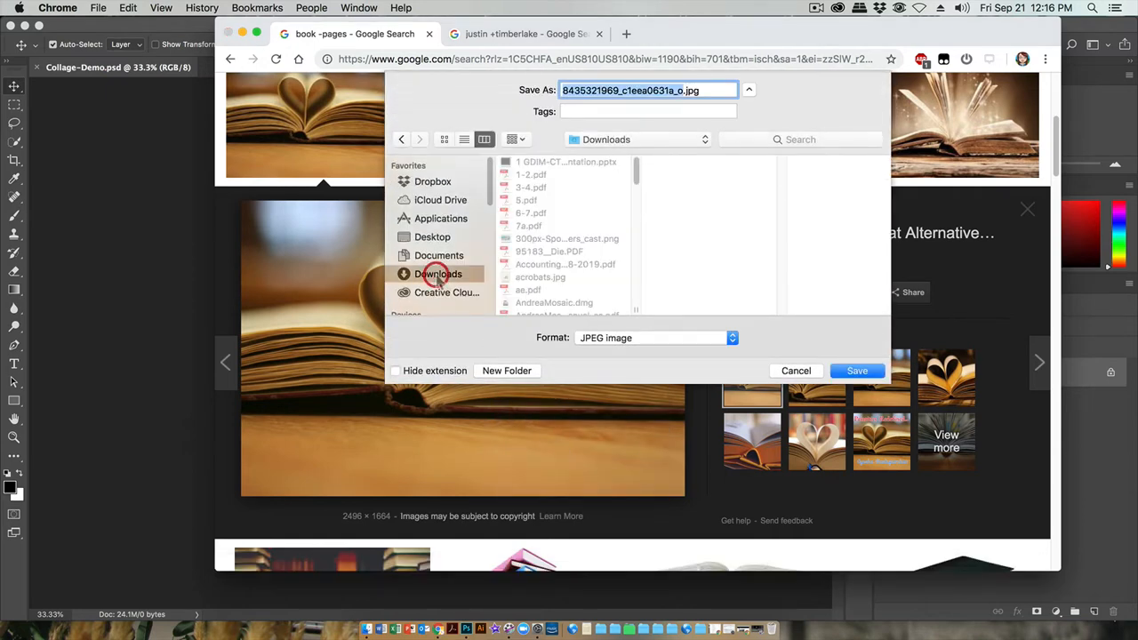
click(748, 90)
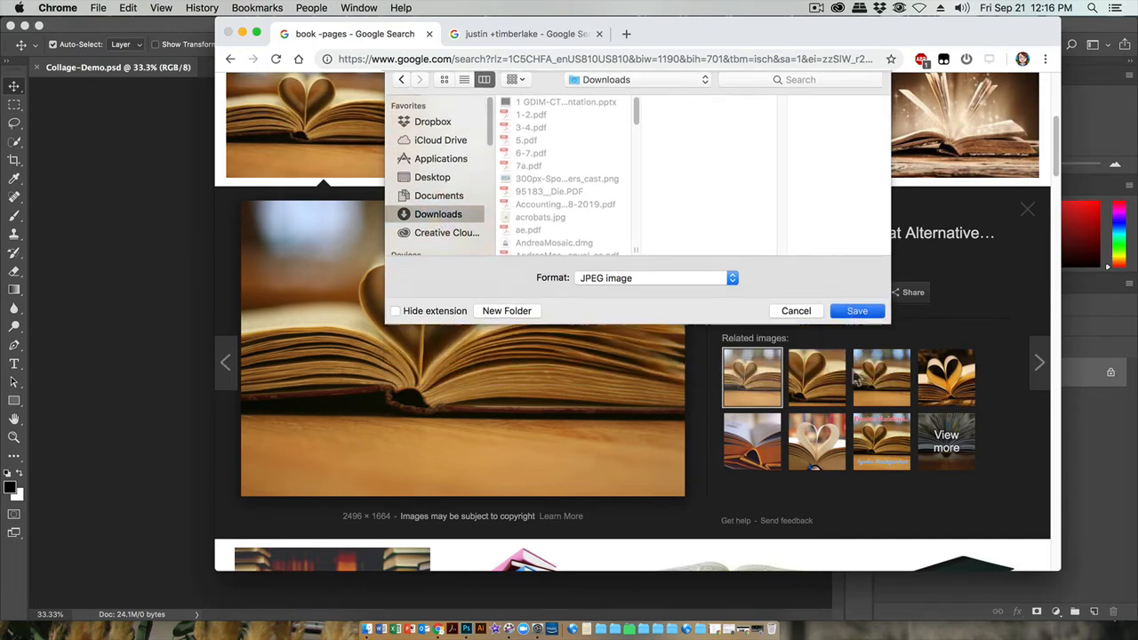
Preview the fanned-pages book photo and open Finder to check saved files
click(856, 310)
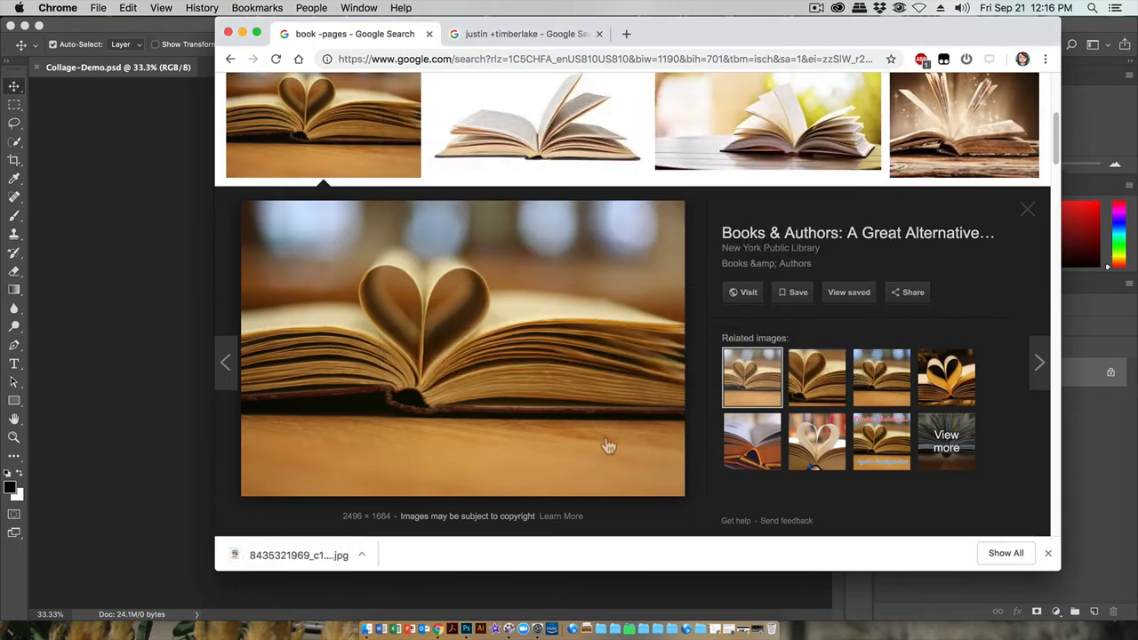
click(366, 629)
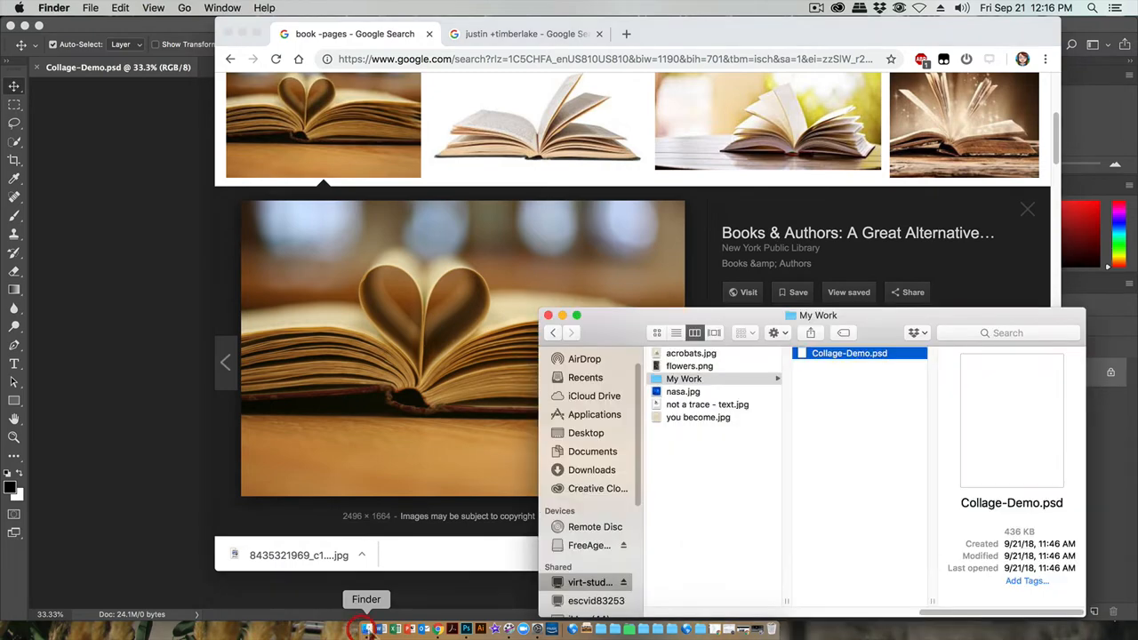
click(365, 629)
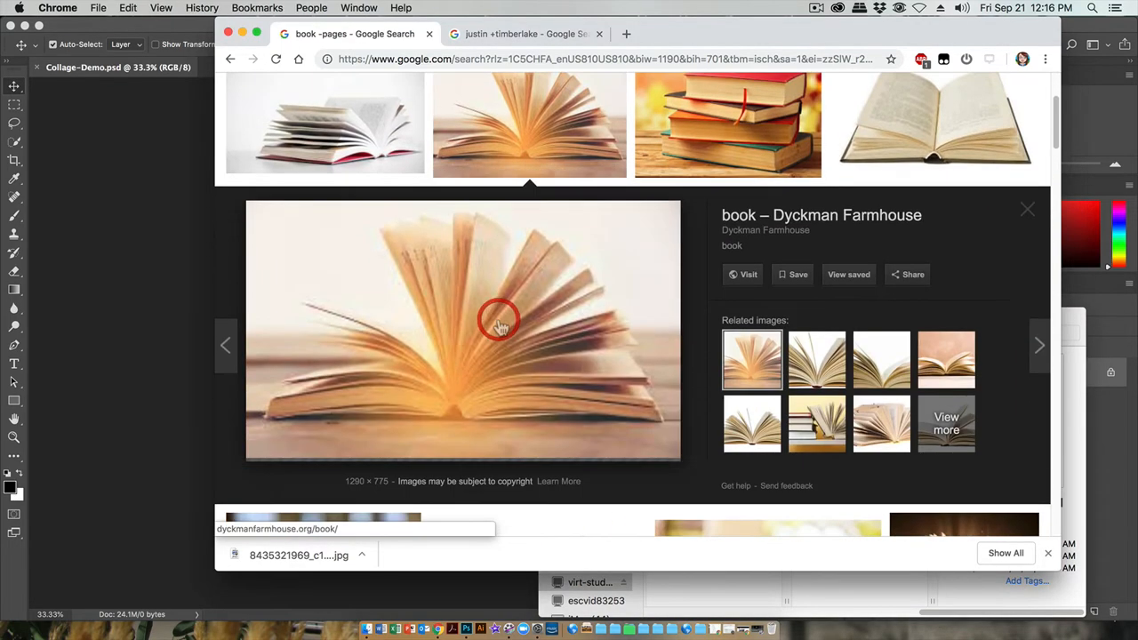
Save the fanned-pages photo as book.jpg in GDIMShare > GDIM 1 A > student folder > C to V
right_click(499, 320)
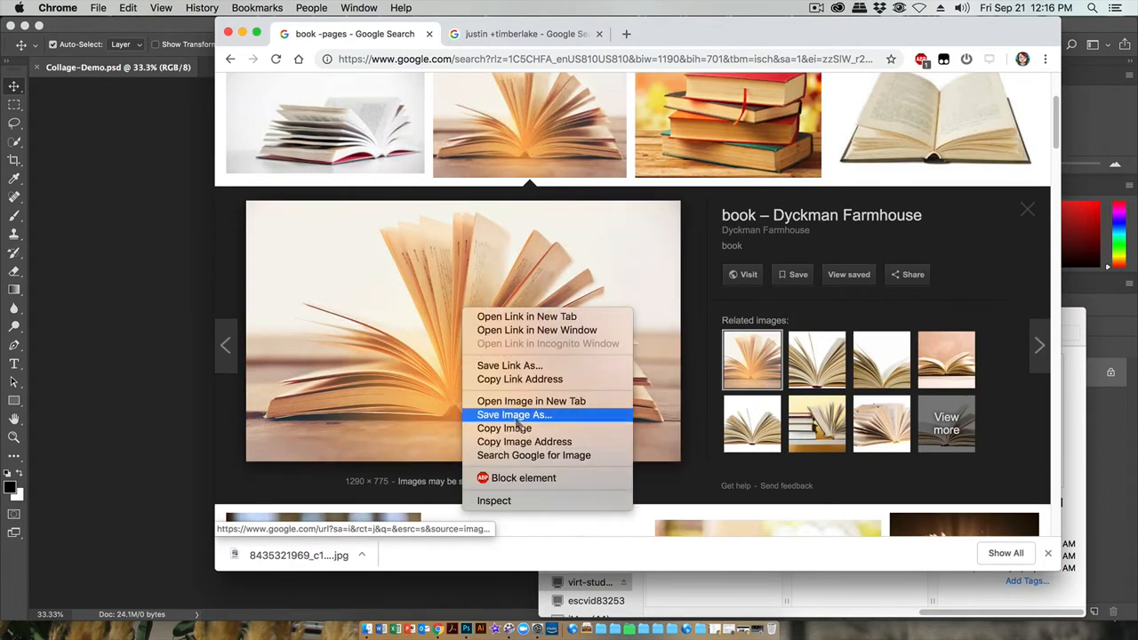
click(514, 414)
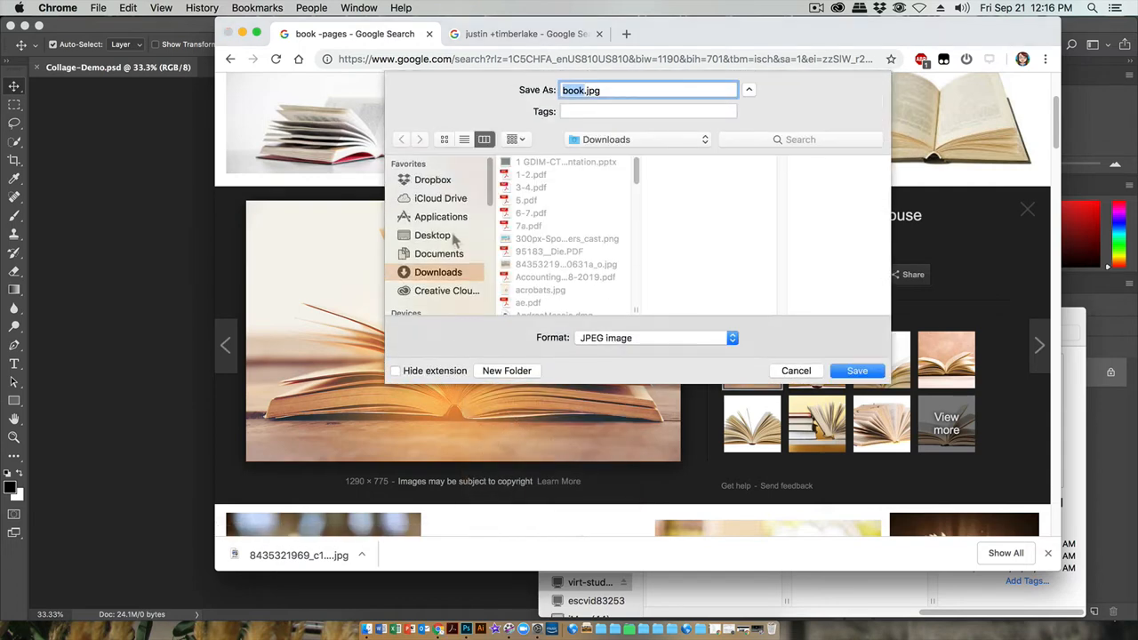
click(436, 261)
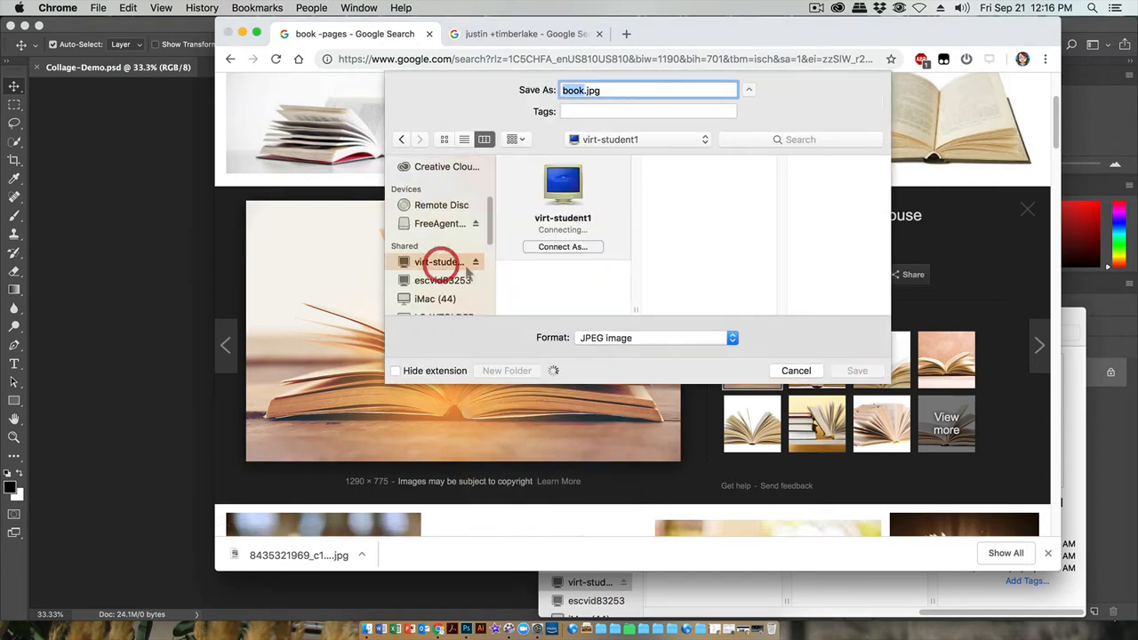
click(562, 246)
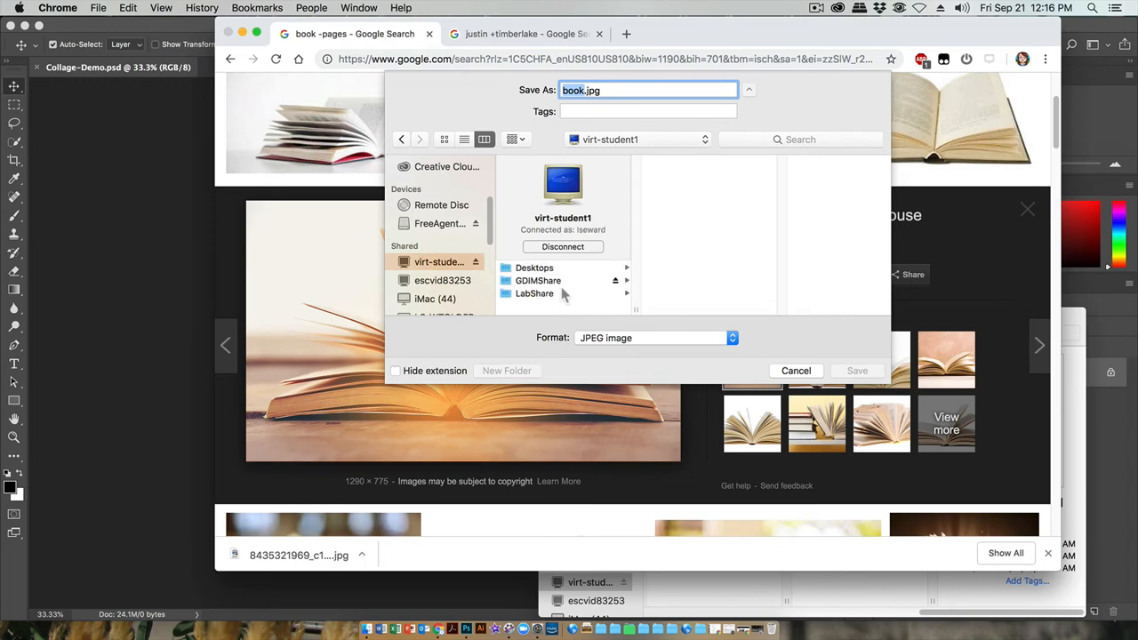
click(538, 280)
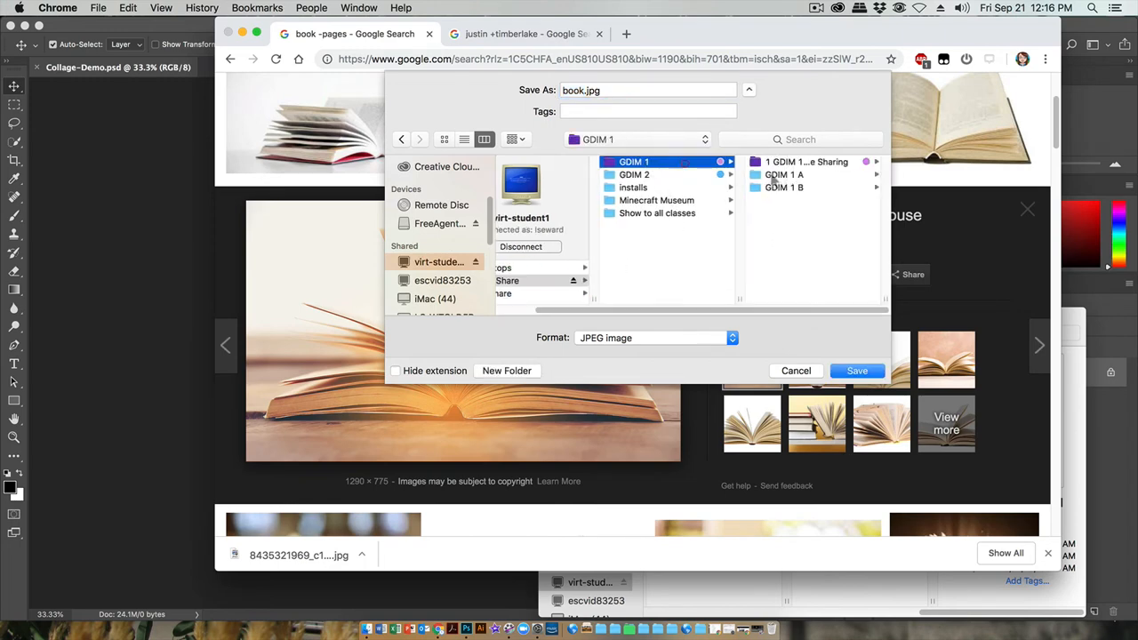
click(784, 175)
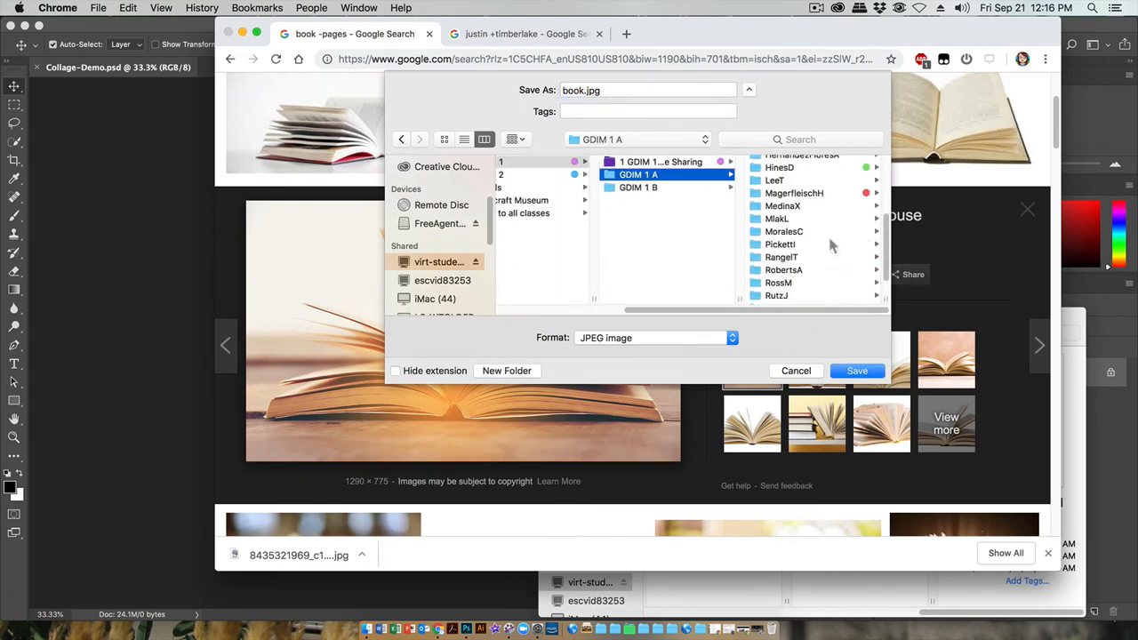
click(634, 285)
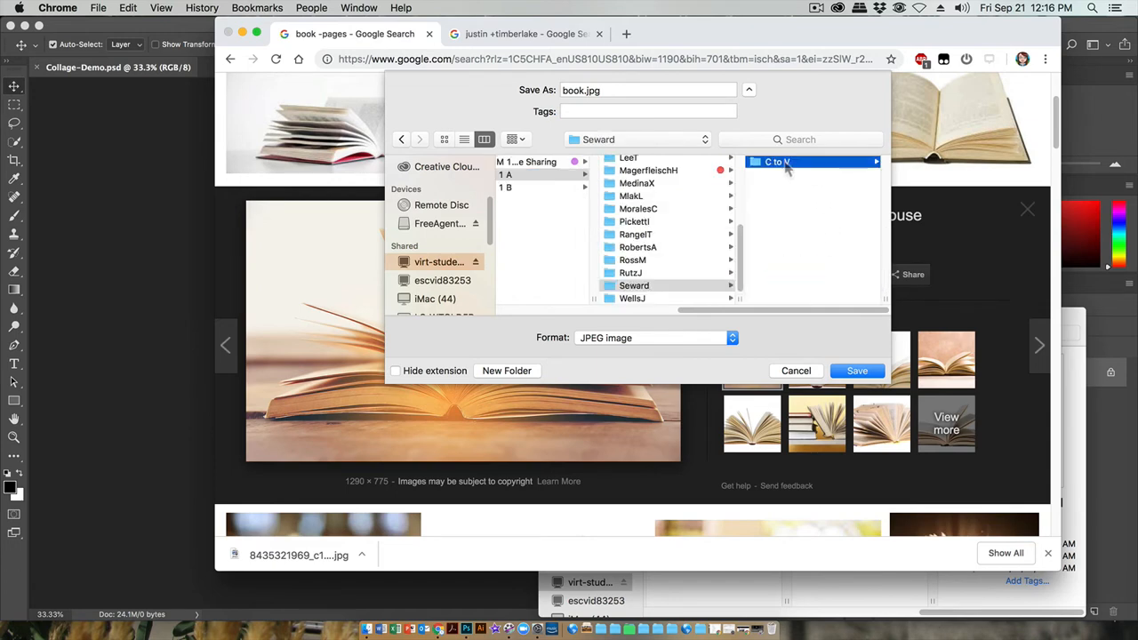
click(778, 161)
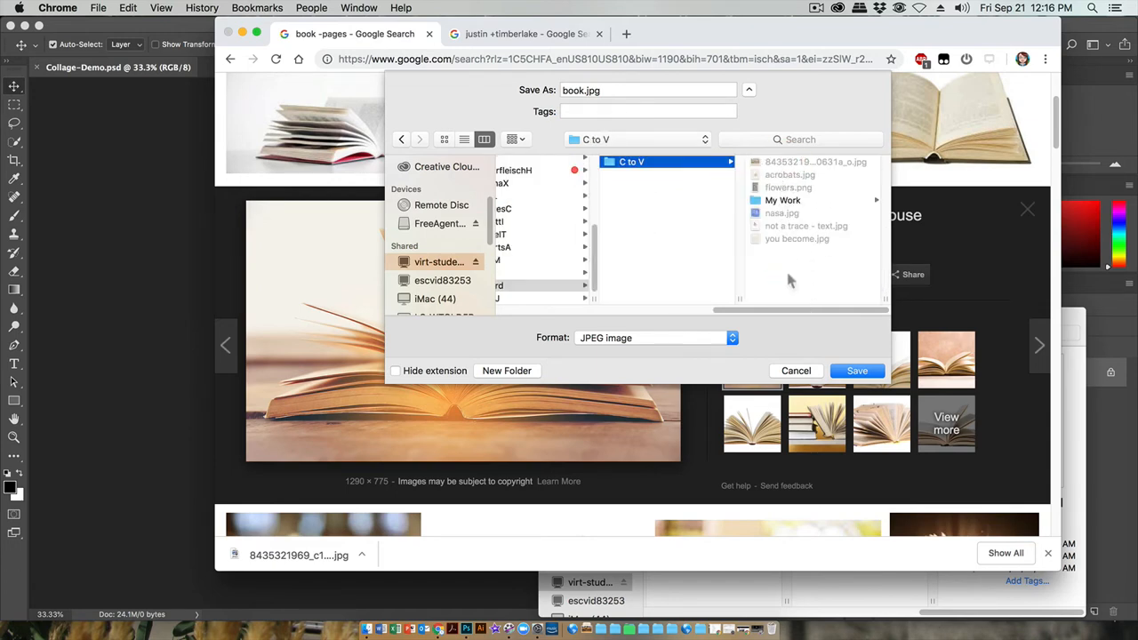
click(857, 371)
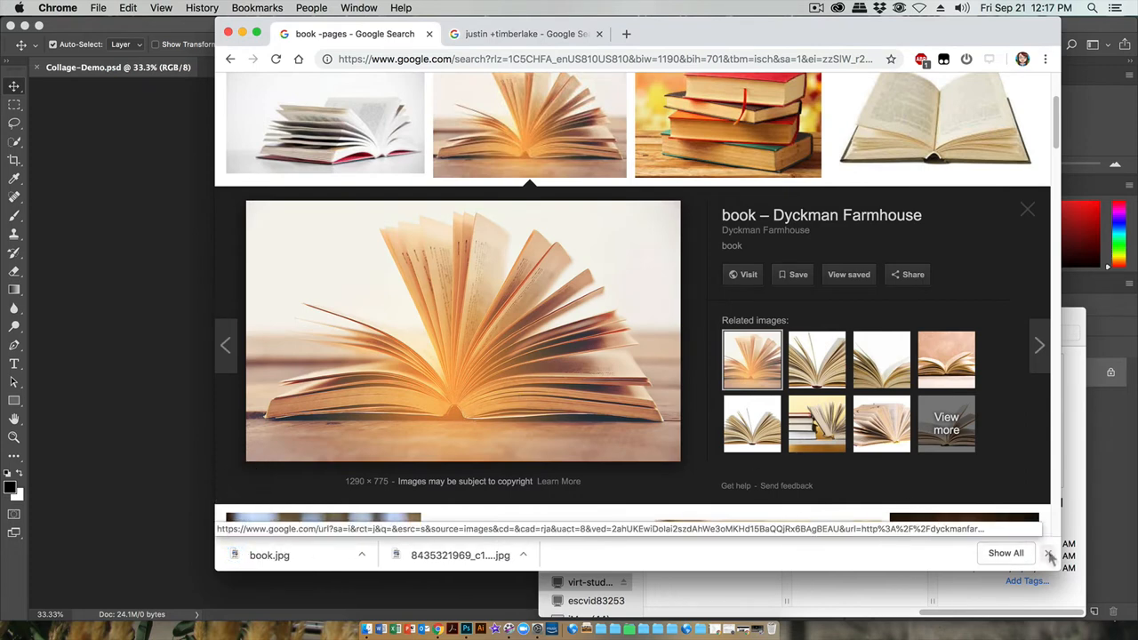
mouse_move(529, 124)
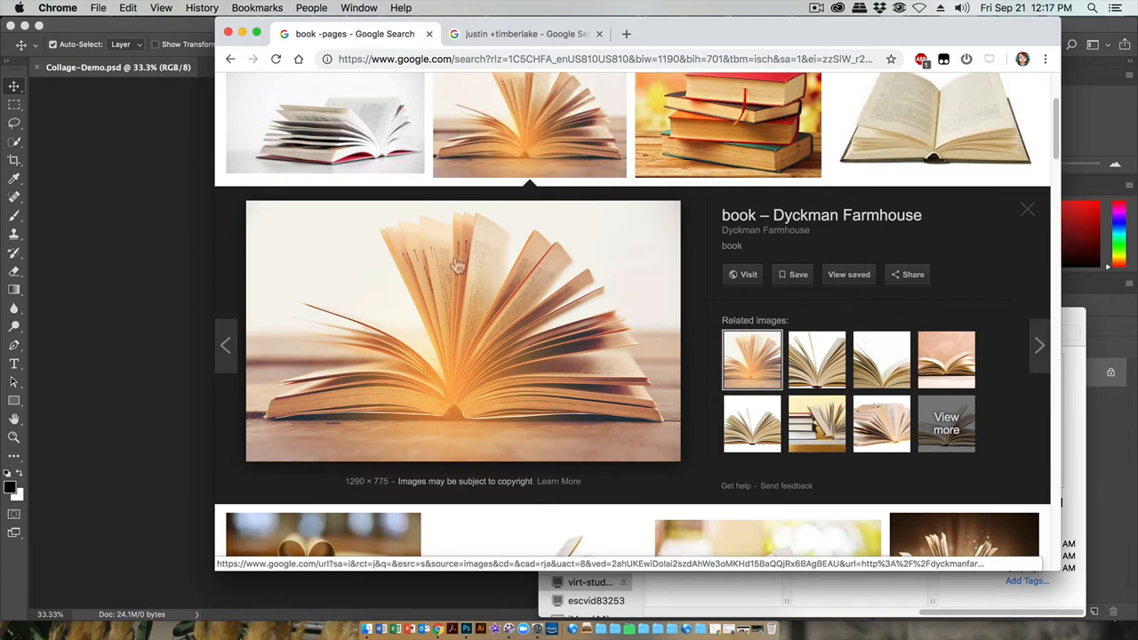
mouse_move(534, 348)
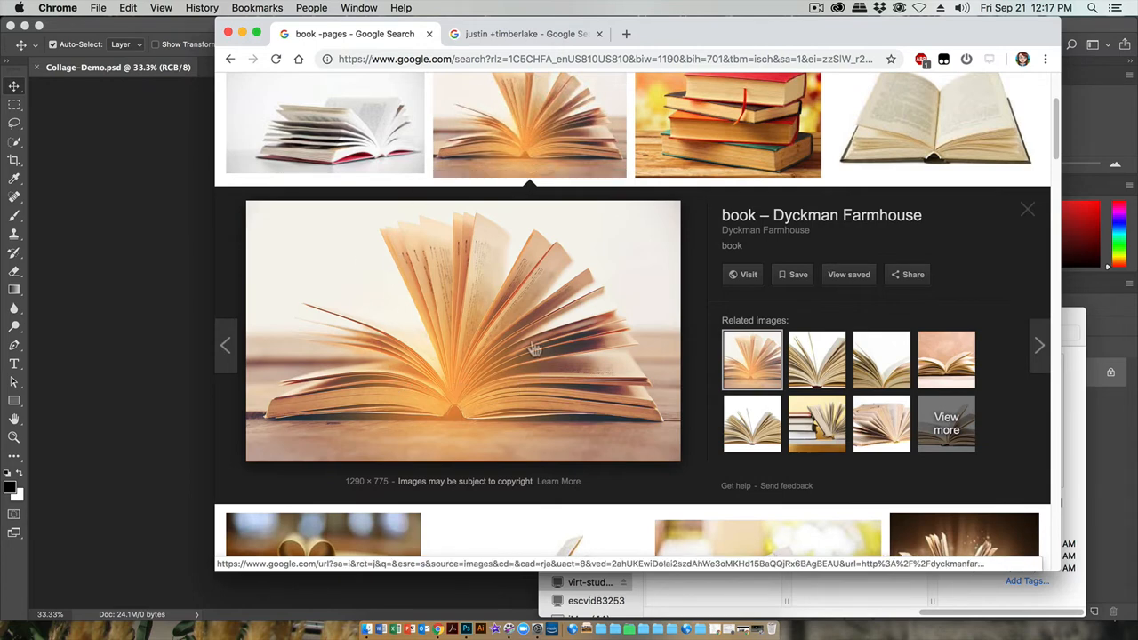
mouse_move(485, 374)
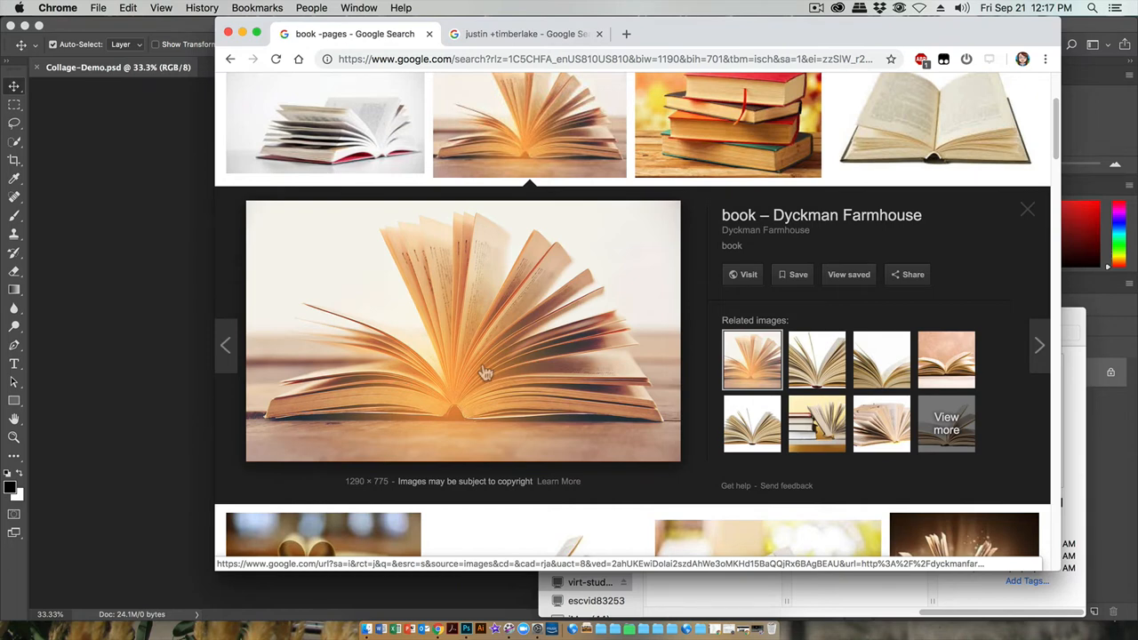
mouse_move(448, 362)
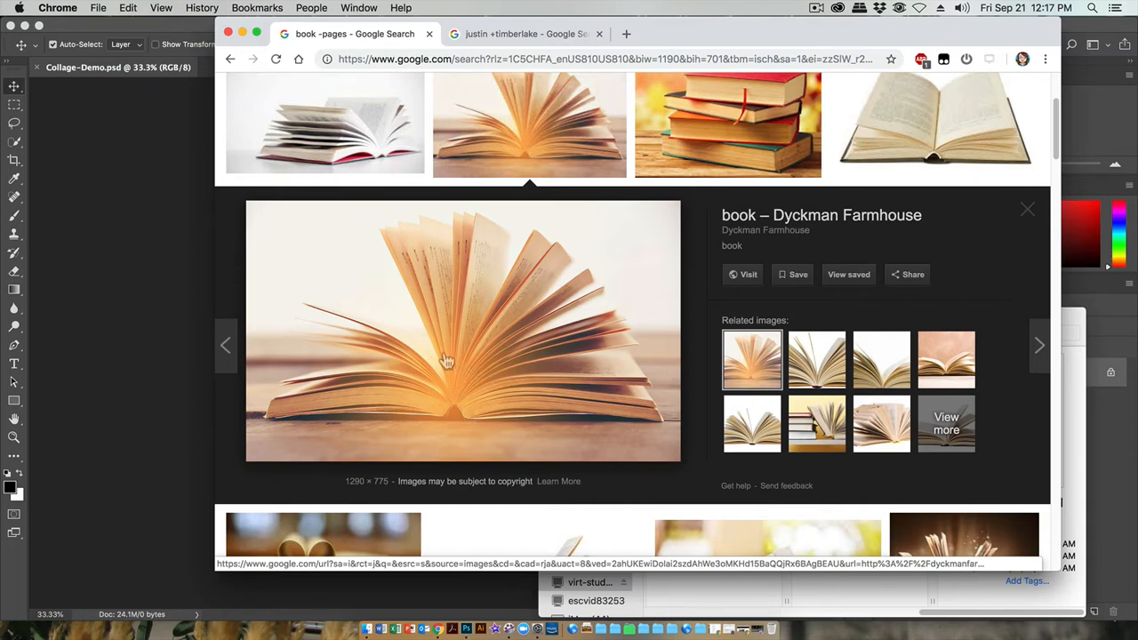
mouse_move(461, 296)
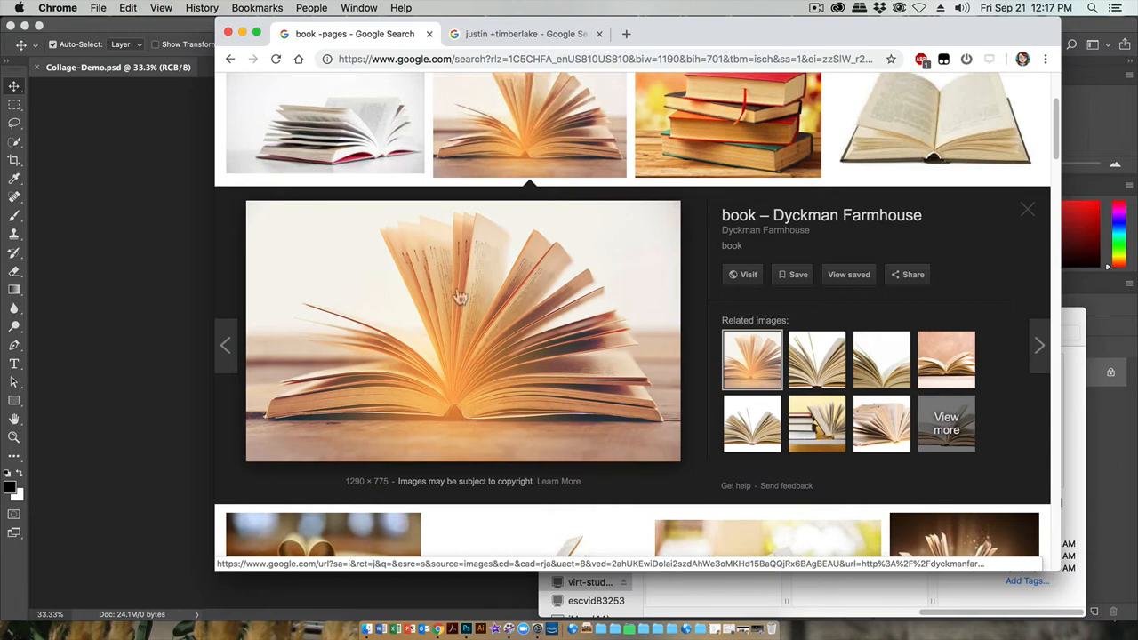
mouse_move(435, 283)
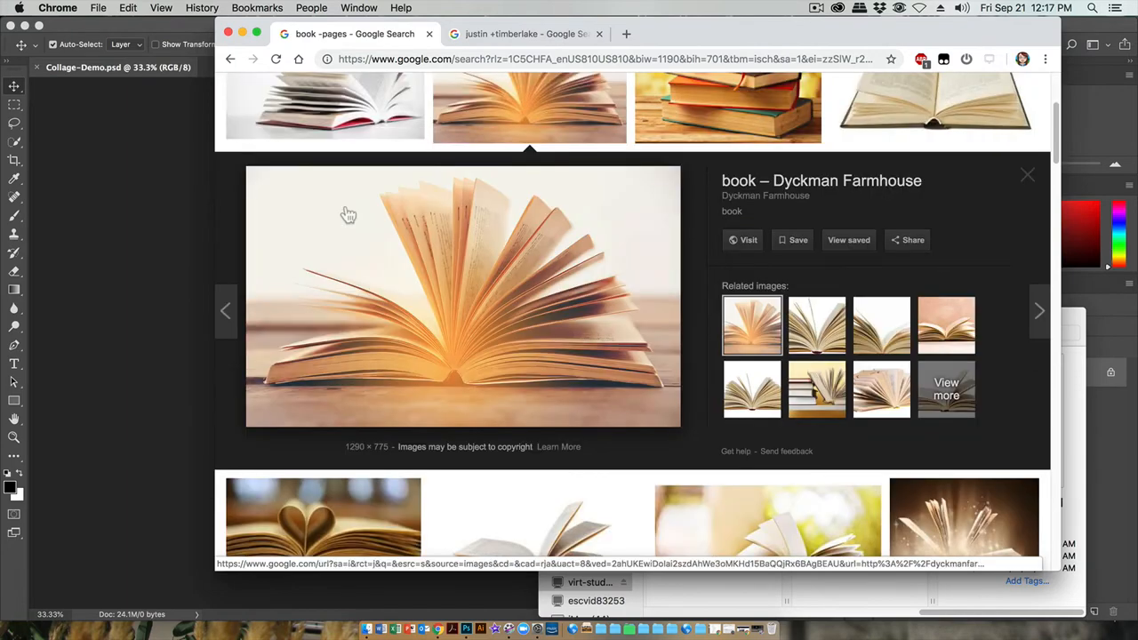
Save the fanned open-book photo as book2.jpg in the C to V folder
right_click(462, 296)
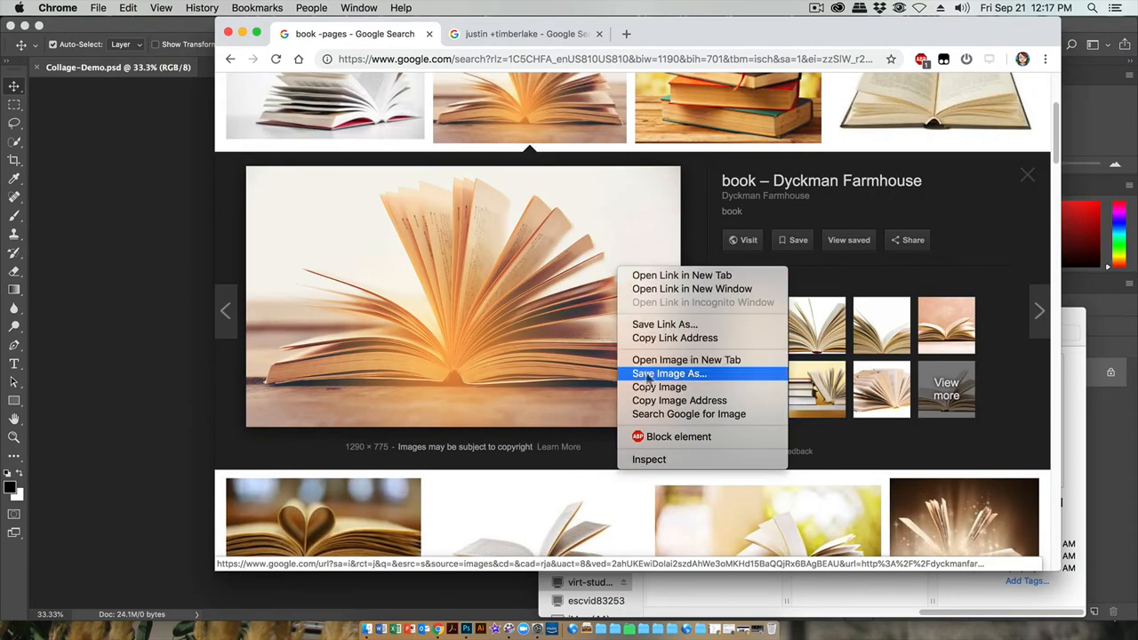
click(669, 373)
text(book2.jpg)
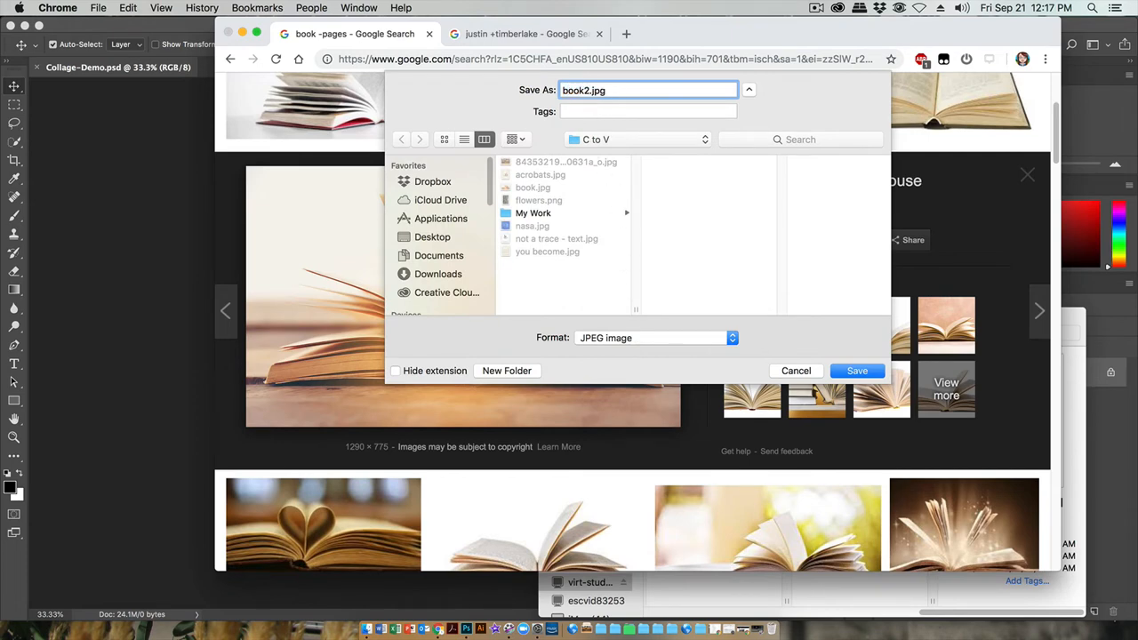
click(586, 90)
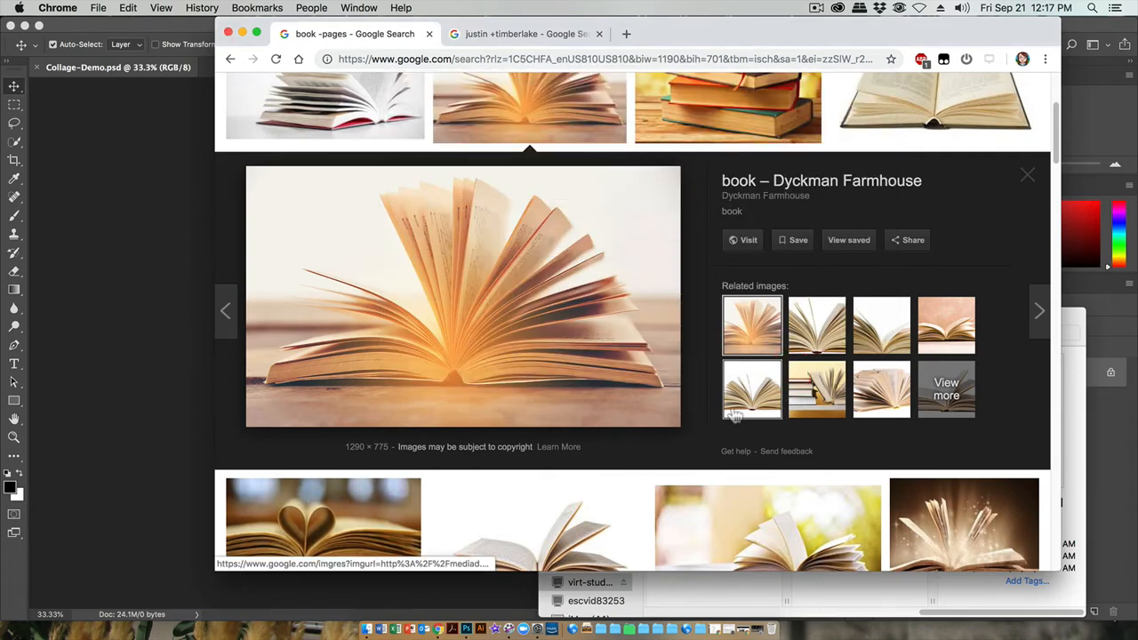
scroll(up, 3)
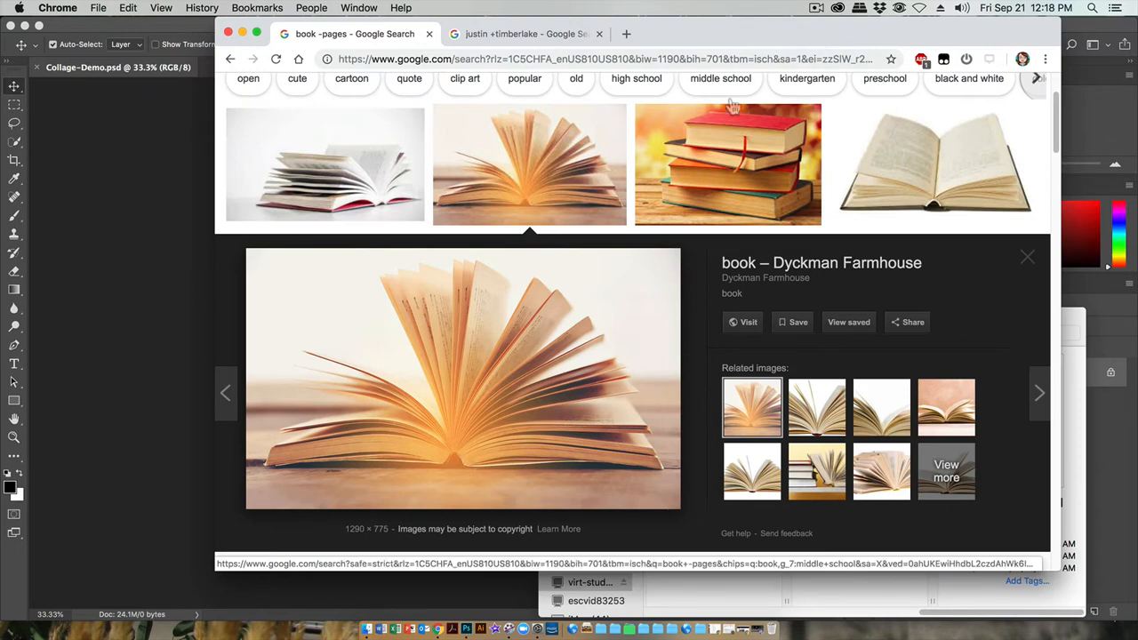
scroll(down, 3)
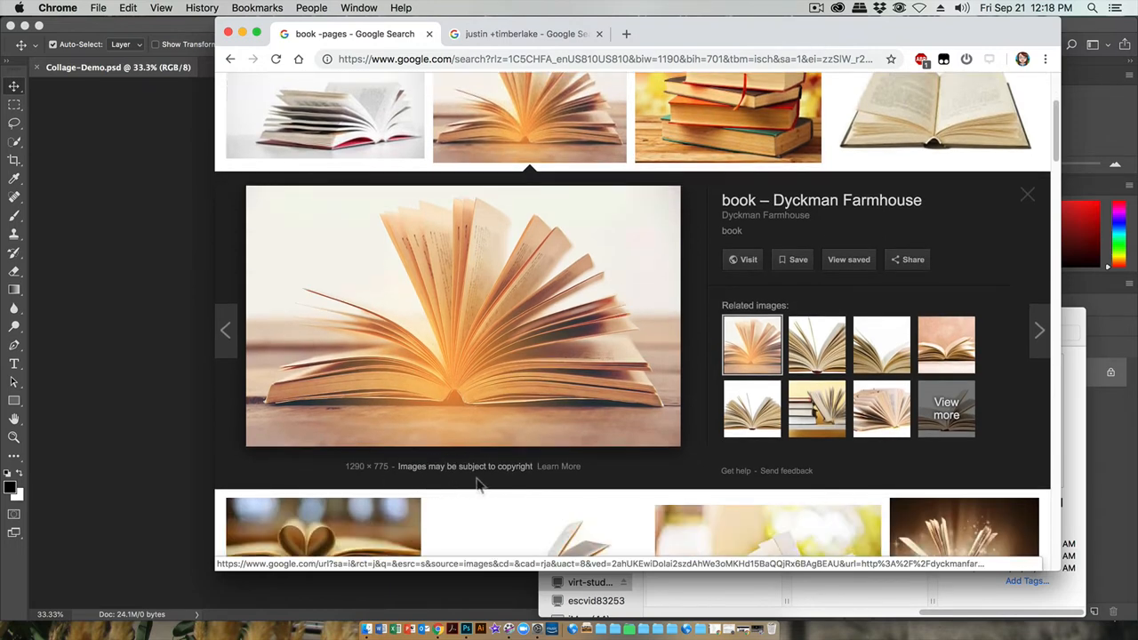
mouse_move(514, 484)
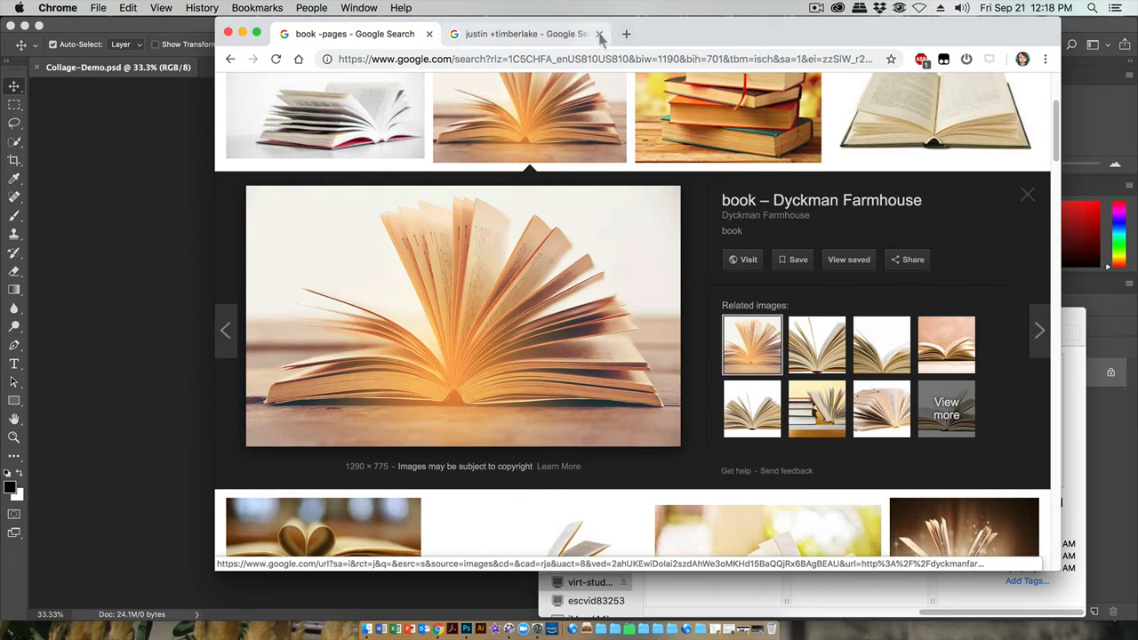
Close the justin +timberlake tab
click(600, 33)
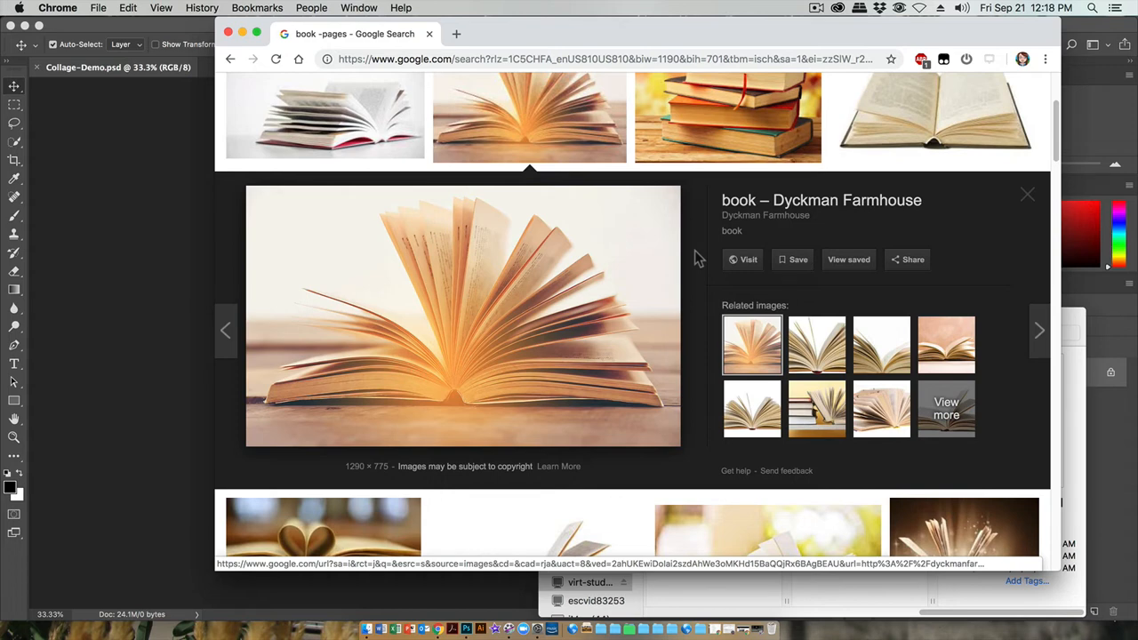
mouse_move(881, 409)
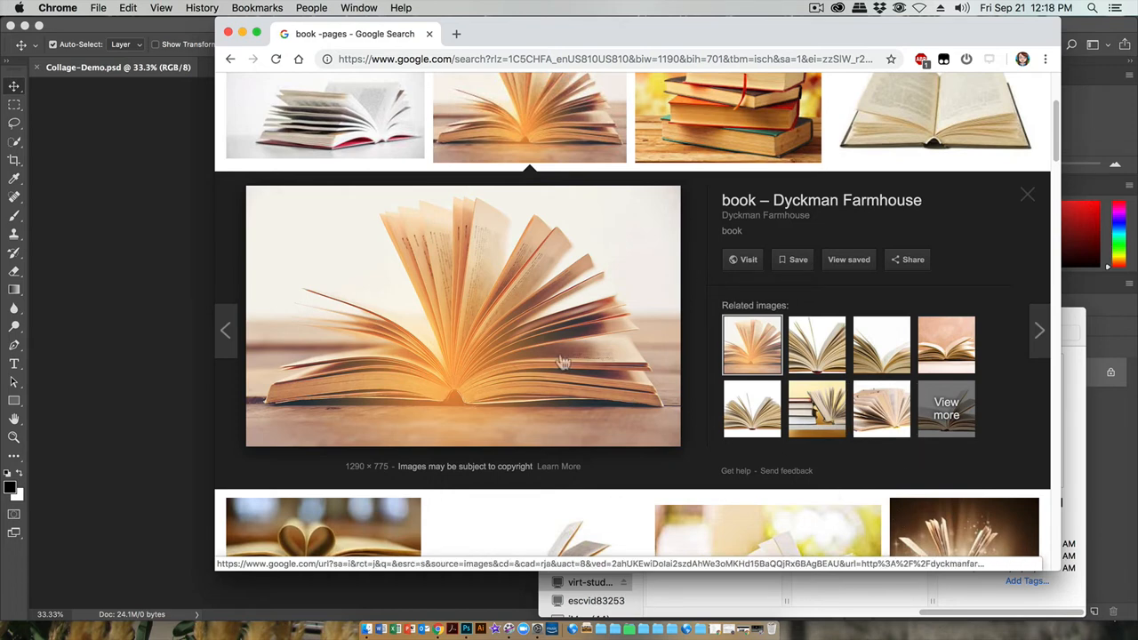
mouse_move(553, 342)
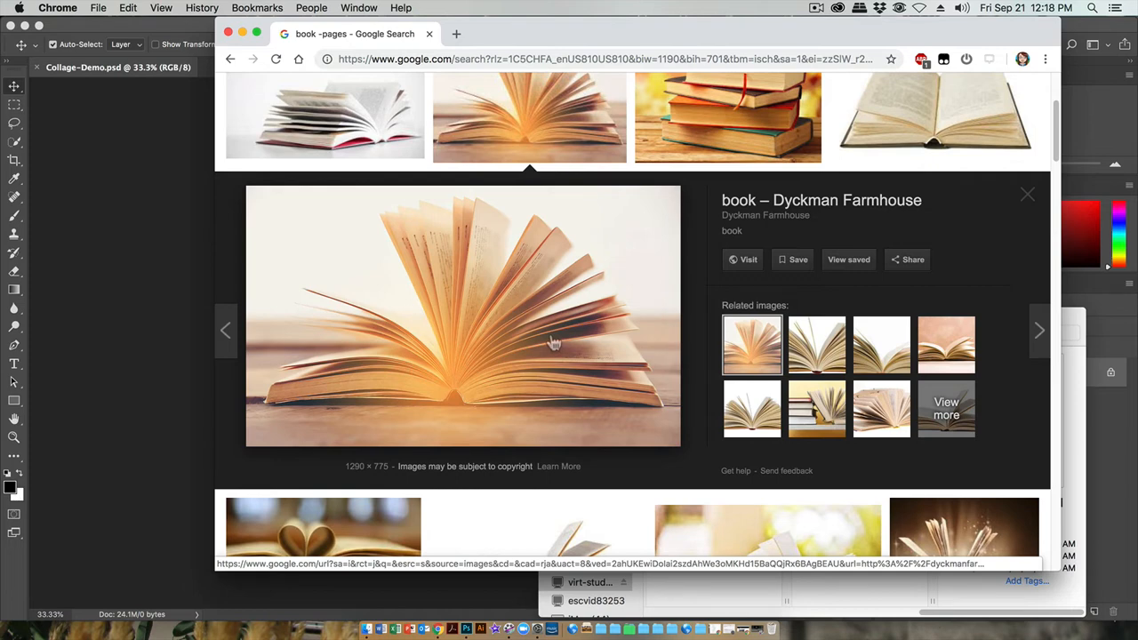
mouse_move(567, 307)
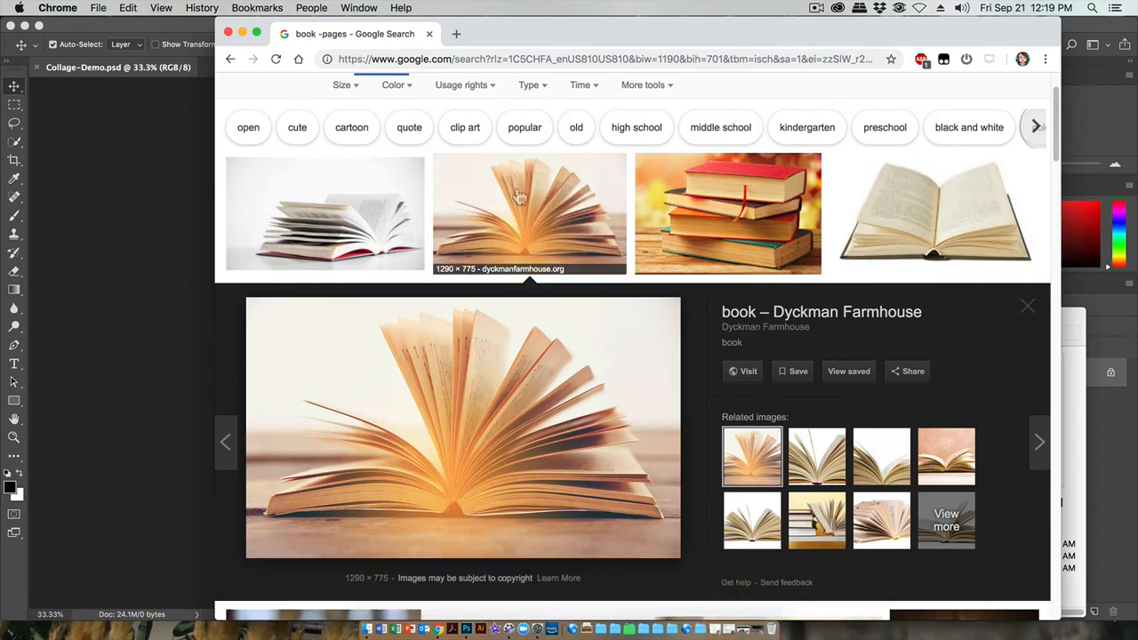
mouse_move(501, 45)
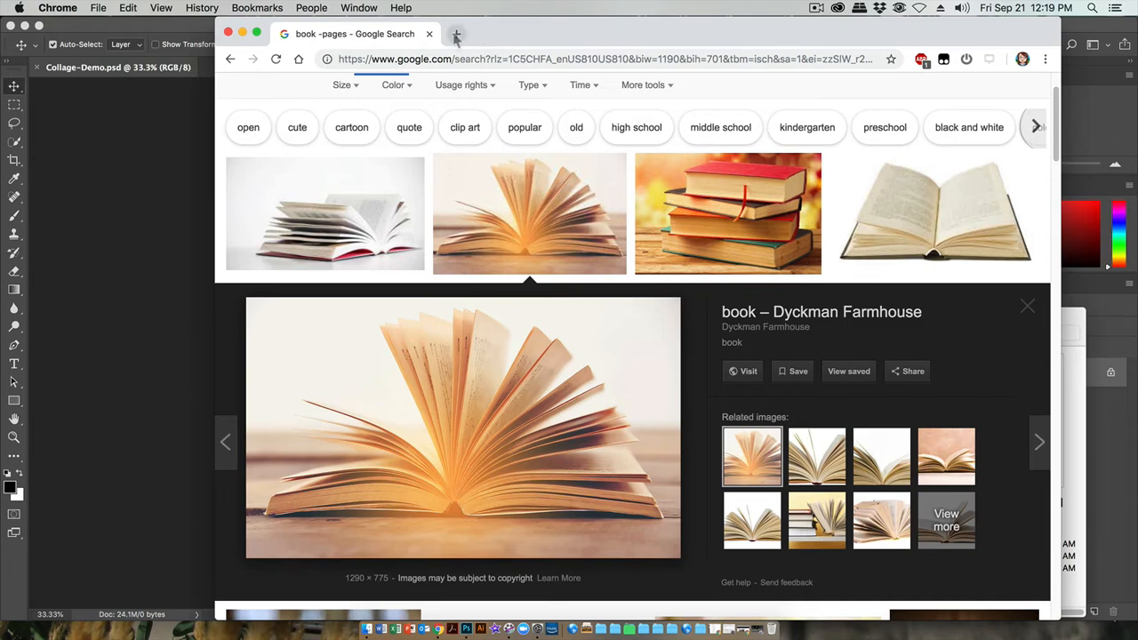
Search Google for 'creative commons search' in a new tab
click(457, 34)
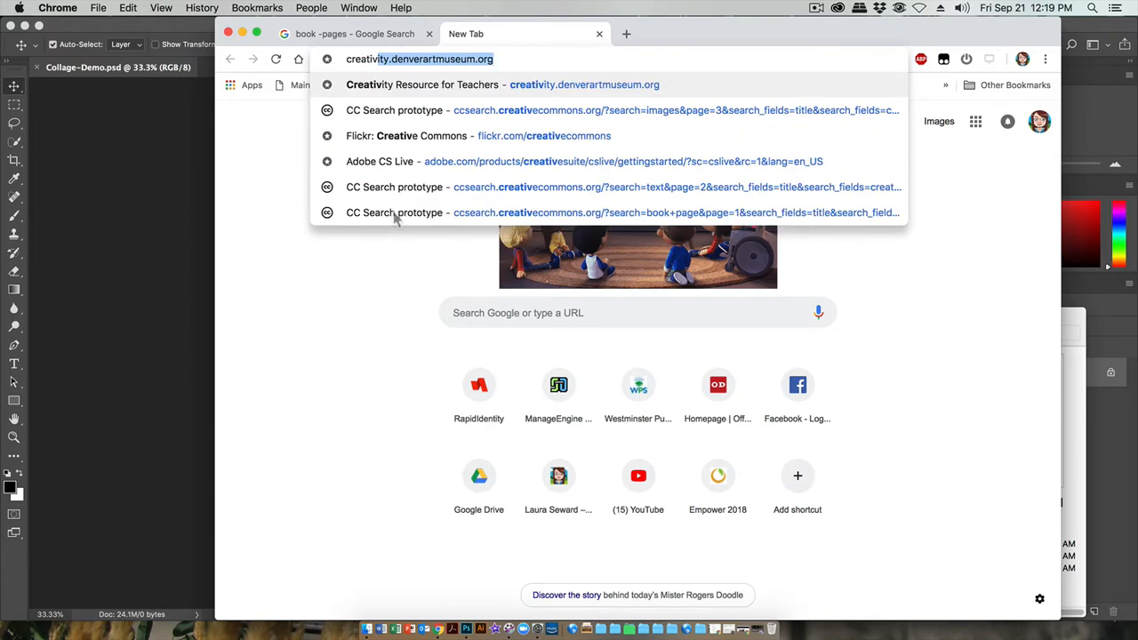
text(creative commons search)
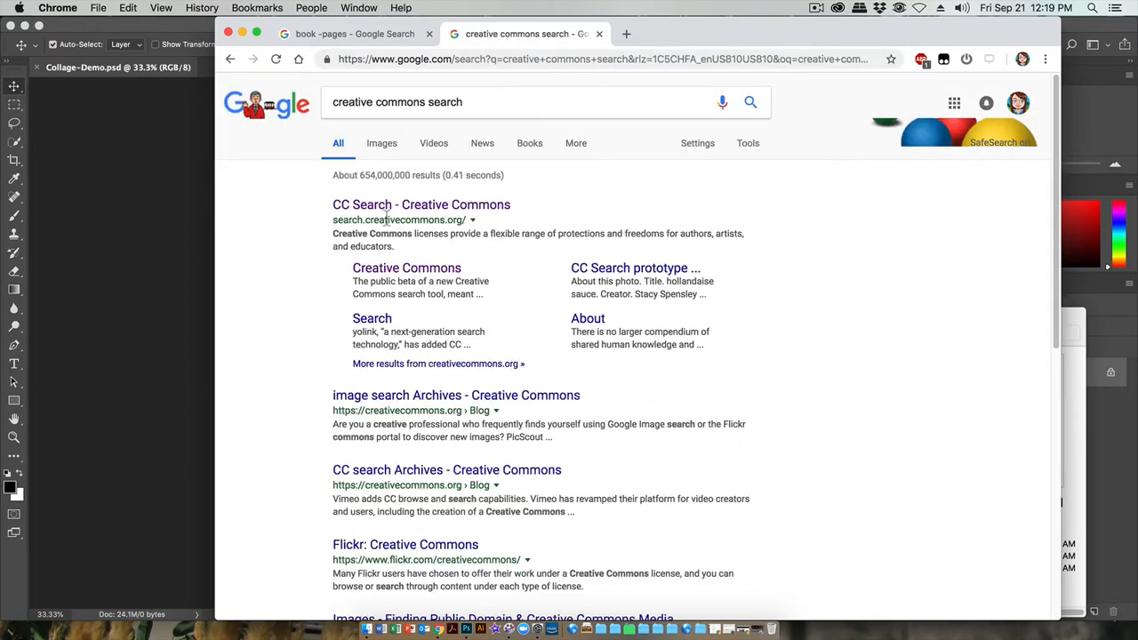
mouse_move(420, 205)
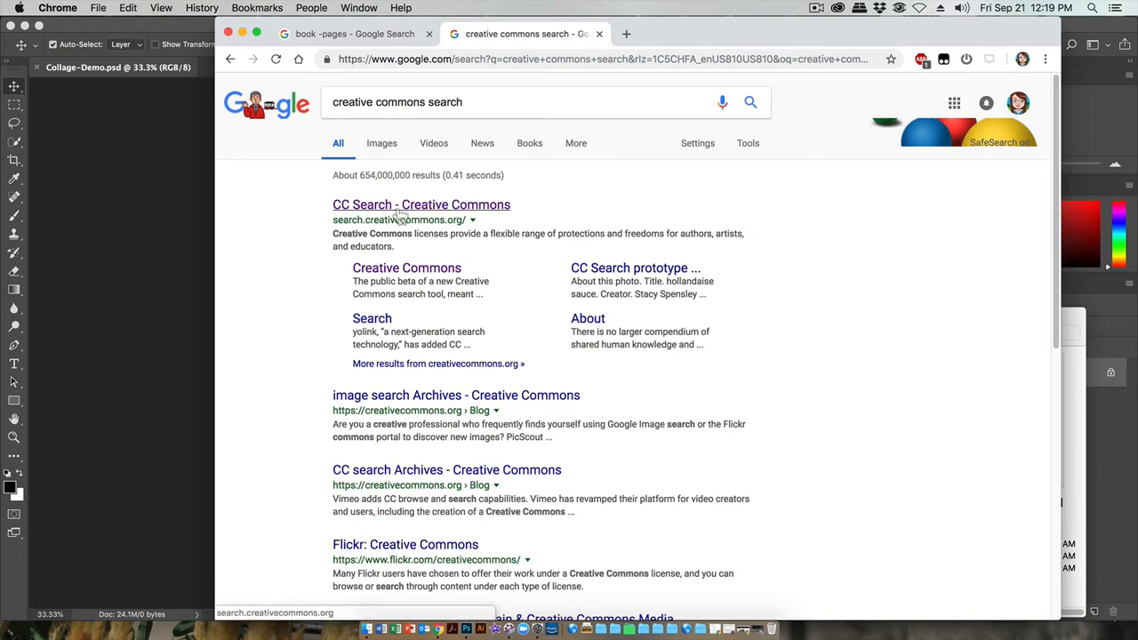
Open CC Search, search for 'book pages' and scroll through the 186 results
click(421, 204)
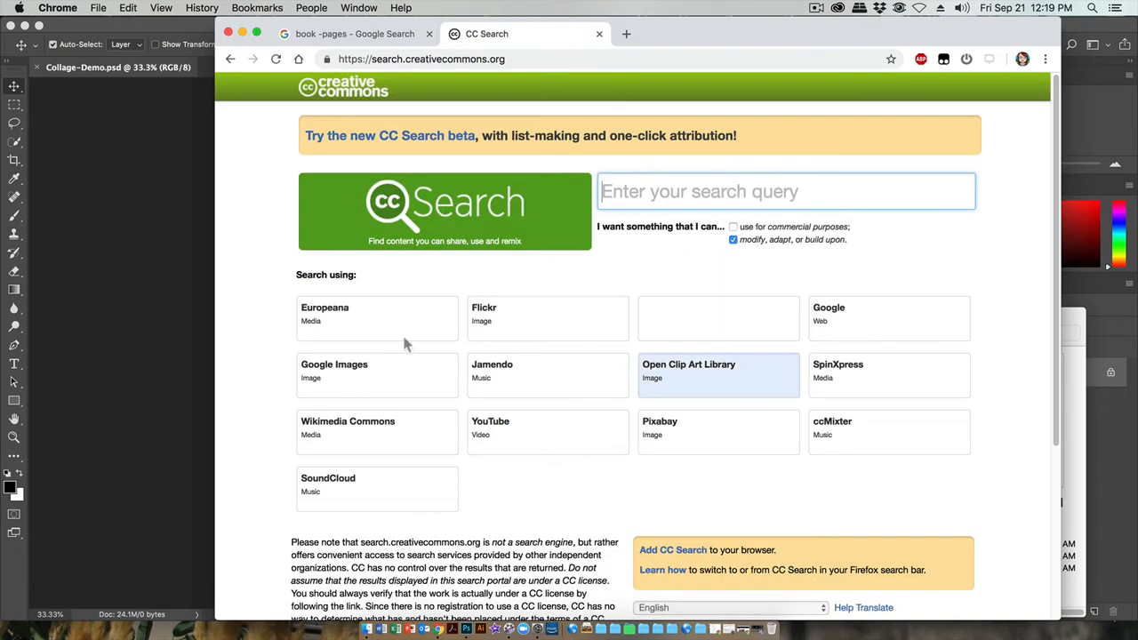
mouse_move(852, 336)
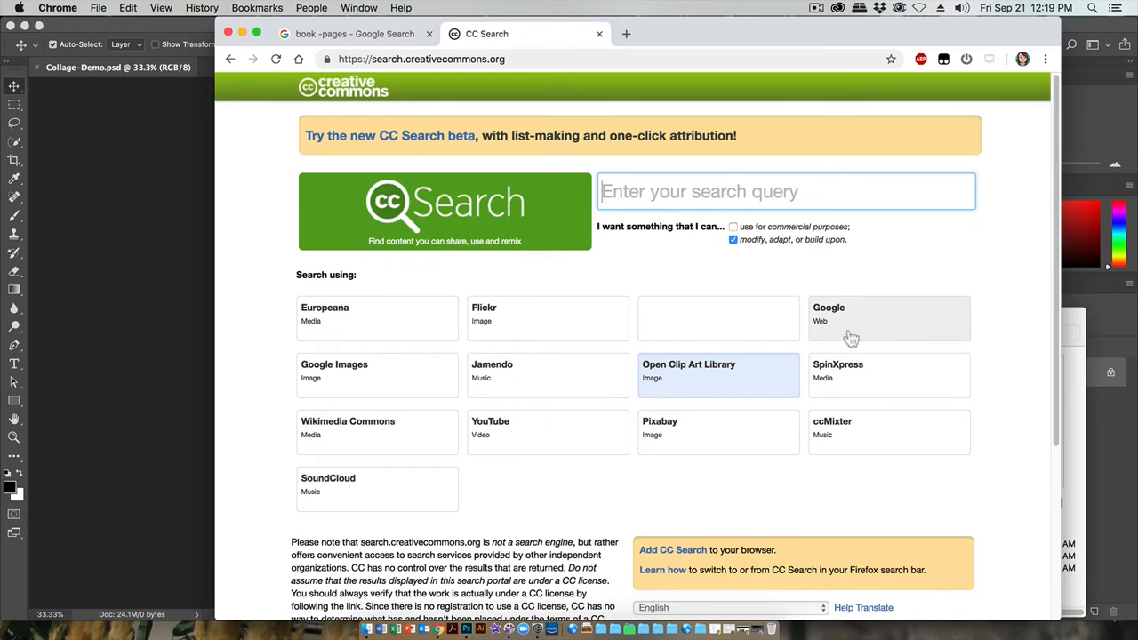
mouse_move(379, 121)
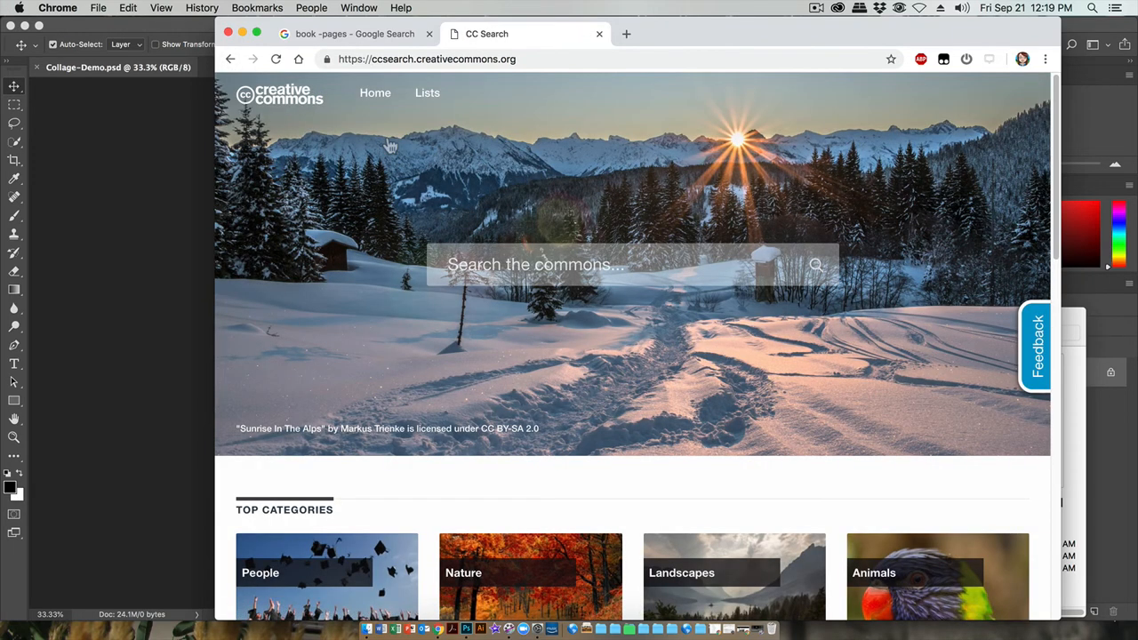
mouse_move(390, 145)
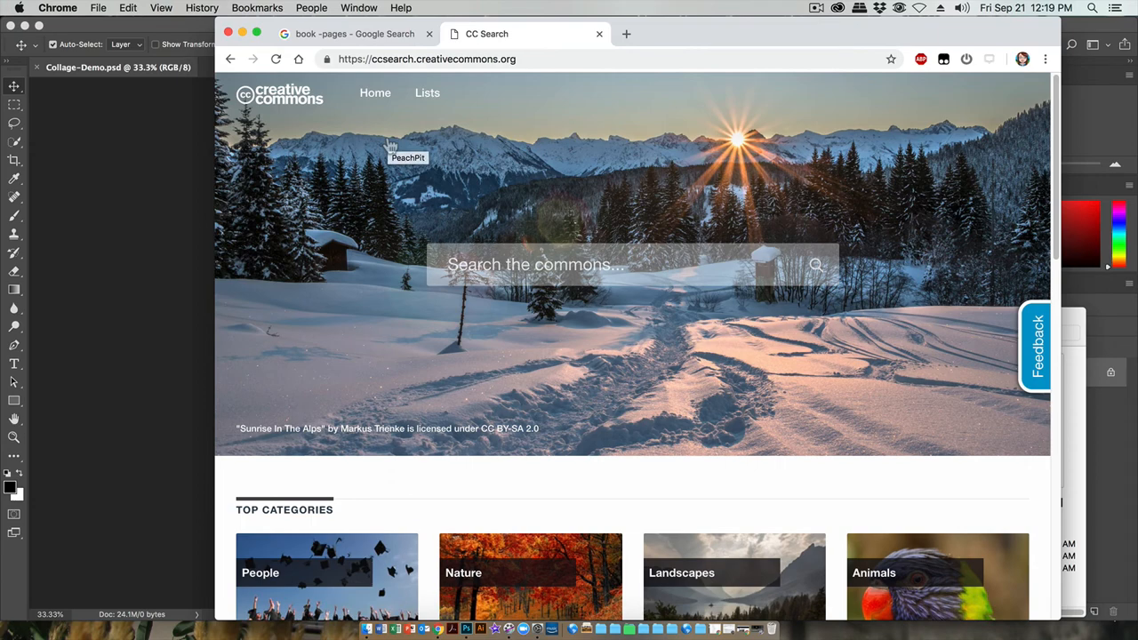
text(book pages)
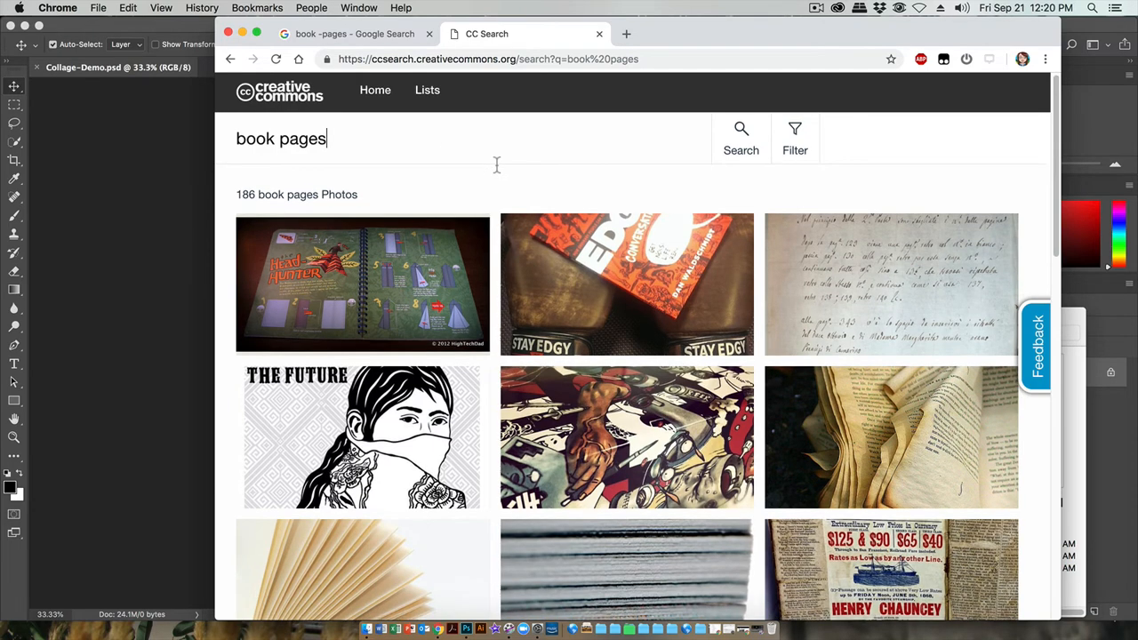
scroll(down, 3)
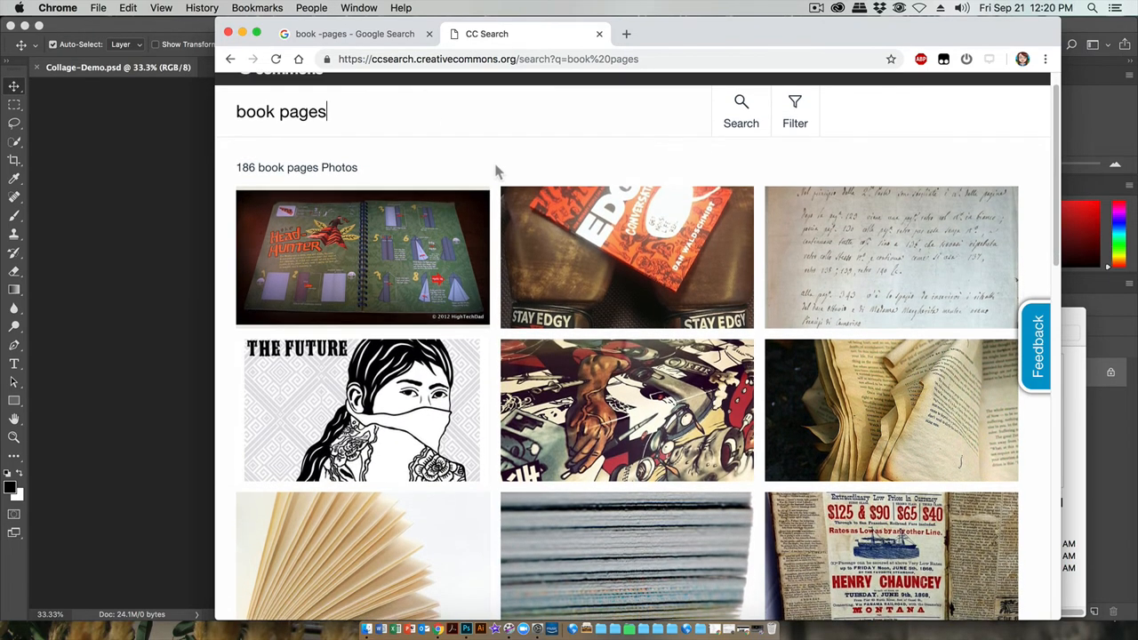
scroll(down, 3)
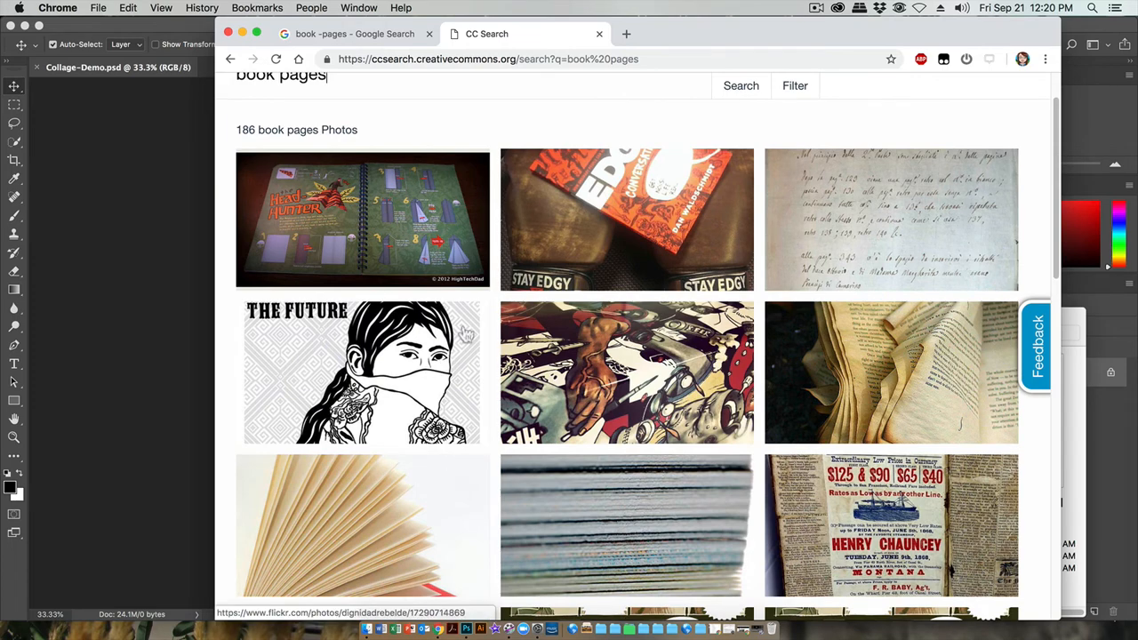
scroll(down, 3)
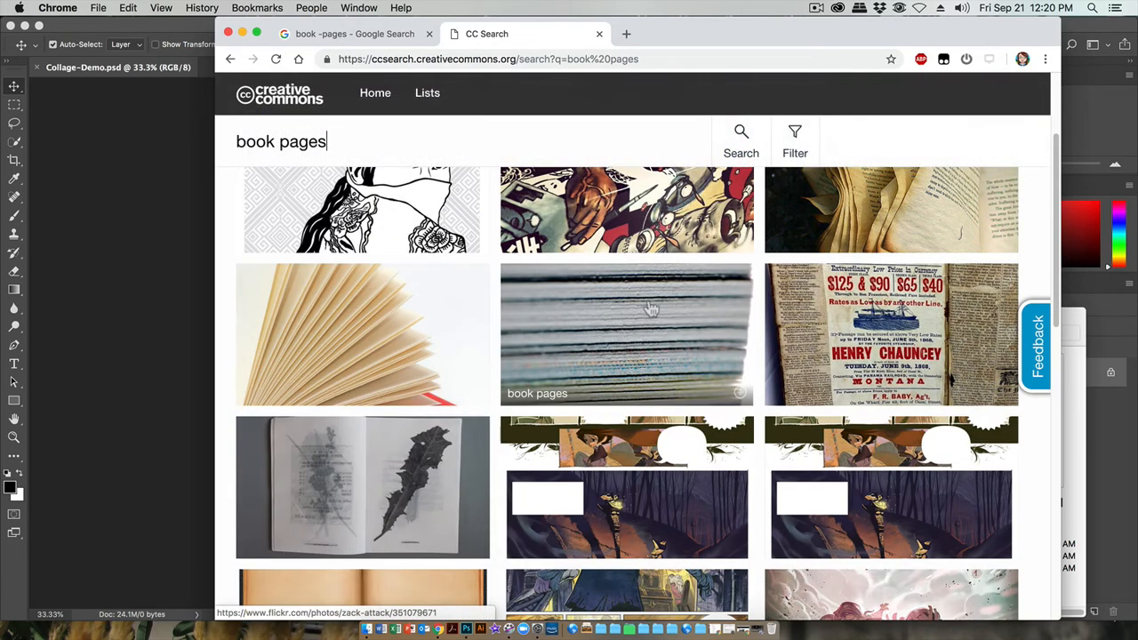
View the stacked book pages photo's CC BY 2.0 attribution and browse further results
click(626, 335)
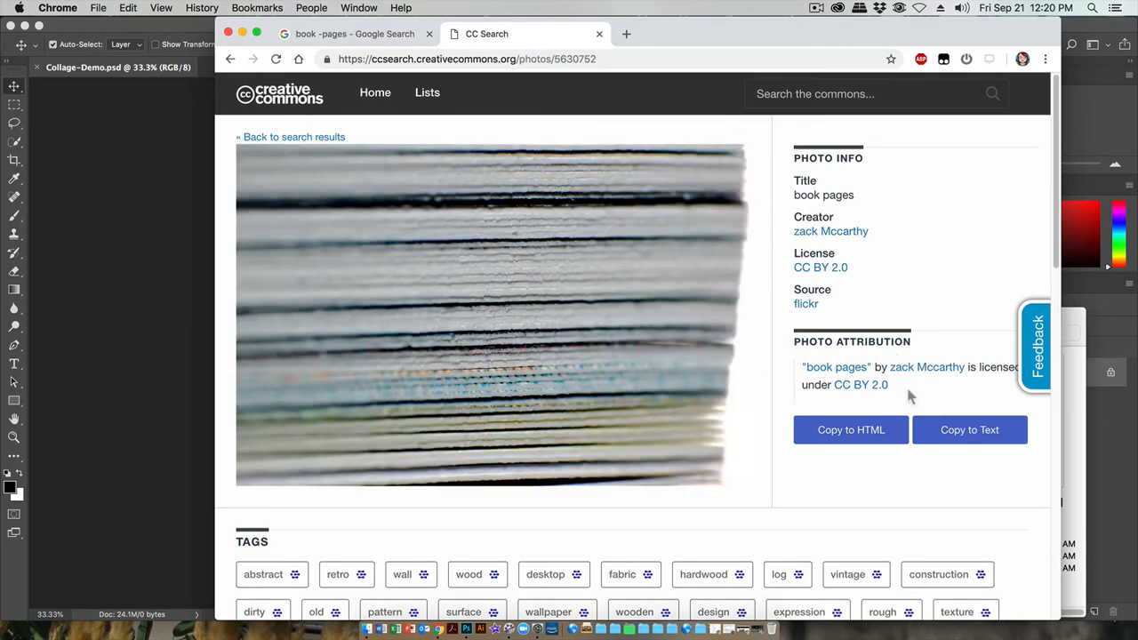
mouse_move(903, 379)
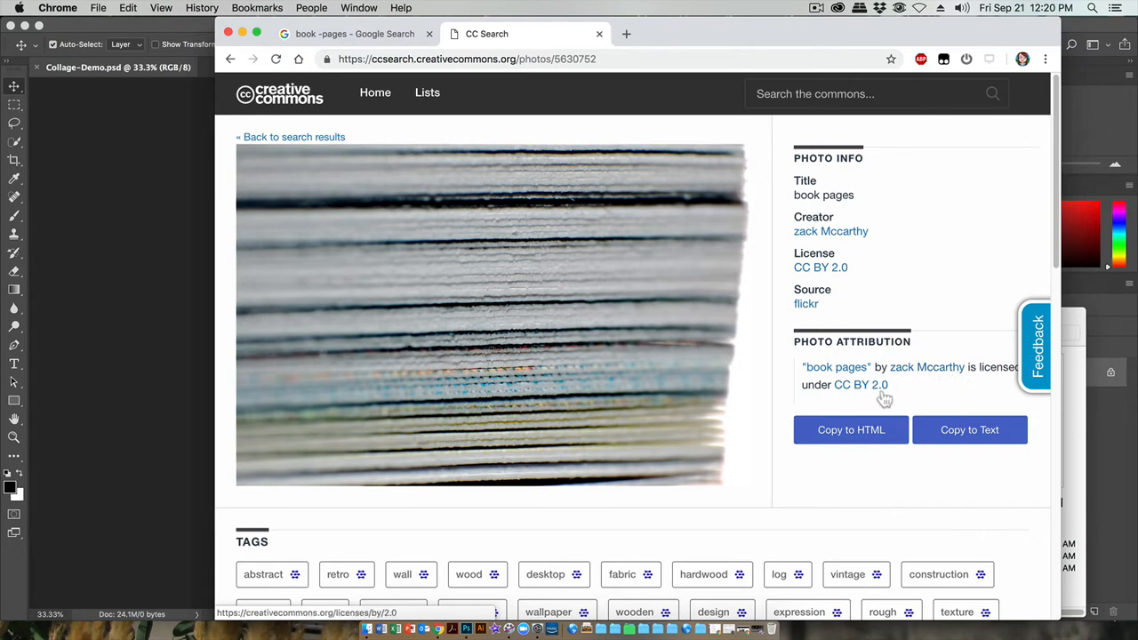
mouse_move(949, 423)
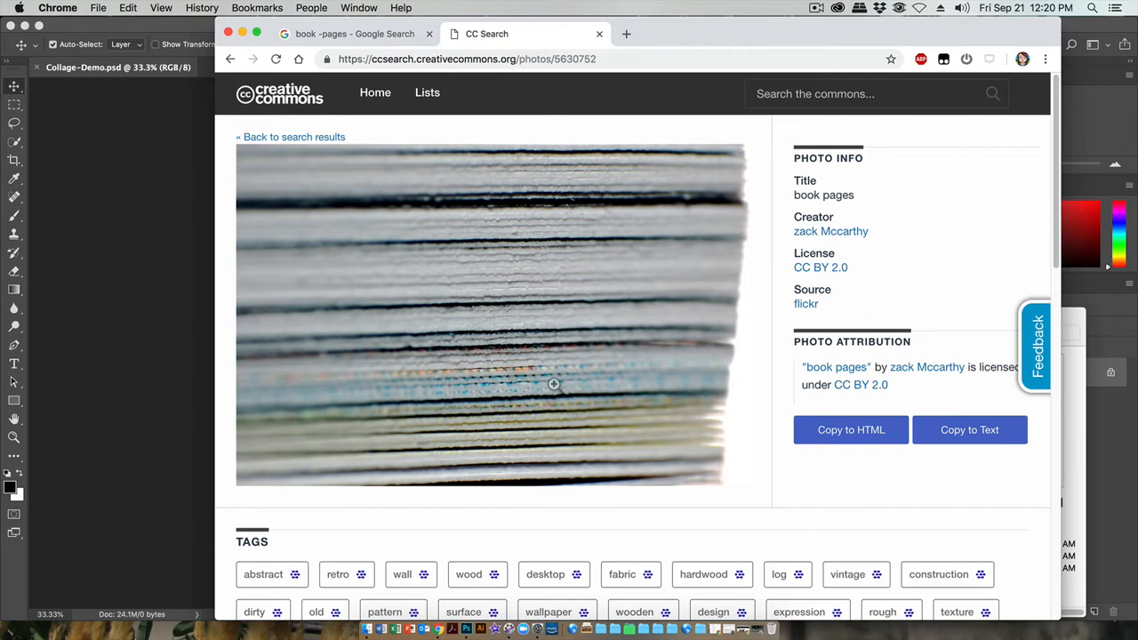
mouse_move(887, 449)
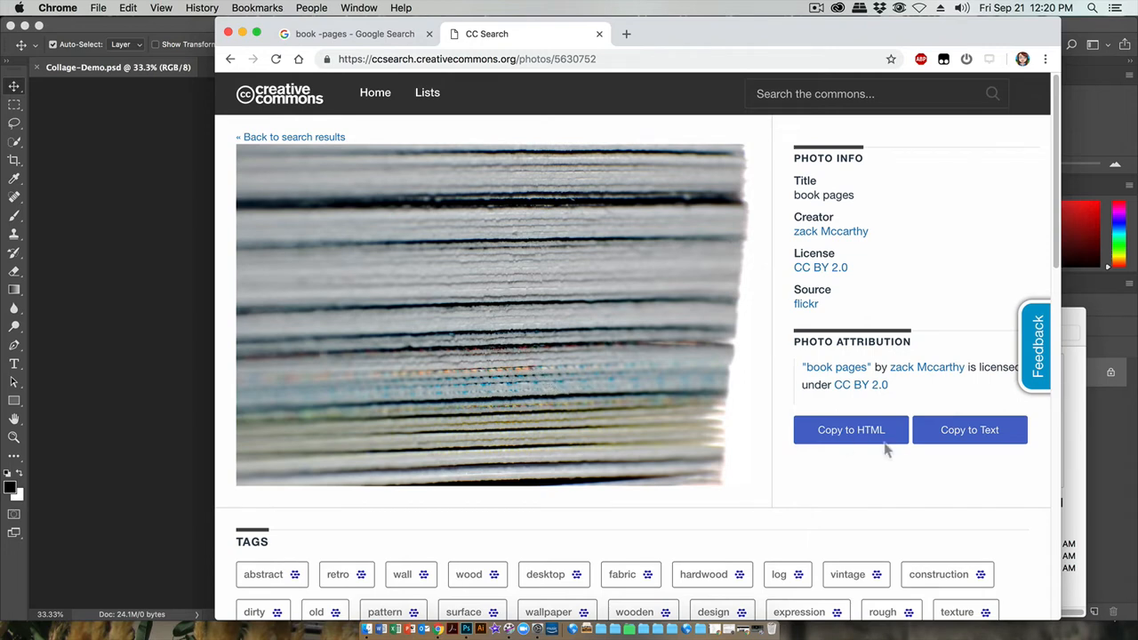
mouse_move(917, 485)
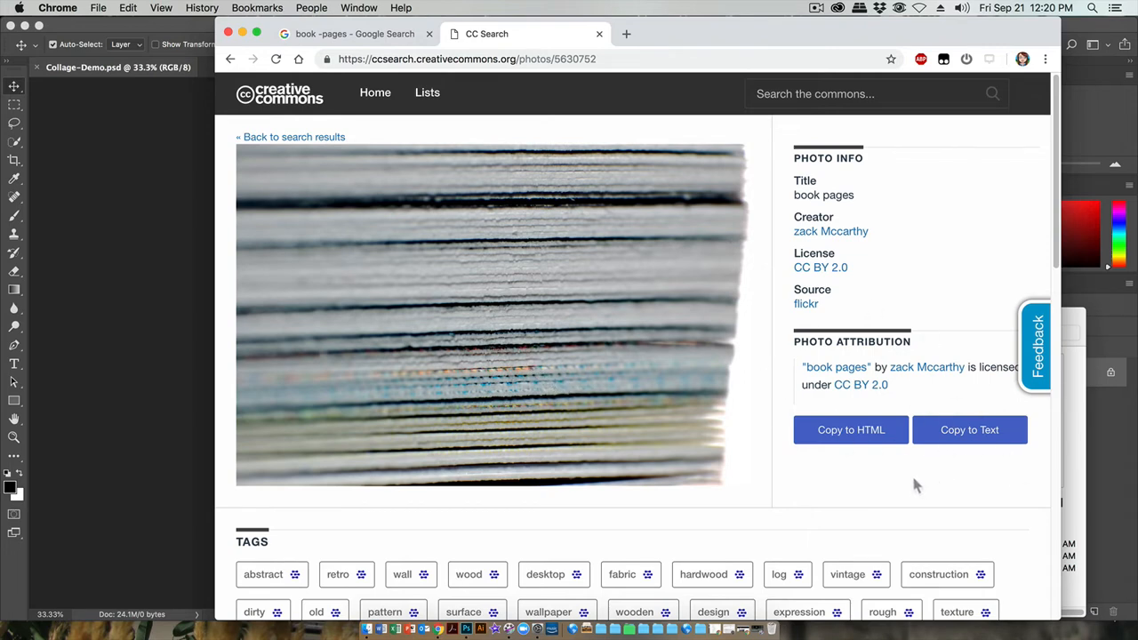
mouse_move(874, 462)
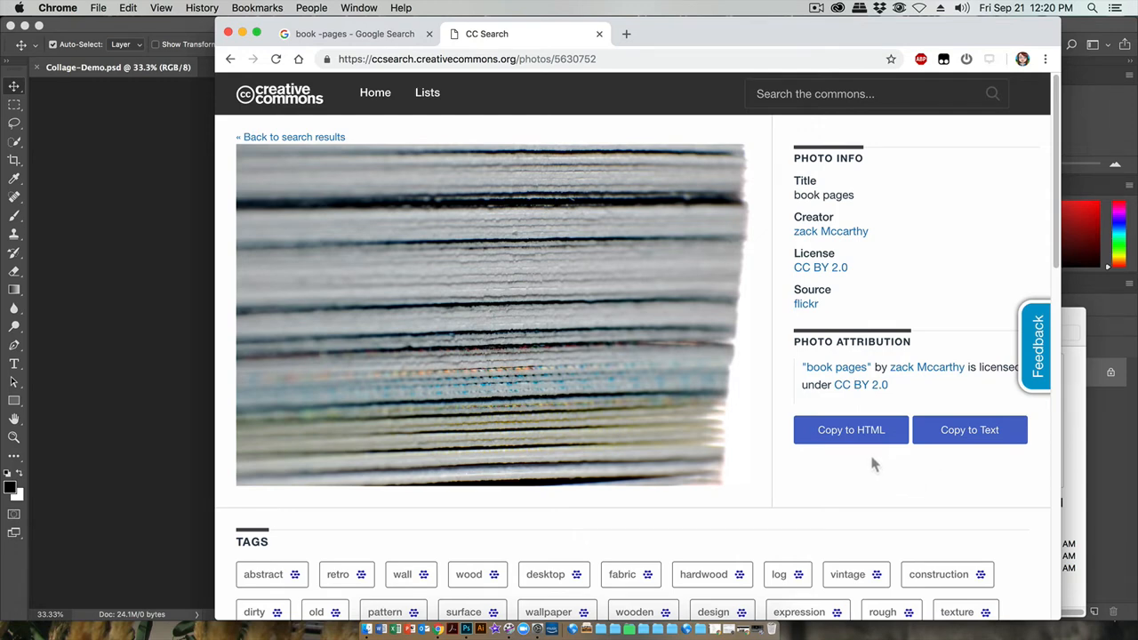
mouse_move(669, 236)
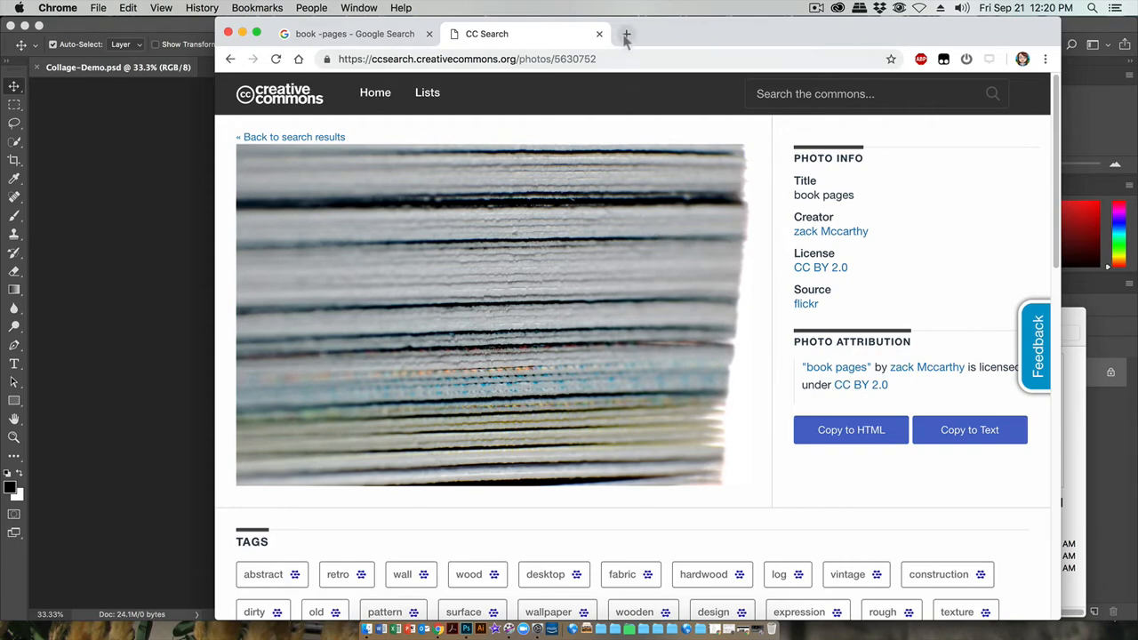
click(291, 136)
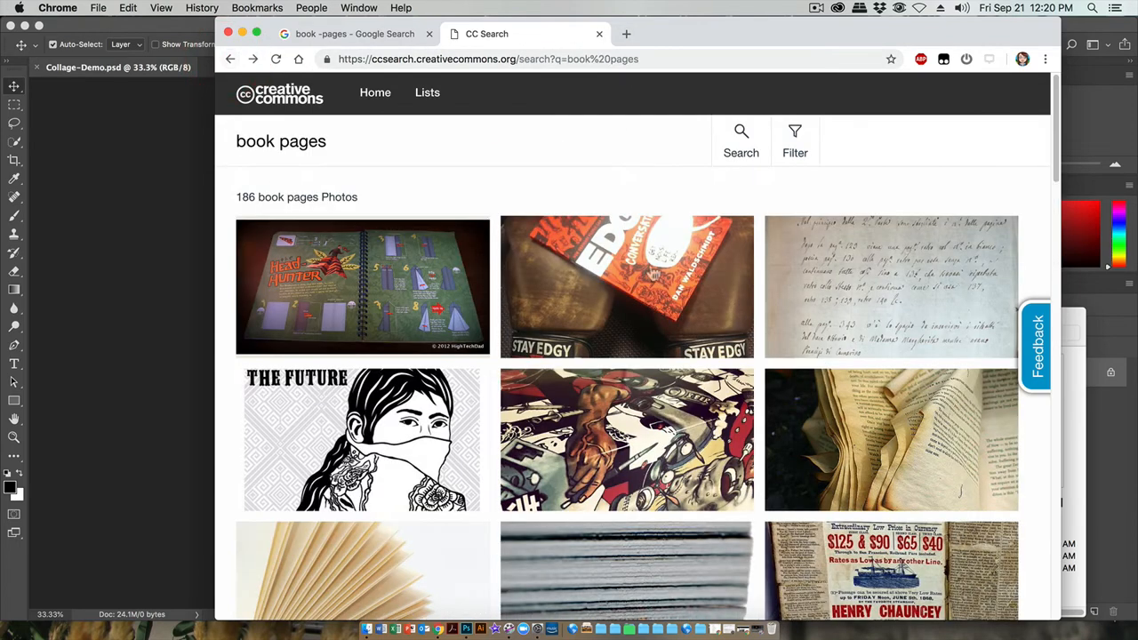
scroll(down, 3)
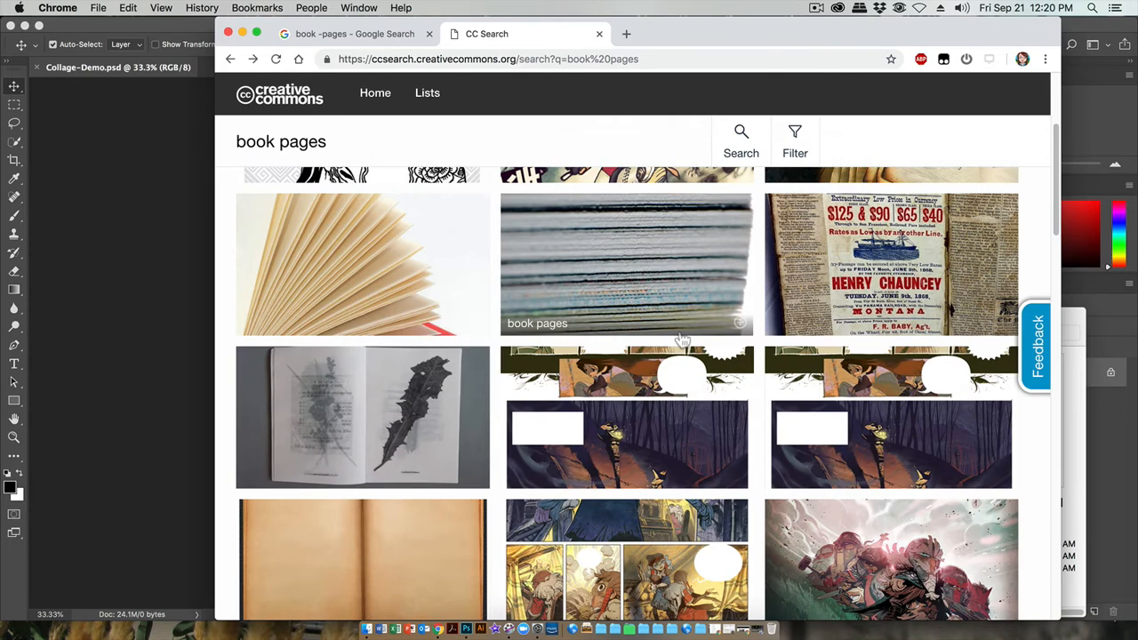
scroll(down, 3)
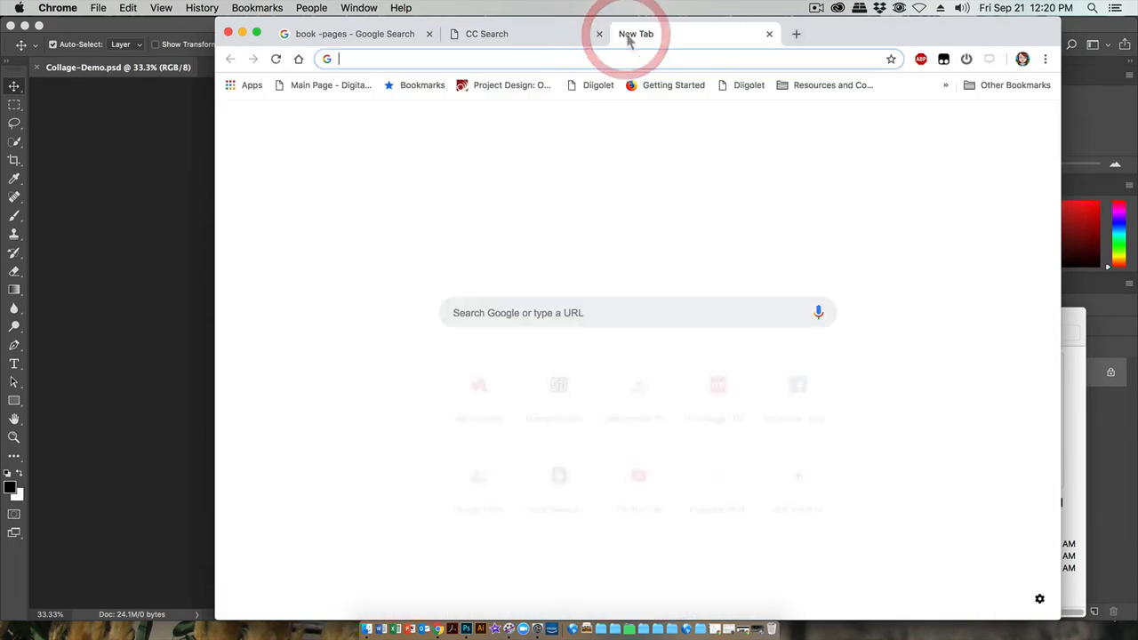
Search Google for 'wikimedia' and open the Wikimedia Commons home page
text(wikimedia)
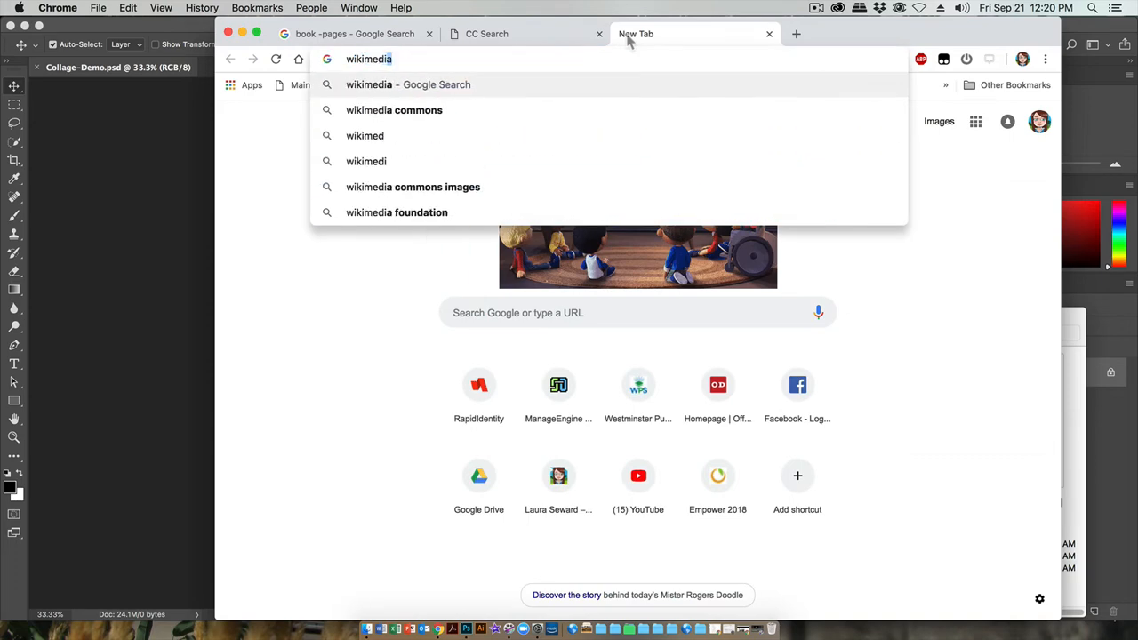
click(394, 110)
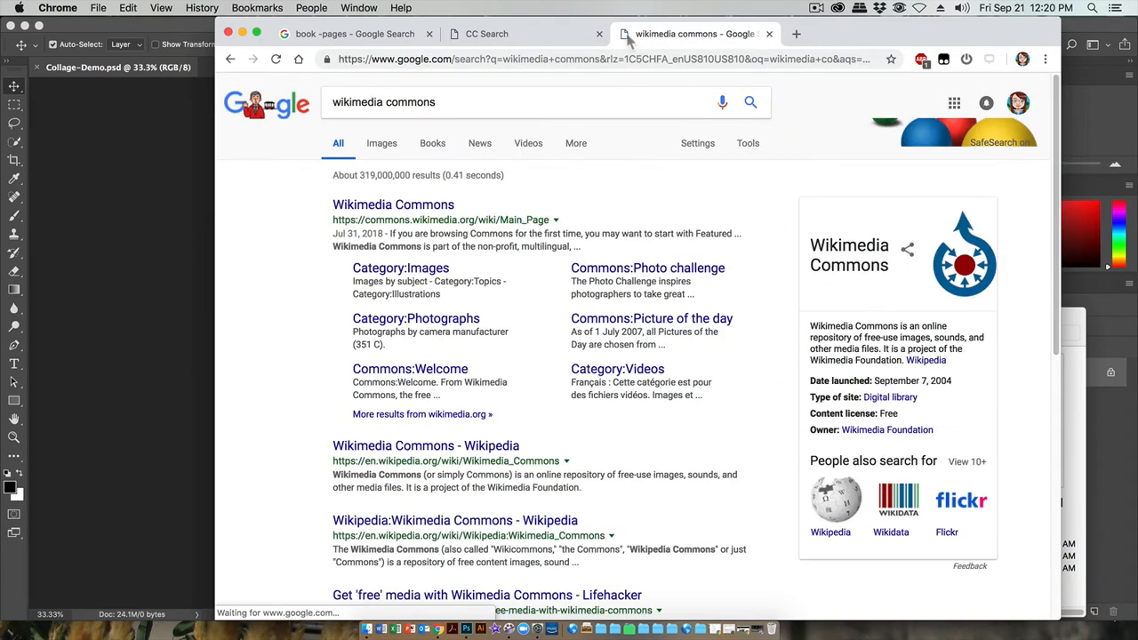
click(393, 203)
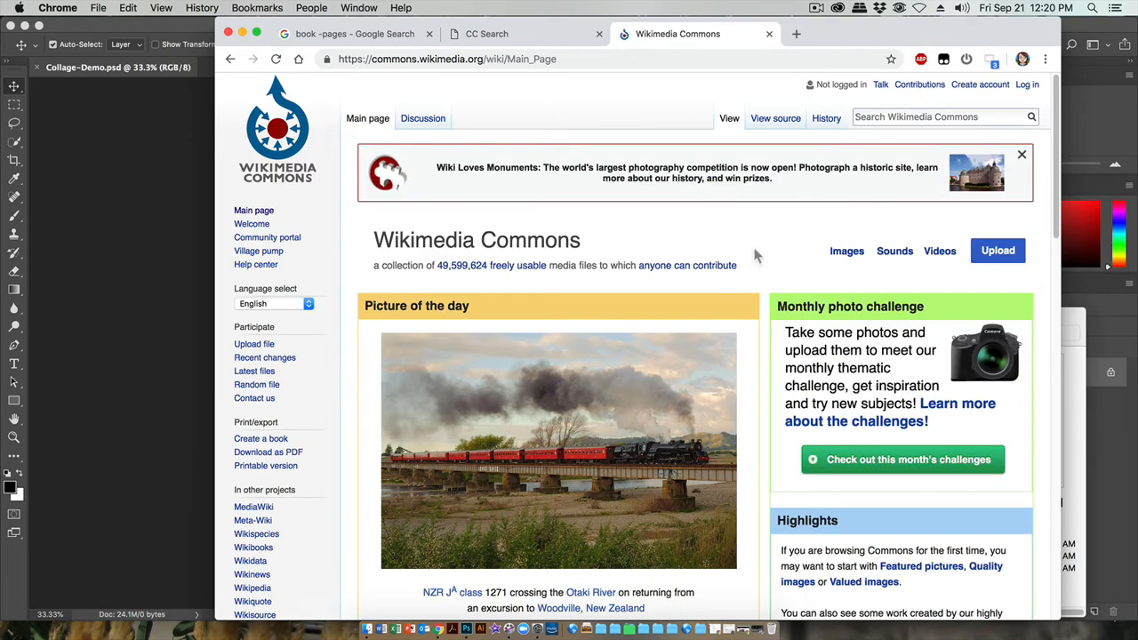
scroll(down, 3)
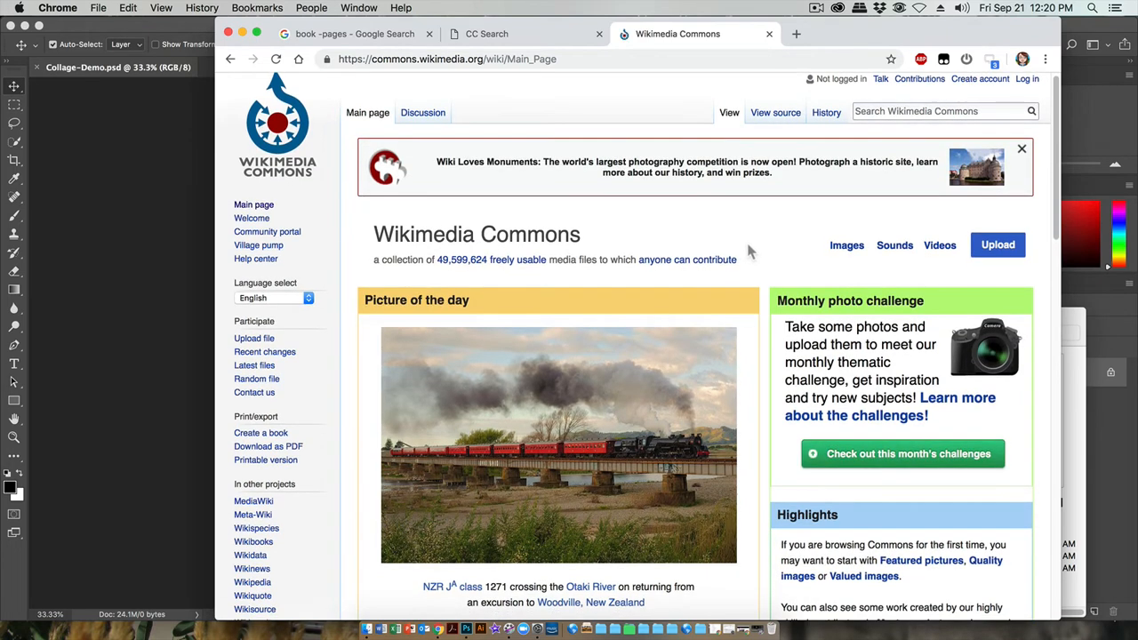
scroll(down, 3)
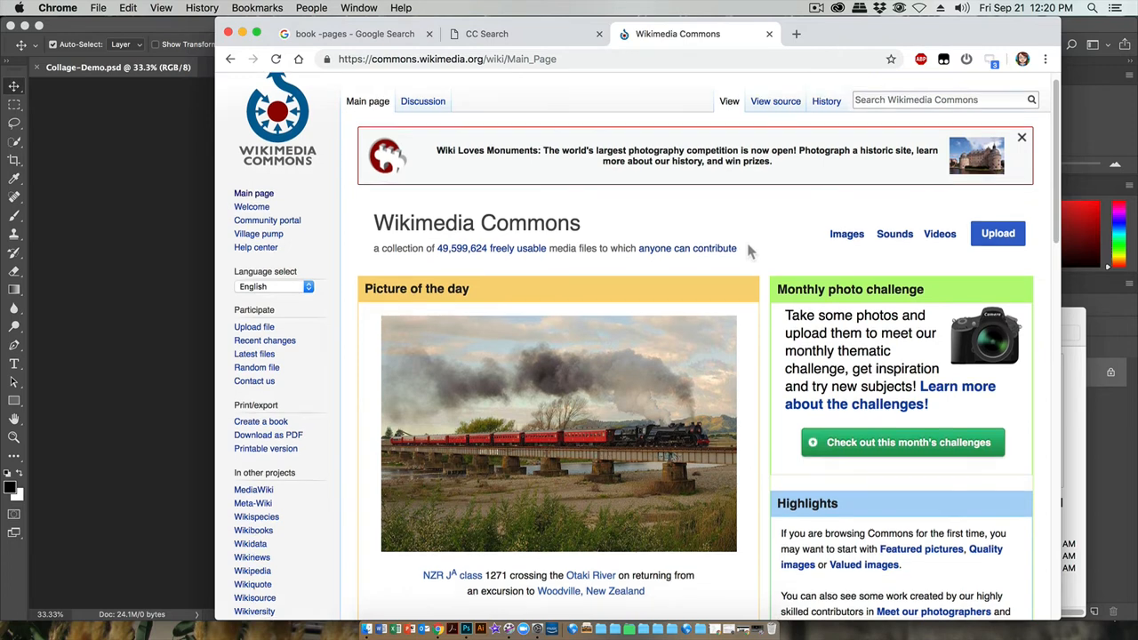
scroll(down, 3)
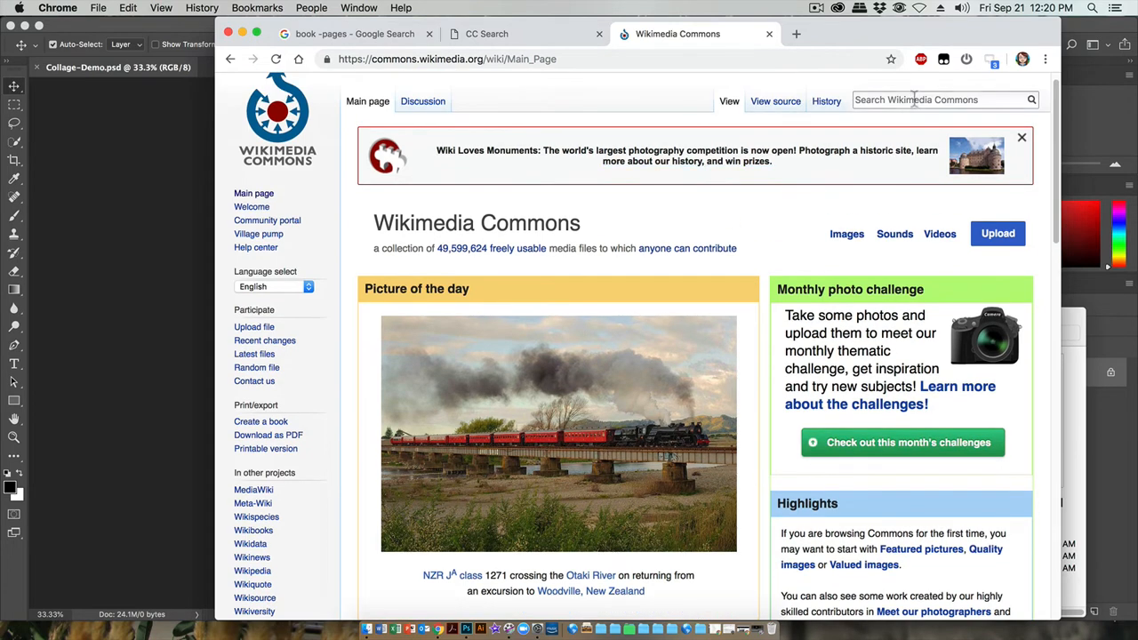
Search Commons for 'book pages', open Blank pages, and preview the 3x5 notecard image
text(book pa)
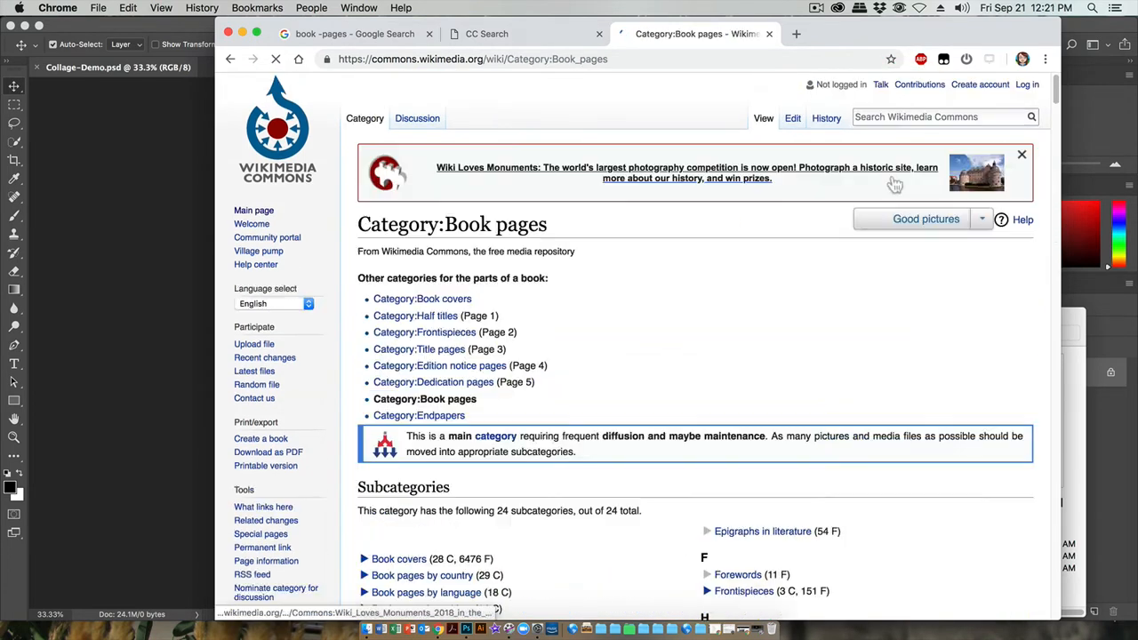
scroll(down, 3)
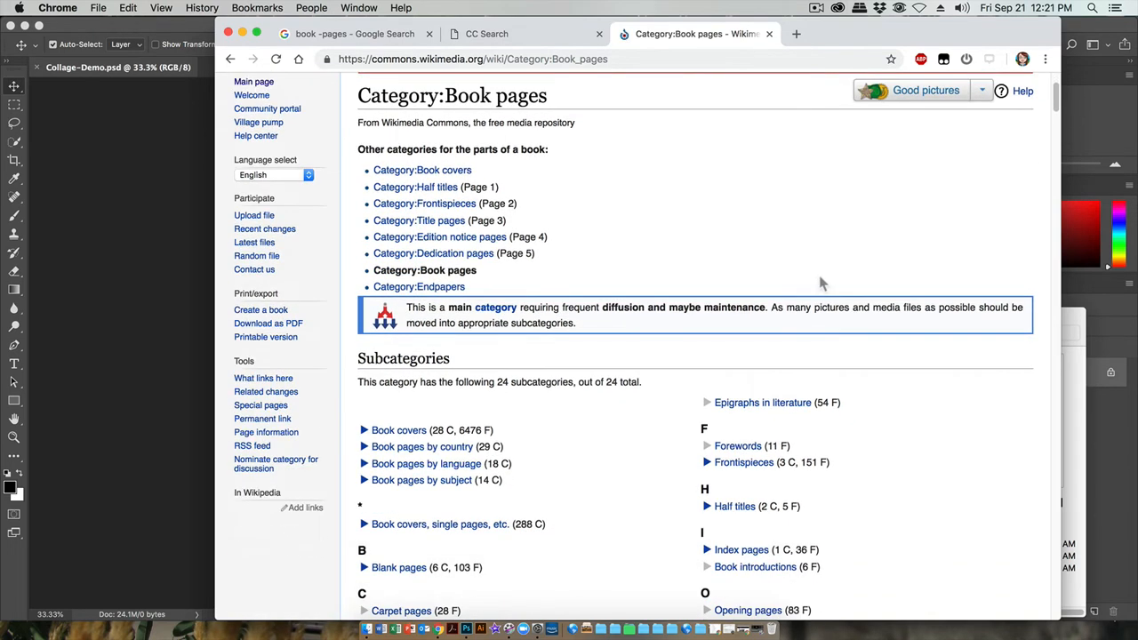
scroll(down, 3)
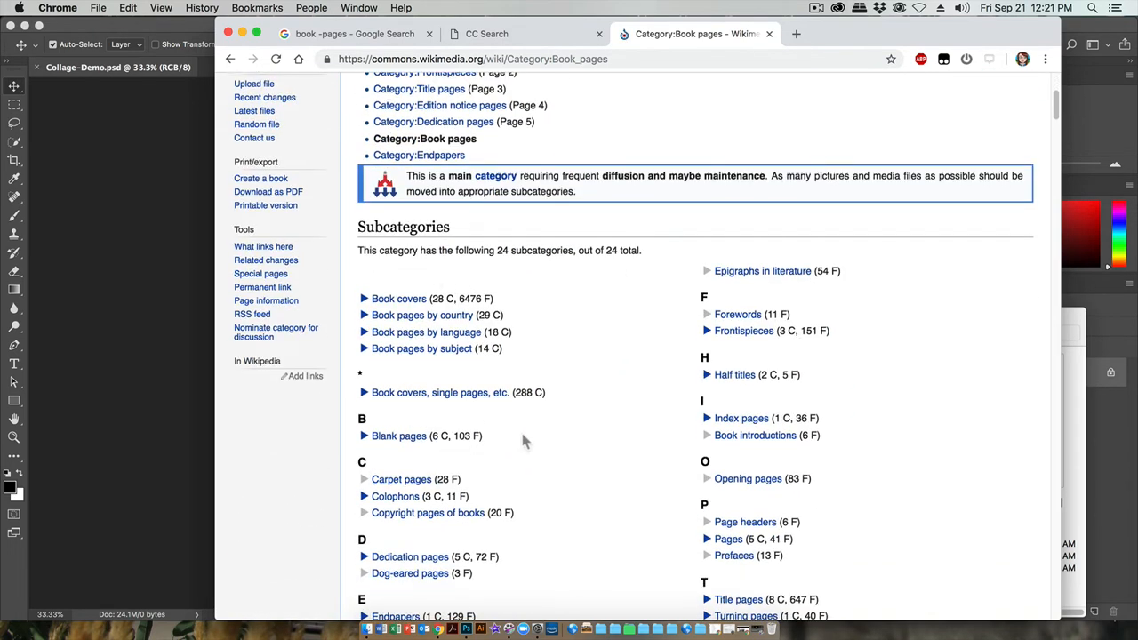
scroll(down, 3)
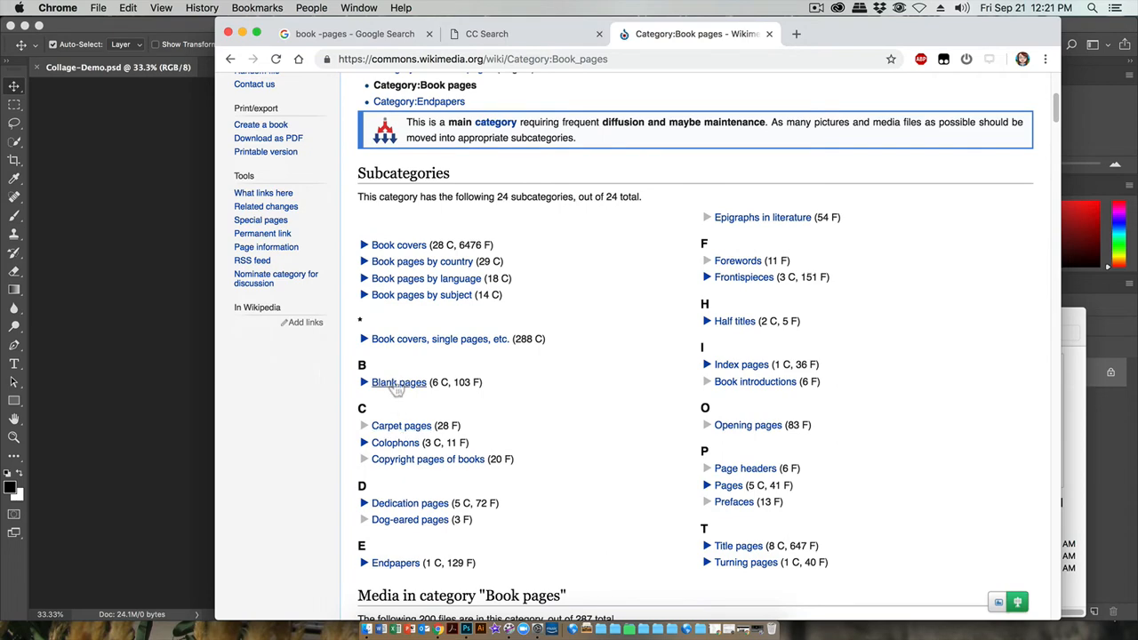
click(399, 382)
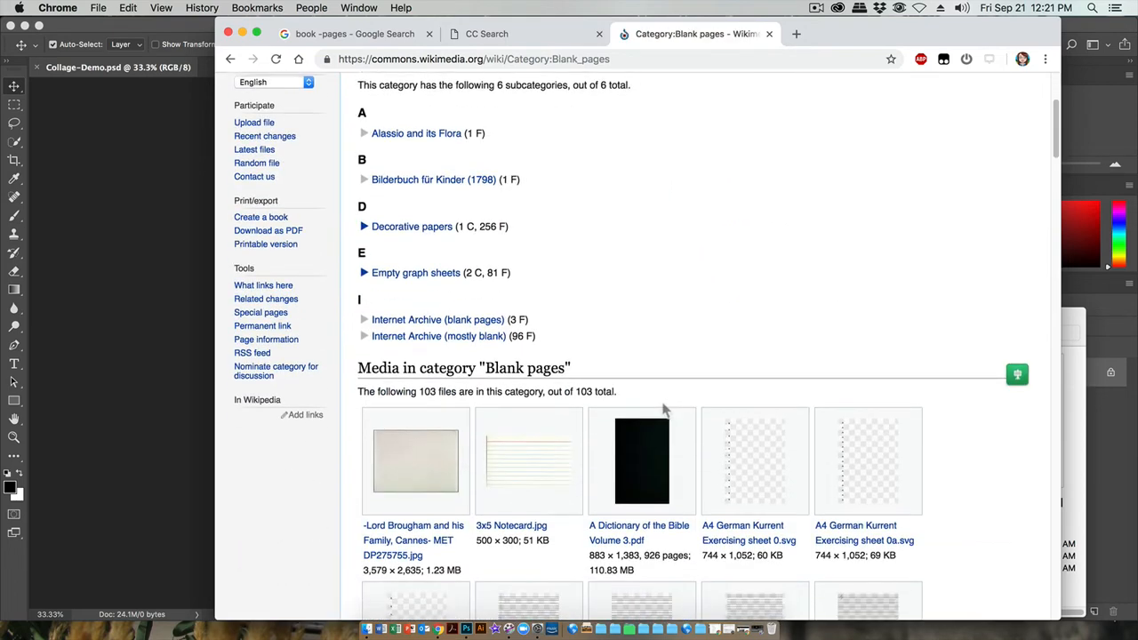
click(528, 460)
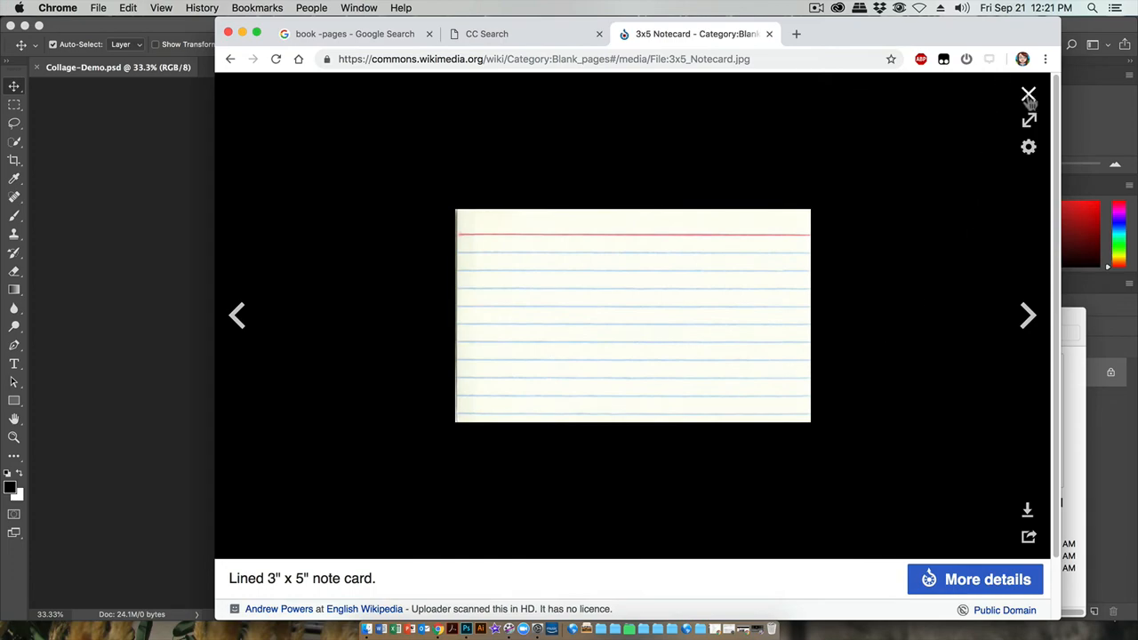
click(1029, 93)
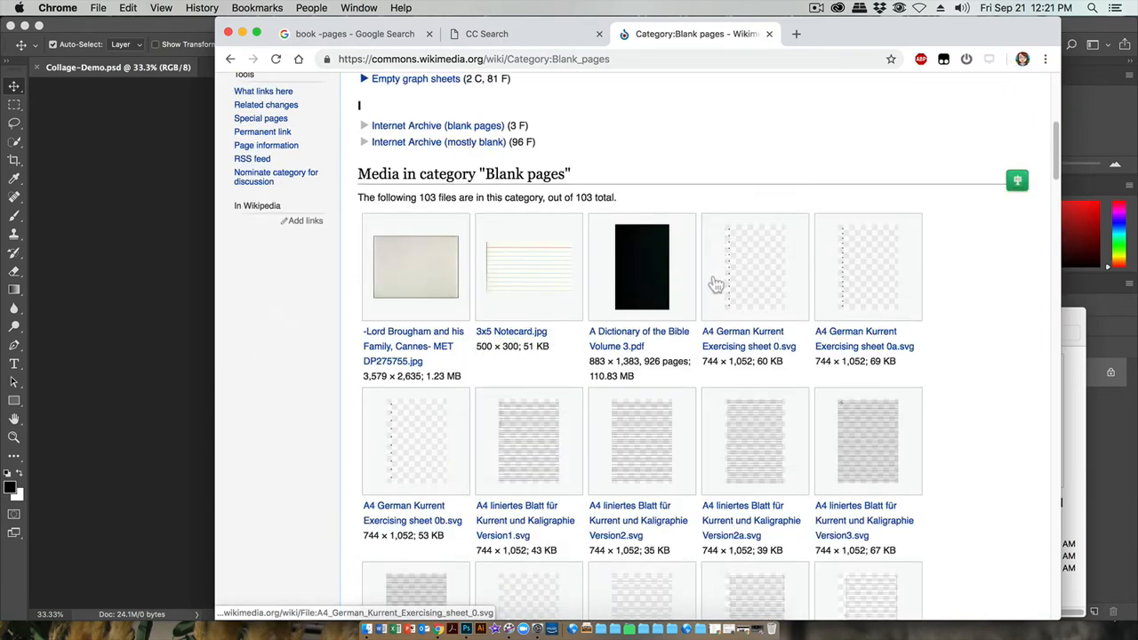
scroll(up, 3)
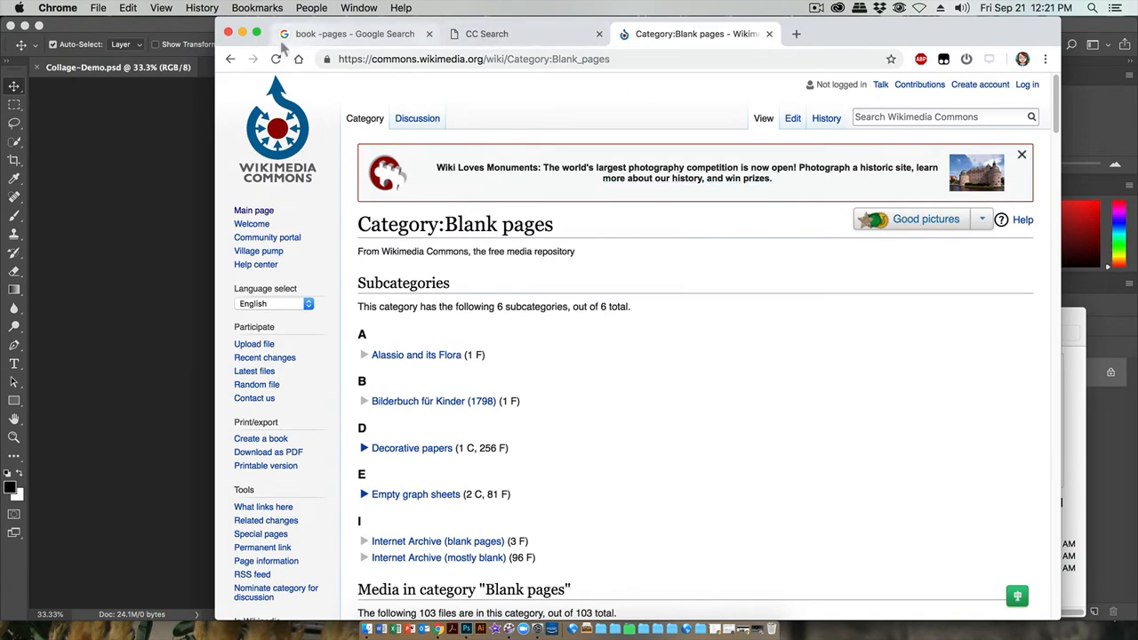
Return to the 'book -pages' Google Images results tab
click(353, 34)
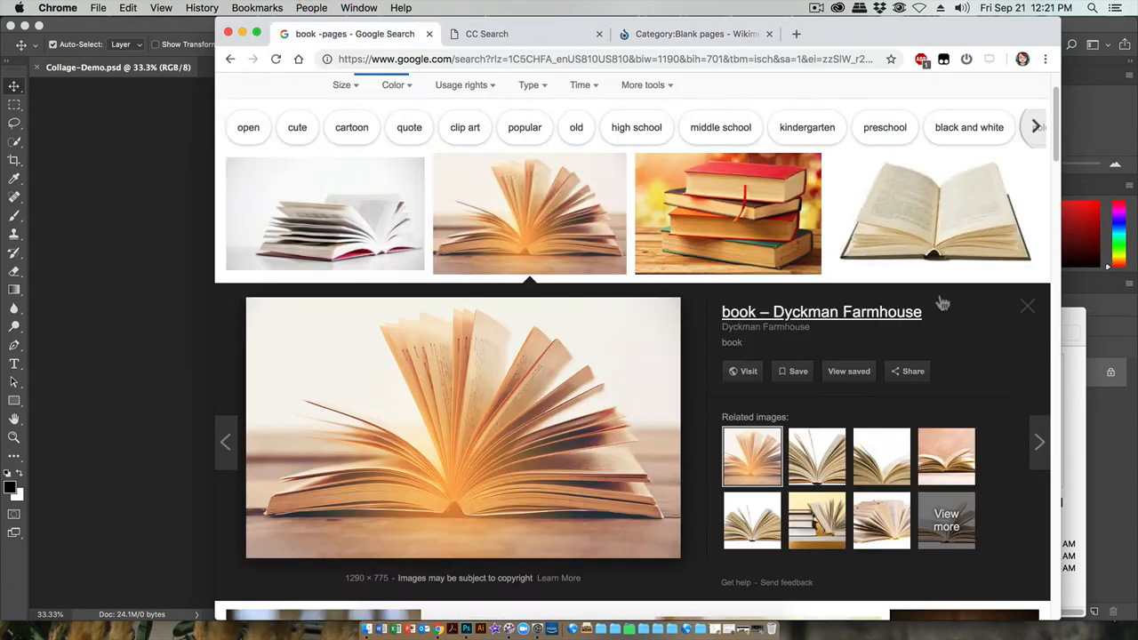
mouse_move(692, 372)
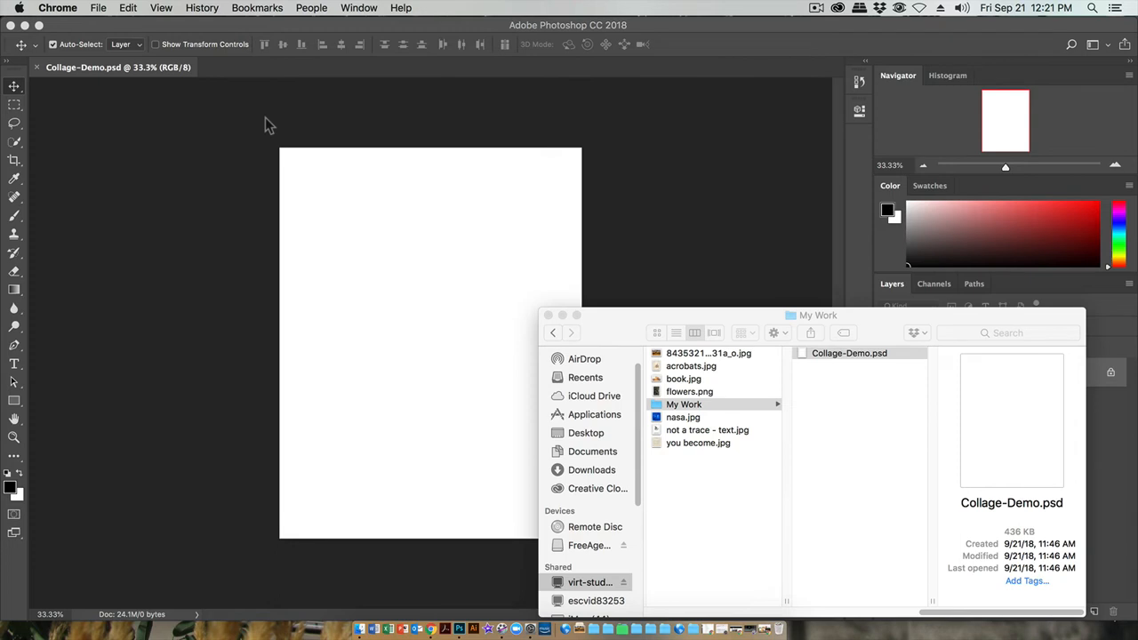
mouse_move(303, 123)
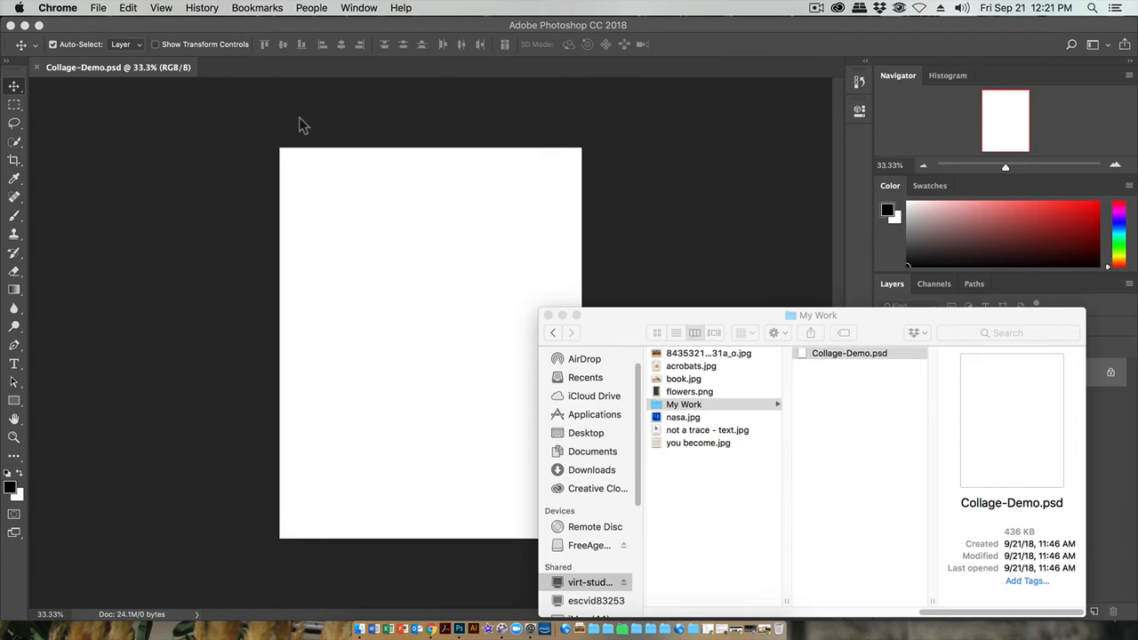
mouse_move(386, 273)
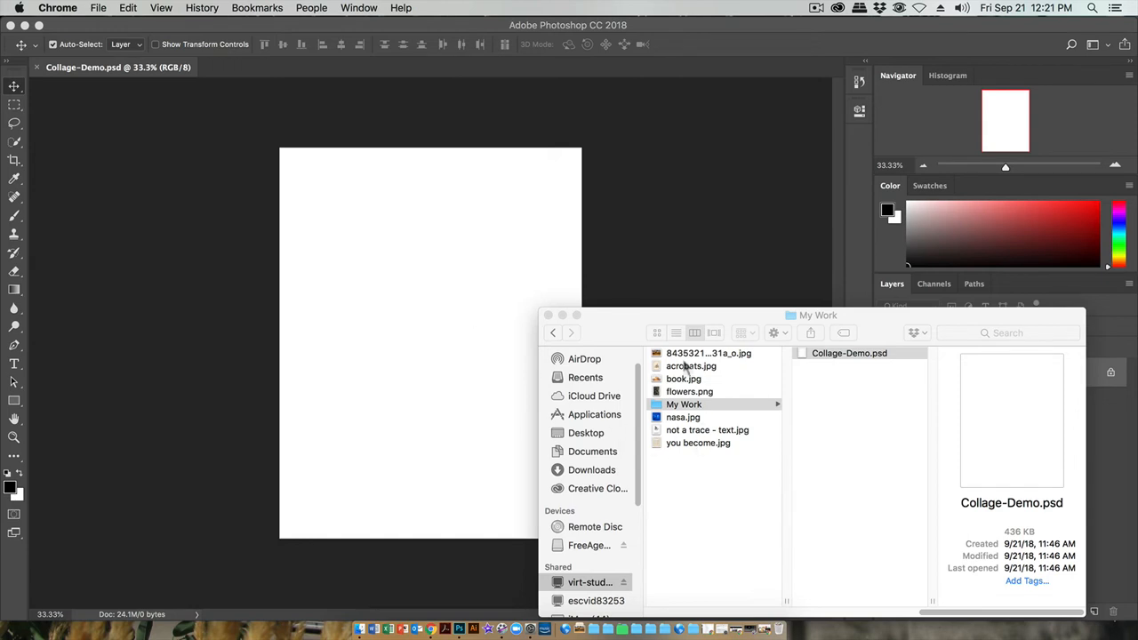
mouse_move(707, 481)
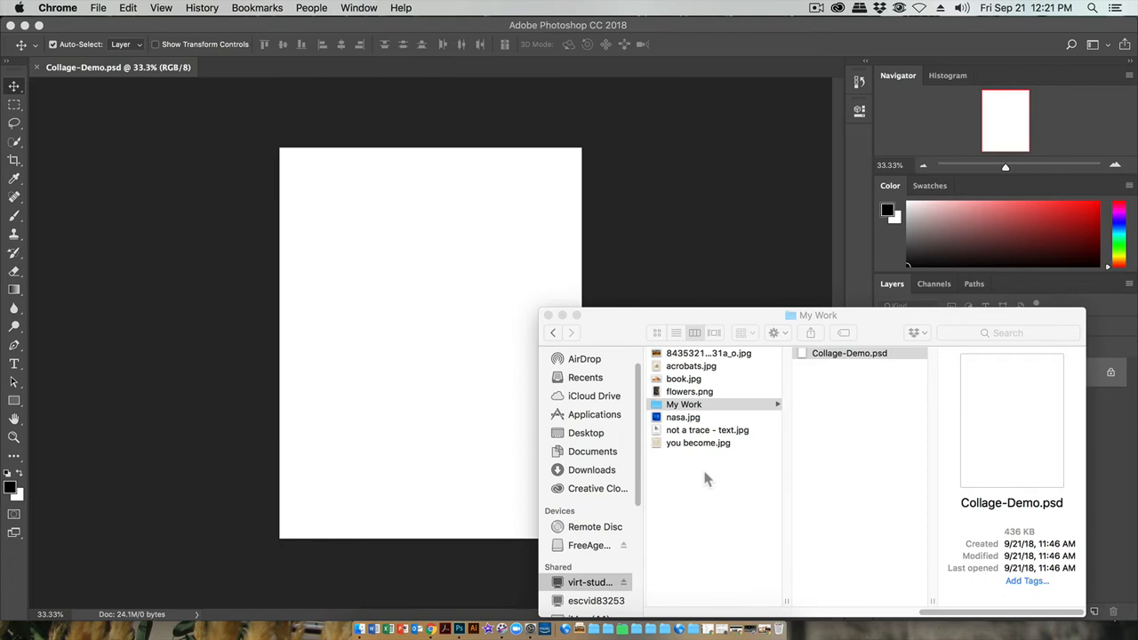
mouse_move(678, 452)
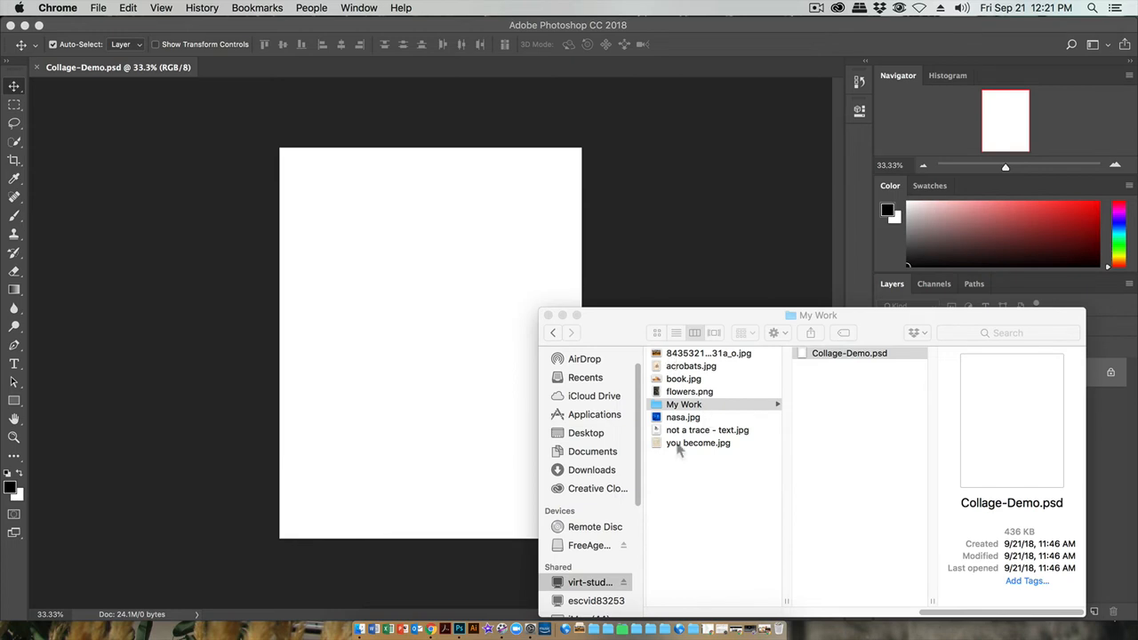
mouse_move(683, 452)
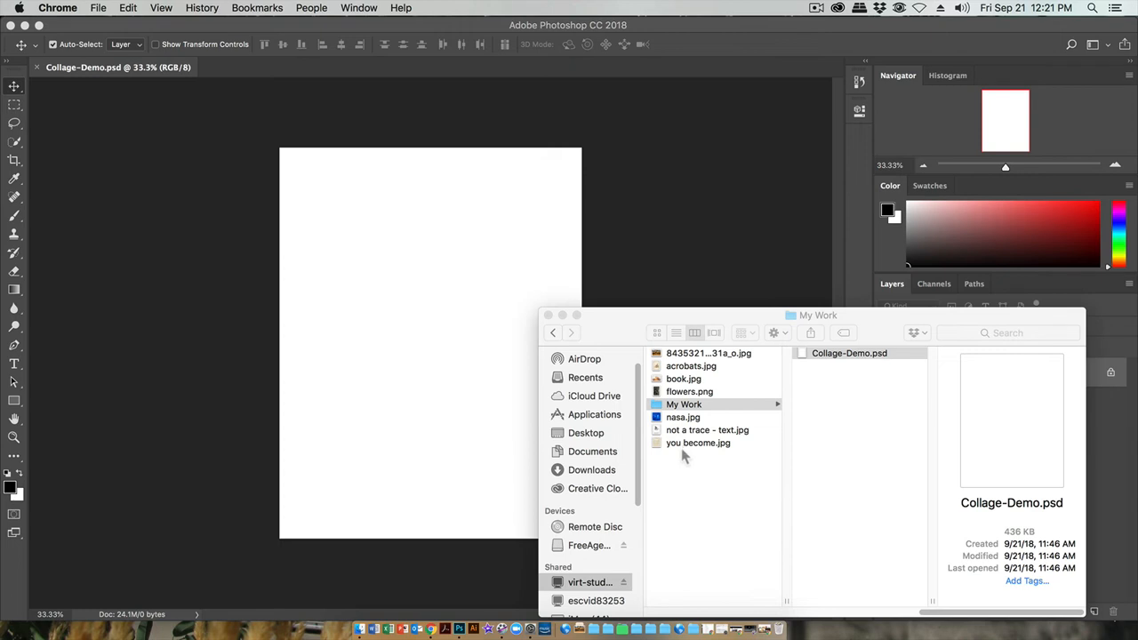
mouse_move(746, 182)
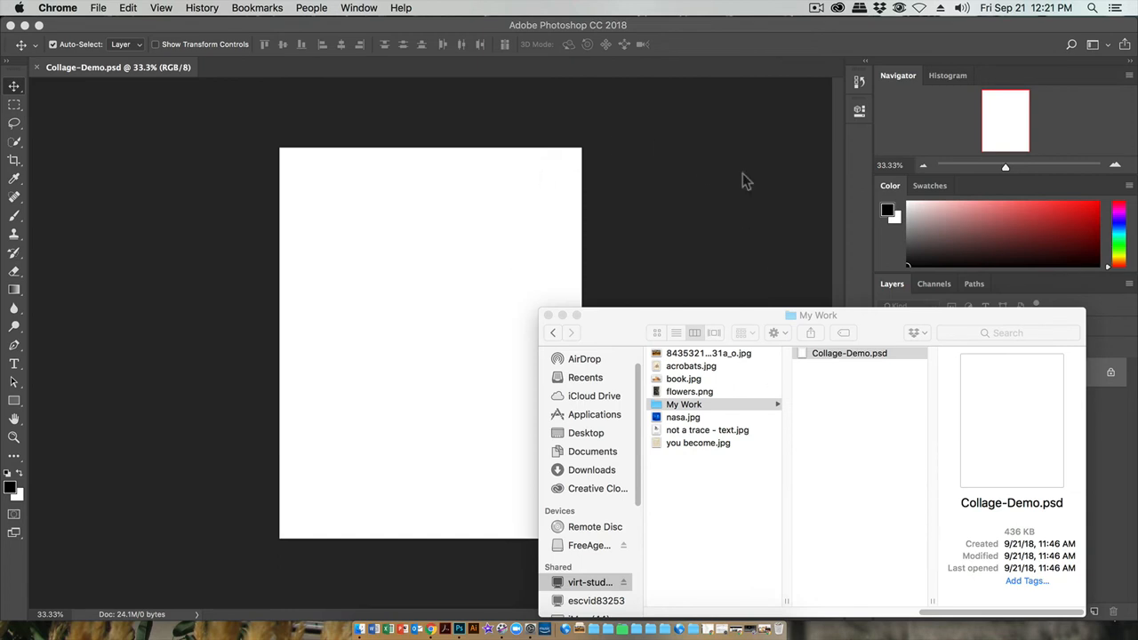
mouse_move(569, 292)
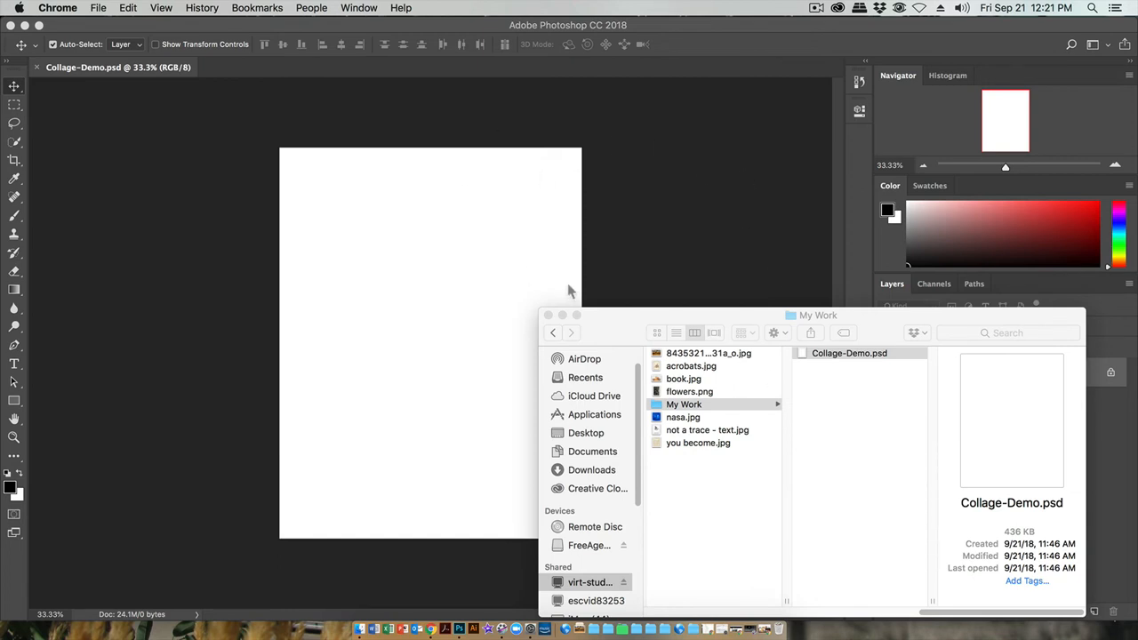
mouse_move(360, 355)
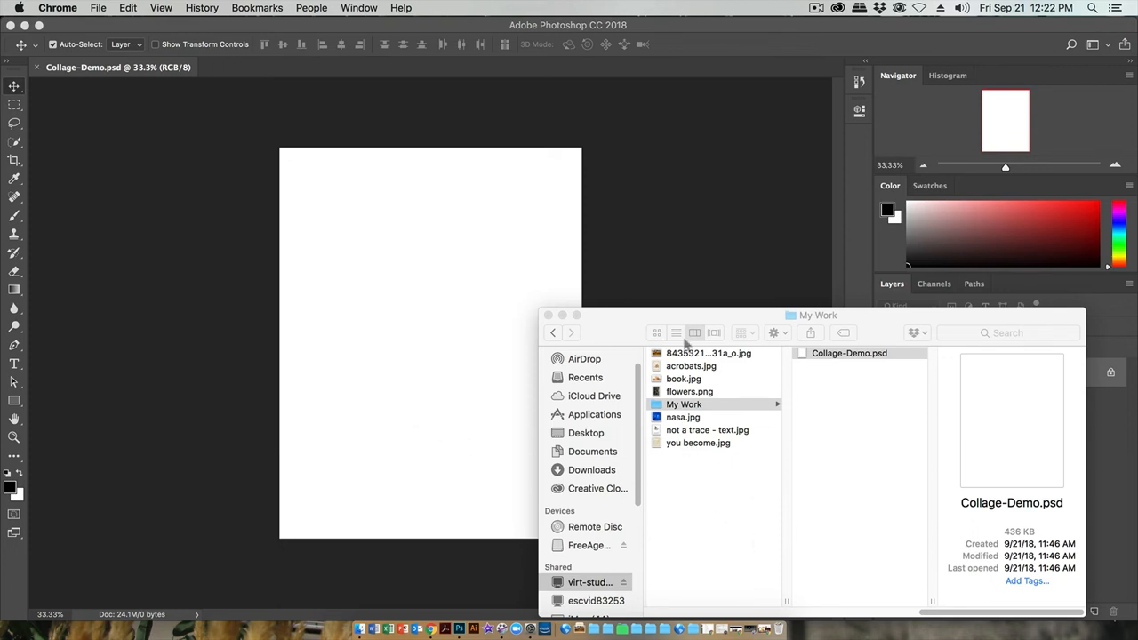
click(585, 378)
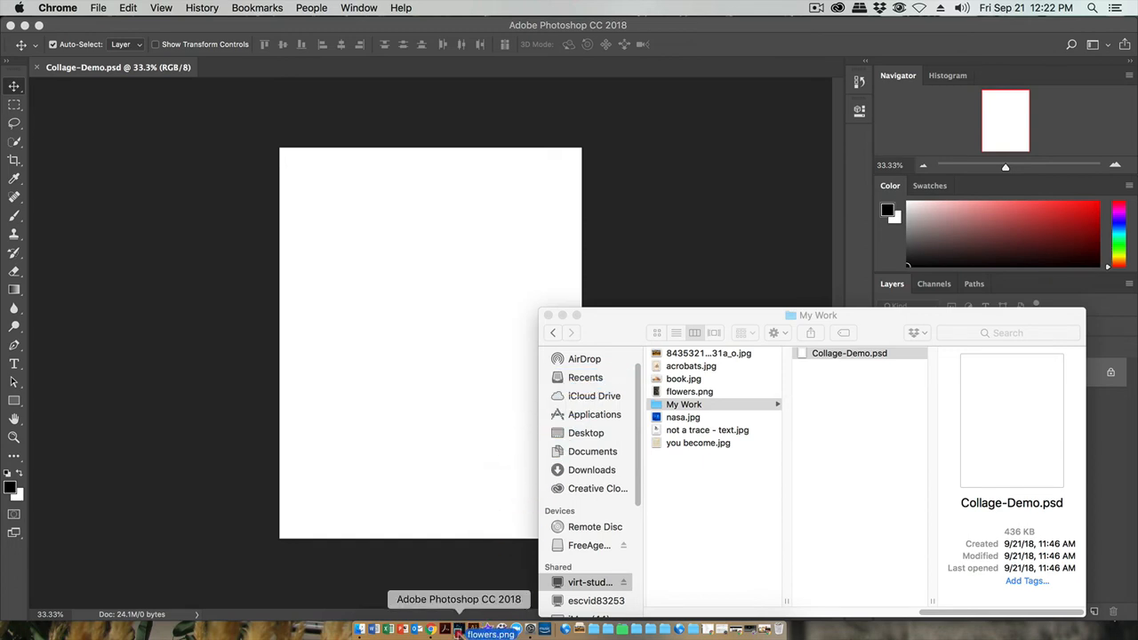
Delete the flowers layer from Collage-Demo, confirming the deletion with Yes
double_click(690, 391)
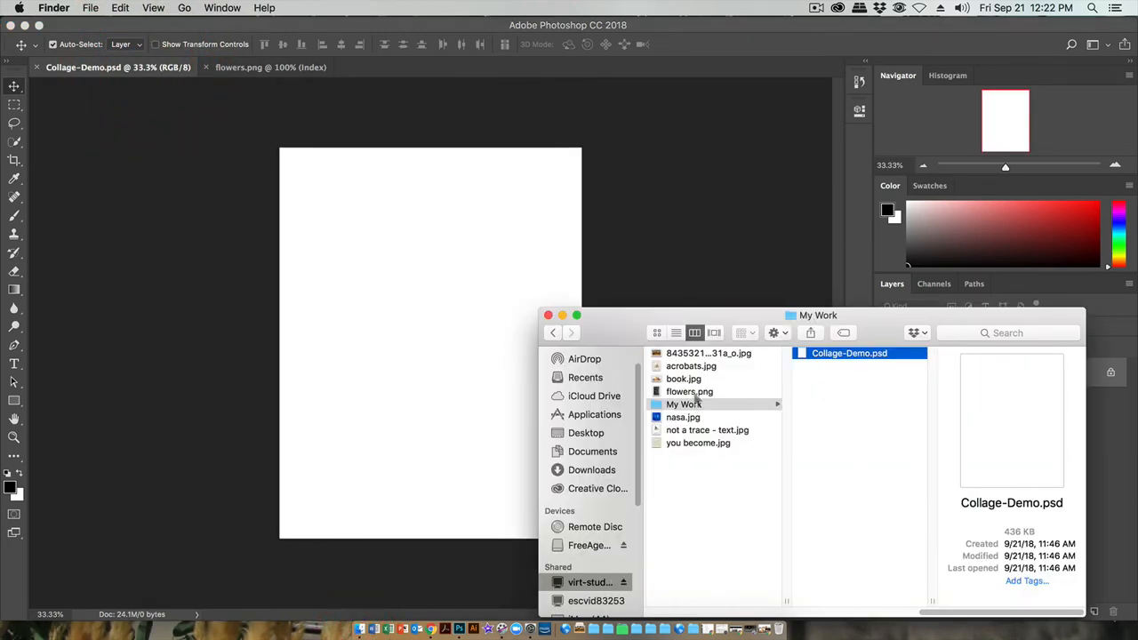
double_click(690, 391)
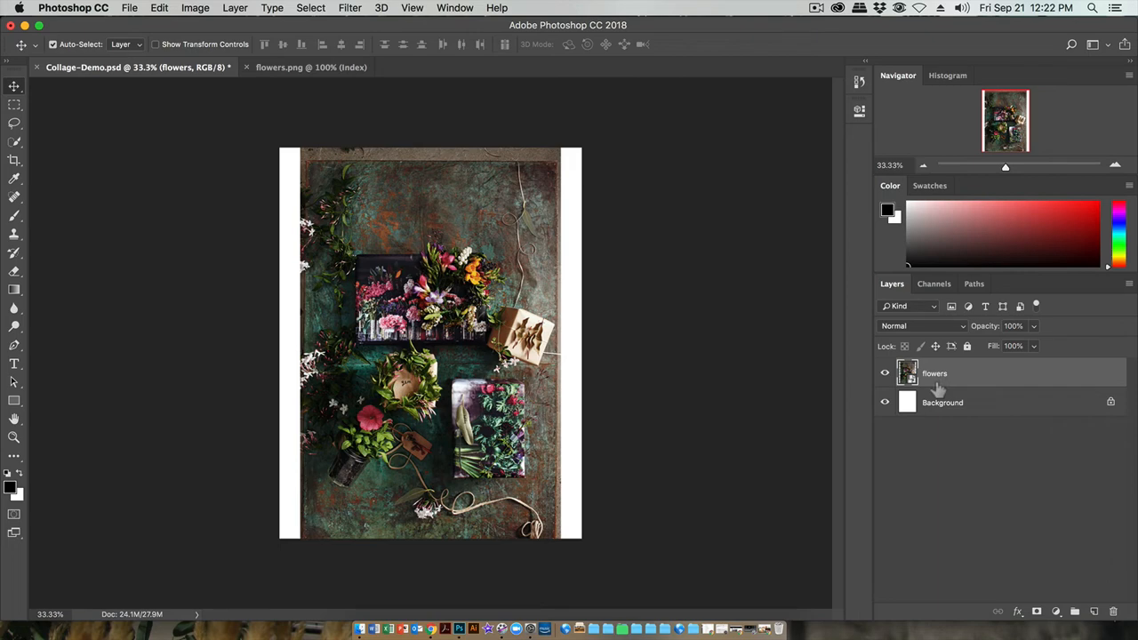
mouse_move(940, 394)
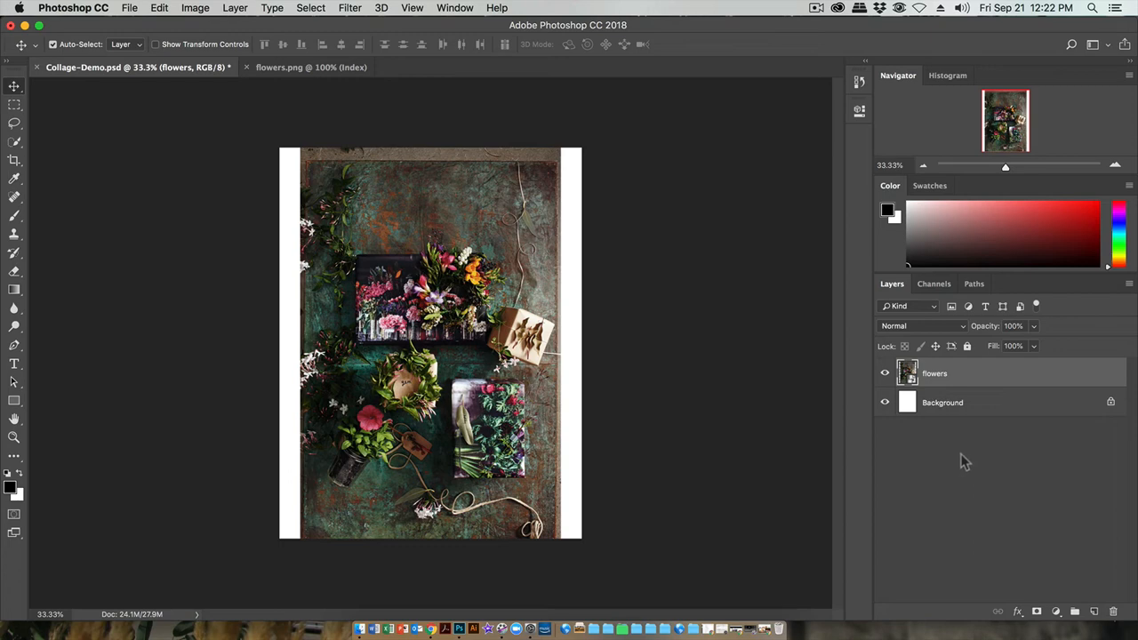
mouse_move(1003, 498)
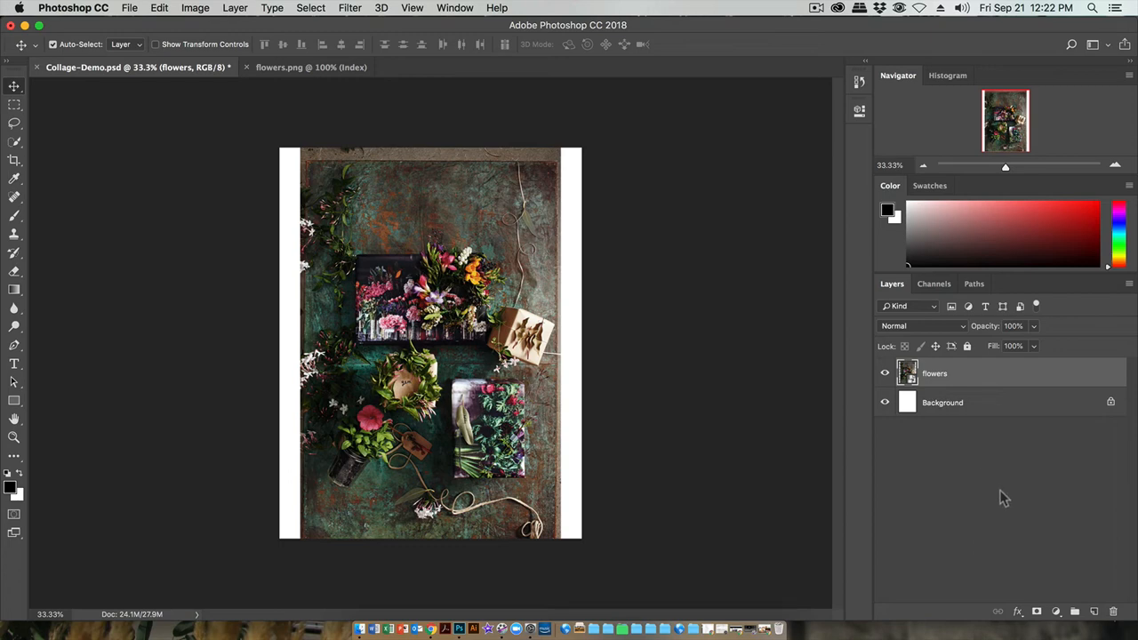
mouse_move(941, 426)
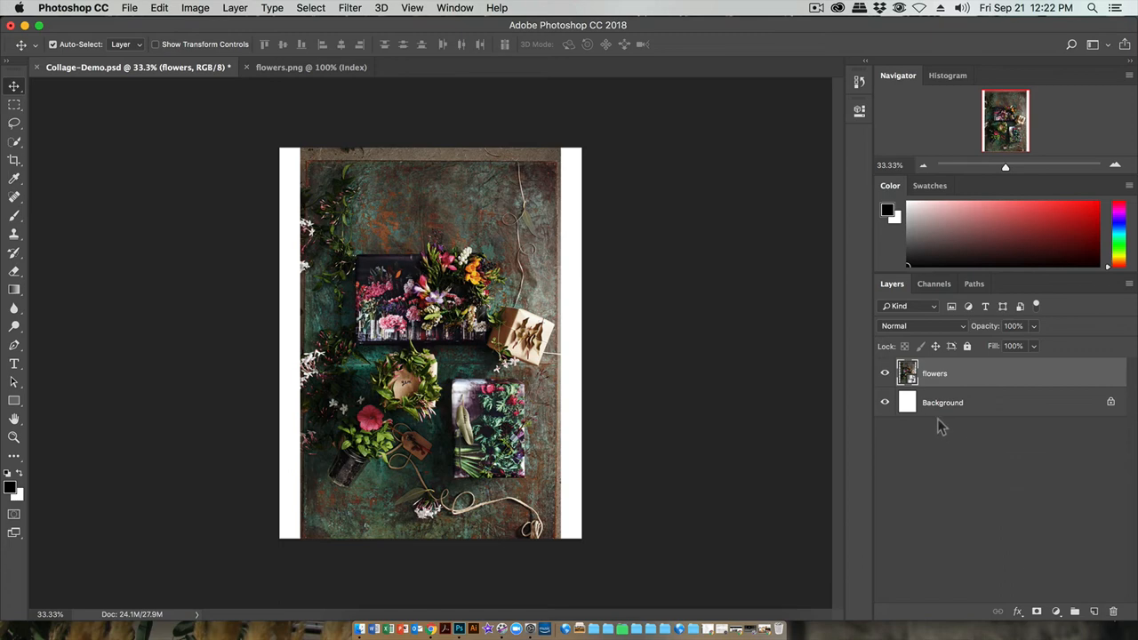
mouse_move(1035, 521)
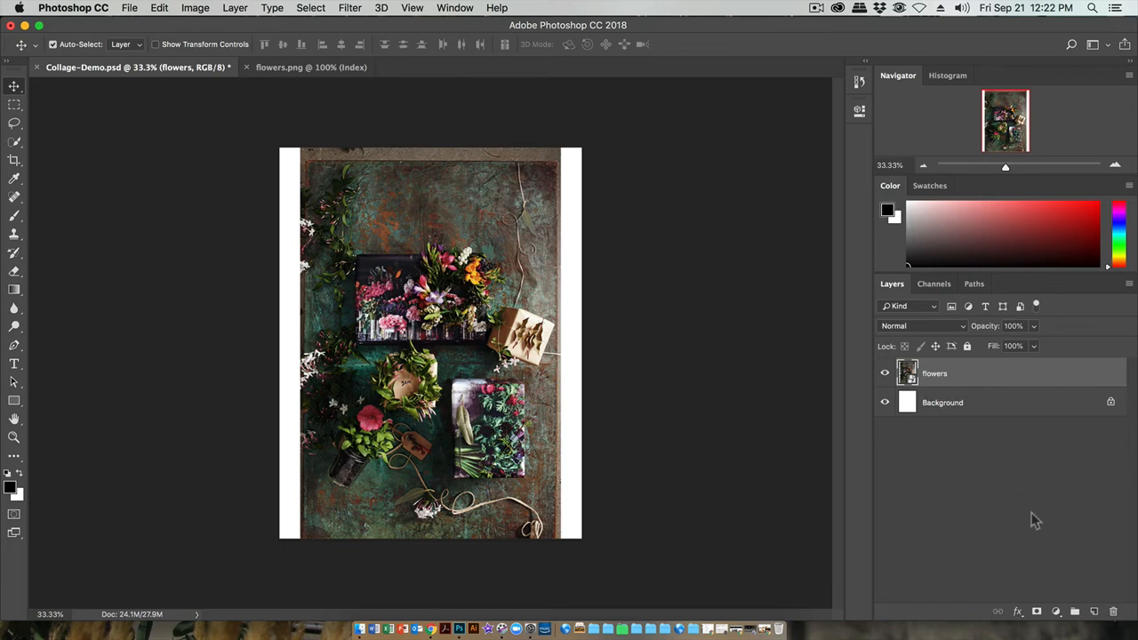
mouse_move(927, 384)
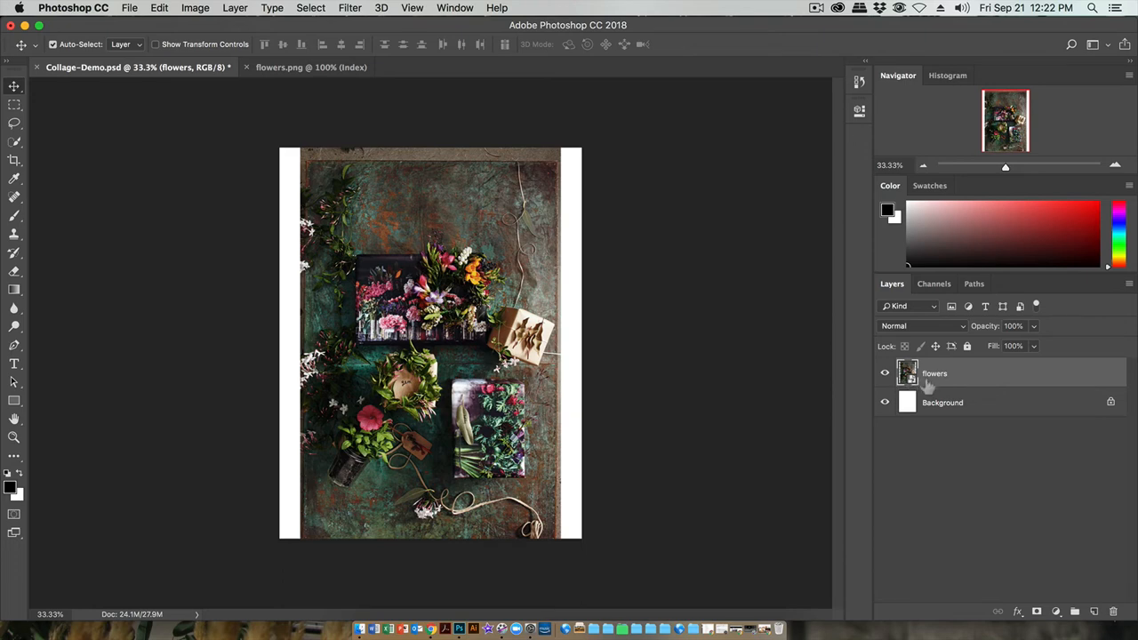
mouse_move(925, 406)
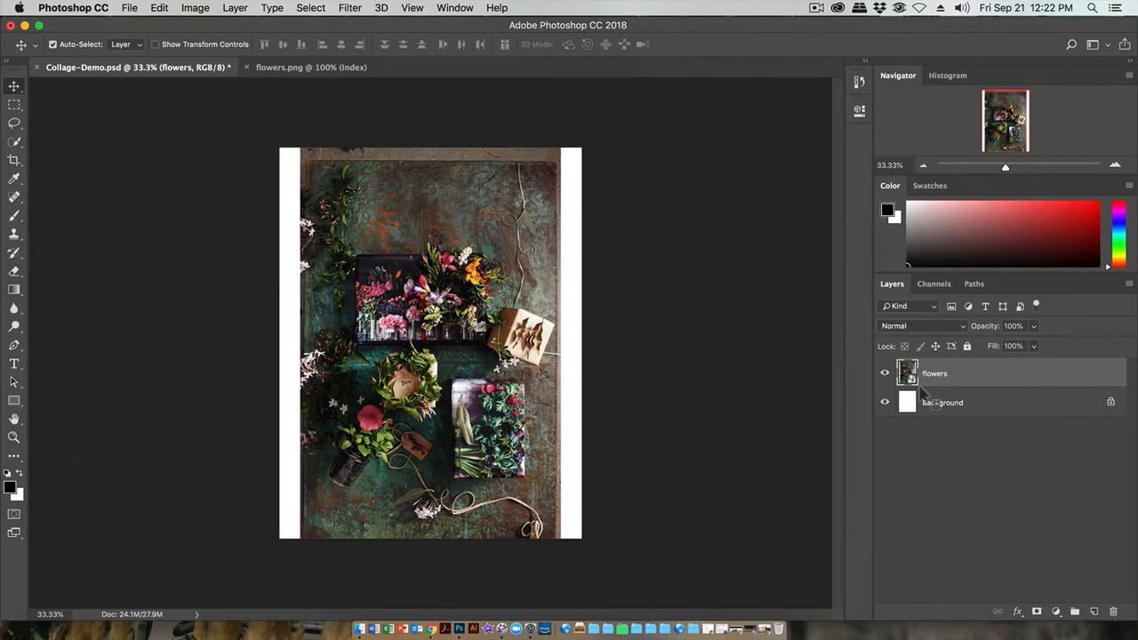
click(1111, 612)
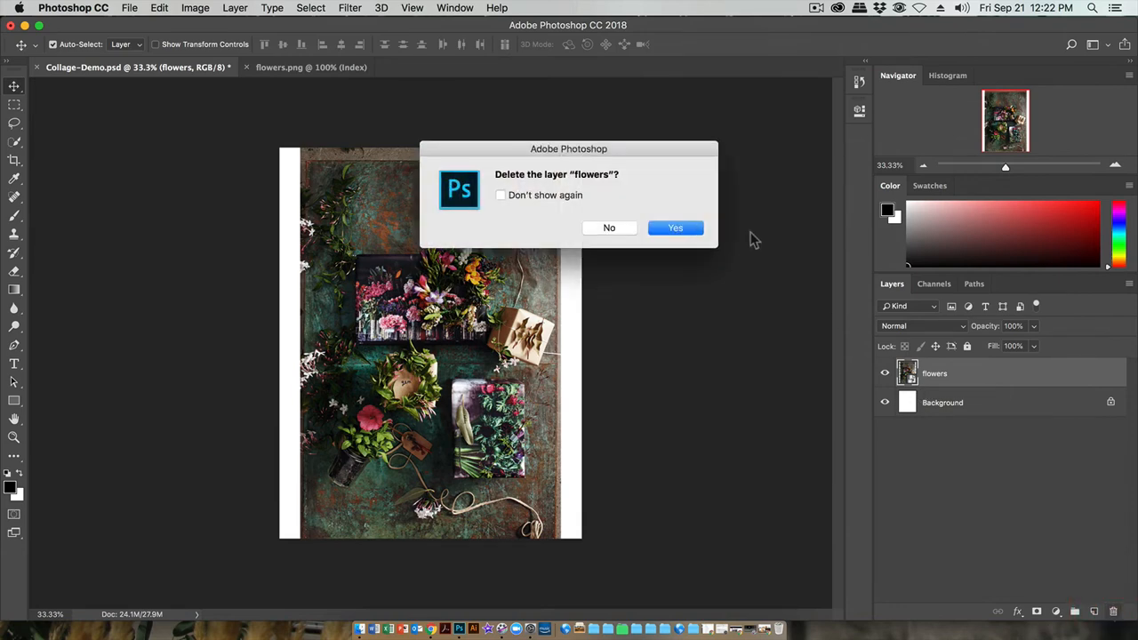
click(675, 228)
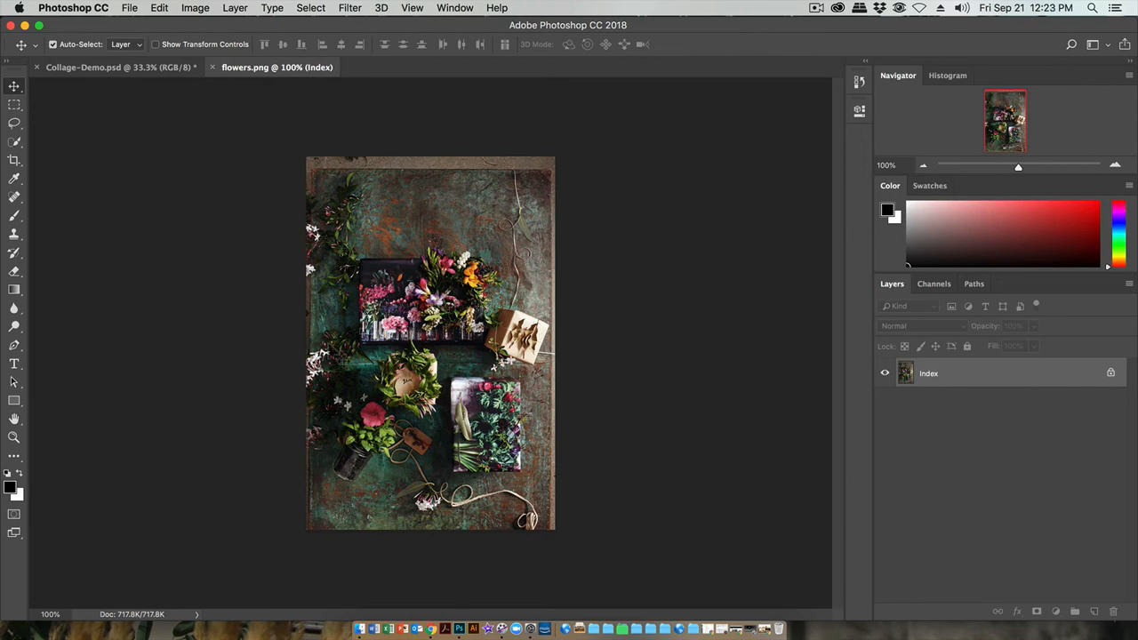
Bring up the File > Open dialog and switch between list and column views
click(130, 7)
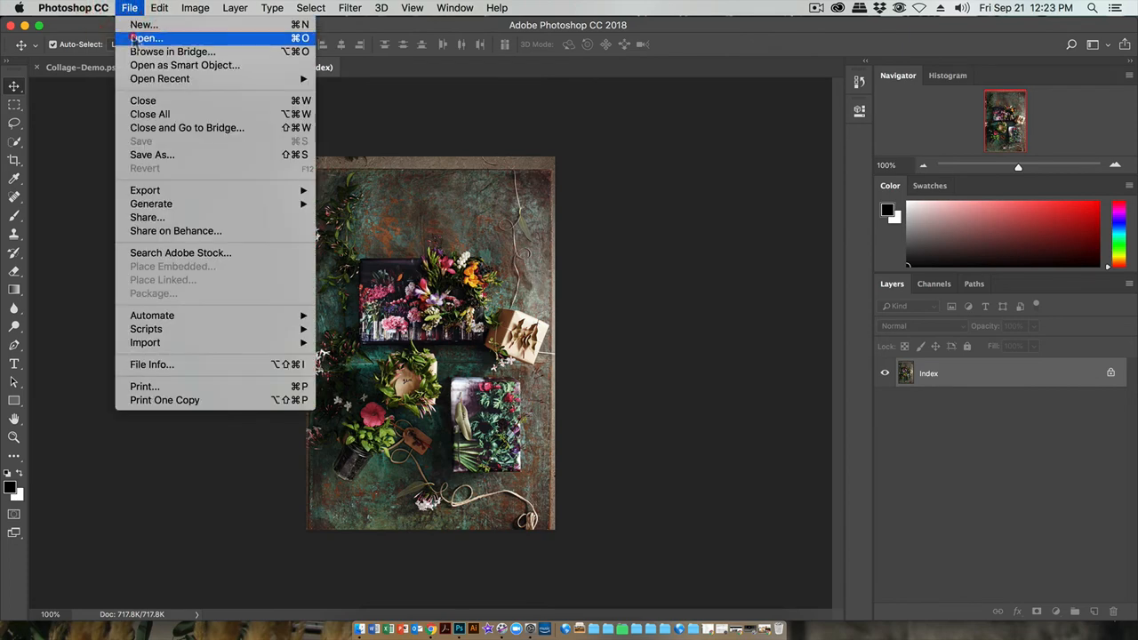
click(145, 37)
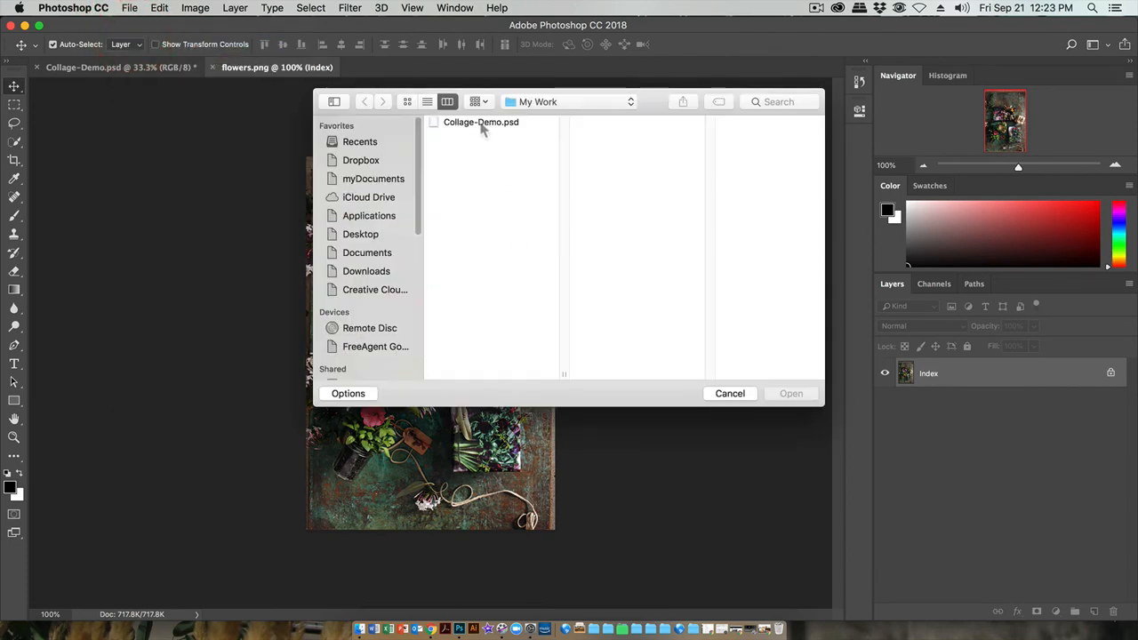
click(482, 122)
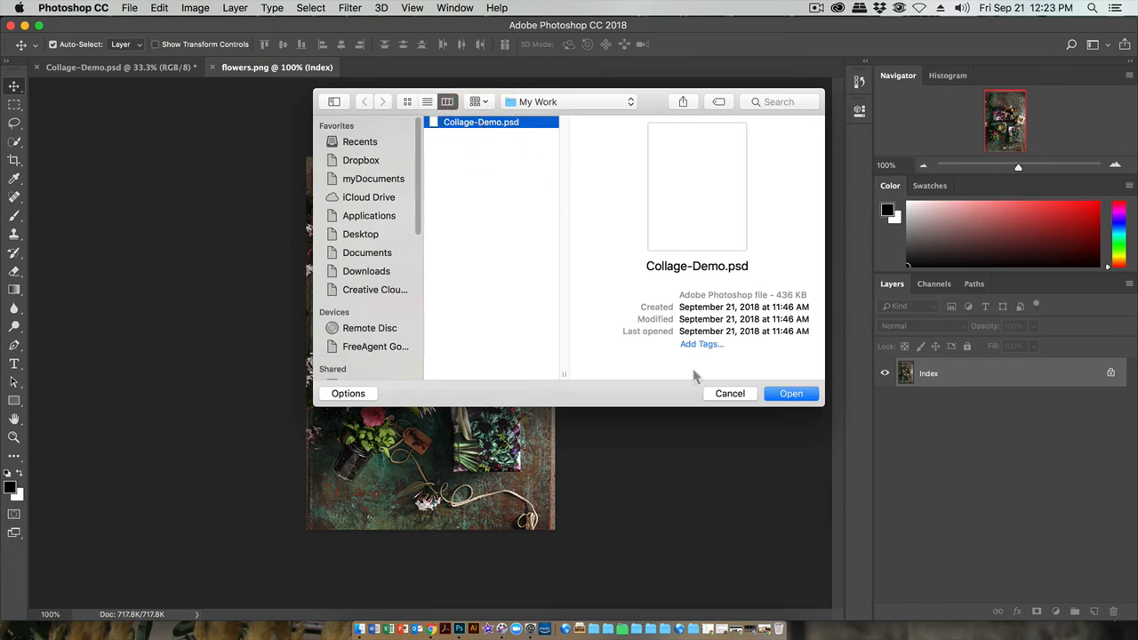
click(428, 102)
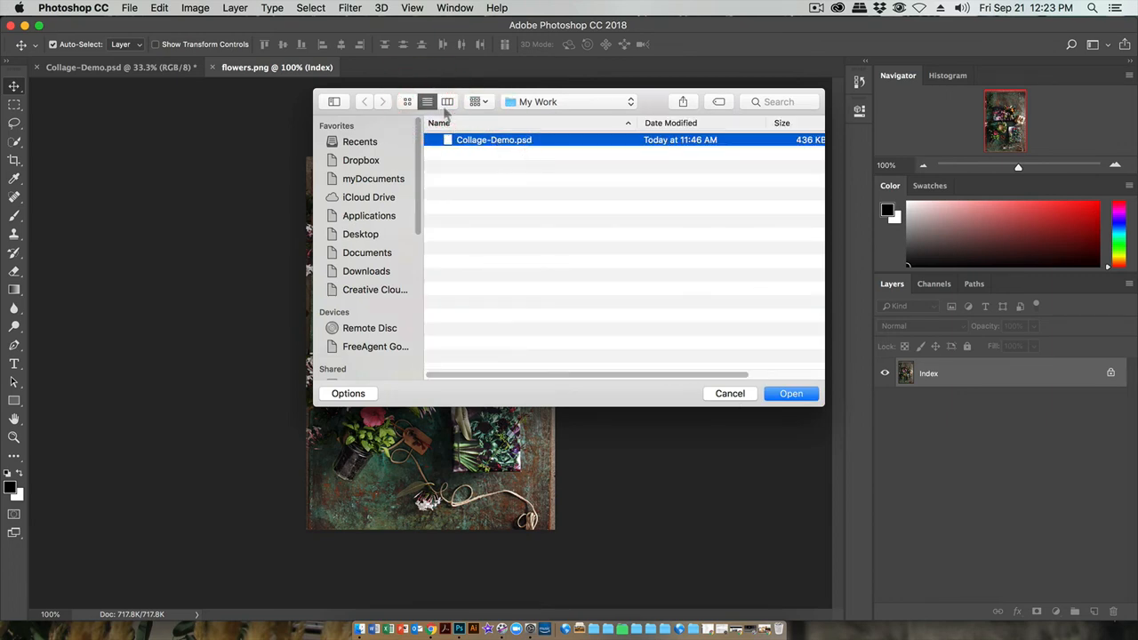
click(447, 102)
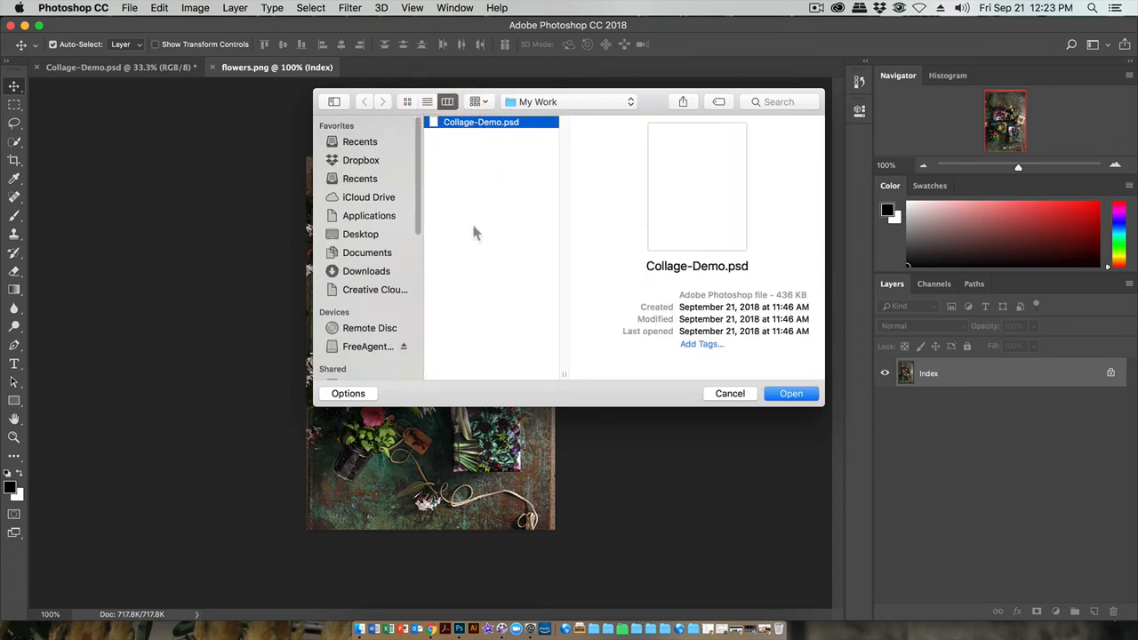
Browse the shared computer to GDIM 1 A's C to V folder and open book.jpg
scroll(down, 3)
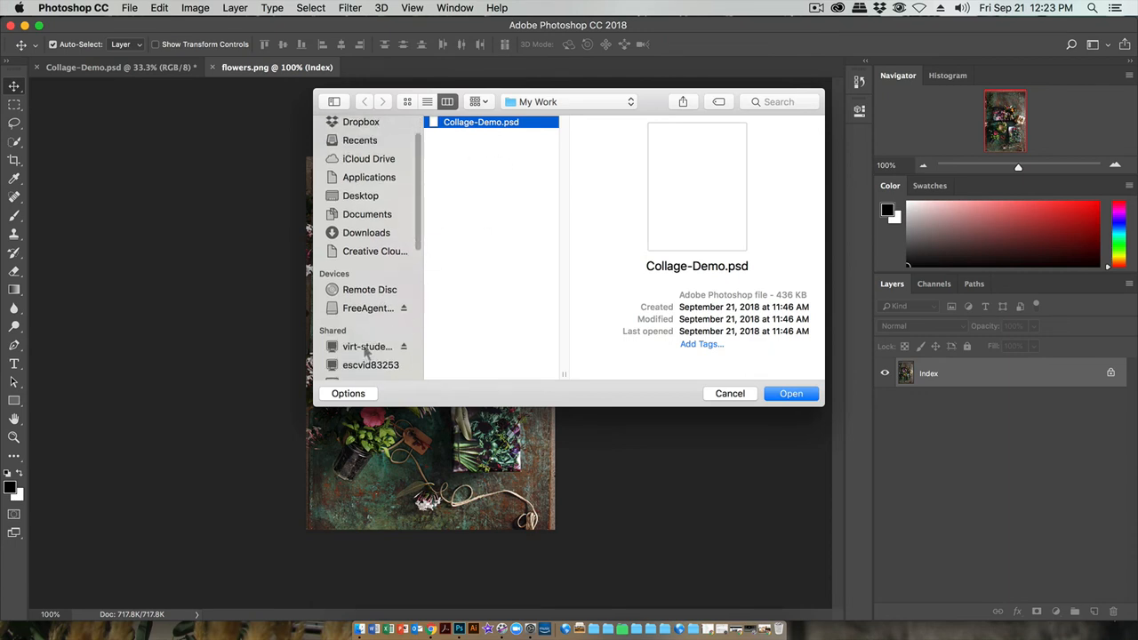
click(367, 347)
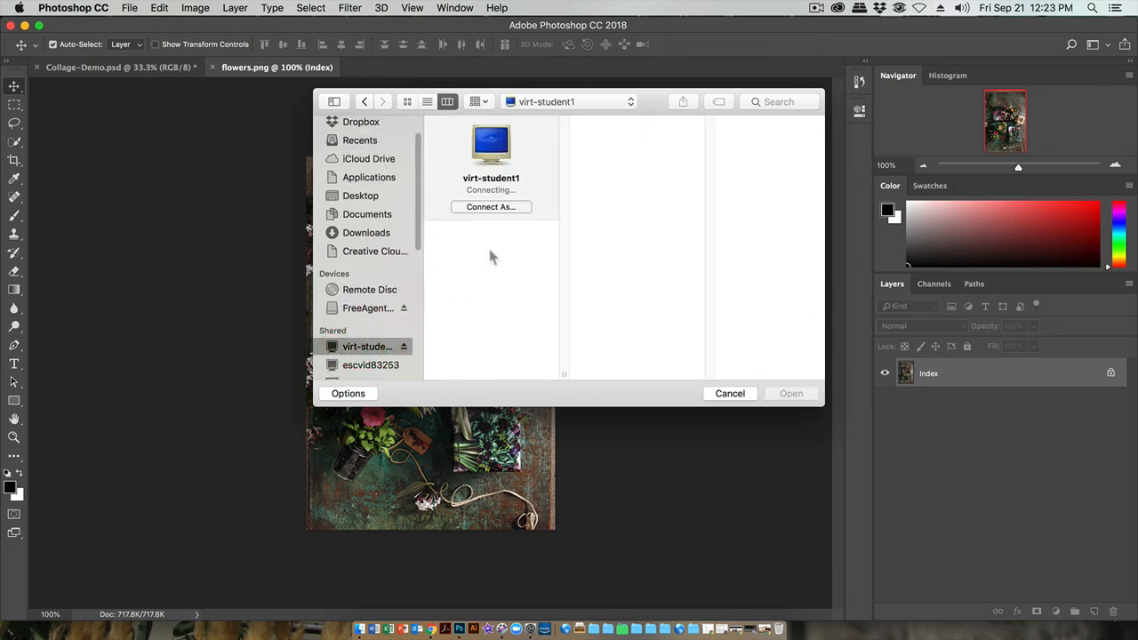
click(466, 240)
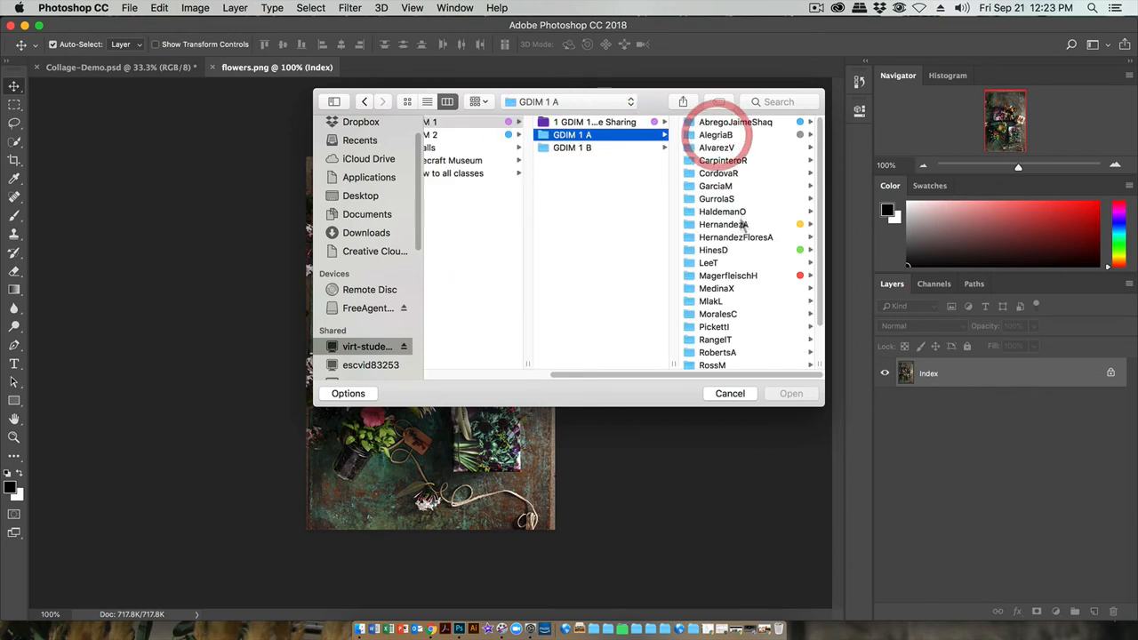
click(567, 349)
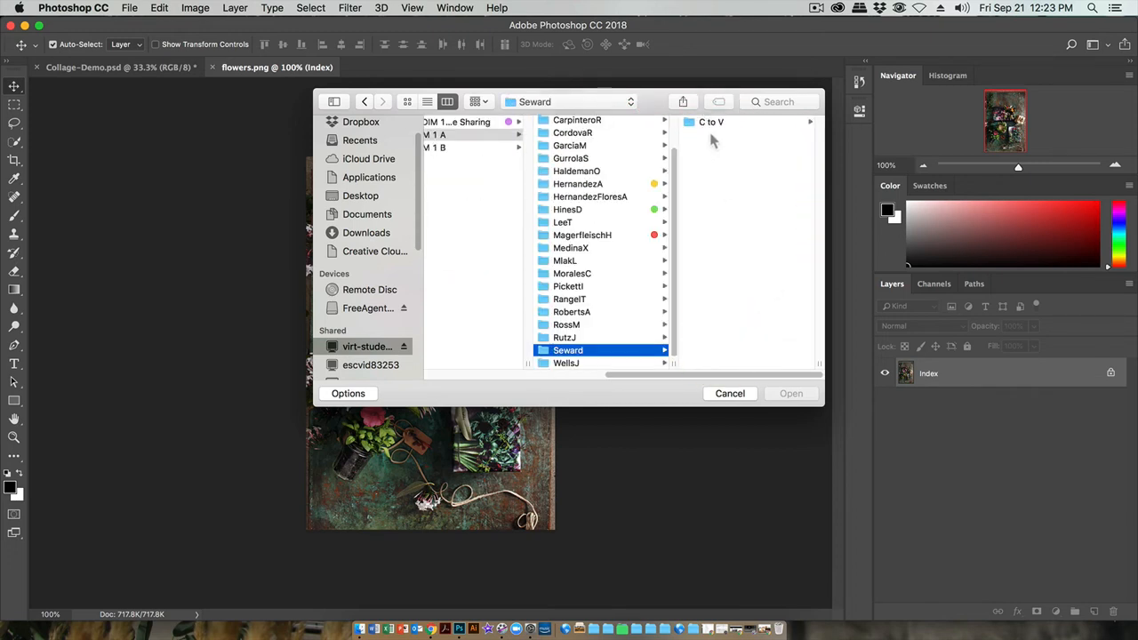
click(711, 122)
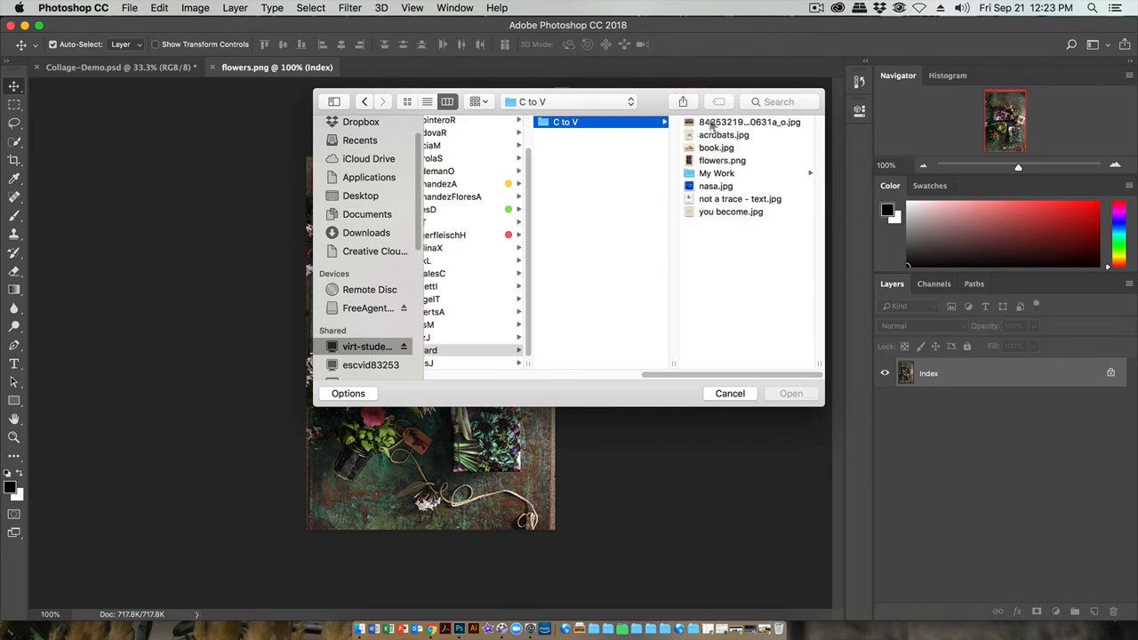
click(722, 160)
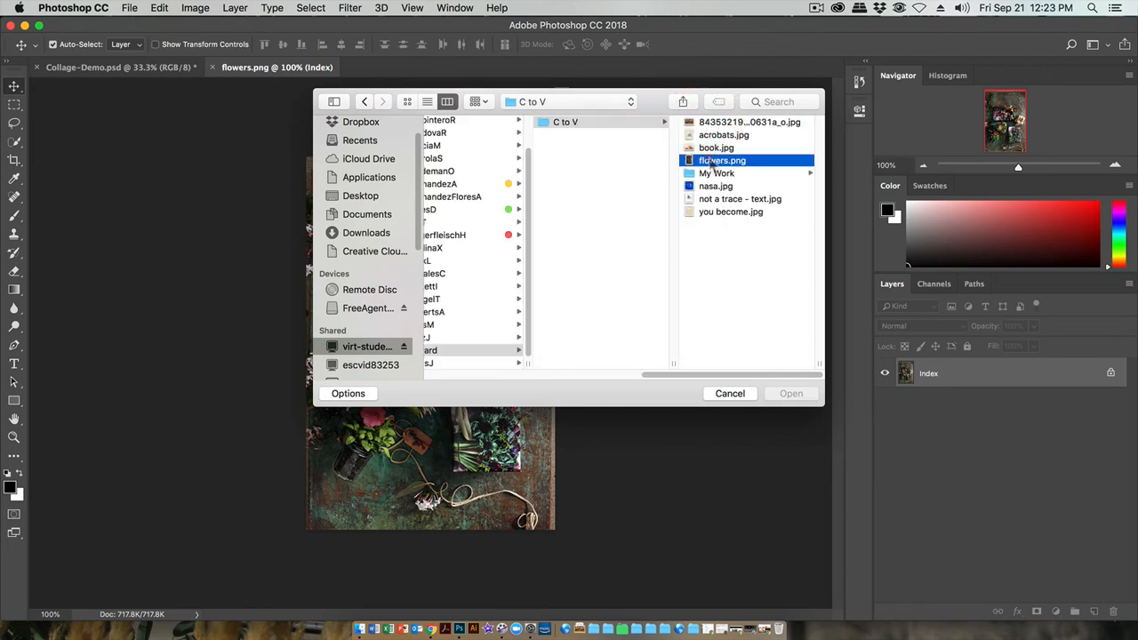
click(568, 147)
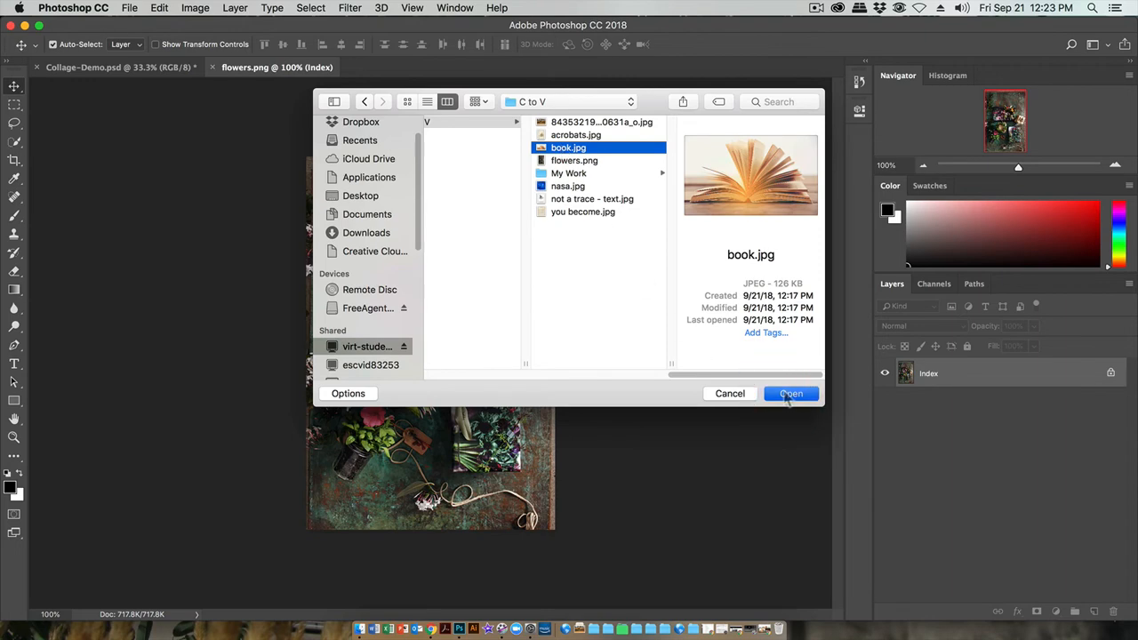
click(791, 393)
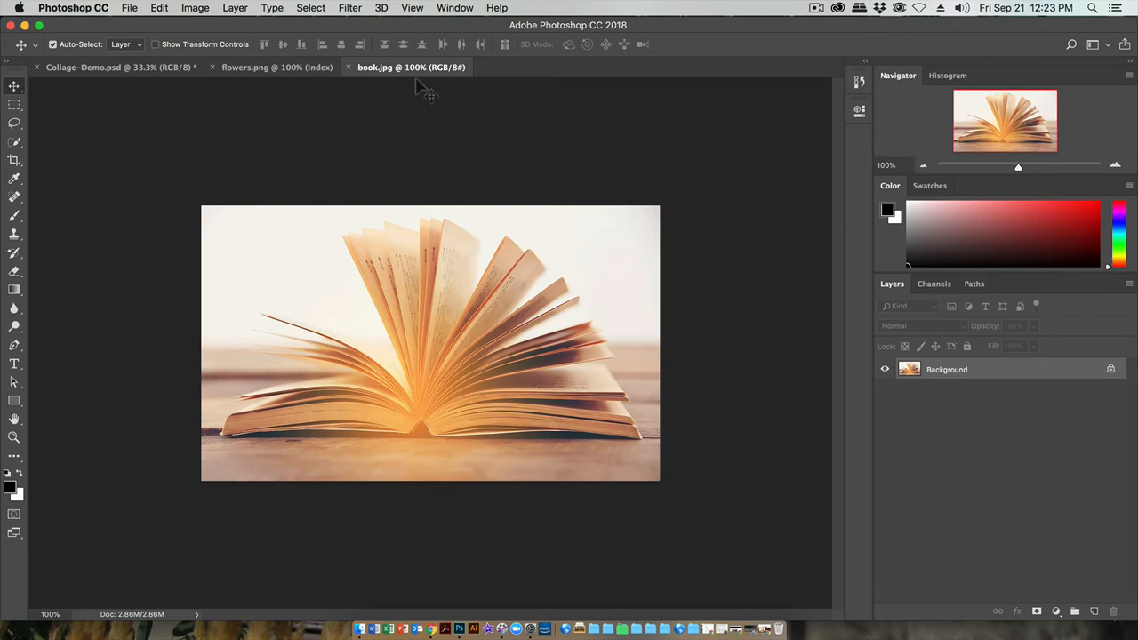
mouse_move(597, 270)
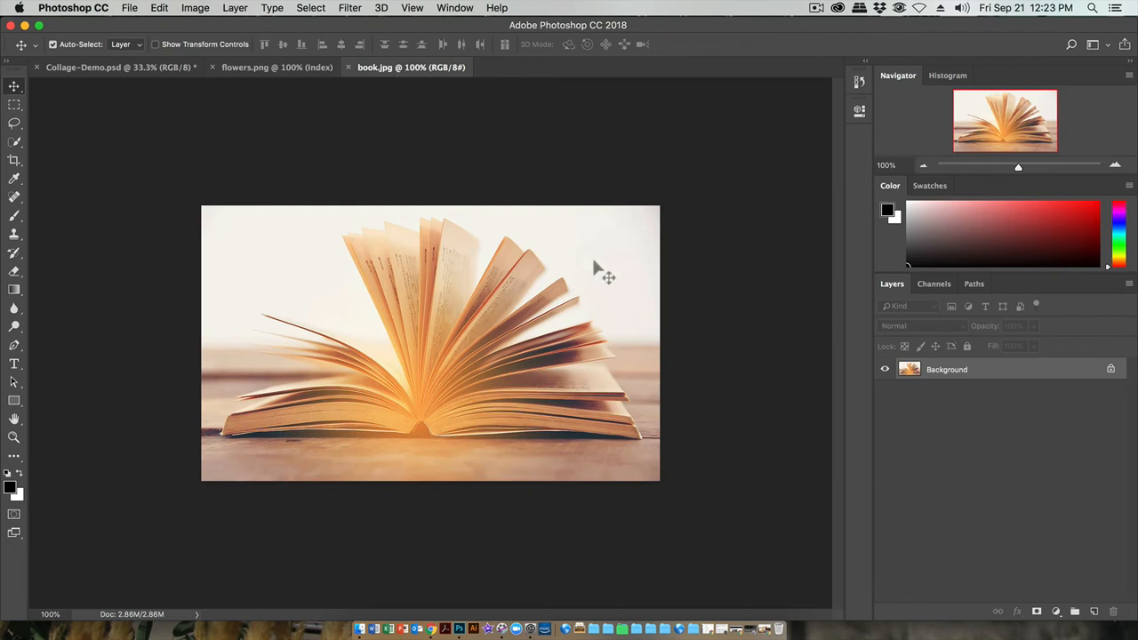
mouse_move(356, 214)
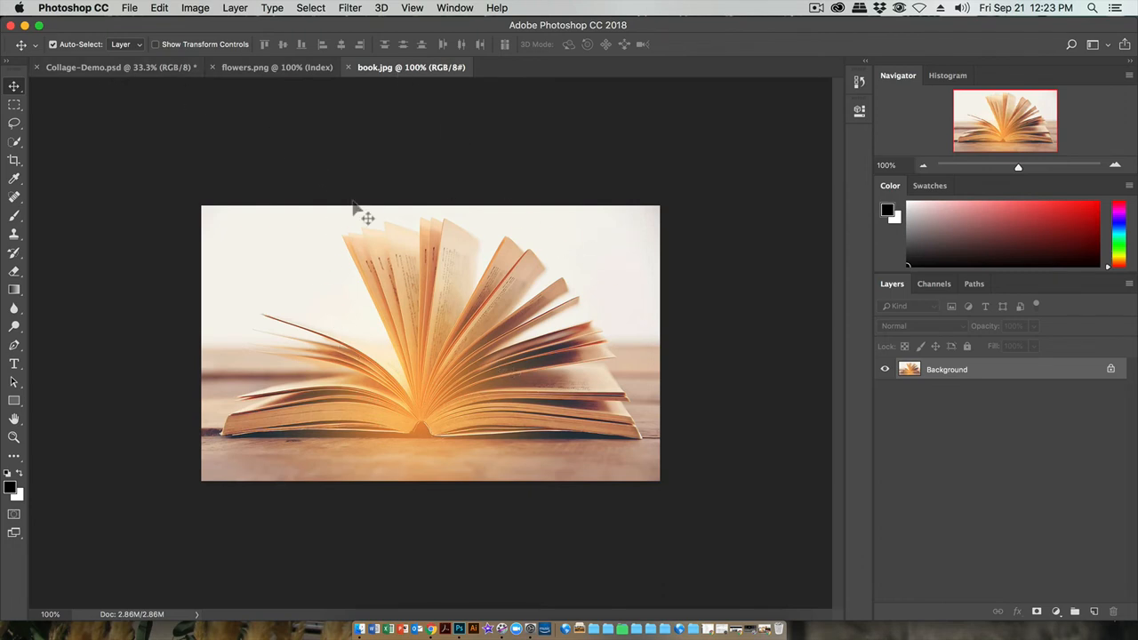
mouse_move(458, 333)
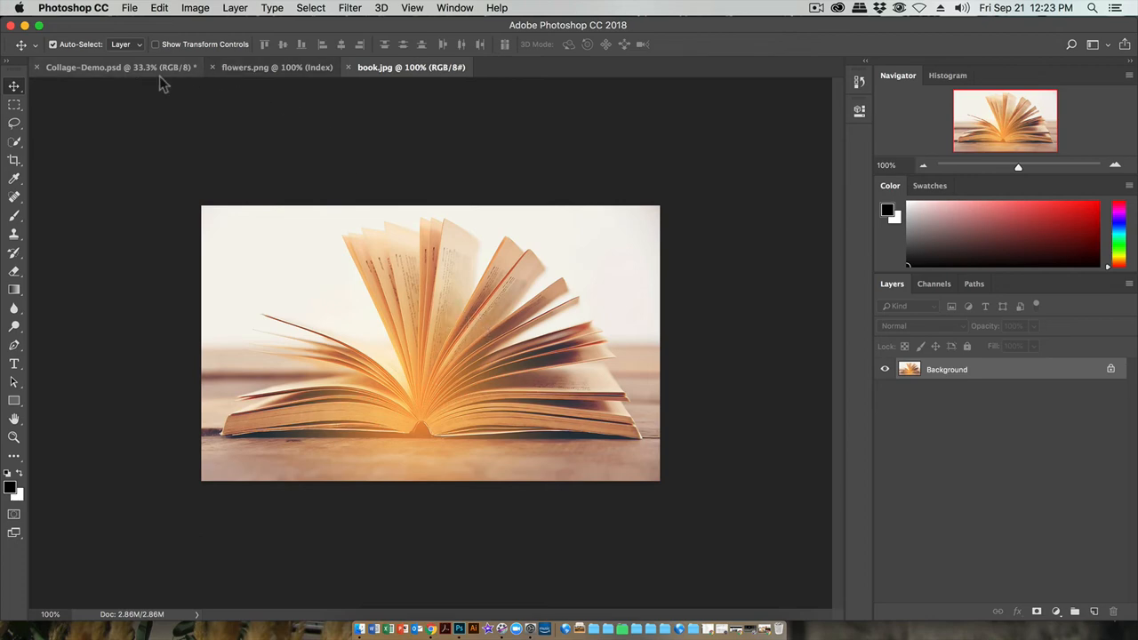
Bring the flowers.png document to the front
click(277, 67)
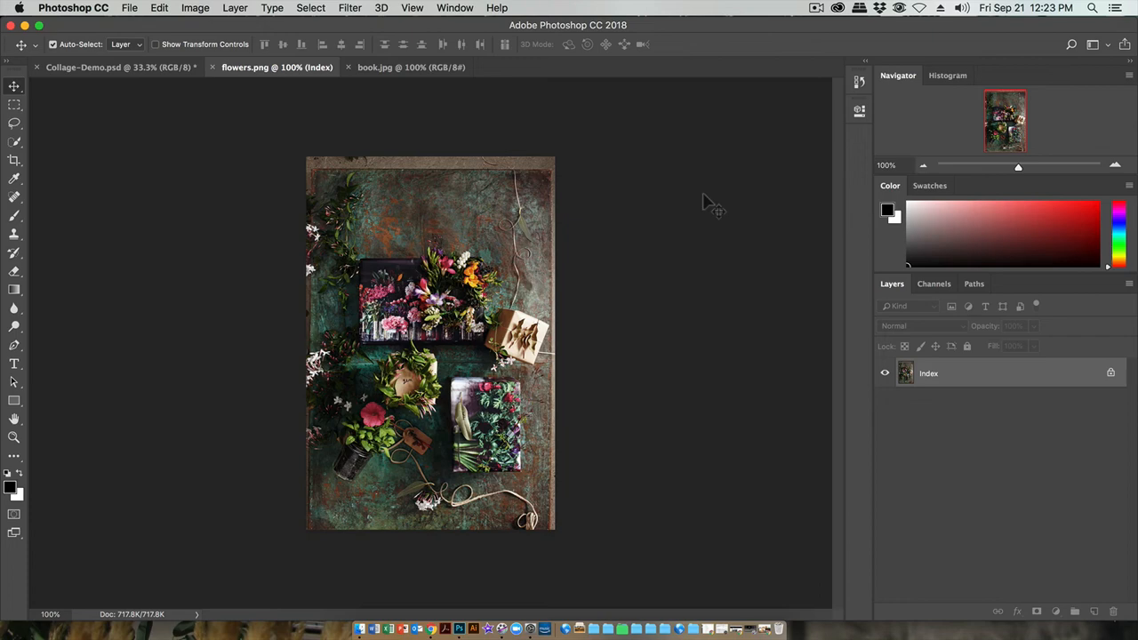
mouse_move(292, 218)
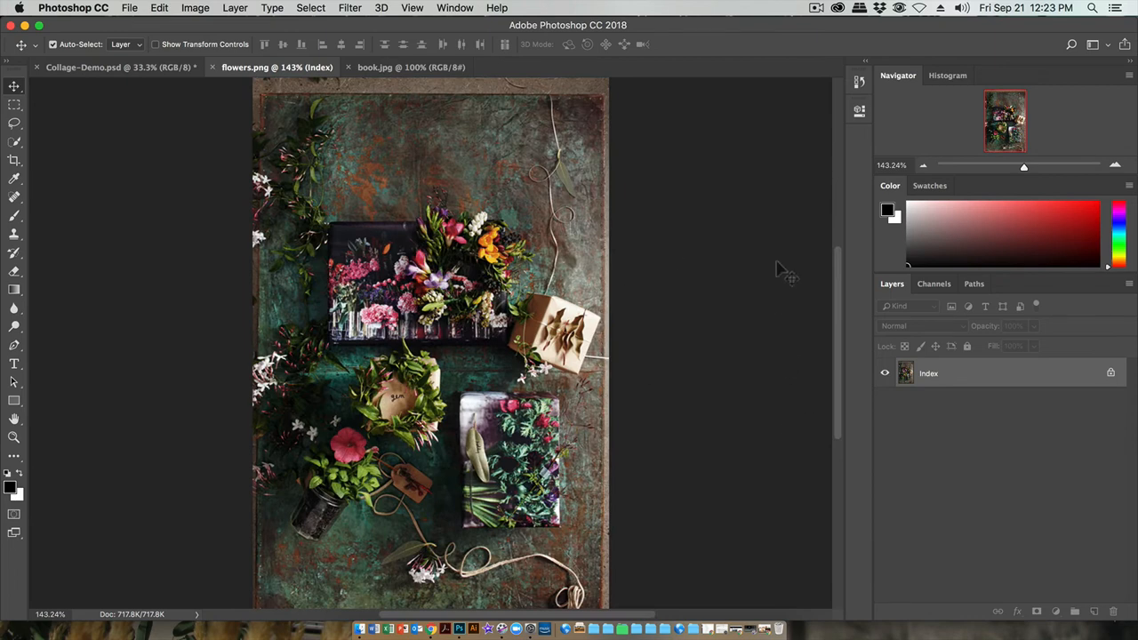
mouse_move(1027, 173)
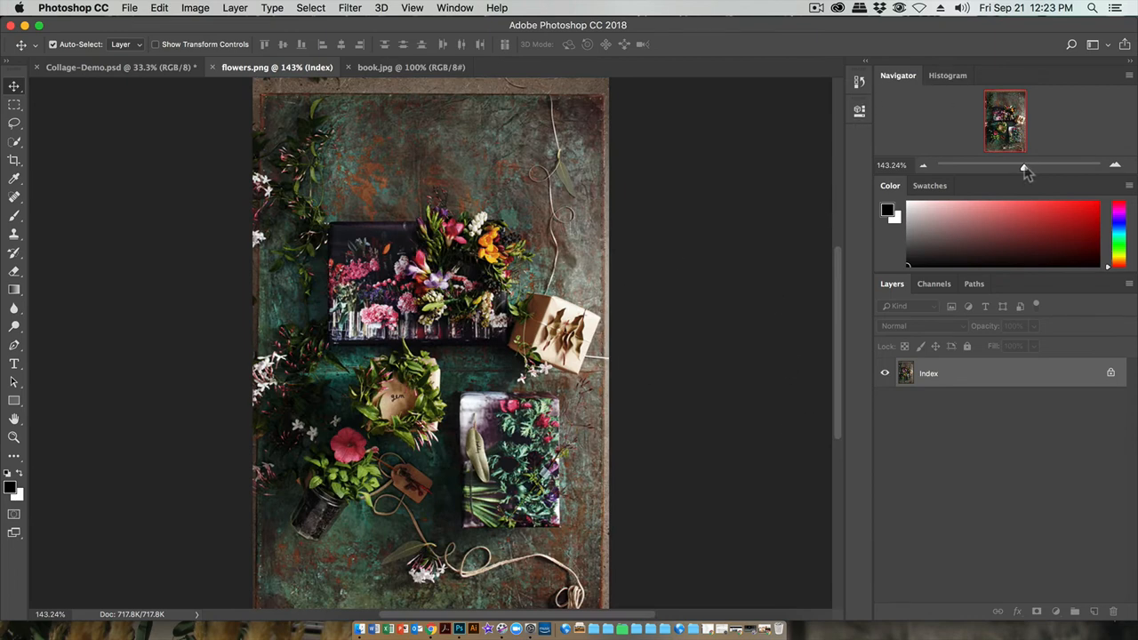
mouse_move(993, 274)
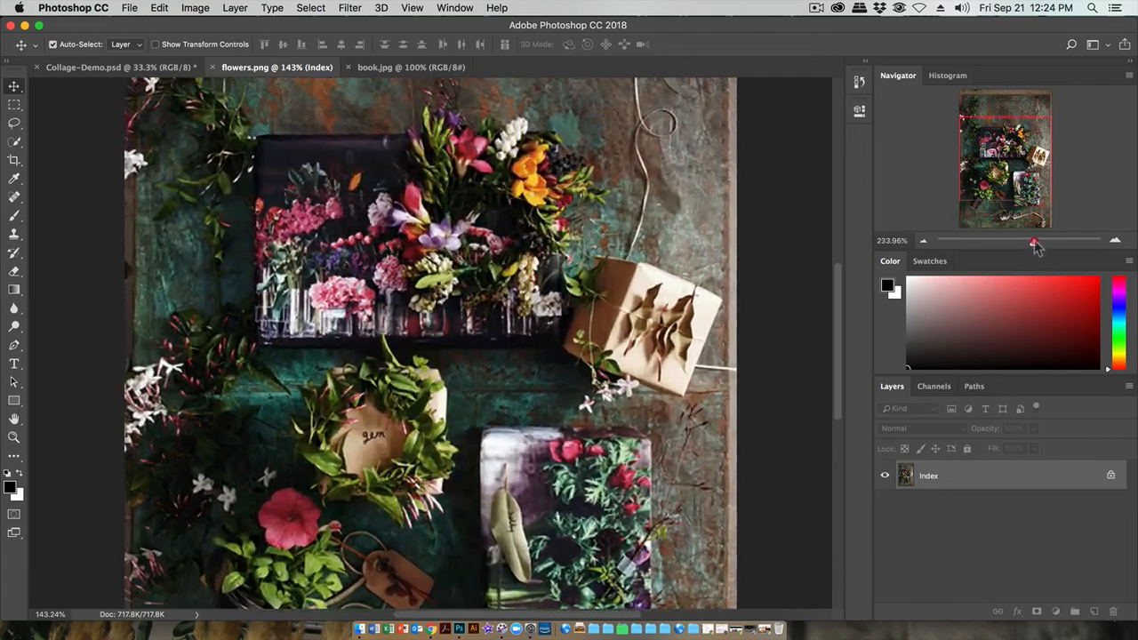
drag(1035, 242, 1042, 242)
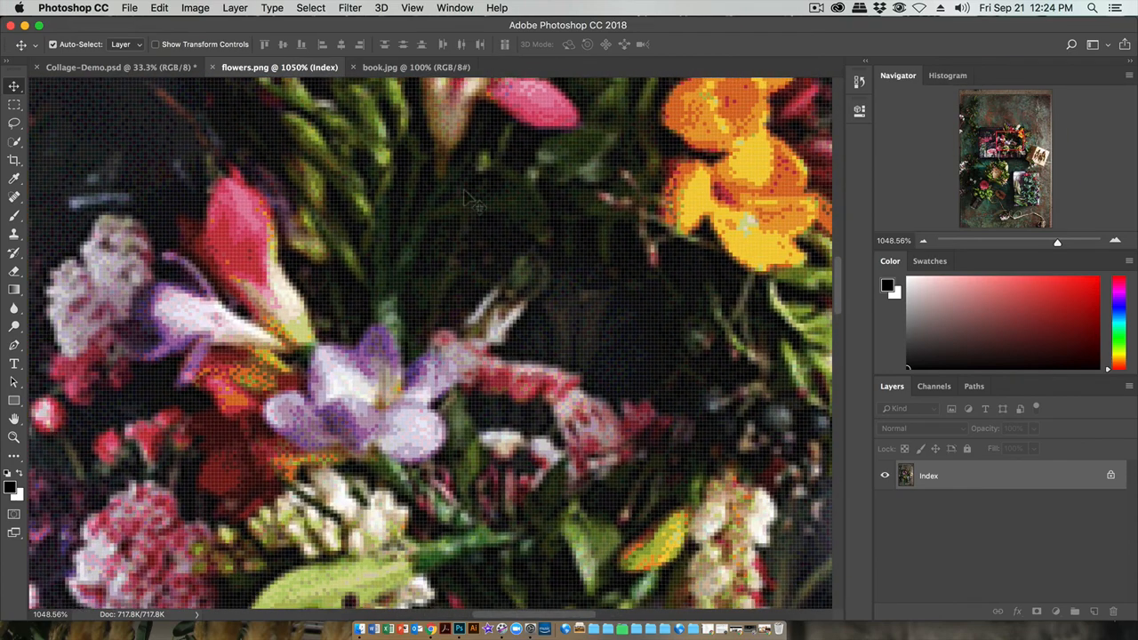
mouse_move(427, 369)
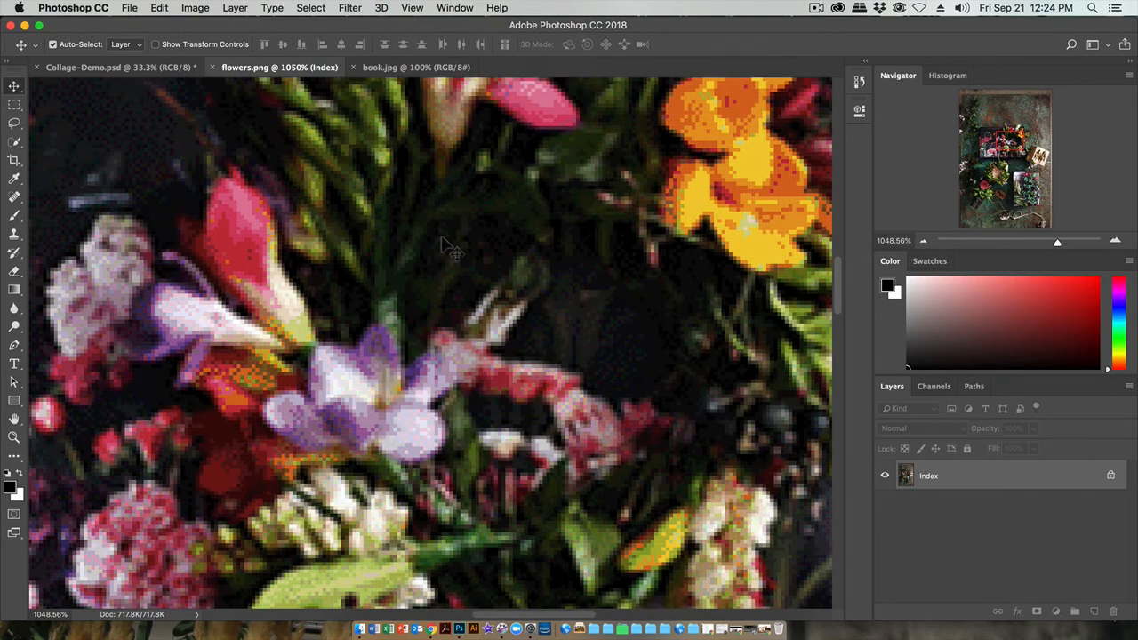
mouse_move(462, 247)
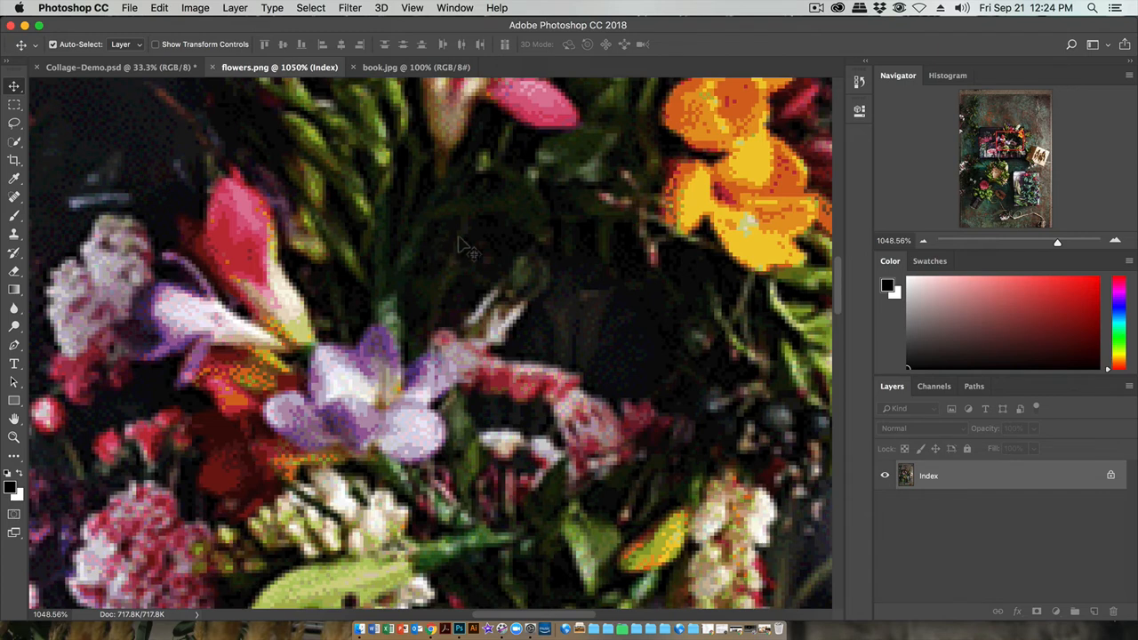
mouse_move(728, 365)
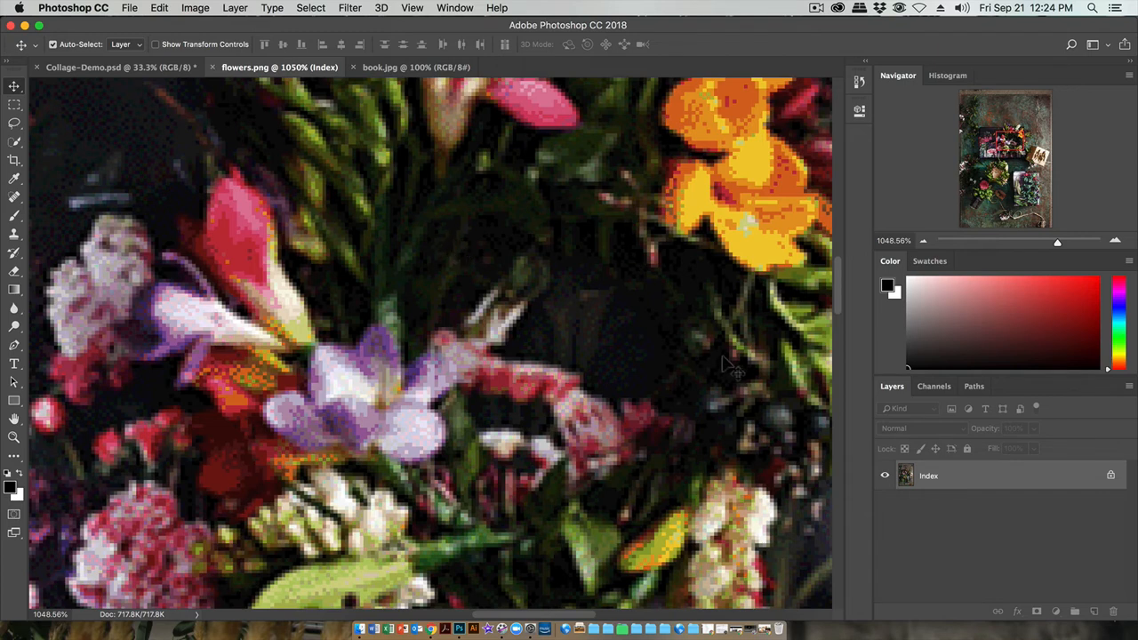
mouse_move(711, 364)
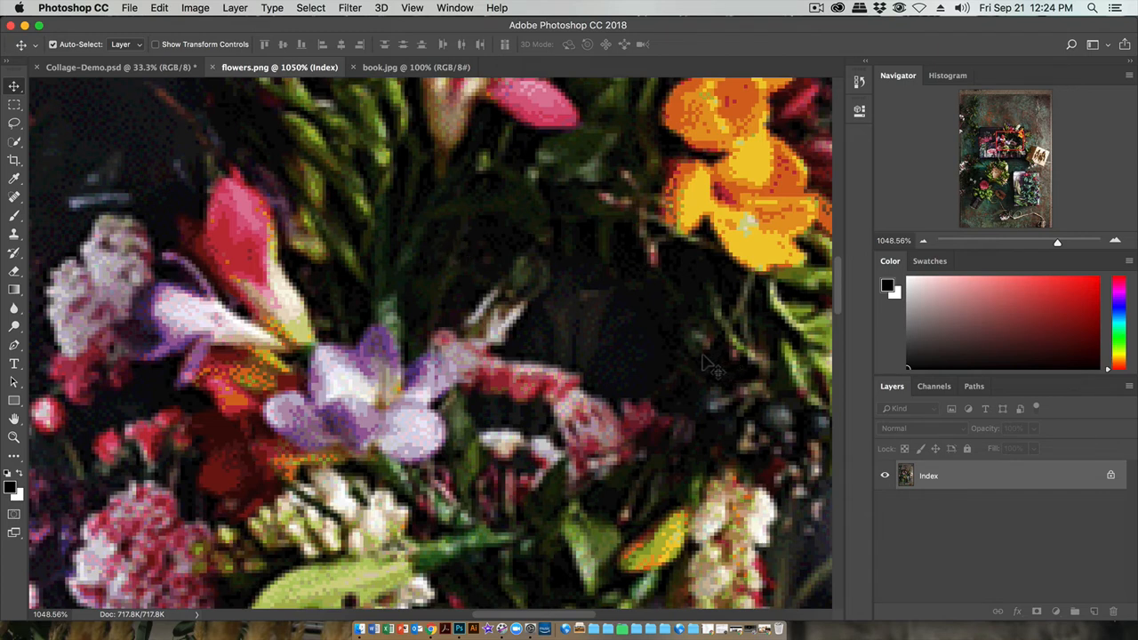
mouse_move(622, 295)
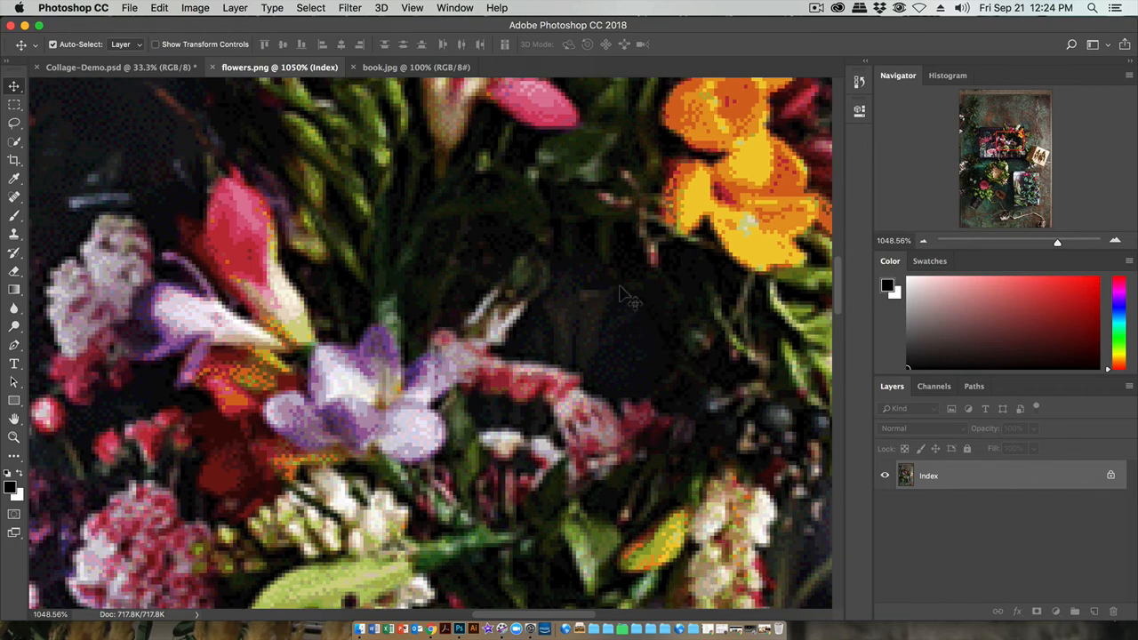
mouse_move(598, 338)
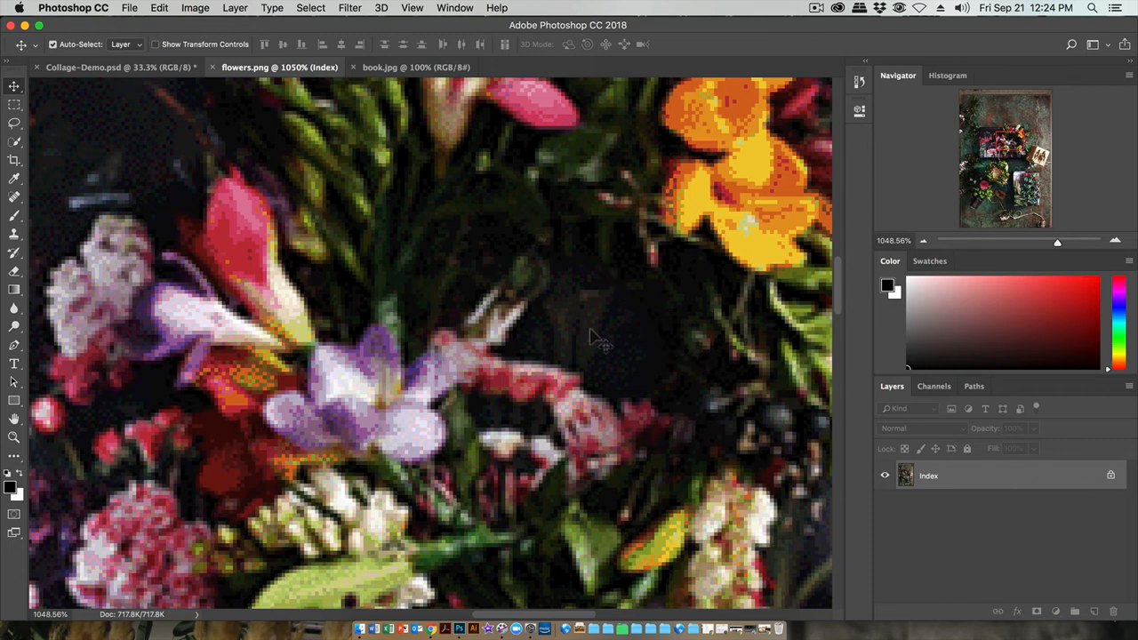
mouse_move(1063, 251)
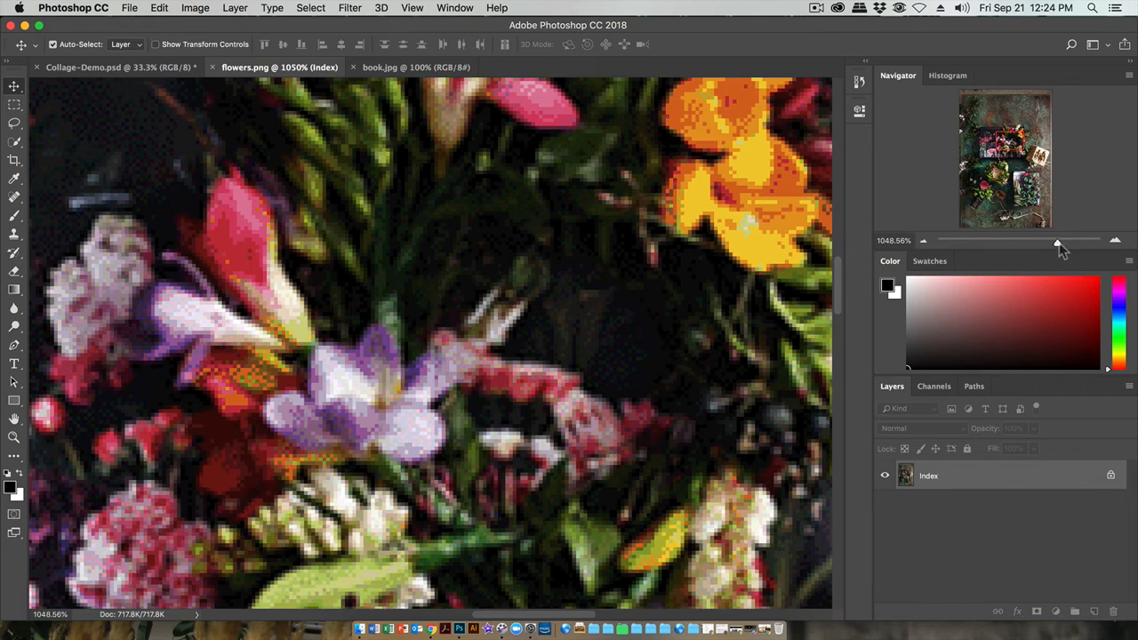
mouse_move(1058, 244)
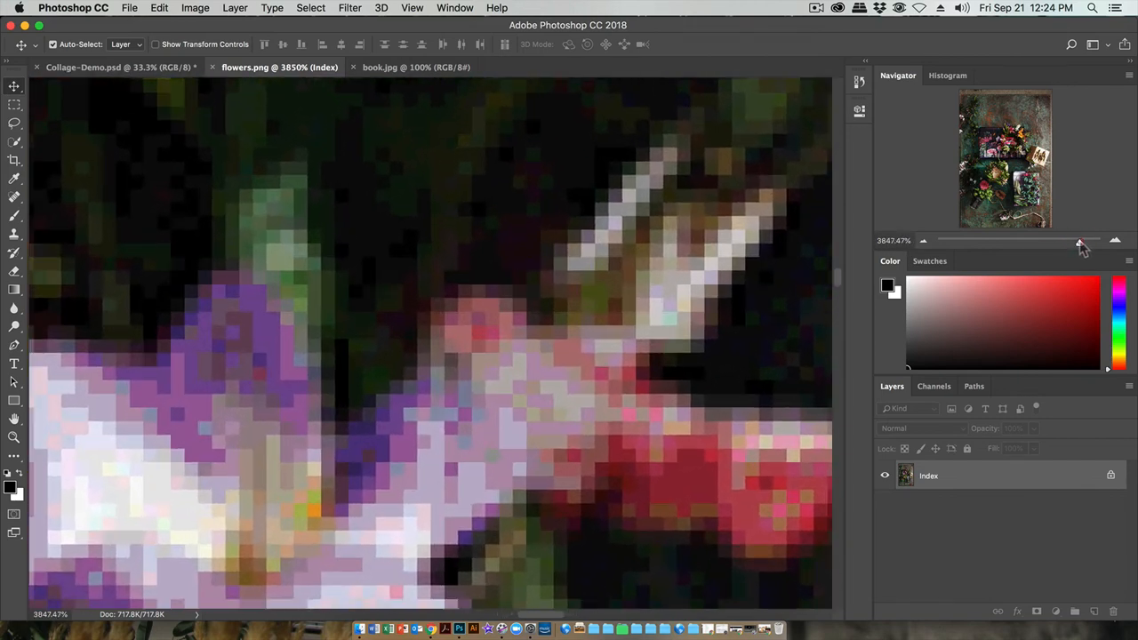
mouse_move(550, 325)
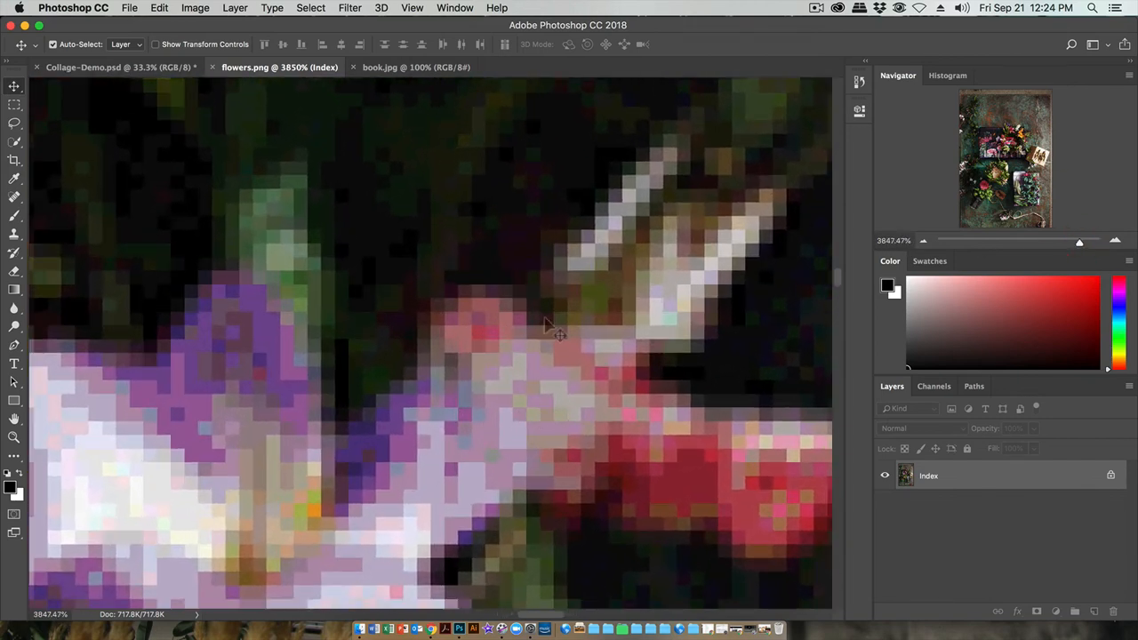
mouse_move(481, 307)
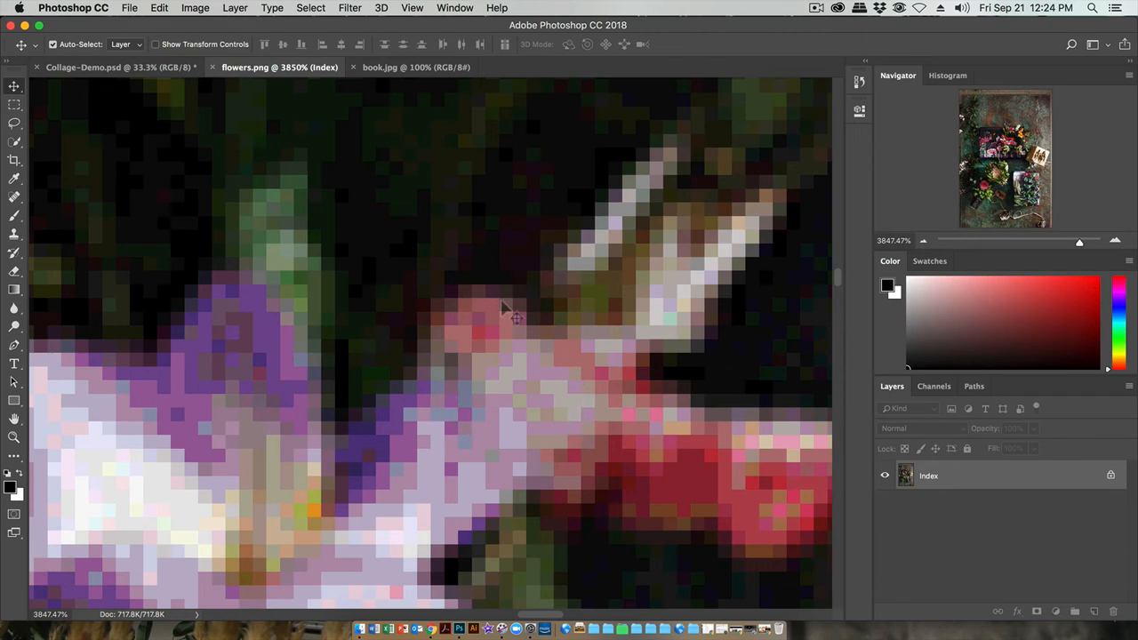
mouse_move(529, 303)
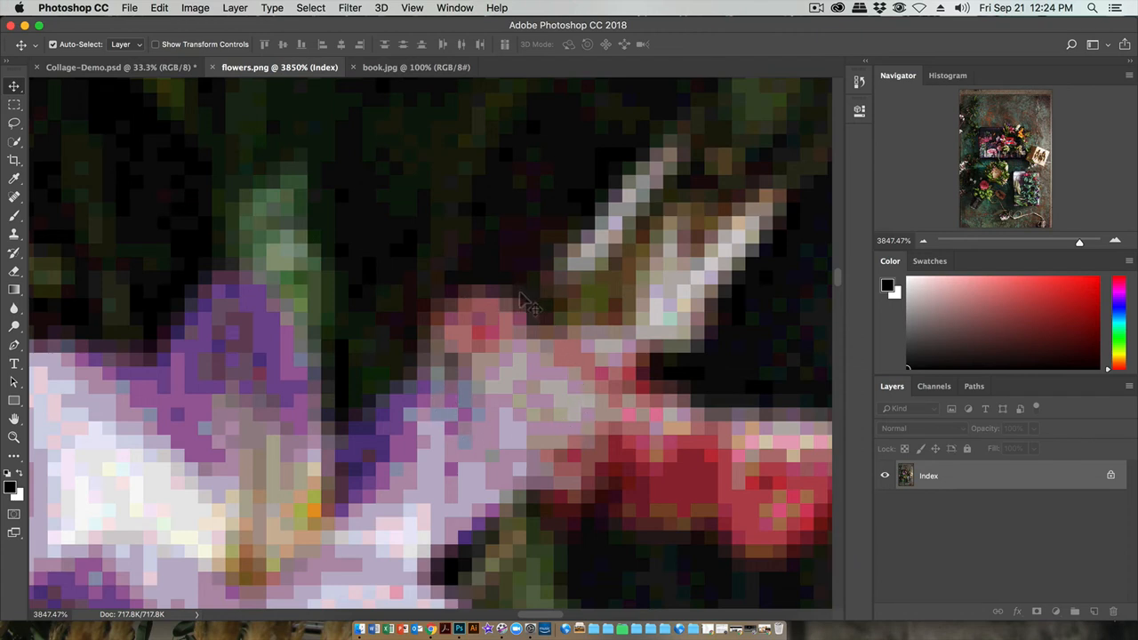
mouse_move(125, 88)
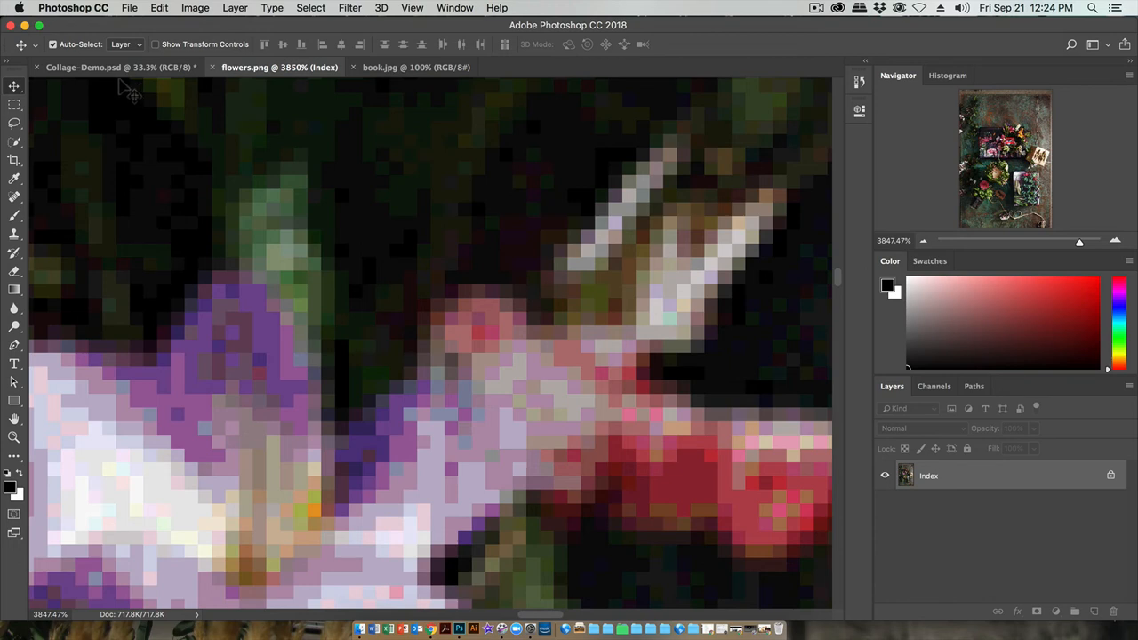
mouse_move(127, 116)
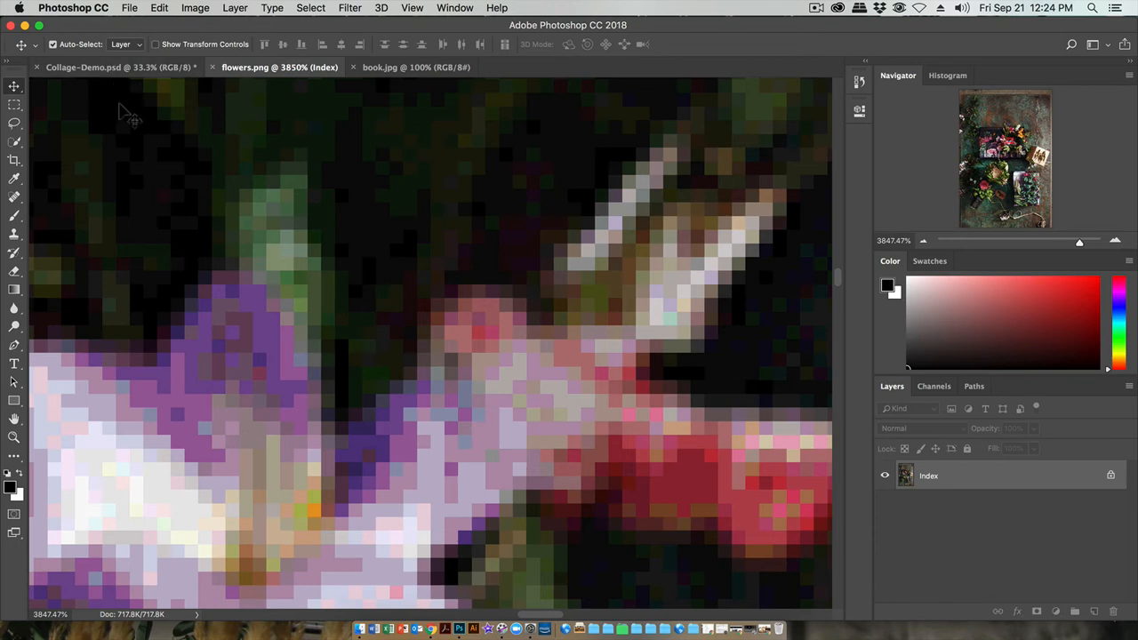
mouse_move(449, 289)
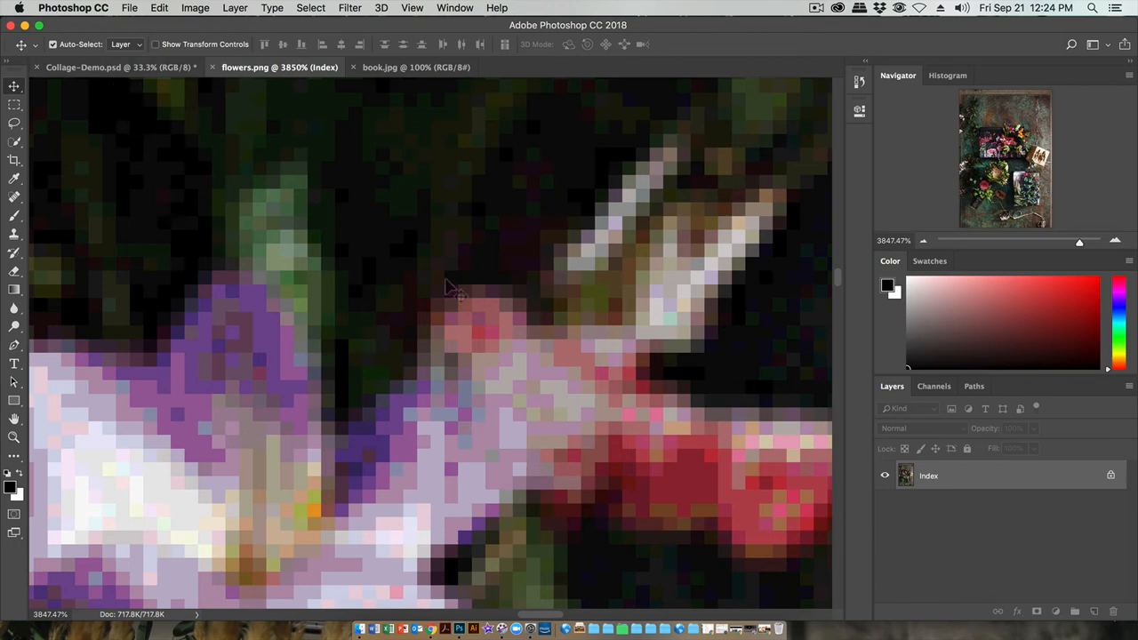
mouse_move(698, 400)
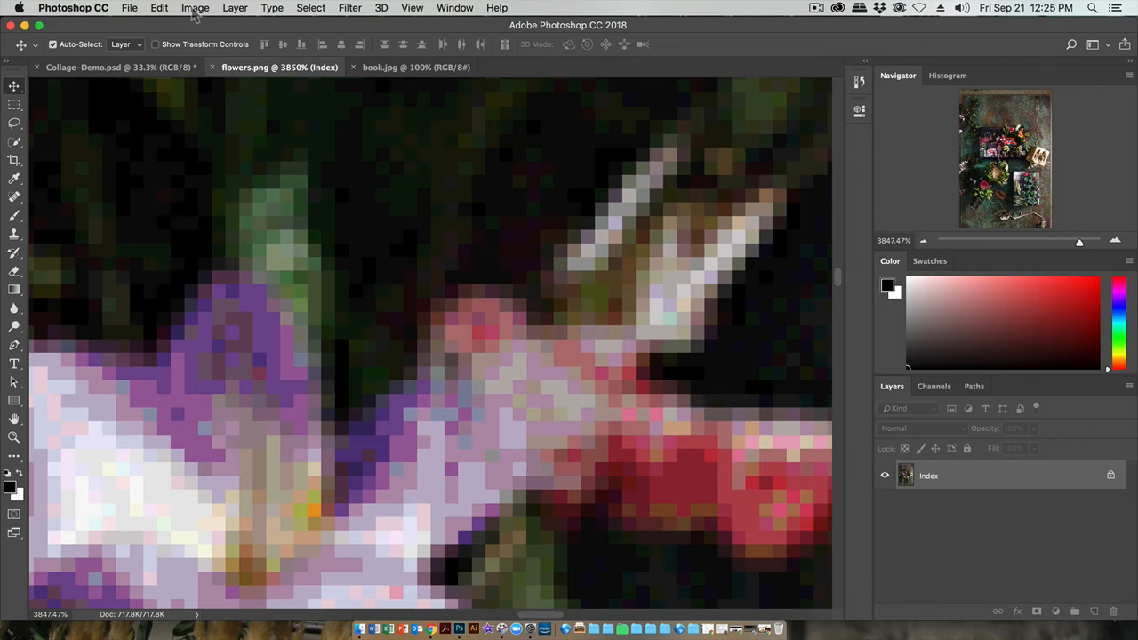
Resample flowers.png in Image Size to a resolution of 300 Pixels/Inch
click(195, 8)
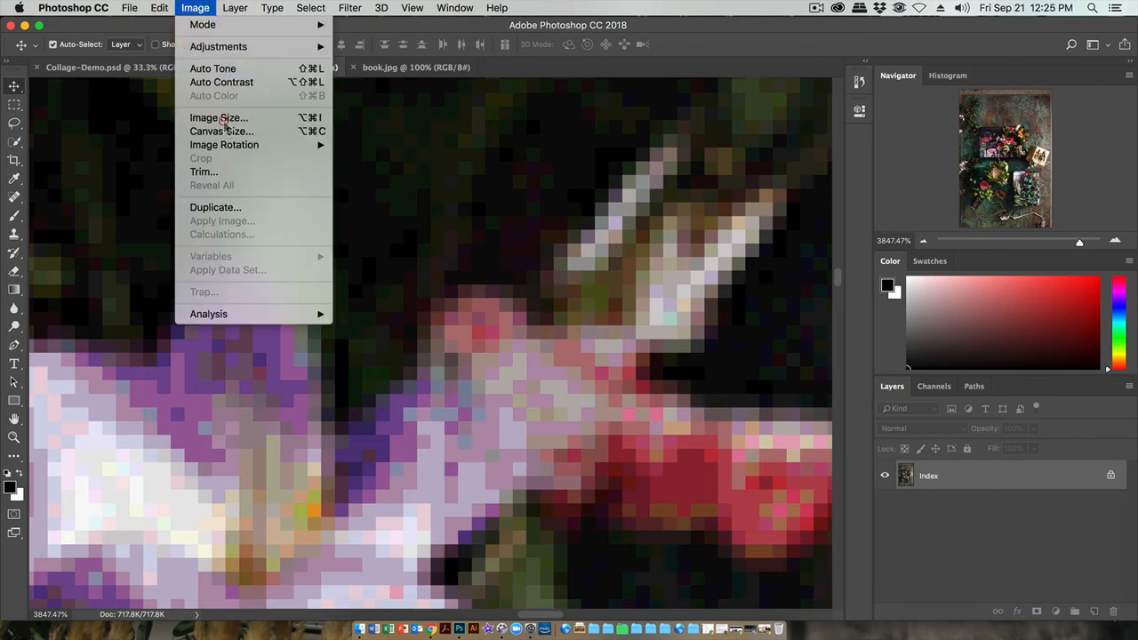
click(218, 118)
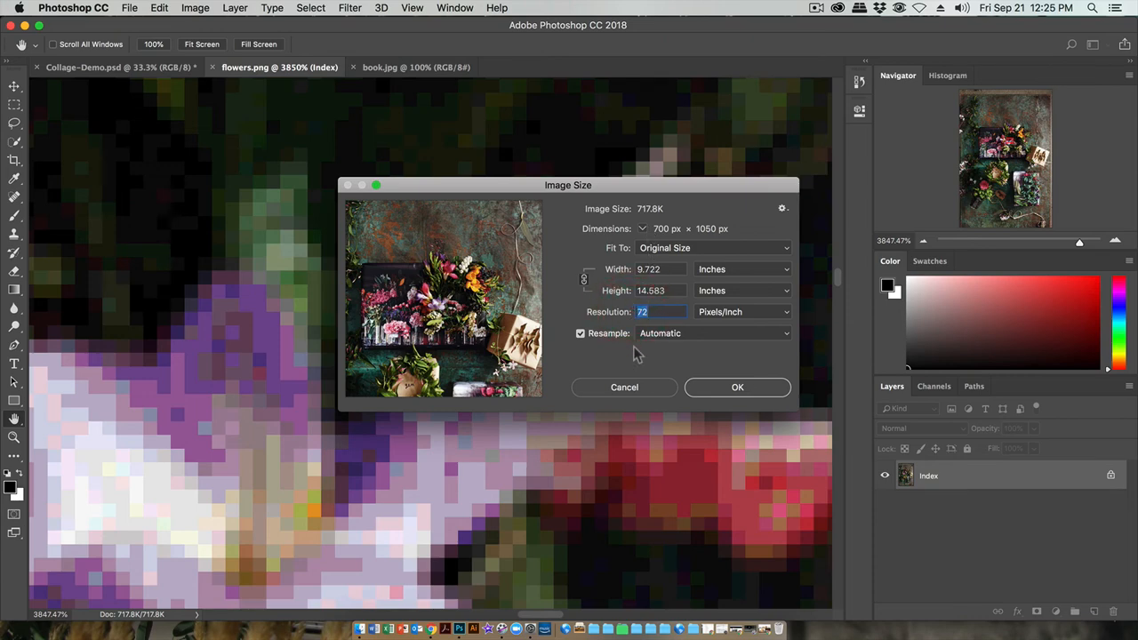
mouse_move(637, 351)
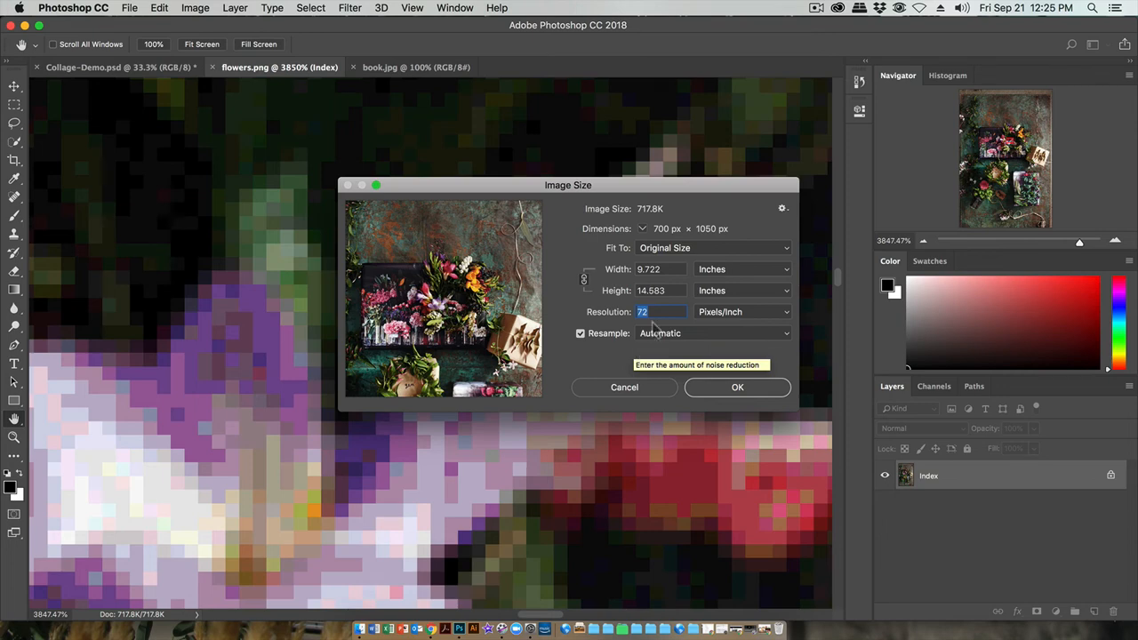
mouse_move(654, 320)
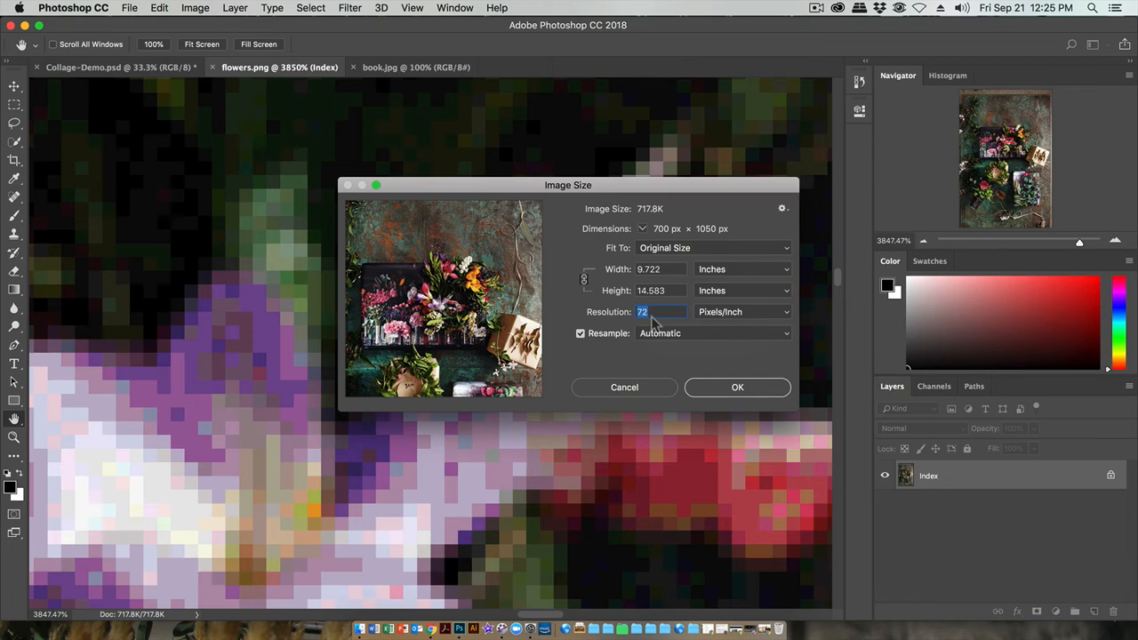
text(3)
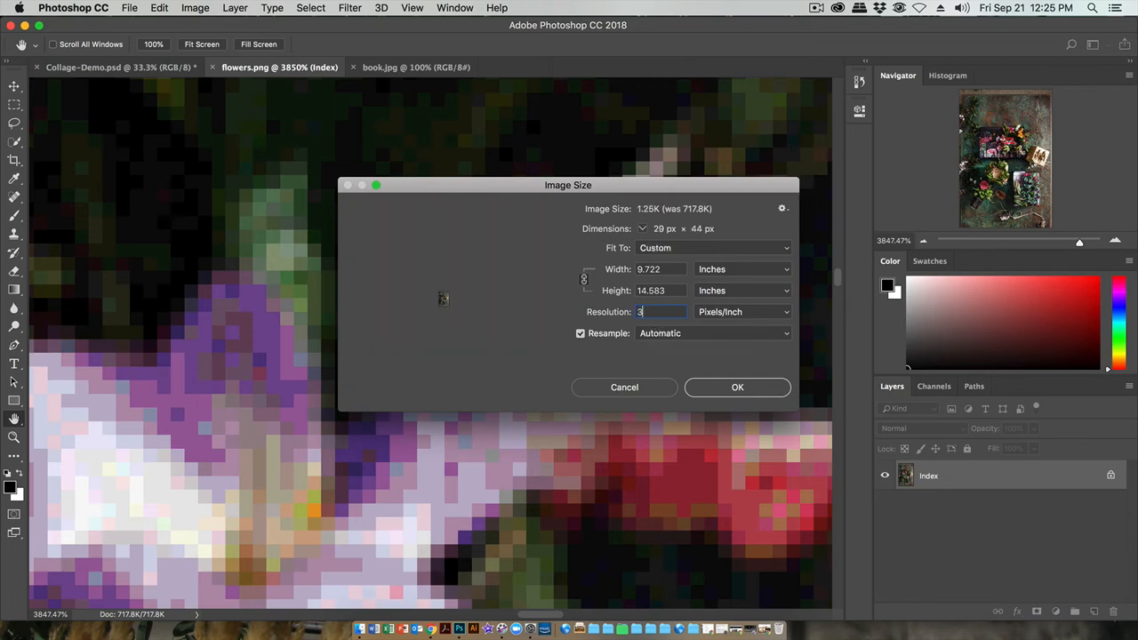
text(00)
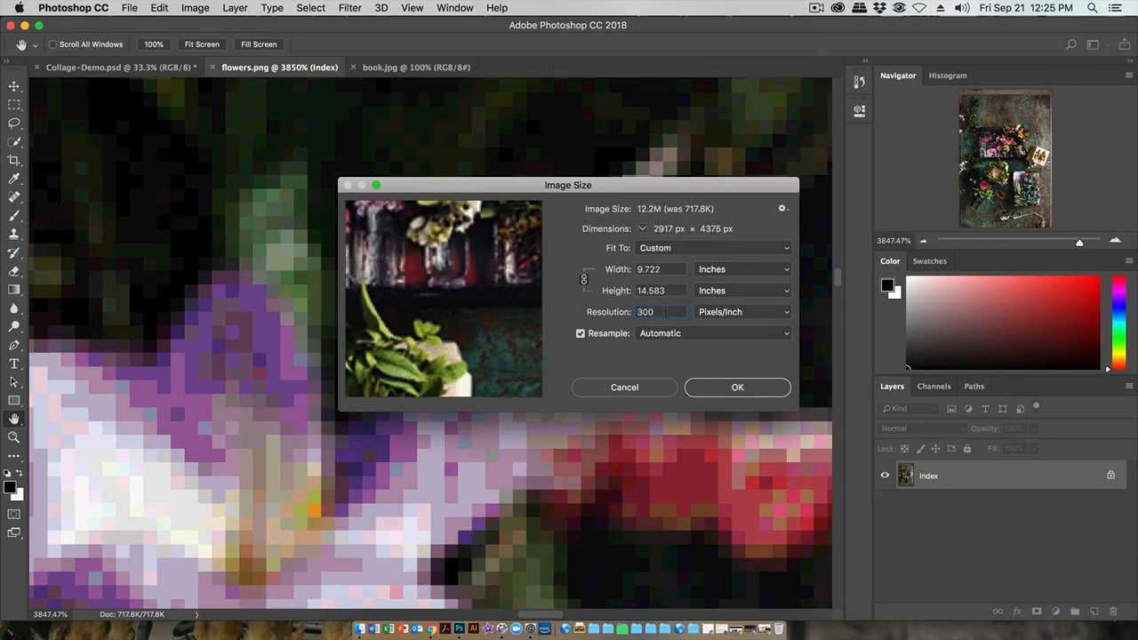
click(737, 387)
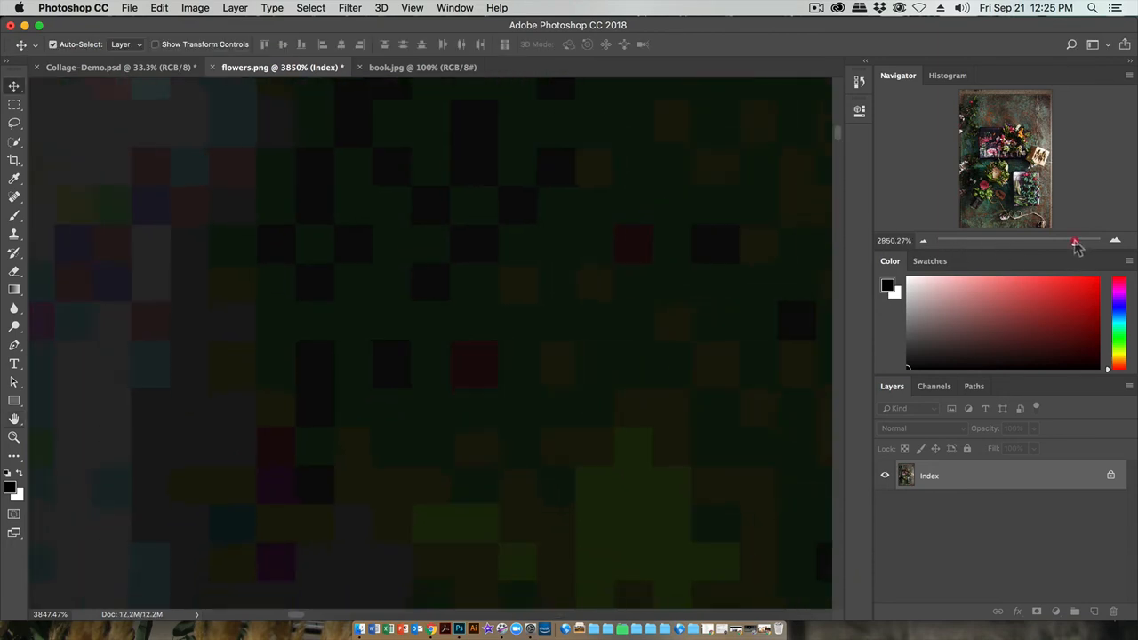
Zoom out with the Navigator slider until the whole flowers.png canvas is visible
drag(1076, 242, 1029, 246)
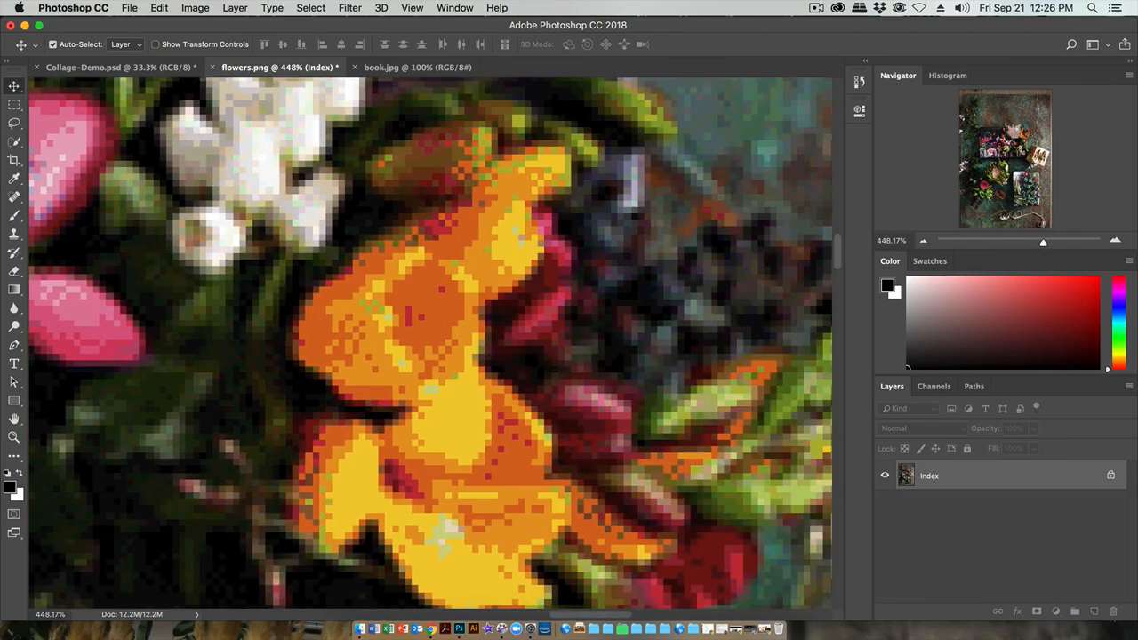
mouse_move(538, 312)
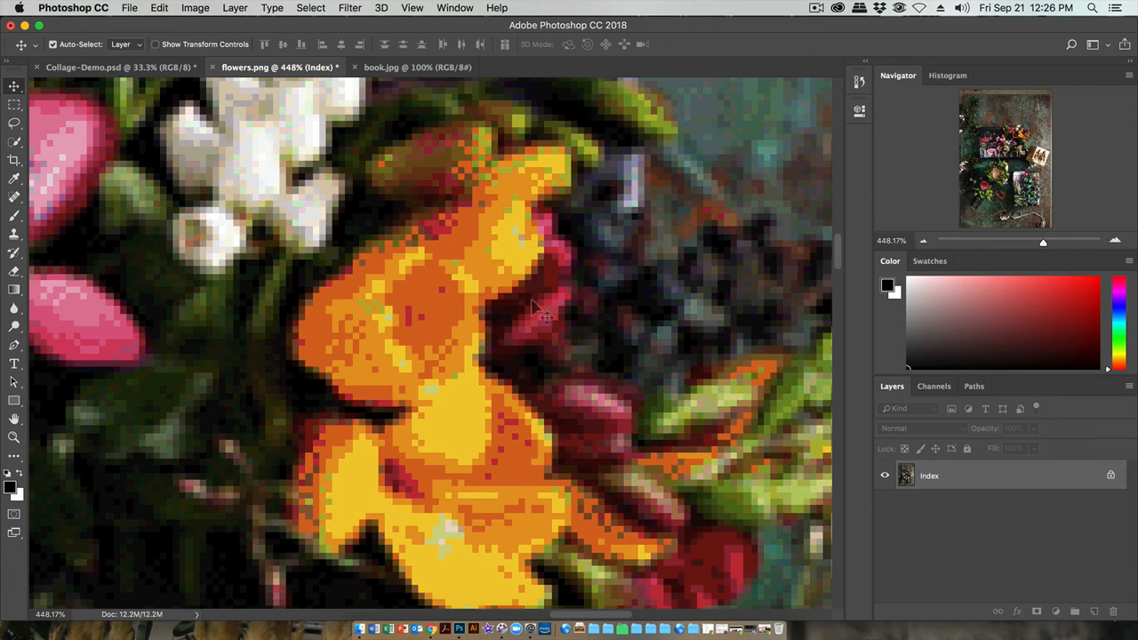
mouse_move(531, 310)
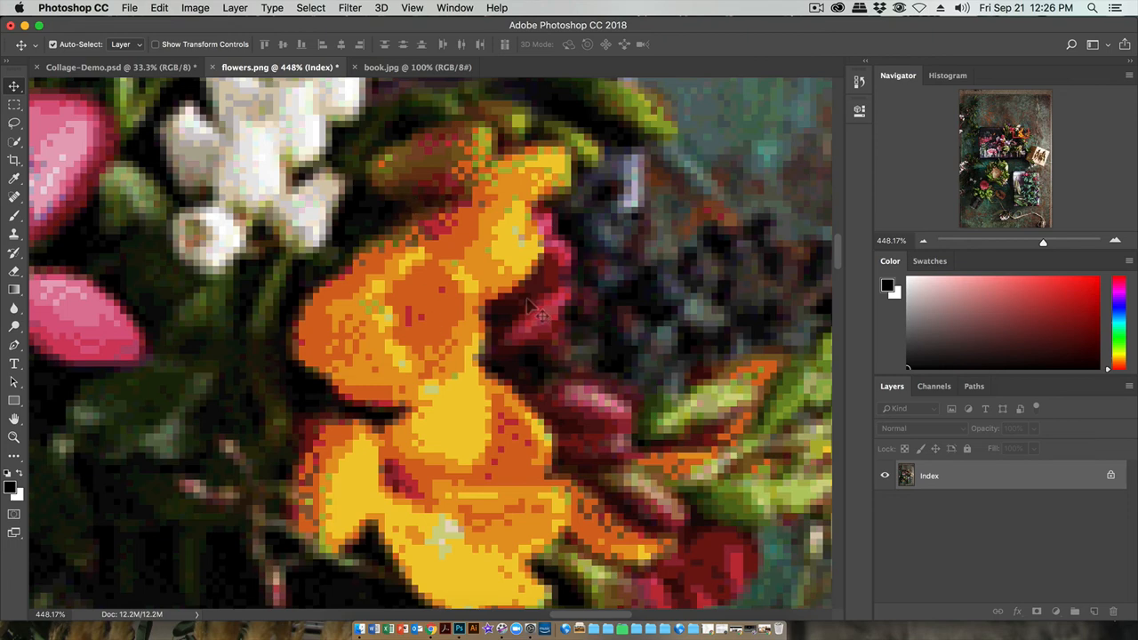
mouse_move(1046, 249)
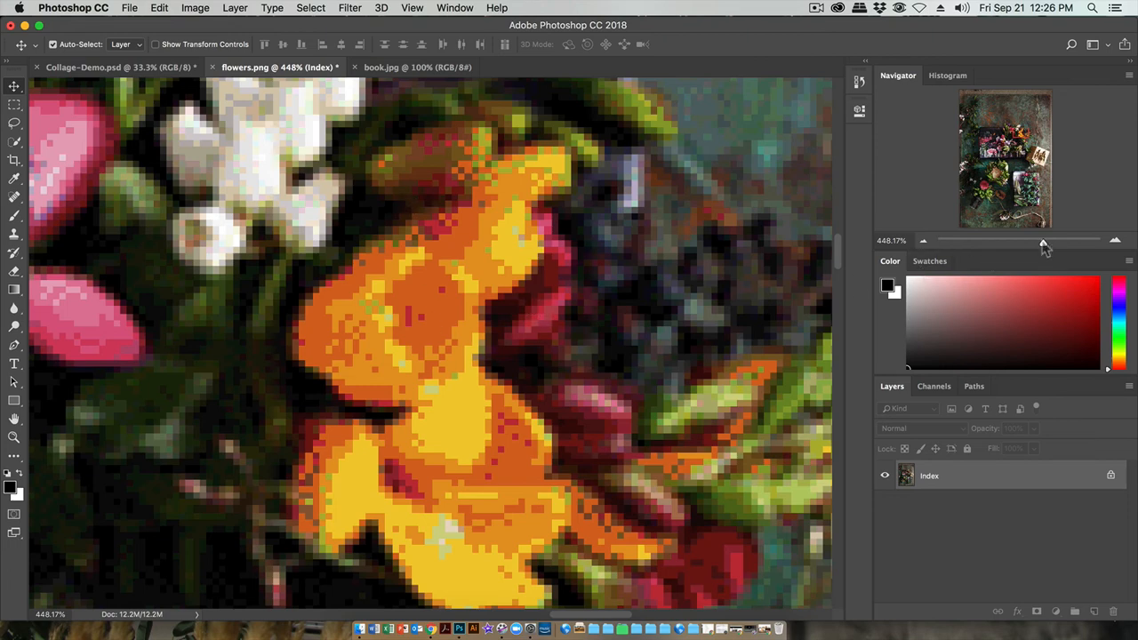
drag(1045, 241, 1007, 241)
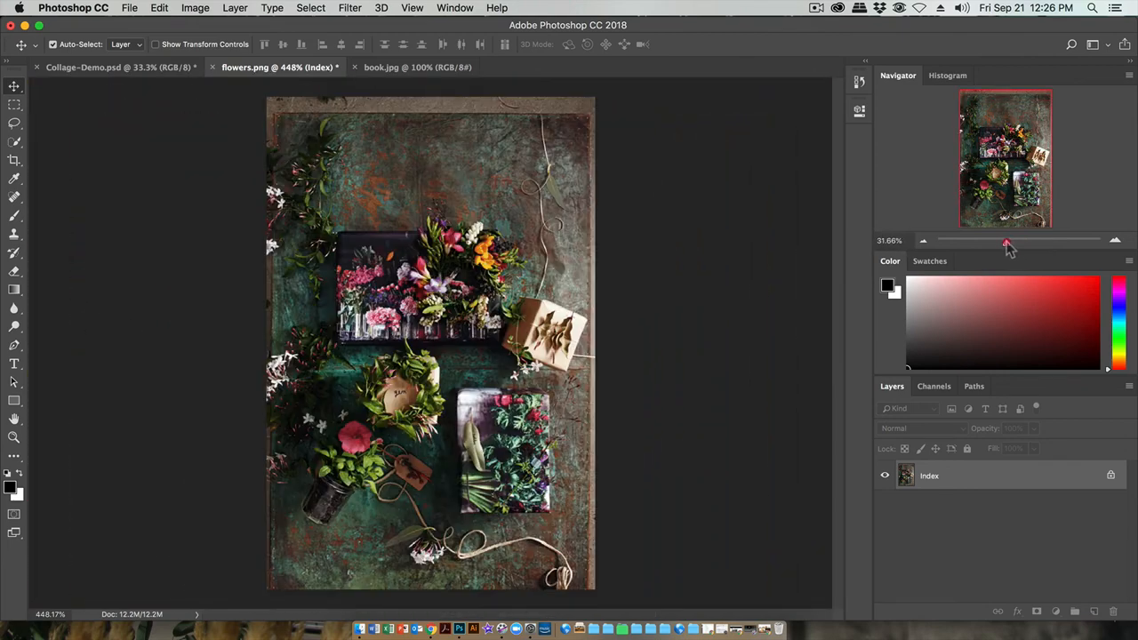
click(160, 7)
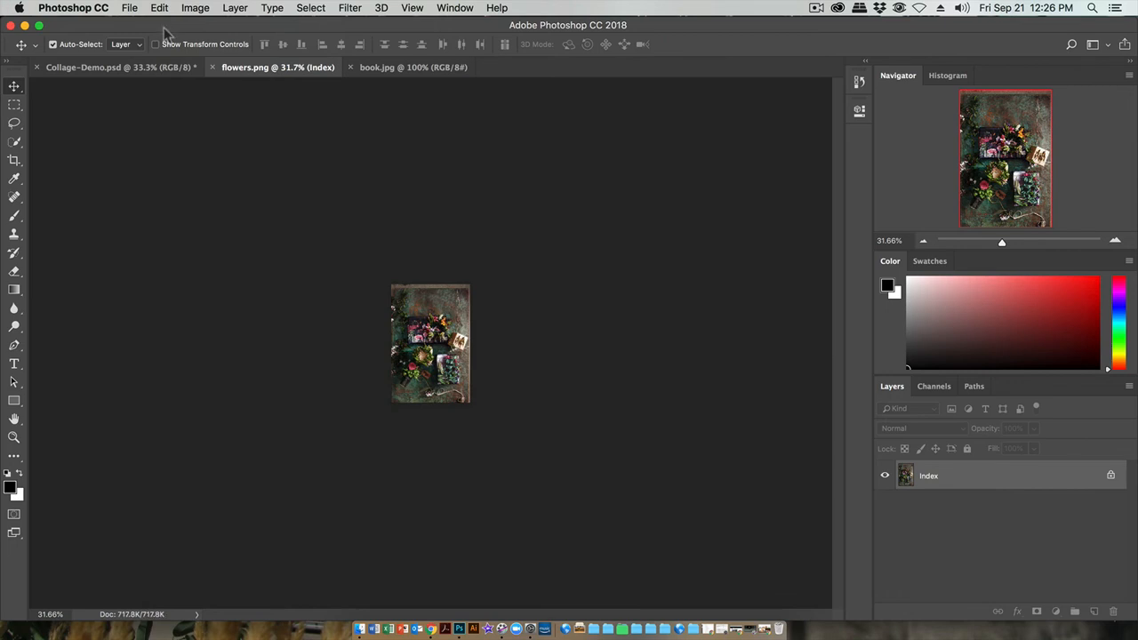
mouse_move(523, 327)
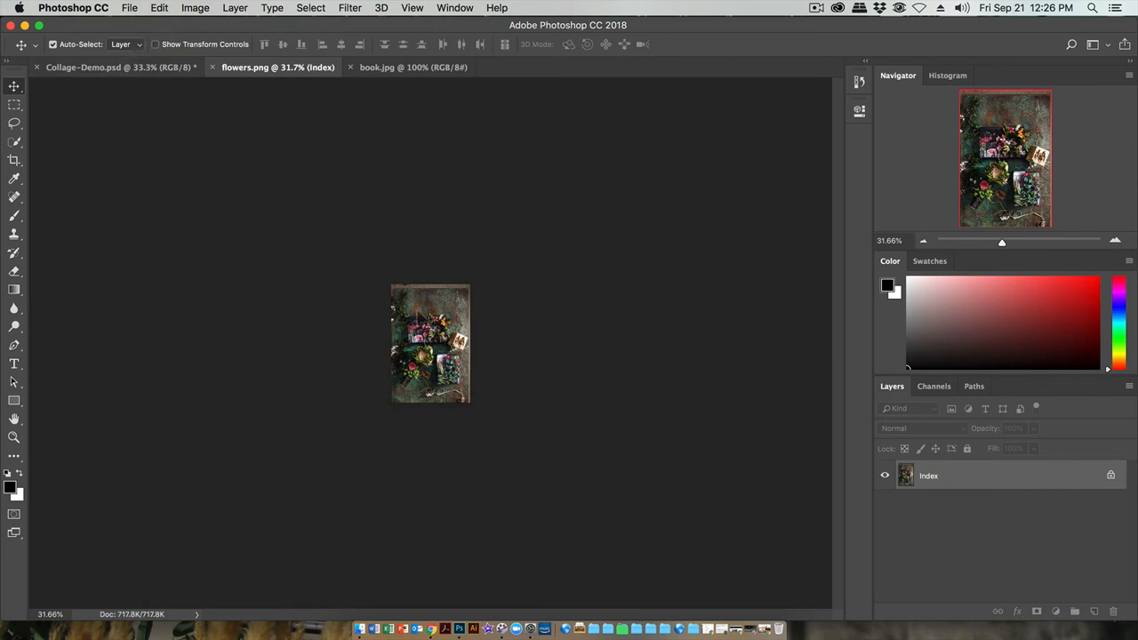
mouse_move(480, 374)
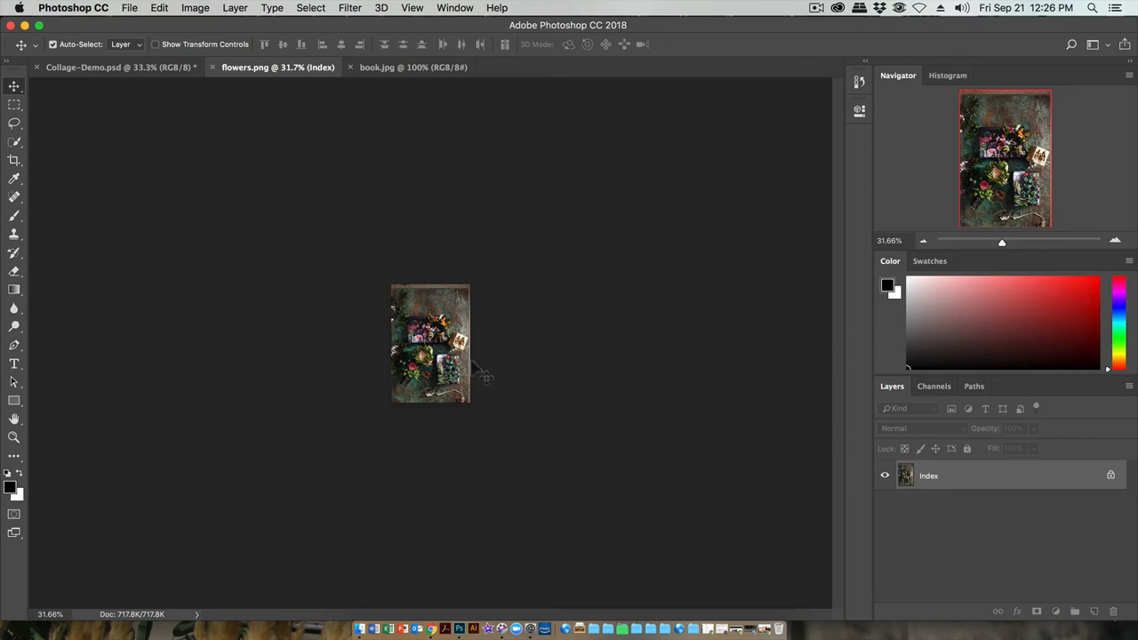
mouse_move(100, 66)
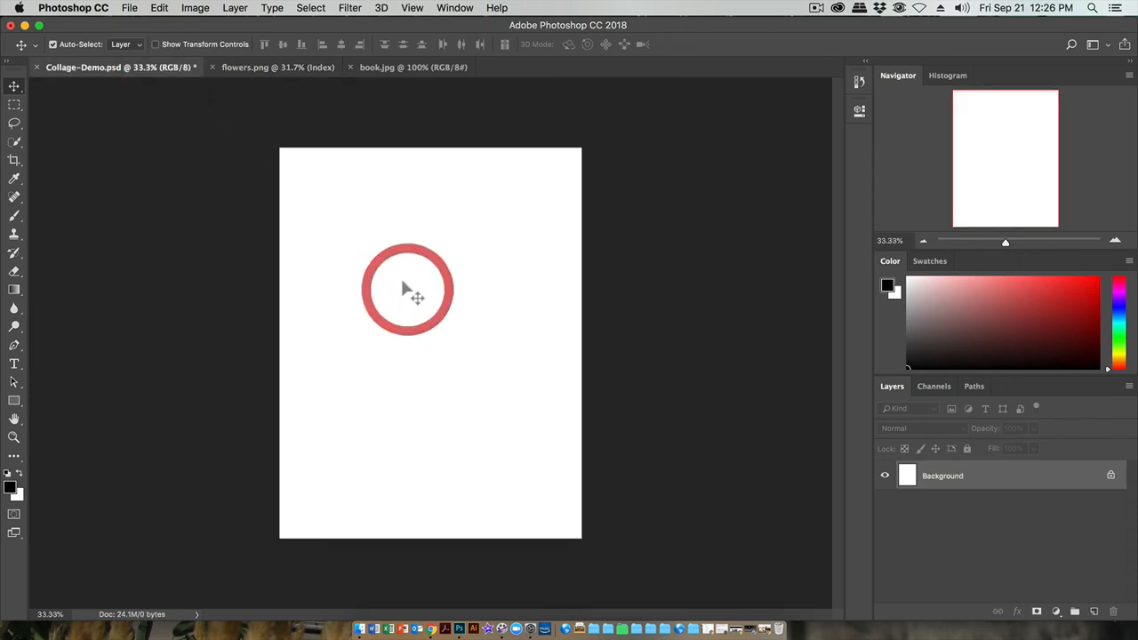
click(277, 67)
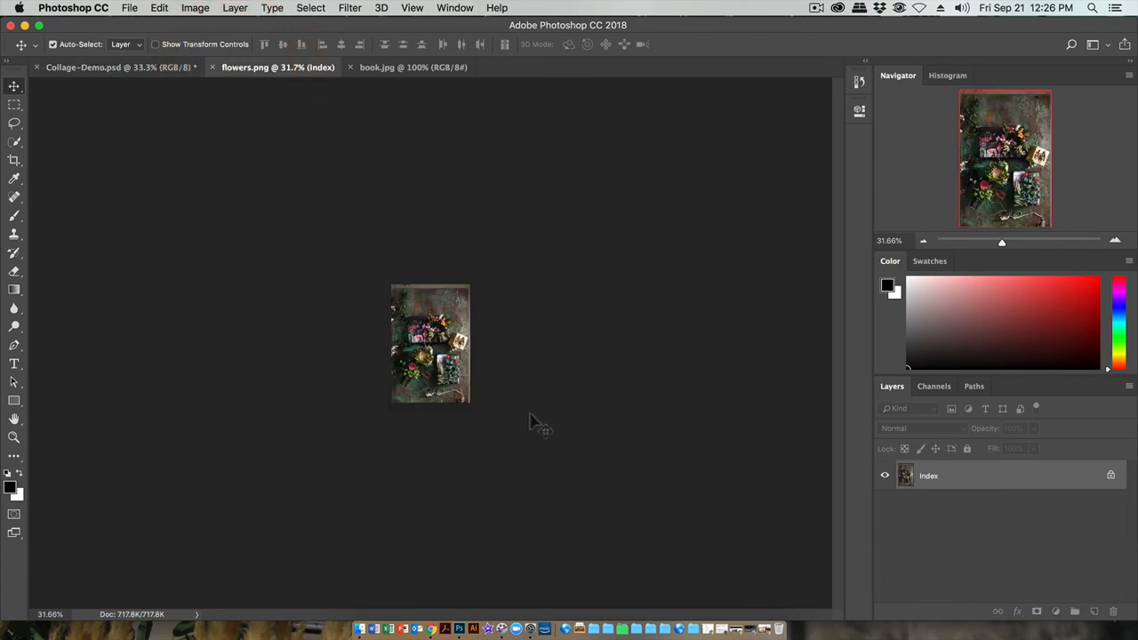
mouse_move(534, 423)
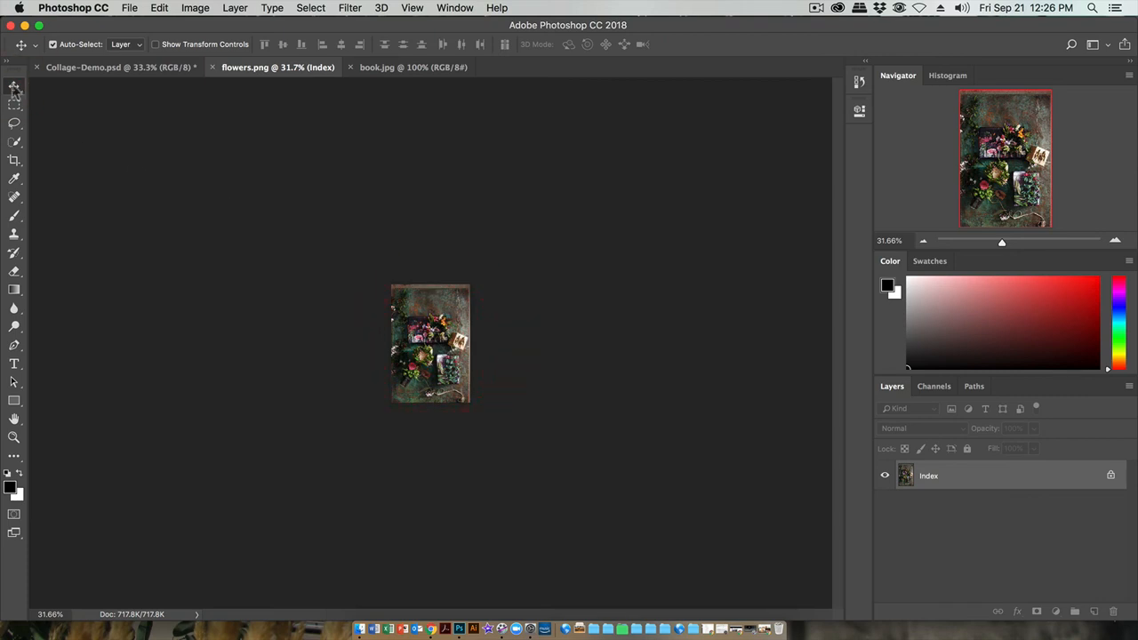
mouse_move(449, 16)
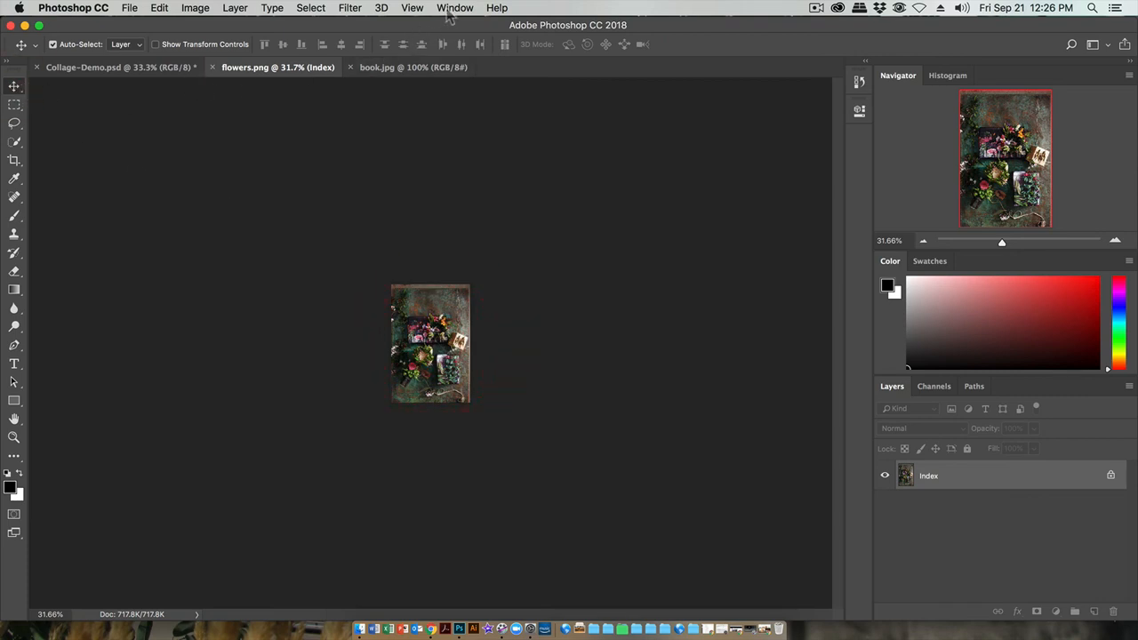
click(454, 8)
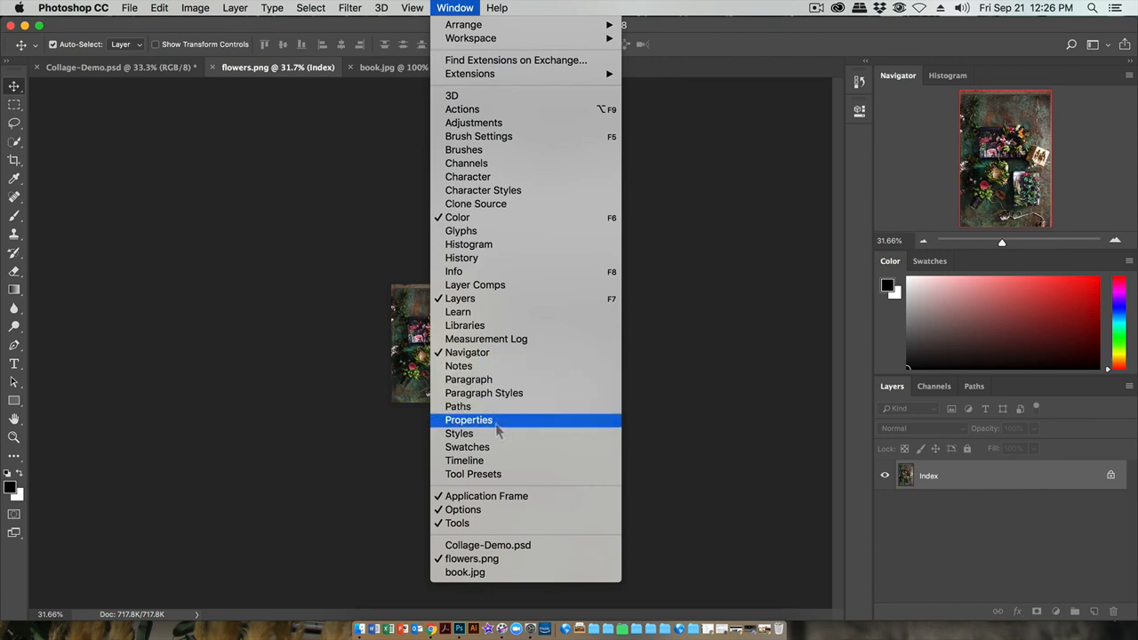
mouse_move(487, 523)
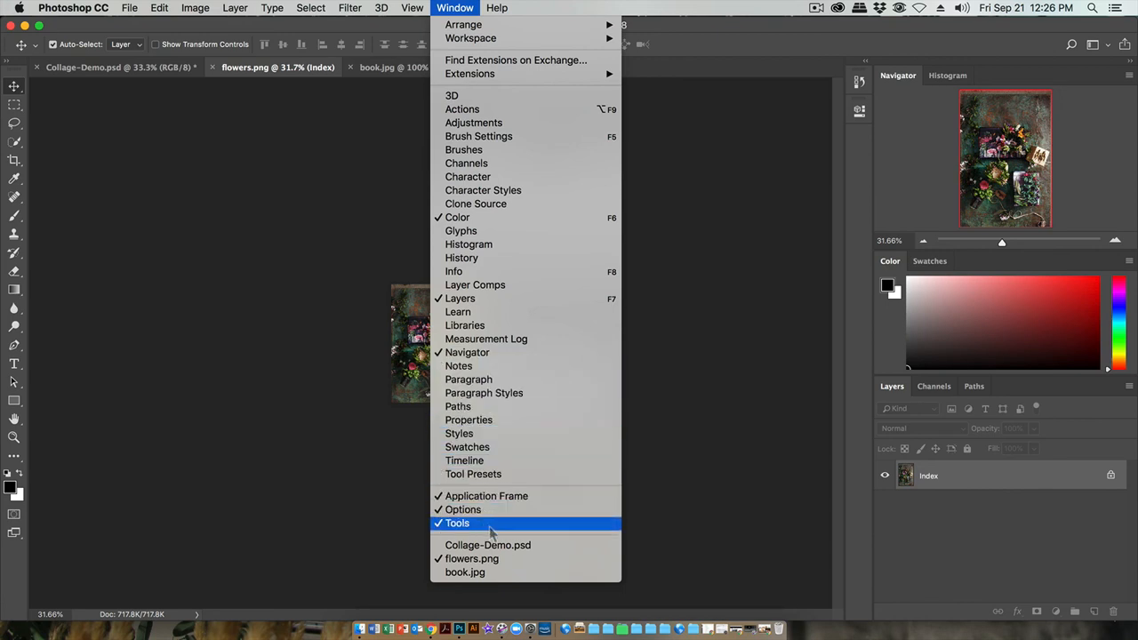
click(457, 523)
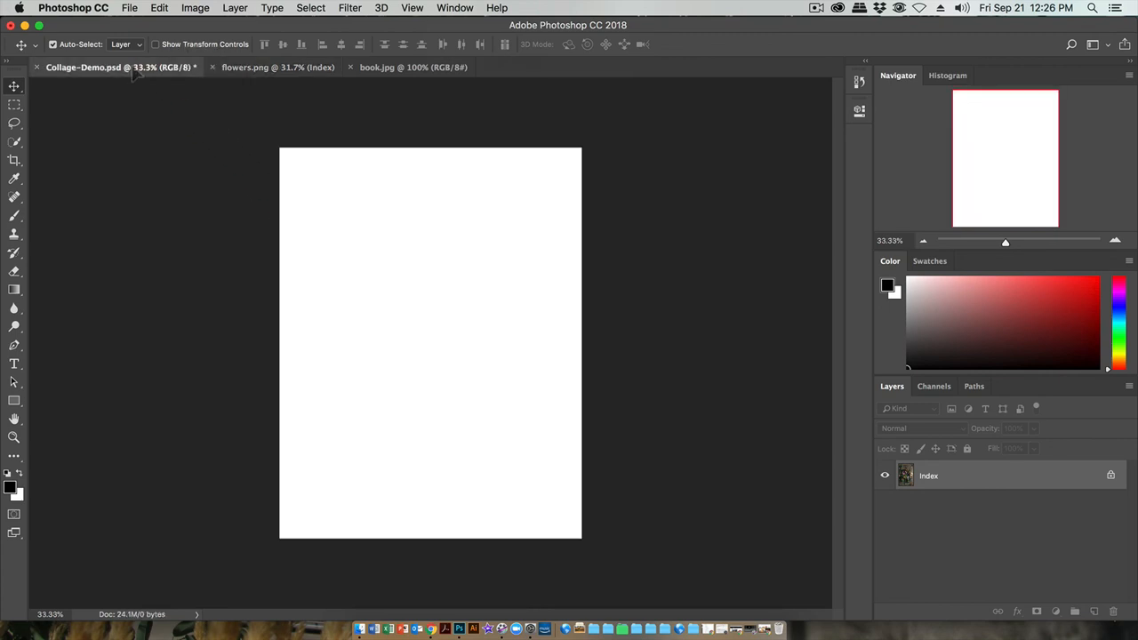
mouse_move(406, 306)
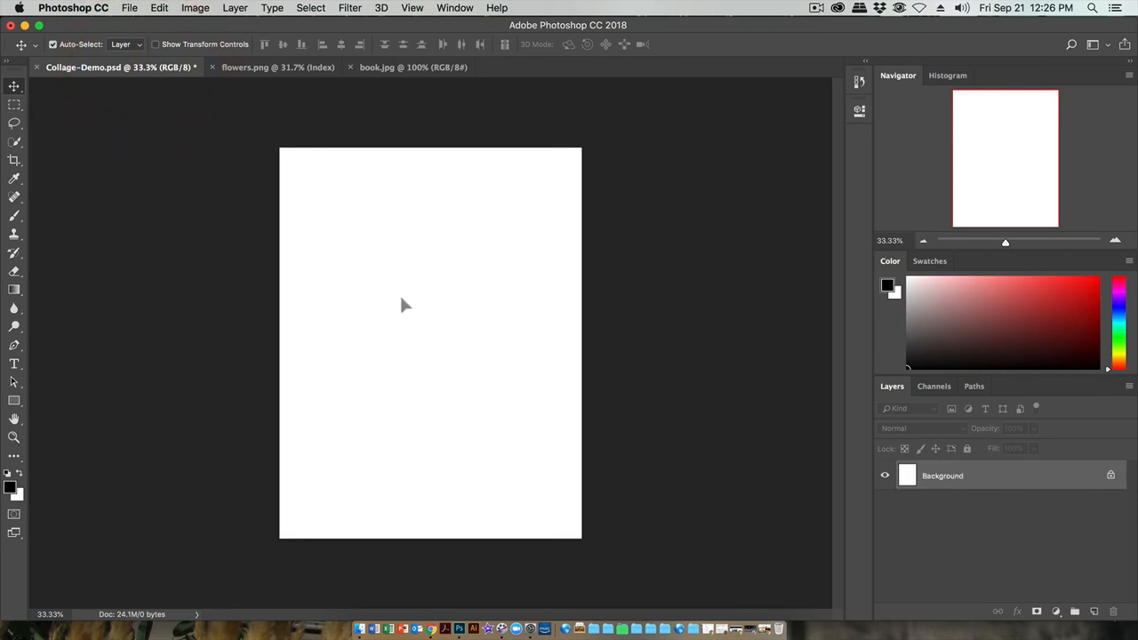
mouse_move(359, 209)
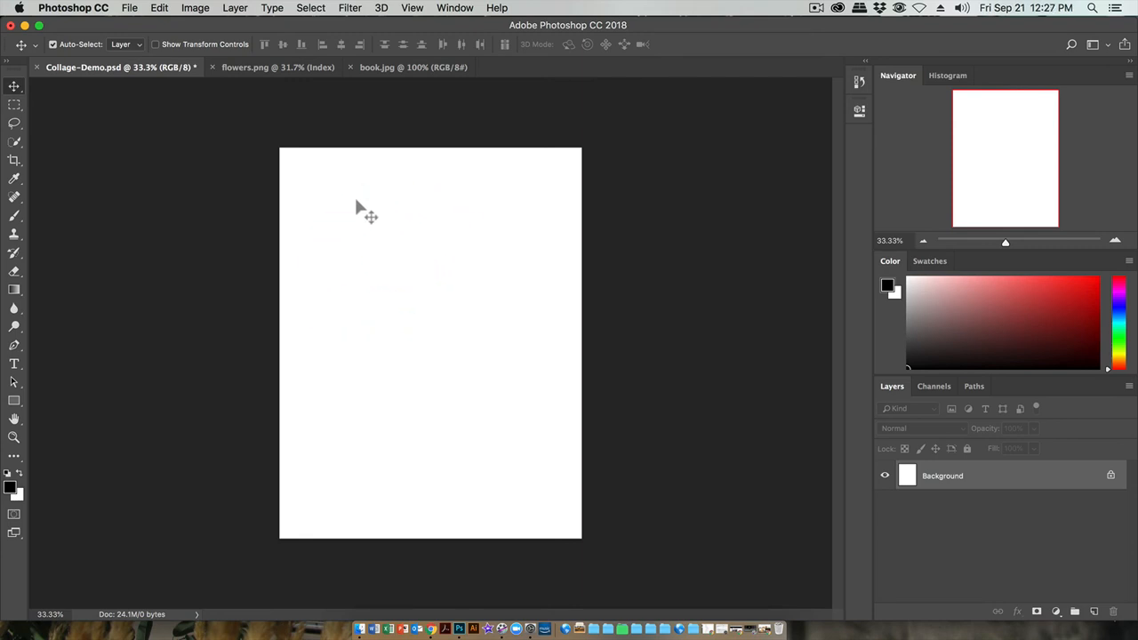
mouse_move(345, 197)
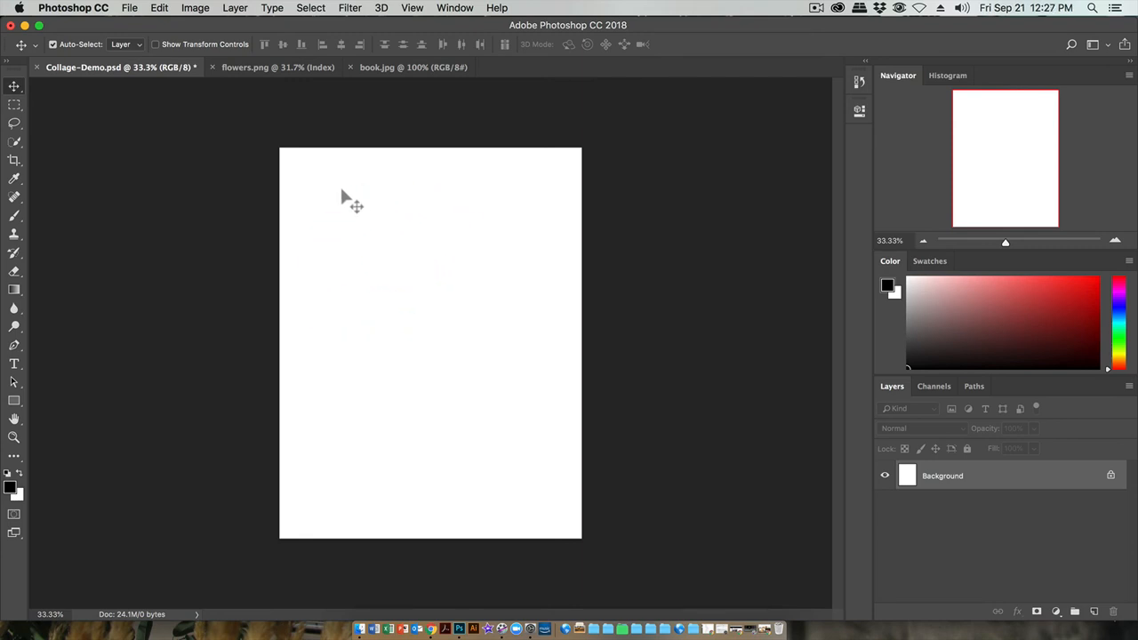
mouse_move(313, 117)
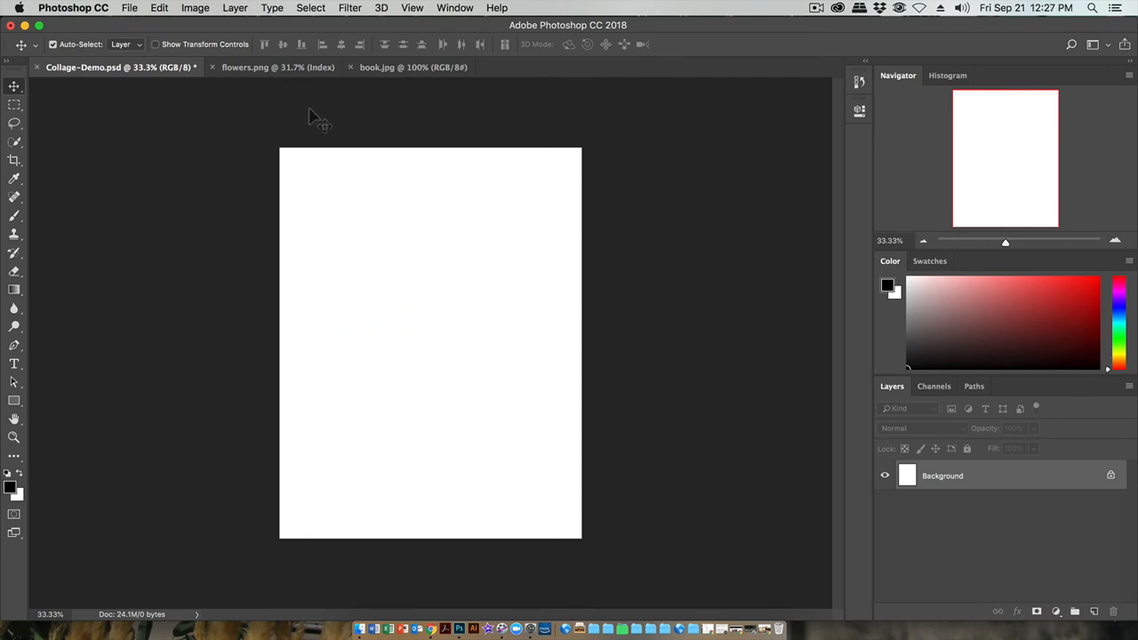
mouse_move(454, 442)
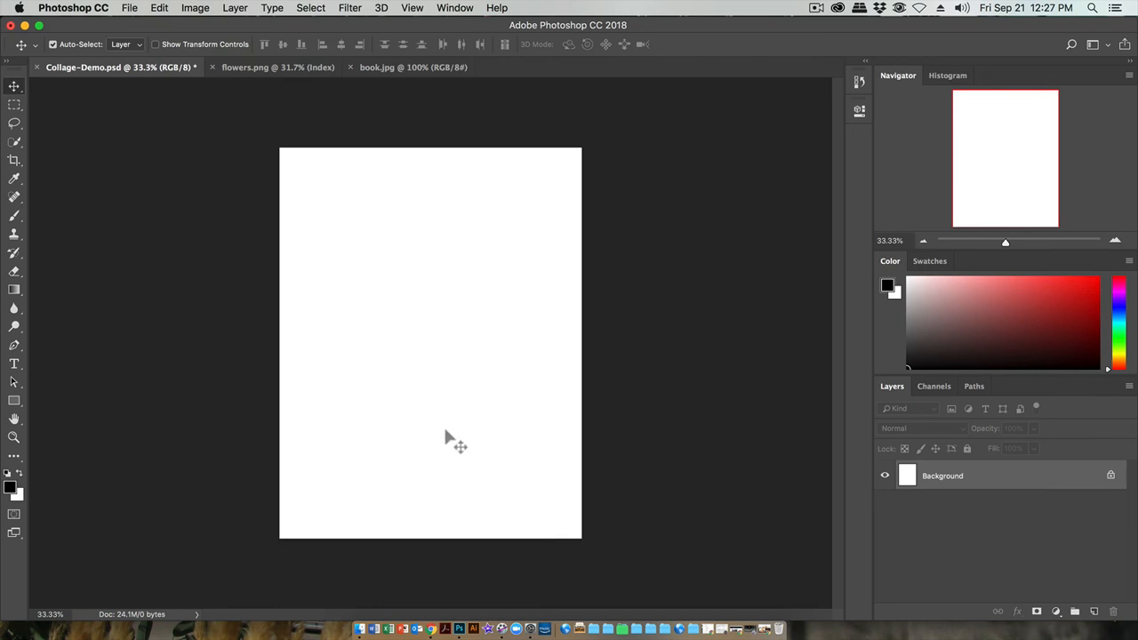
Bring the blank Collage-Demo.psd document to the front
click(278, 67)
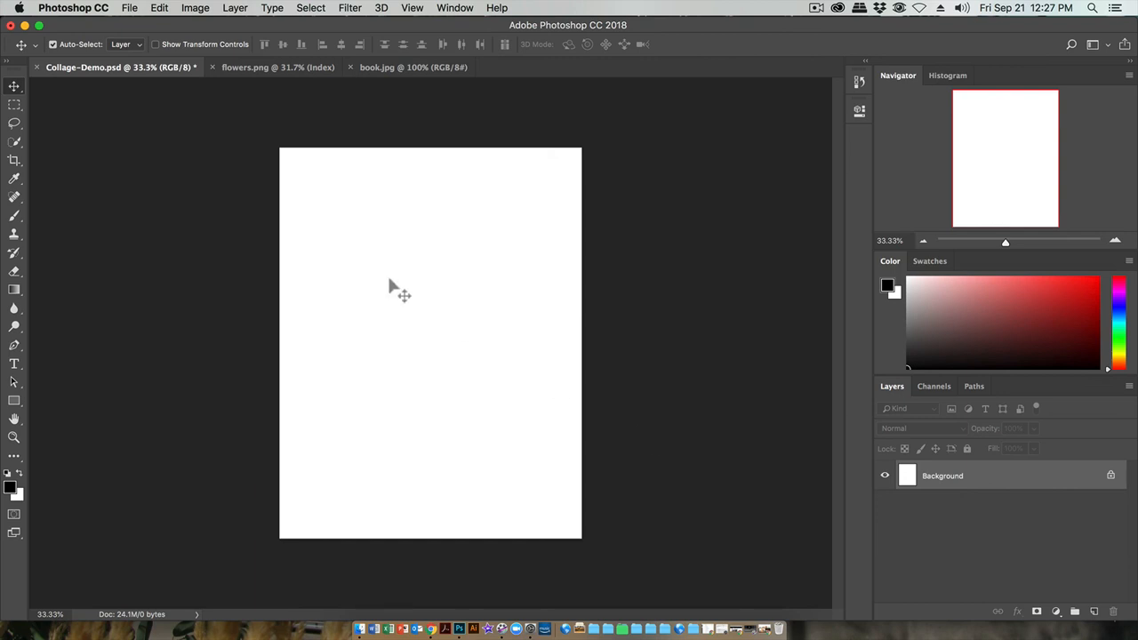
mouse_move(366, 272)
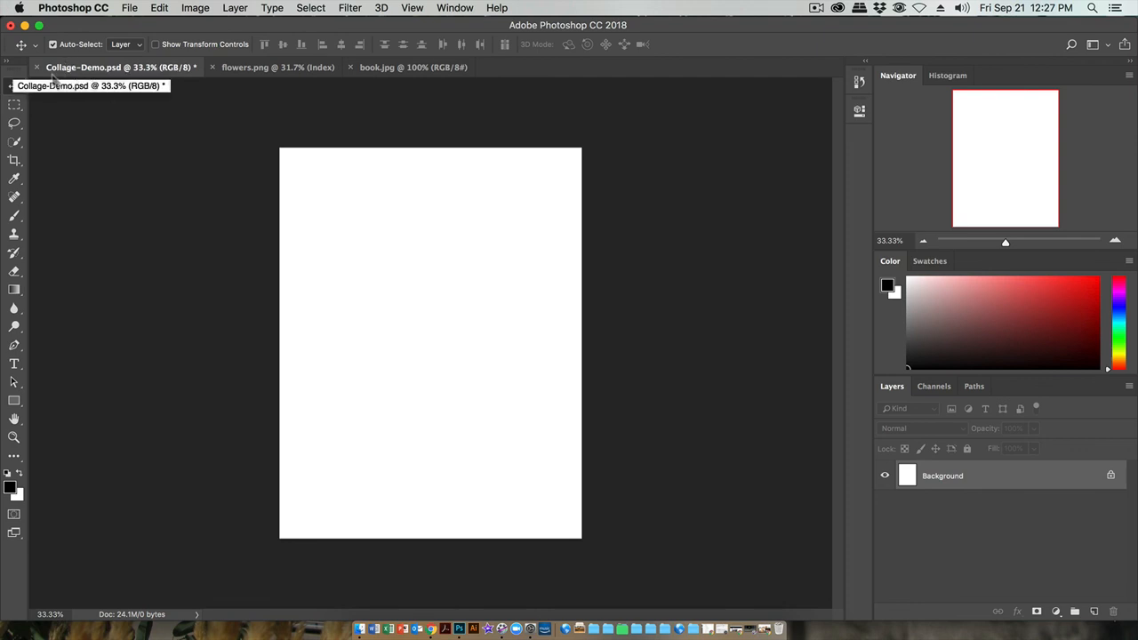
mouse_move(122, 74)
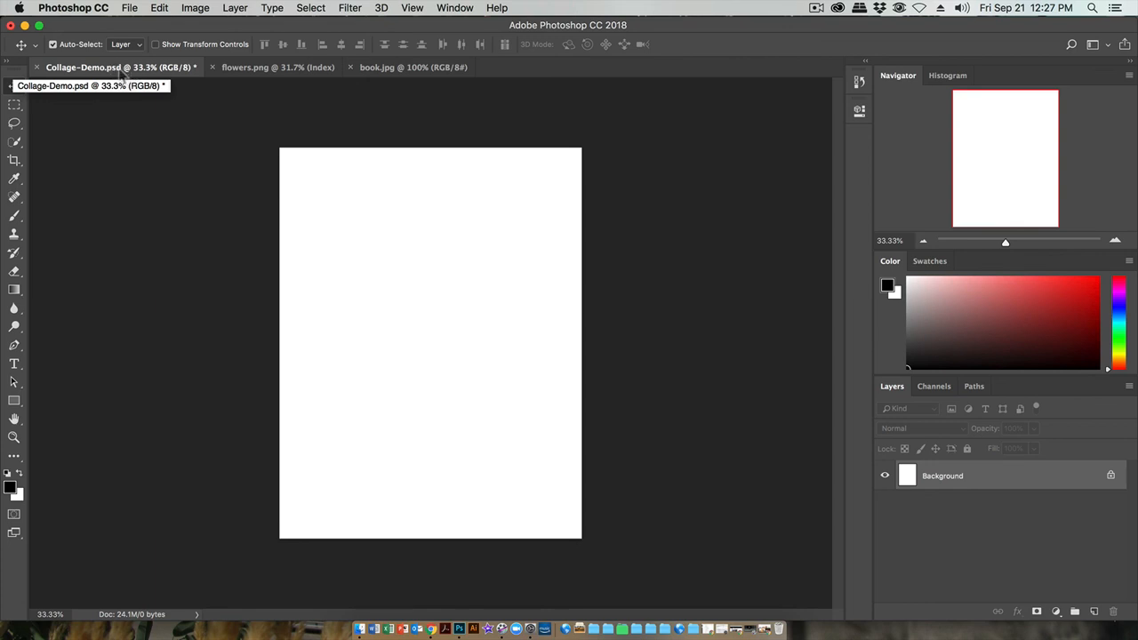
mouse_move(149, 78)
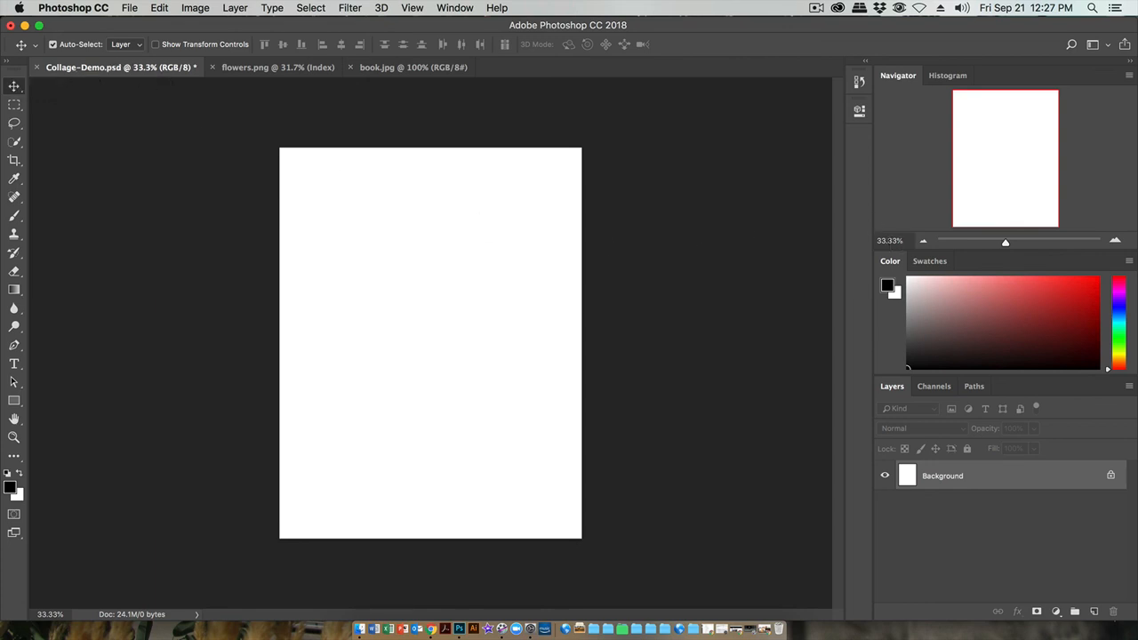
mouse_move(169, 80)
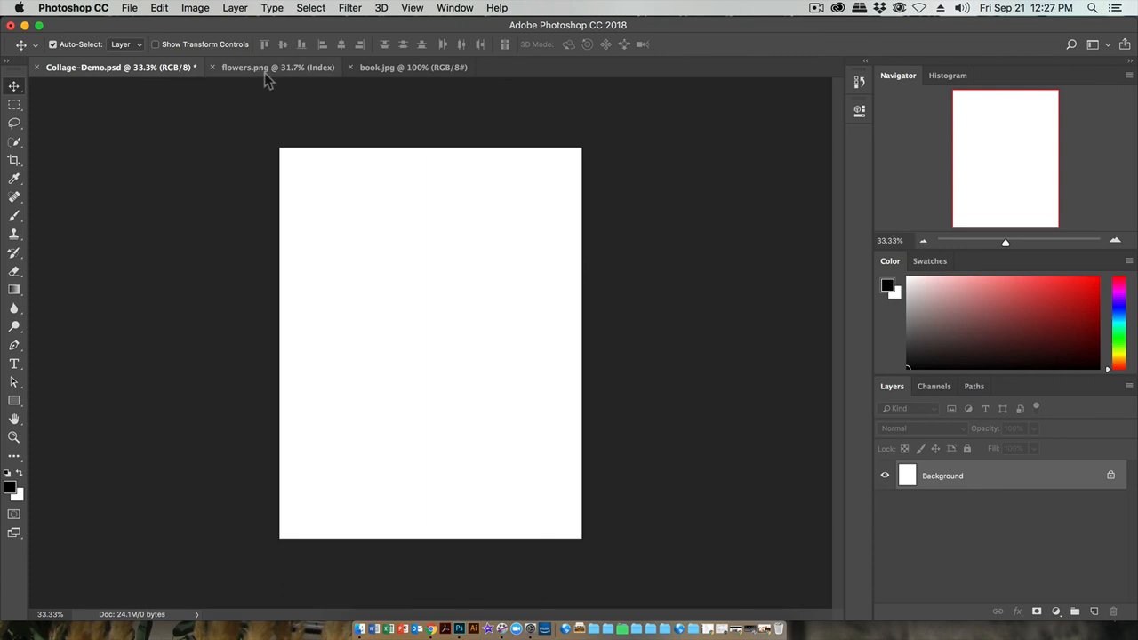
Switch back to the flowers.png document tab
click(278, 67)
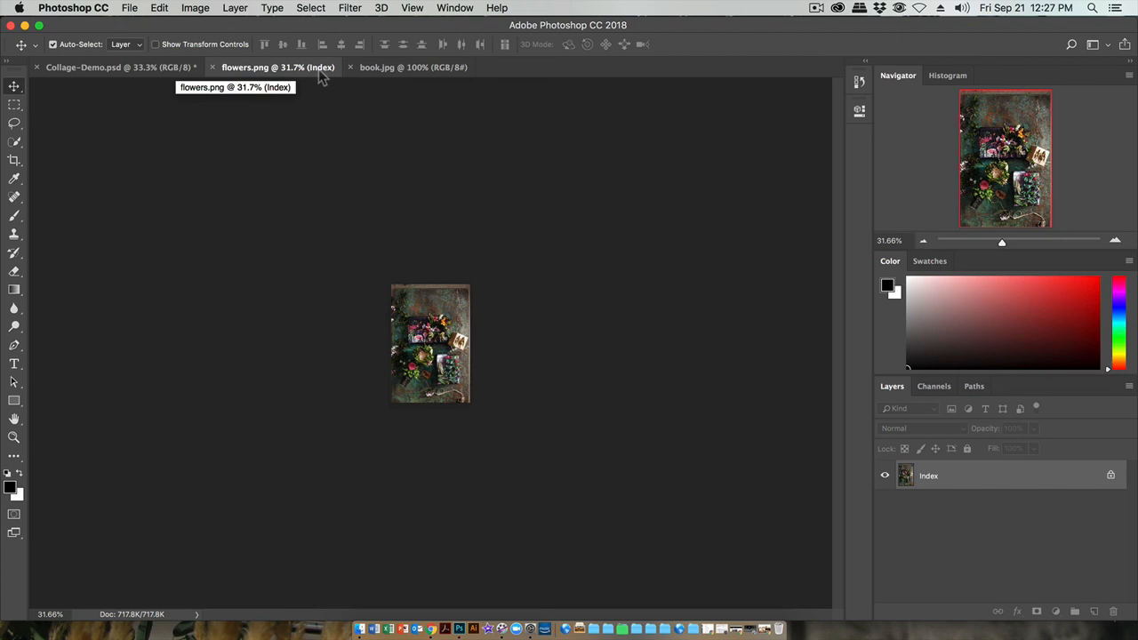
mouse_move(344, 76)
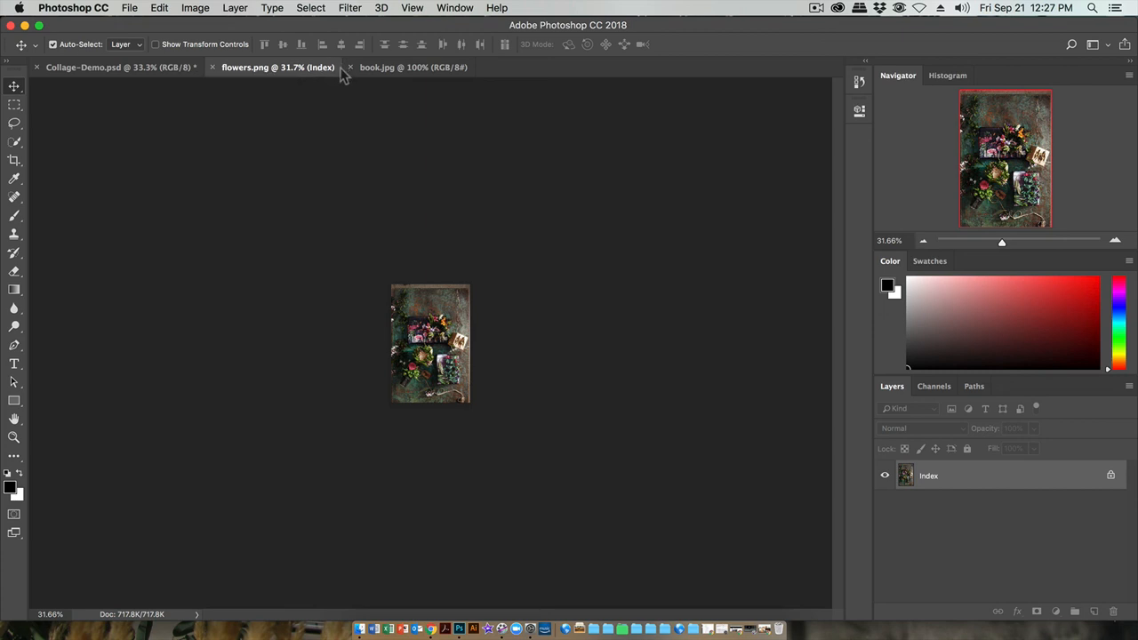
mouse_move(320, 78)
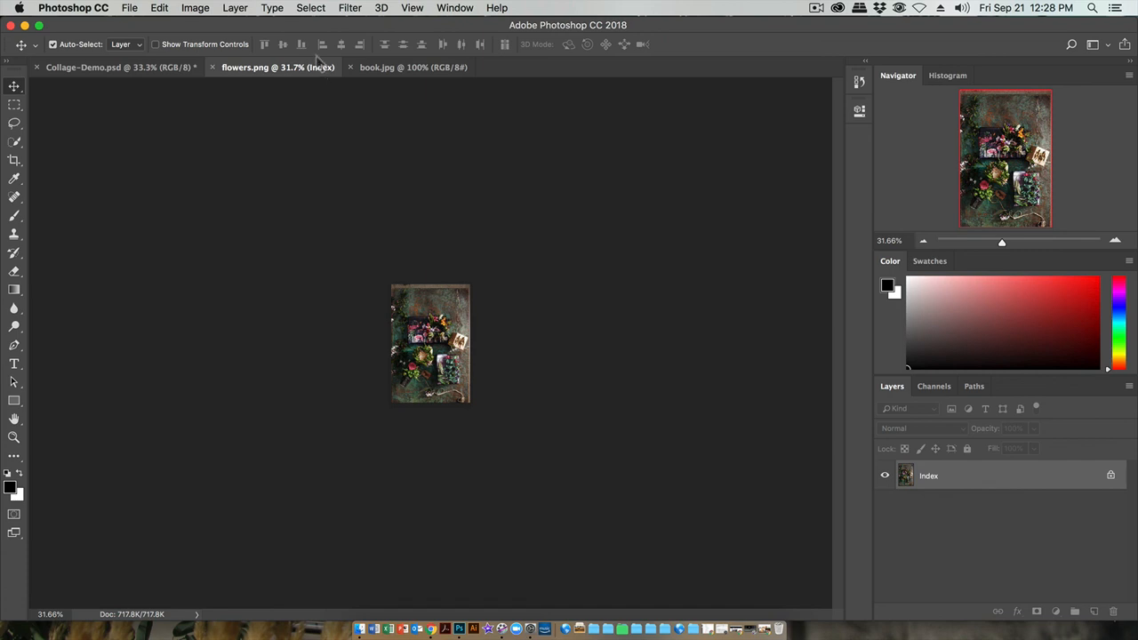
Switch flowers.png from Indexed to RGB Color mode, then bring the blank Collage-Demo.psd forward
click(195, 7)
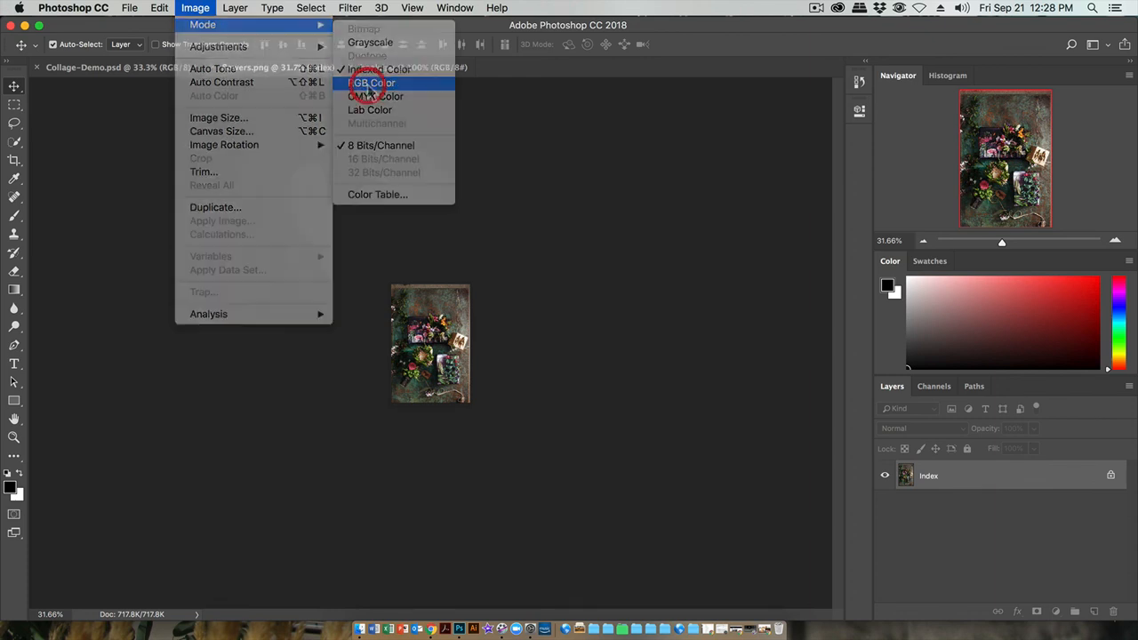
click(372, 82)
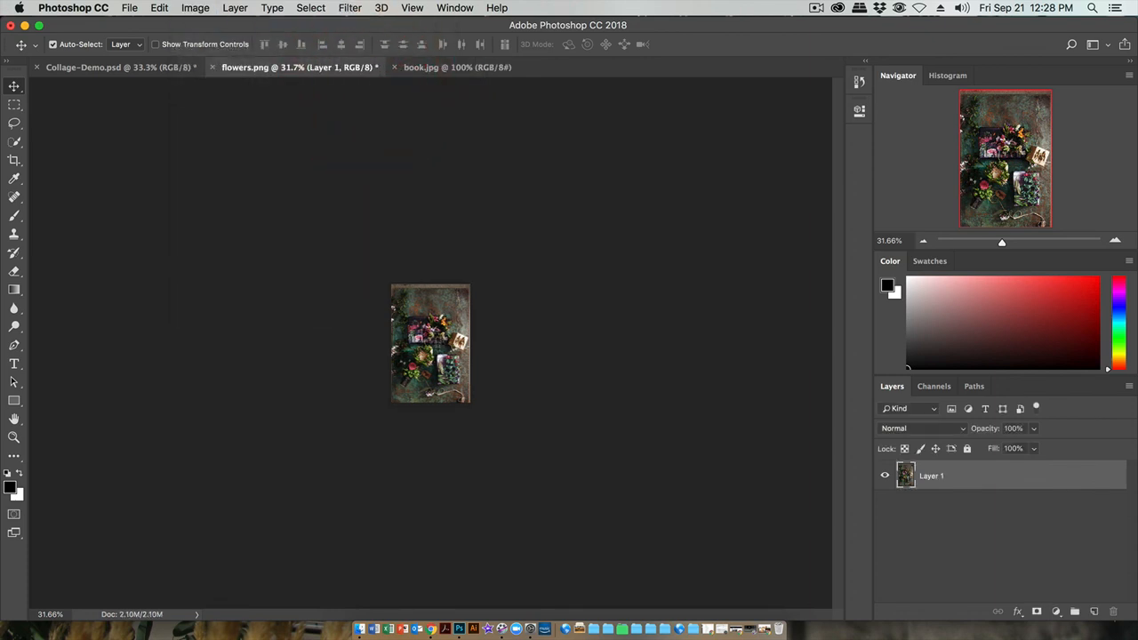
click(84, 67)
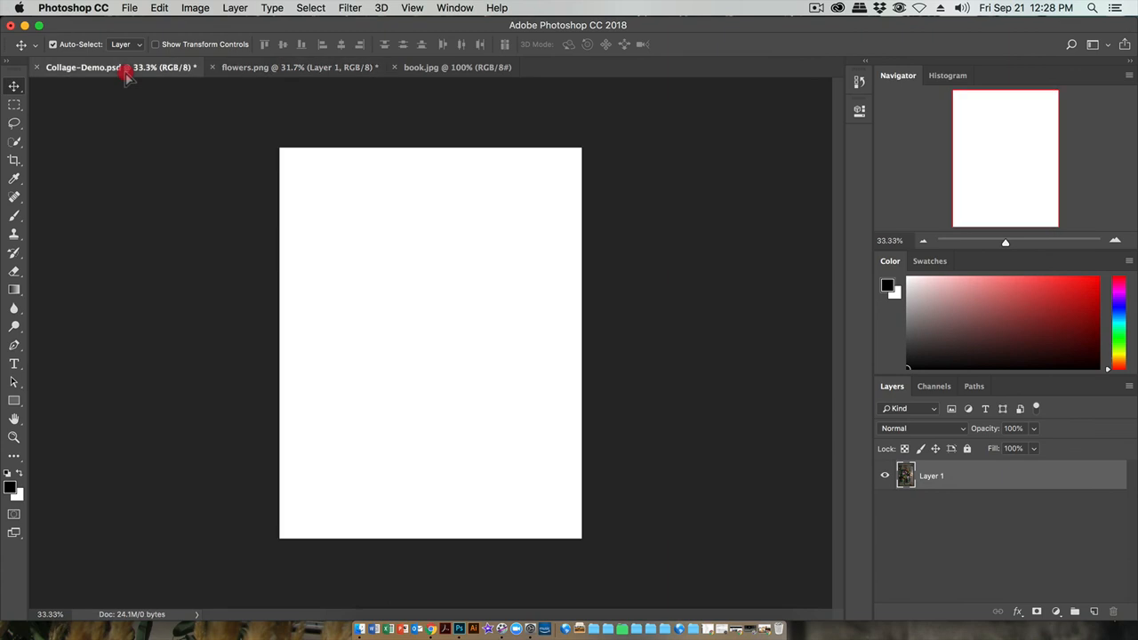